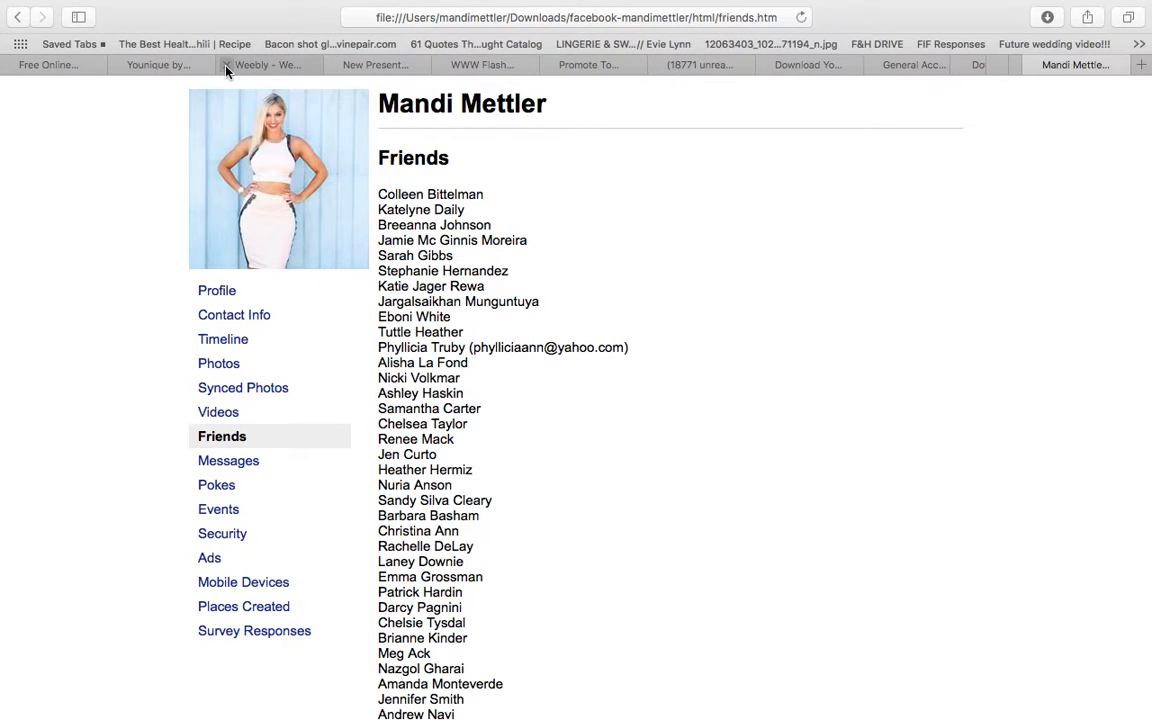
From the Facebook tab reach General Account Settings via the account menu, then move to Yahoo Mail.
click(484, 64)
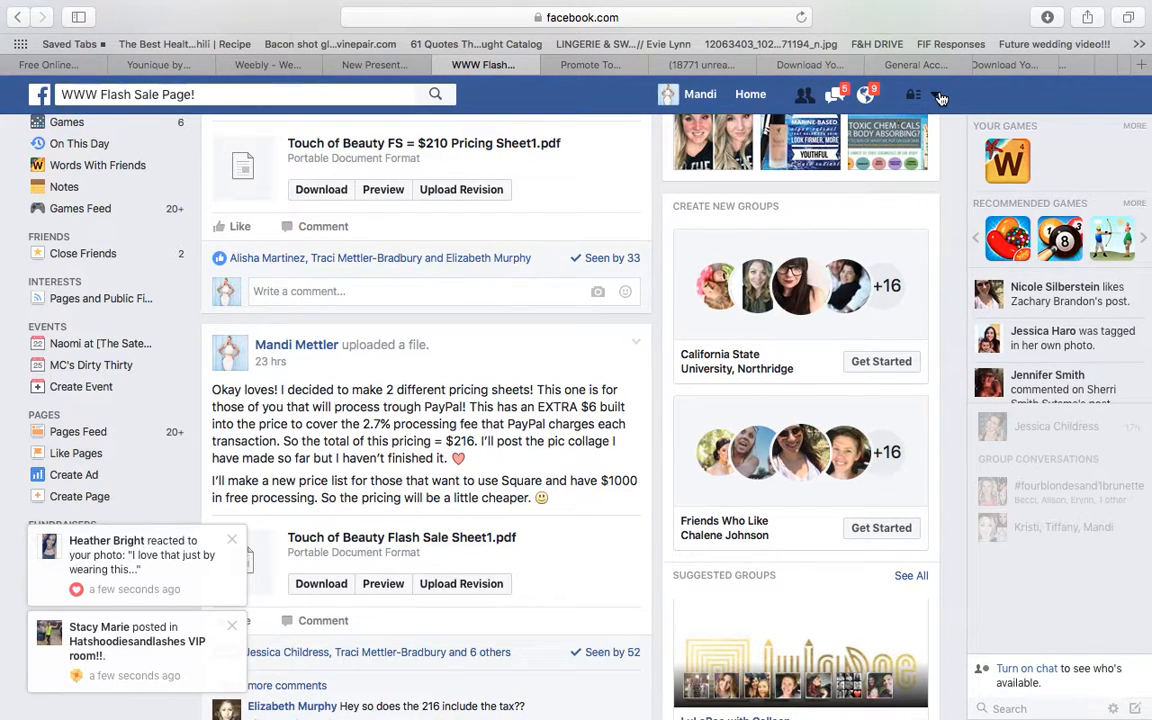
click(938, 94)
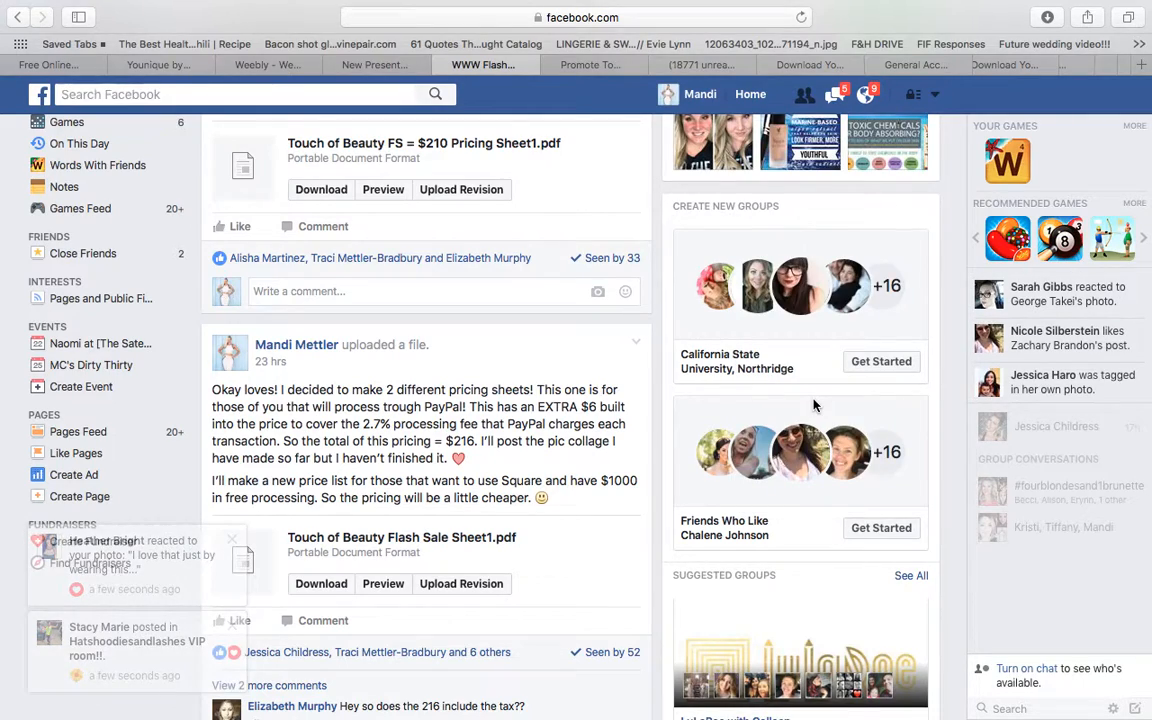
click(484, 64)
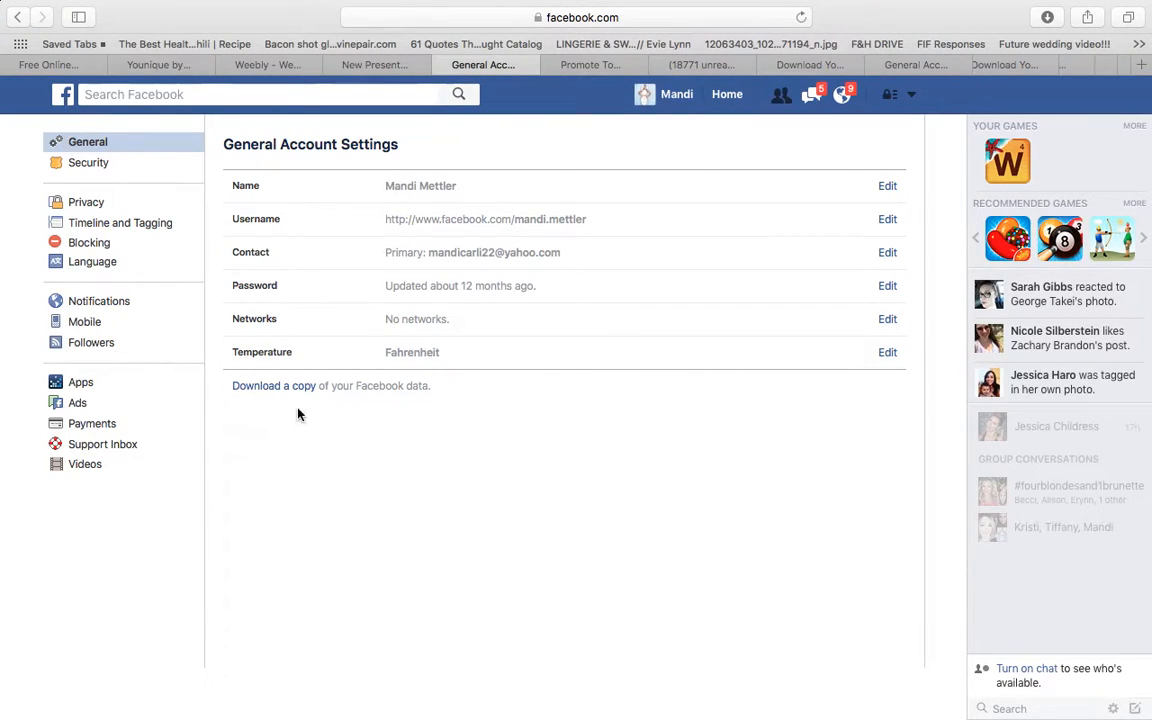
mouse_move(272, 386)
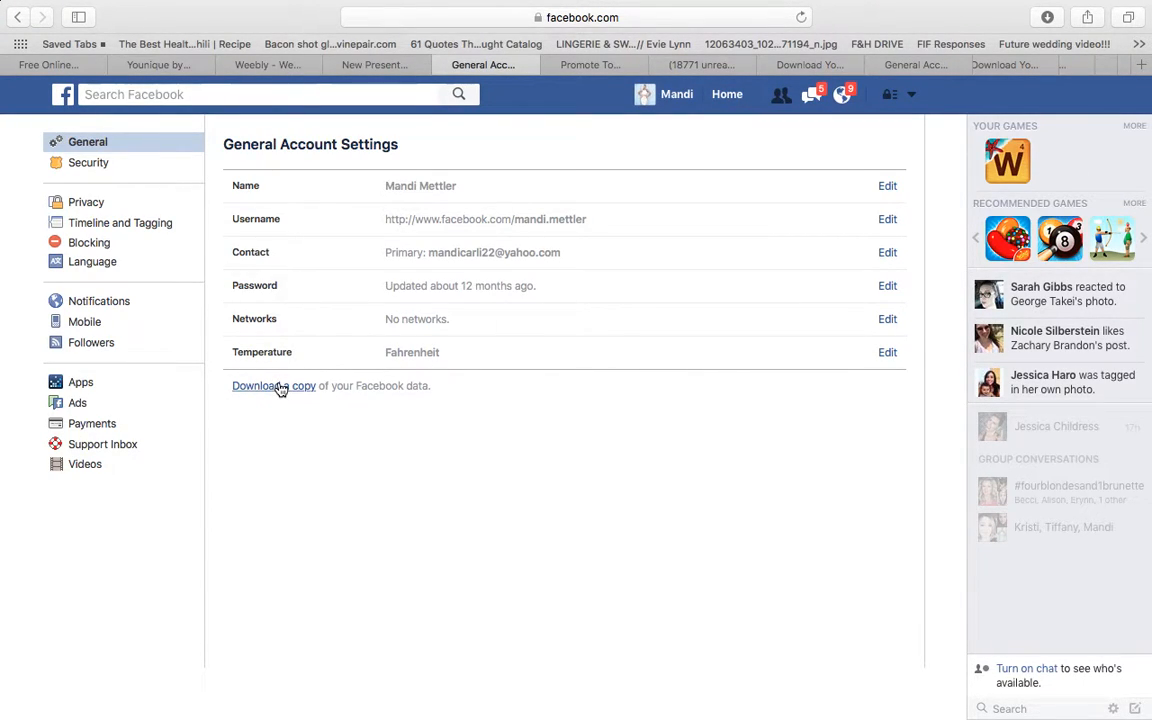
mouse_move(700, 64)
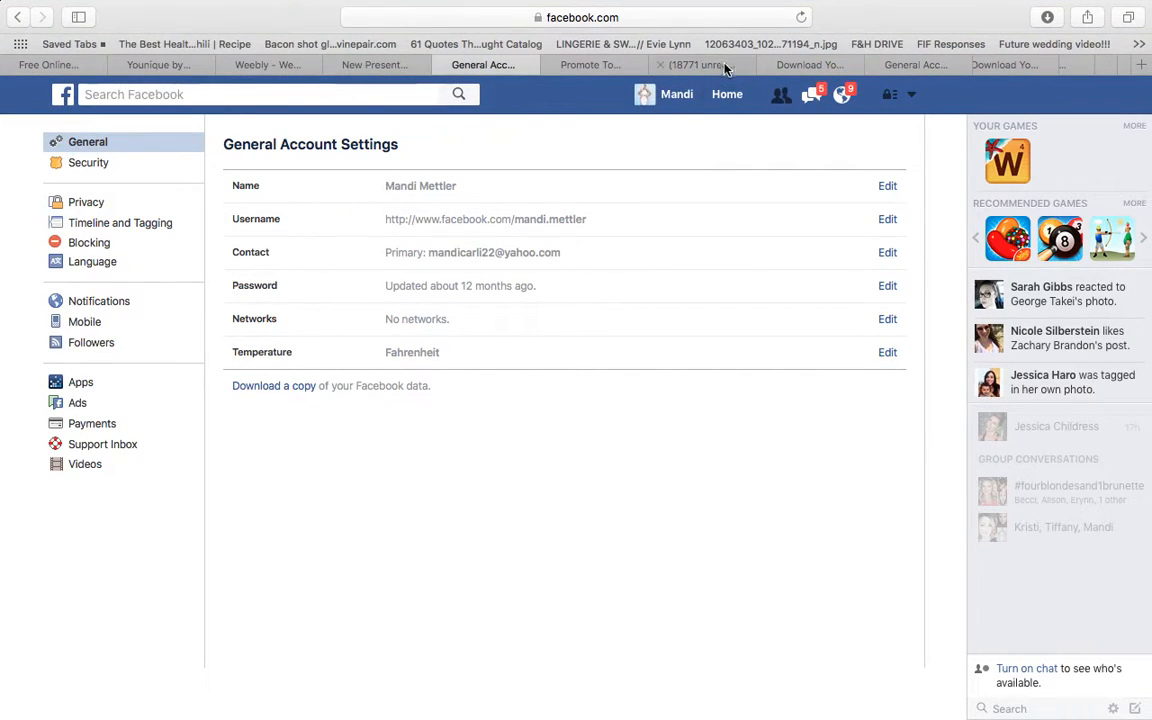
click(700, 64)
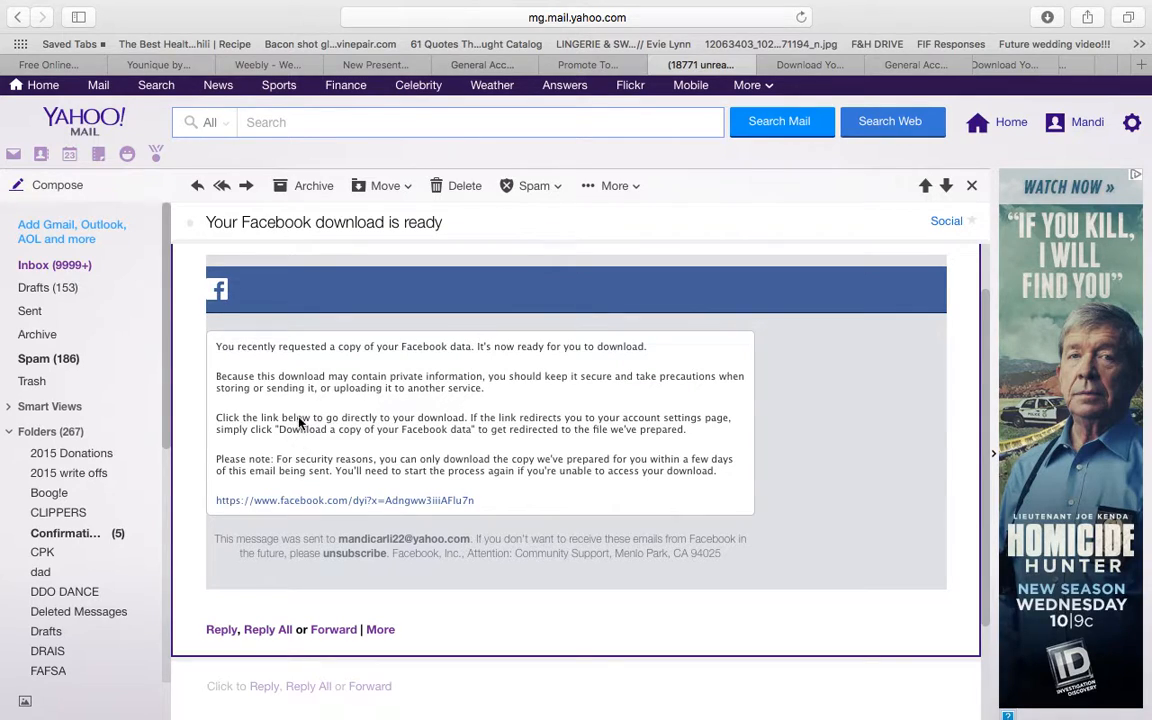
mouse_move(404, 396)
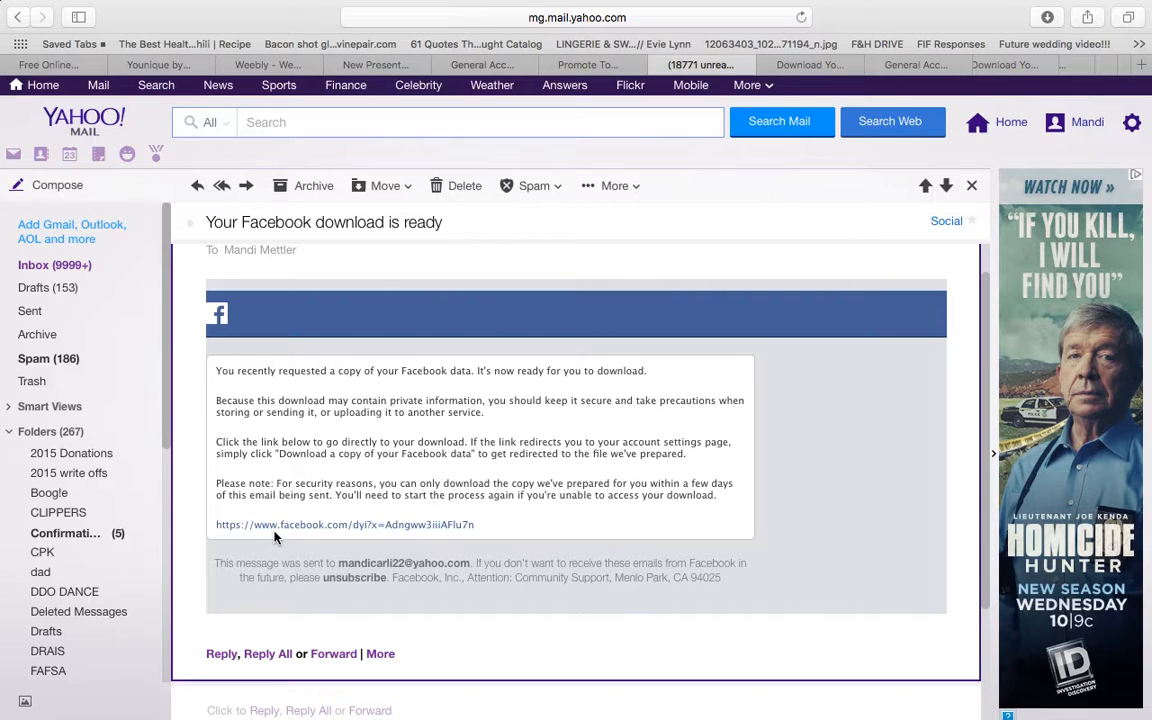
mouse_move(280, 550)
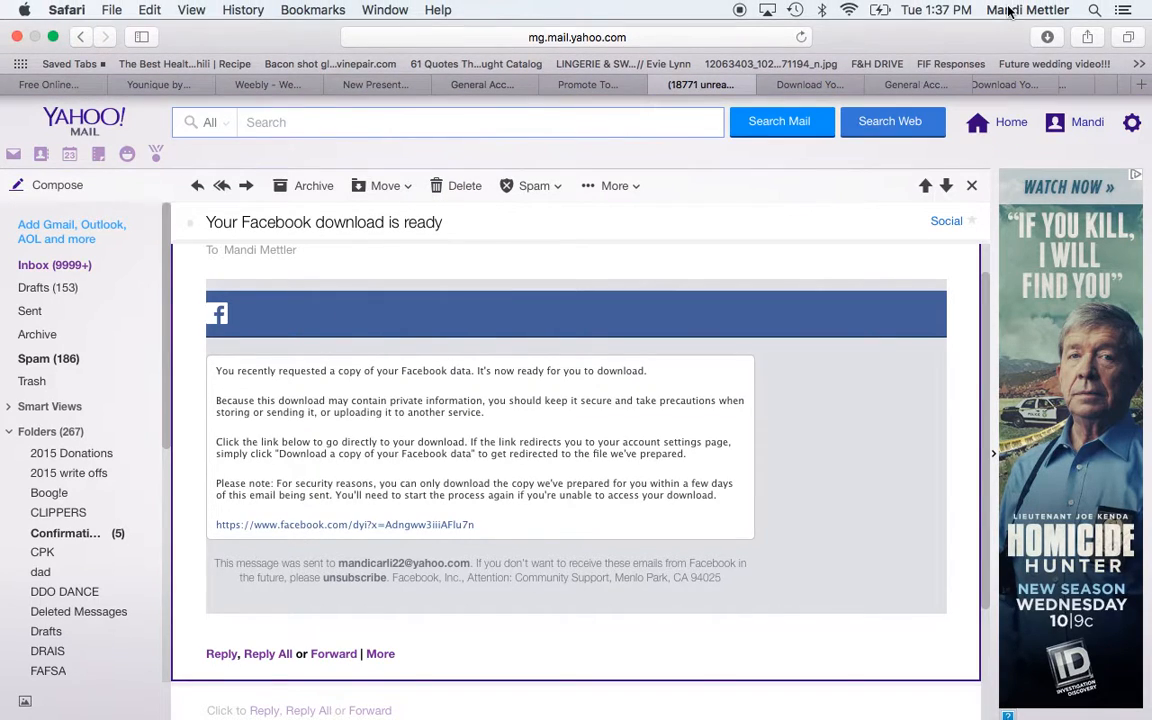
click(1048, 36)
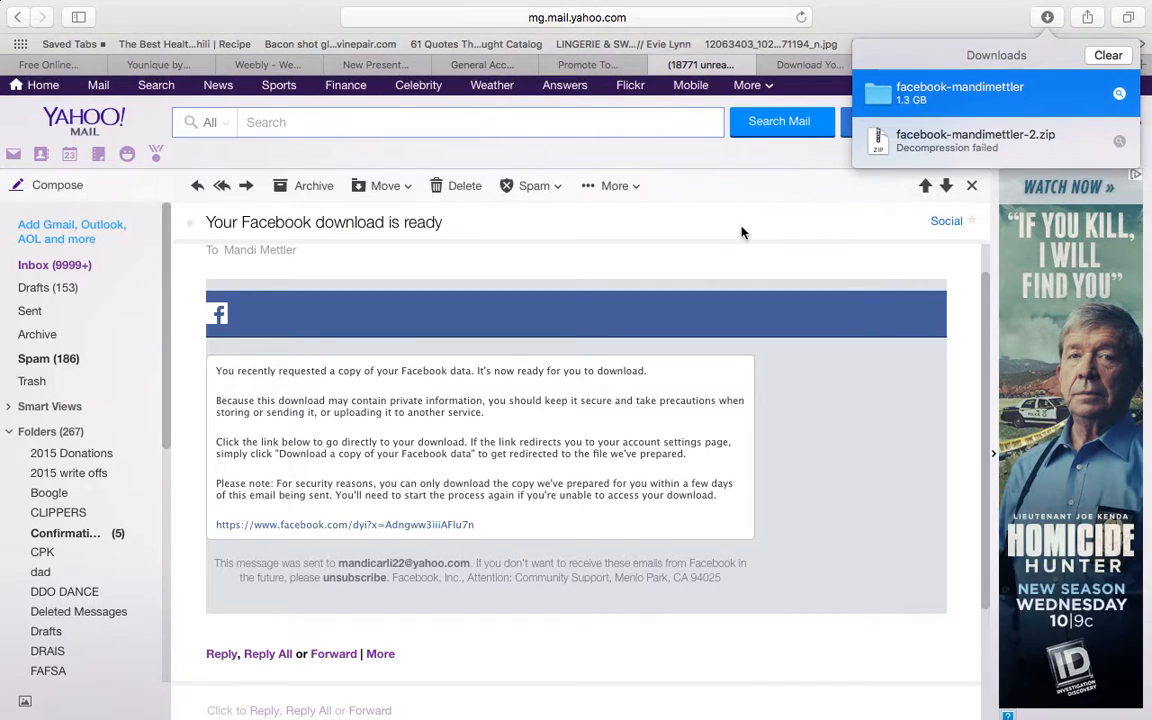
mouse_move(792, 392)
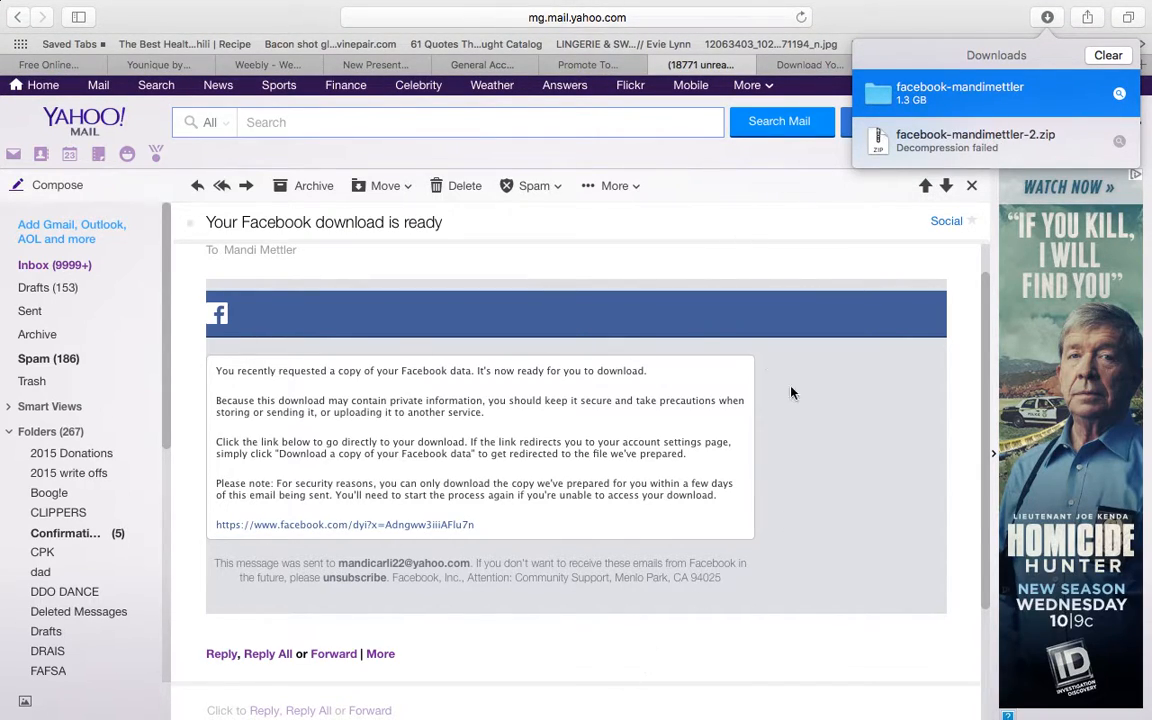
mouse_move(740, 152)
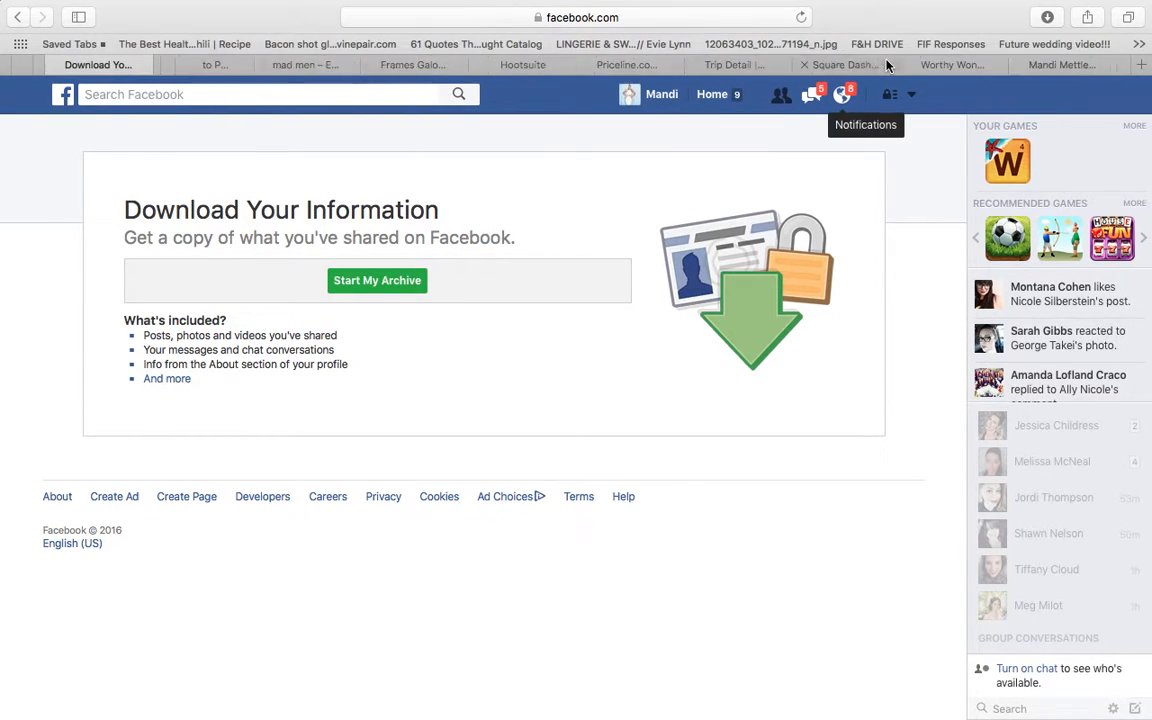
Select all content on the downloaded friends.htm page via Edit > Select All.
click(1070, 64)
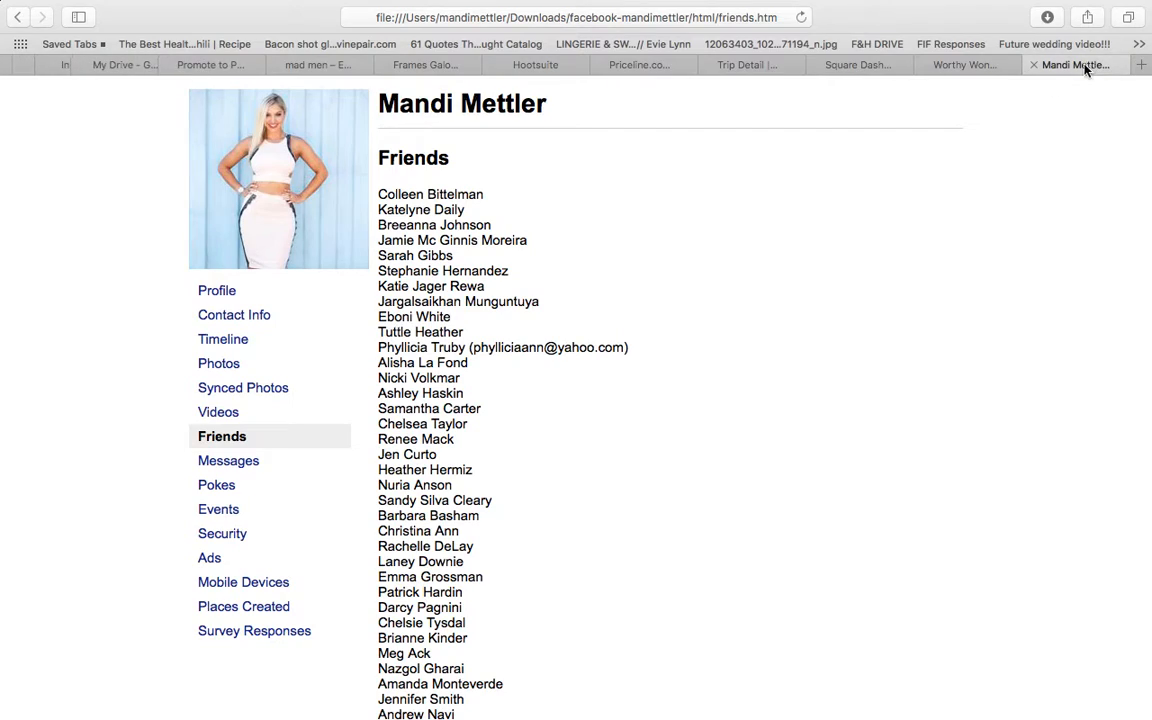
mouse_move(250, 318)
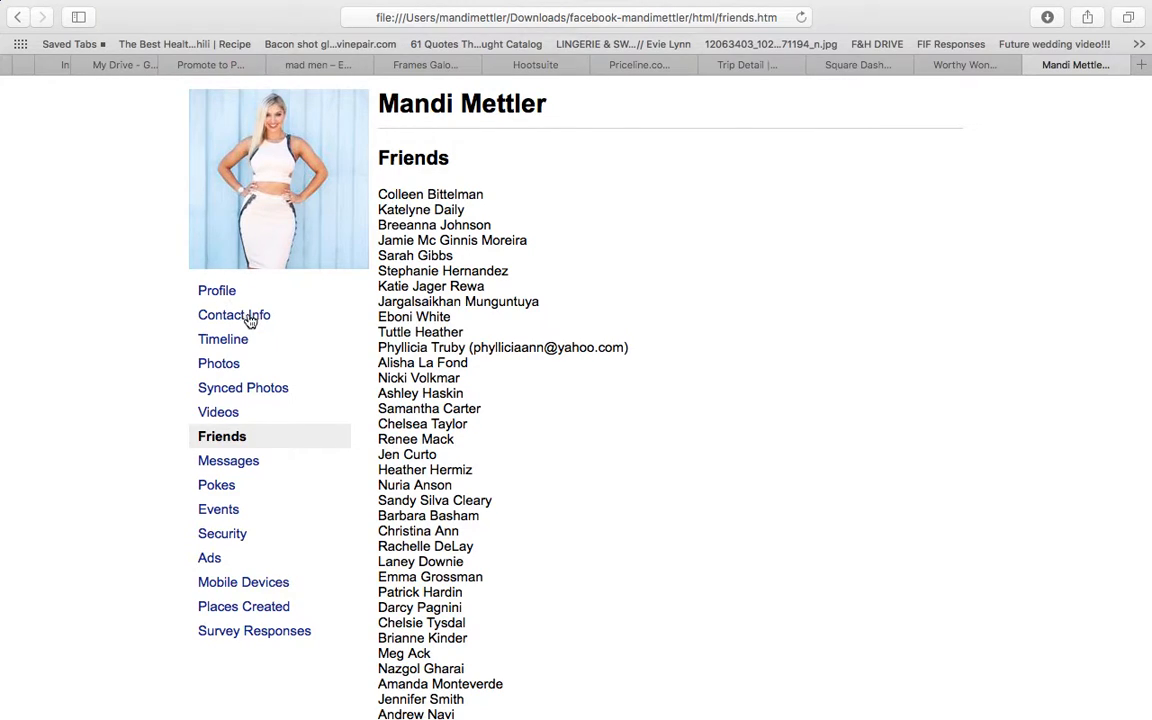
mouse_move(290, 412)
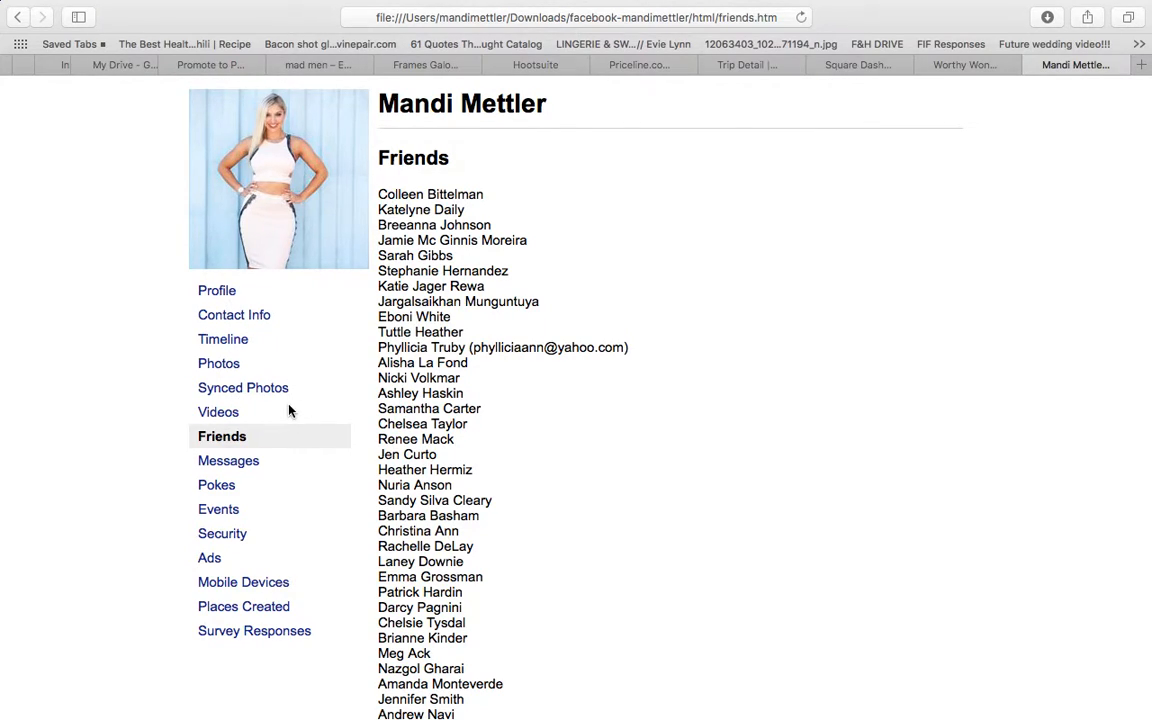
mouse_move(280, 478)
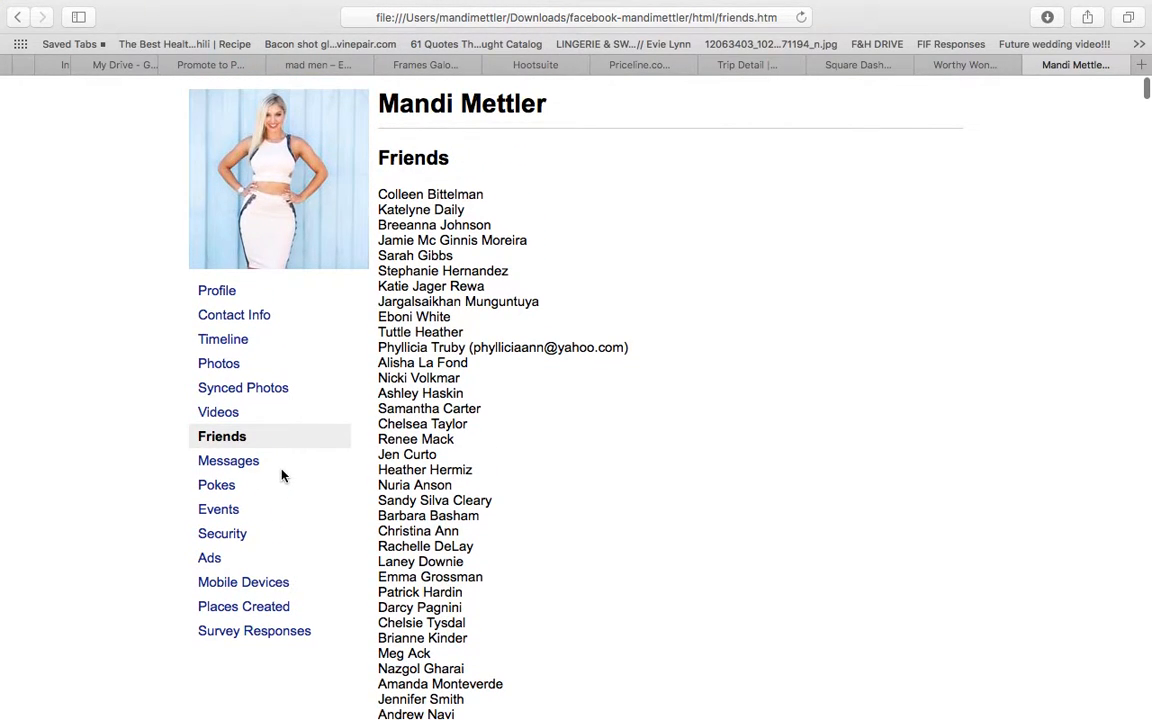
mouse_move(376, 314)
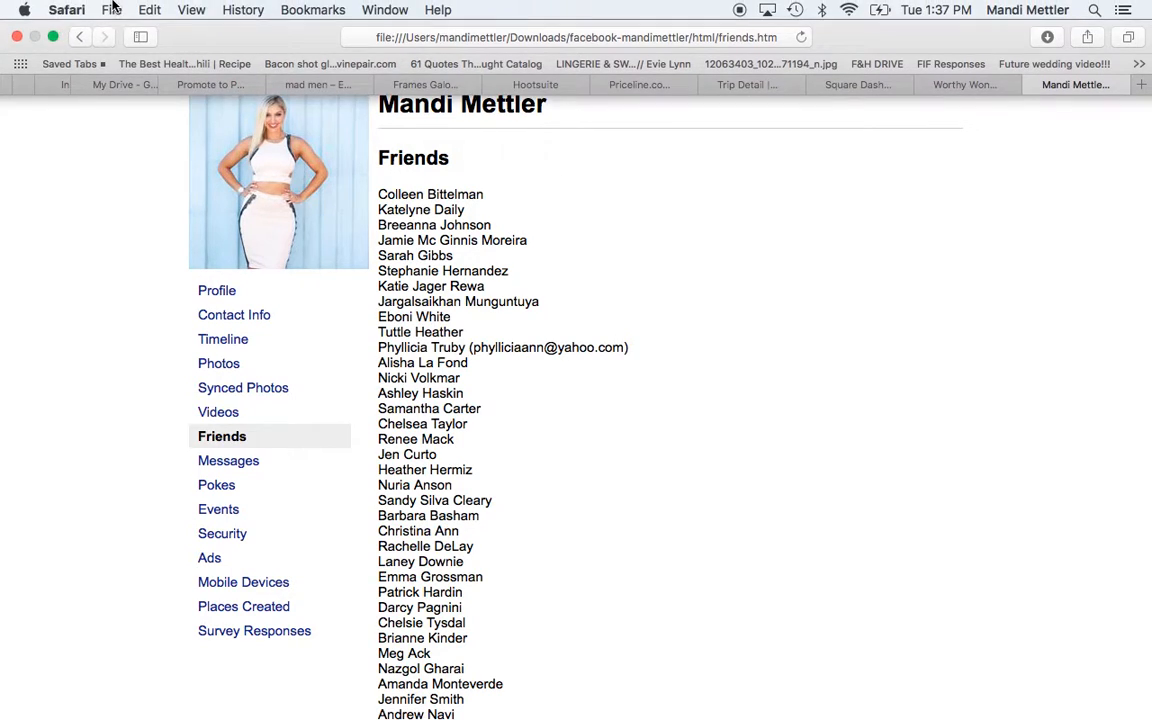
click(148, 8)
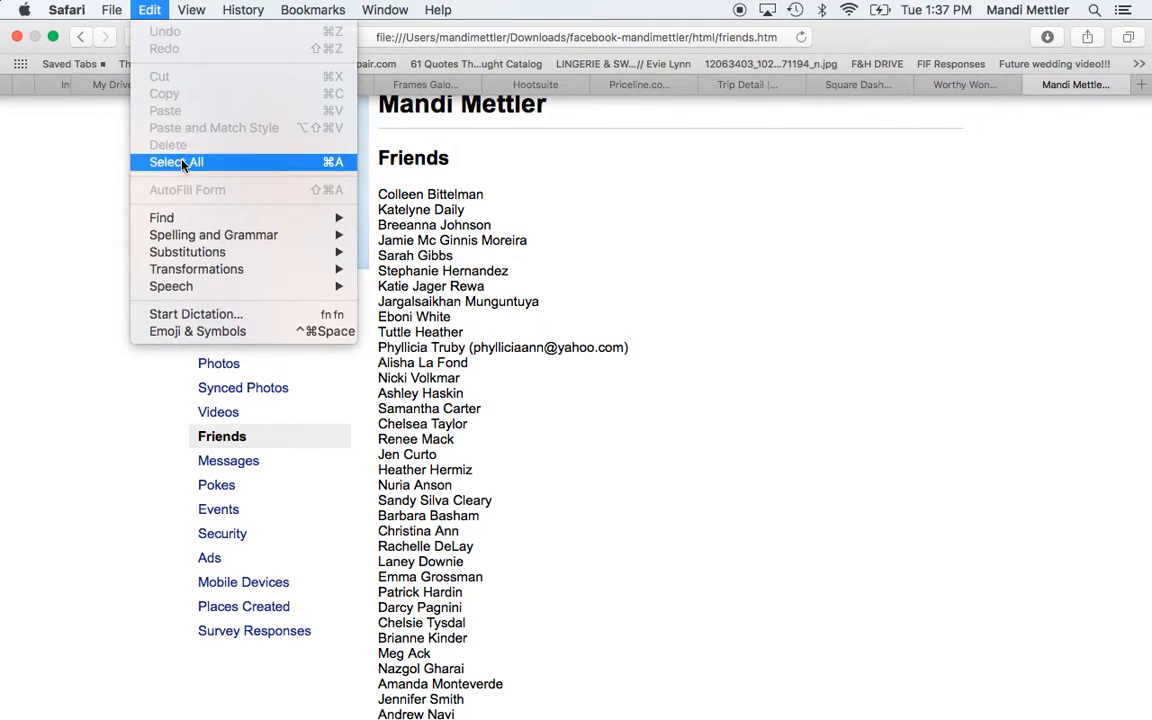
click(176, 162)
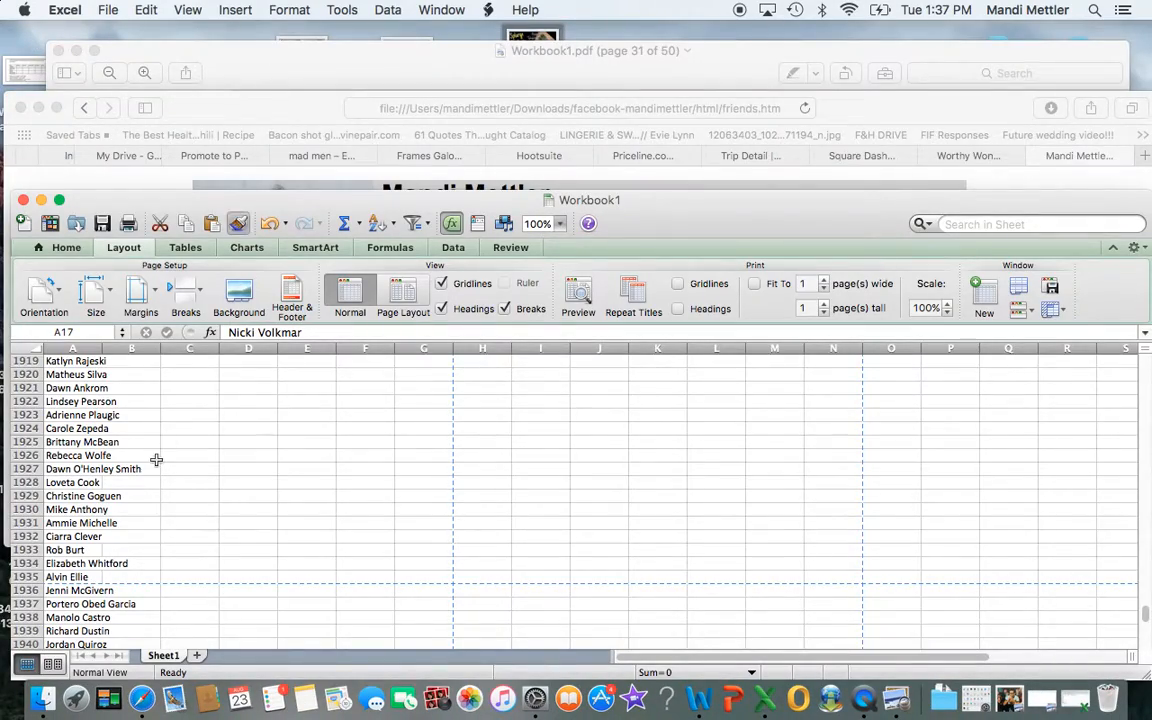
scroll(up, 3)
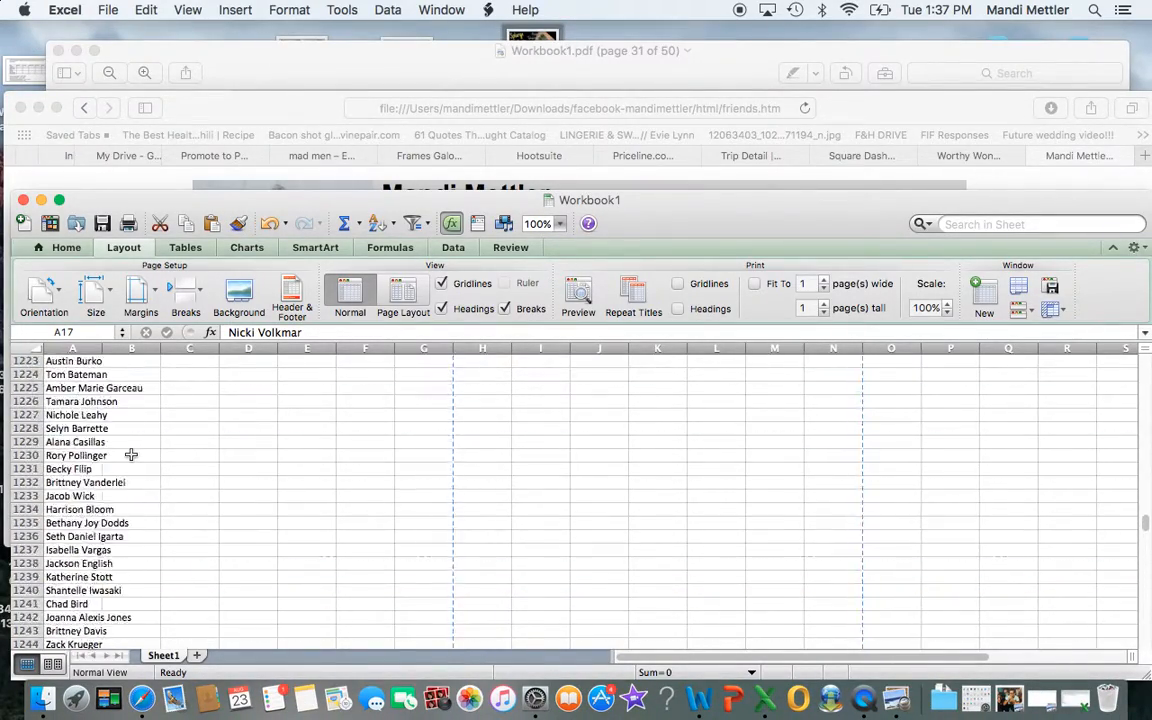
scroll(up, 3)
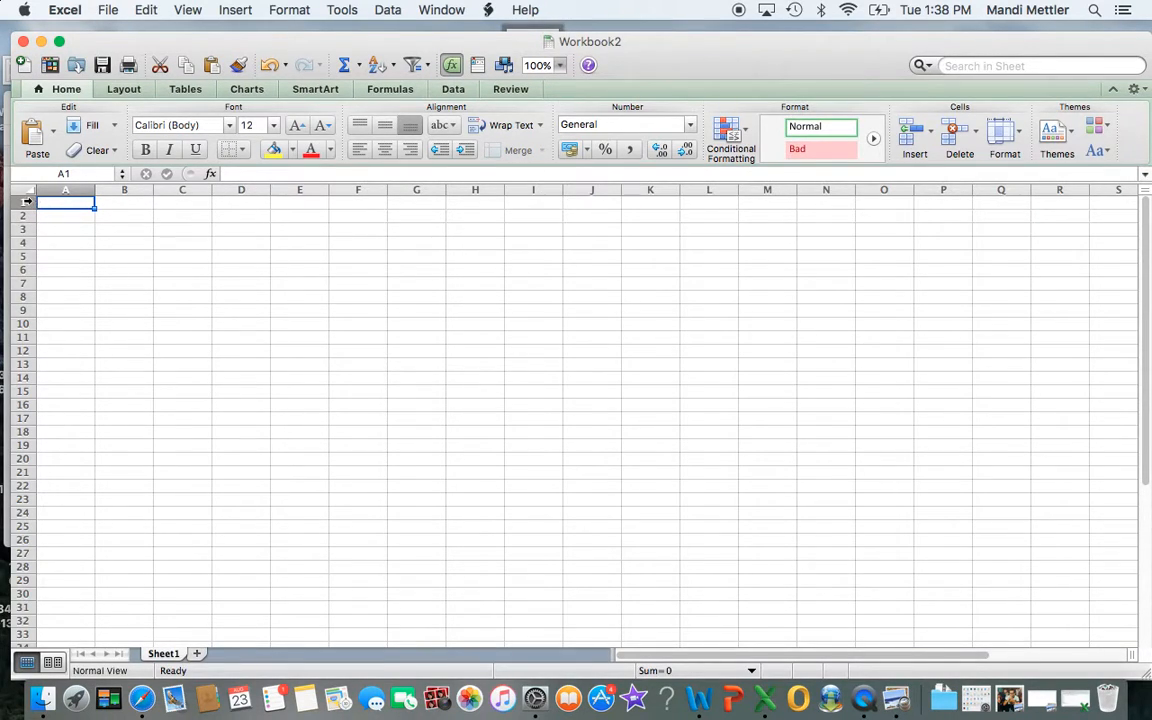
Paste the copied Friends page into Workbook2 at A1 and deselect the pasted cells.
click(146, 8)
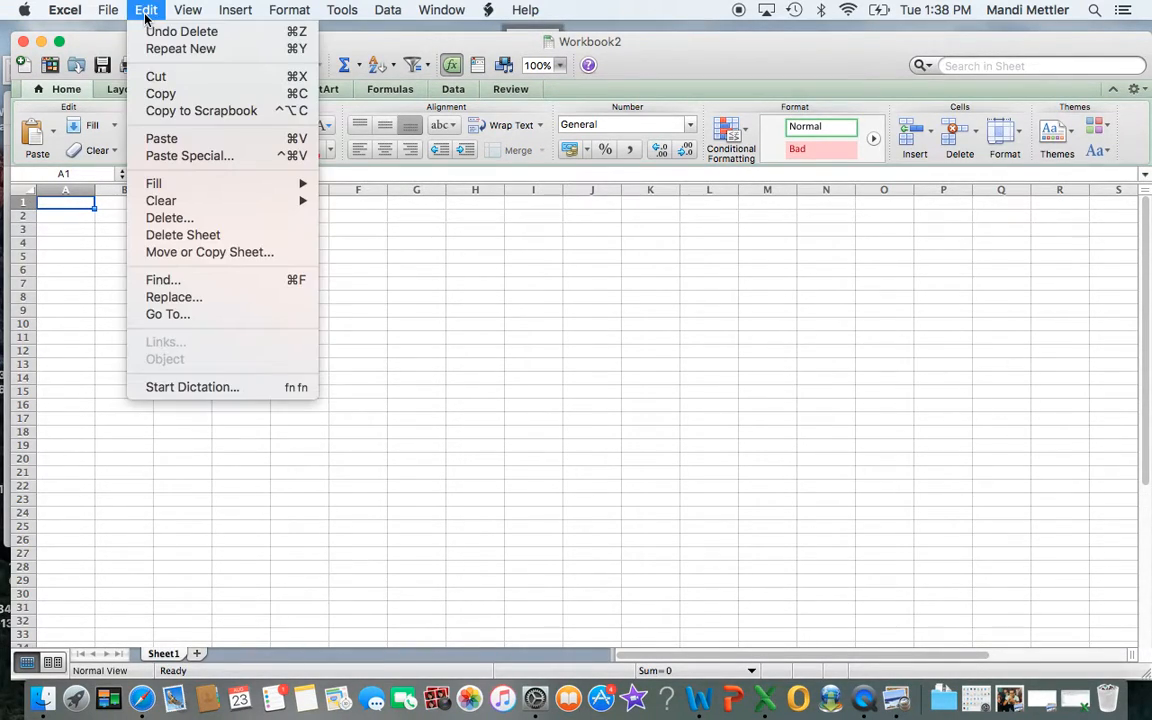
mouse_move(162, 138)
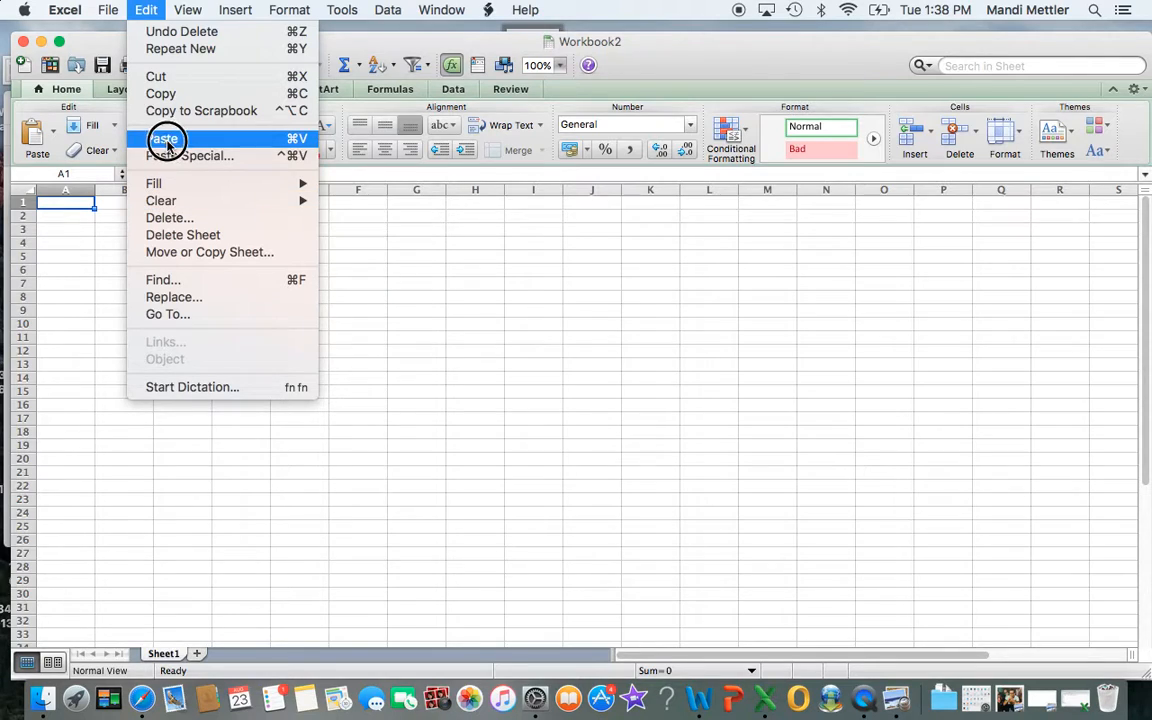
click(164, 138)
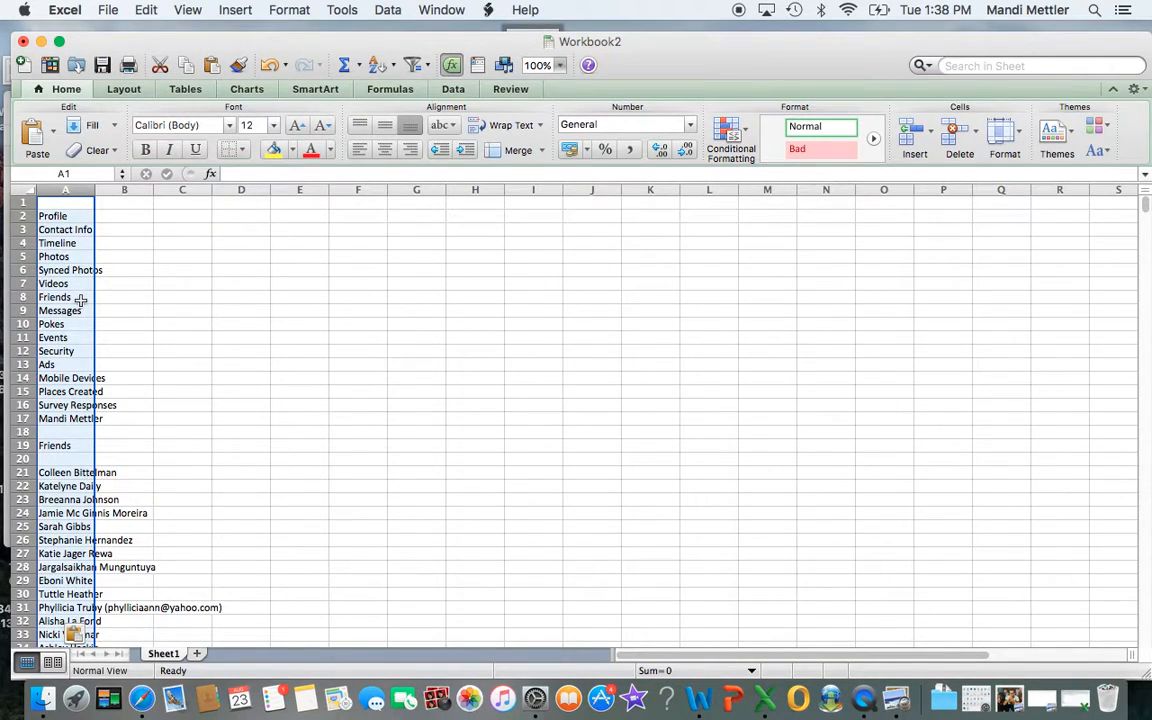
click(184, 432)
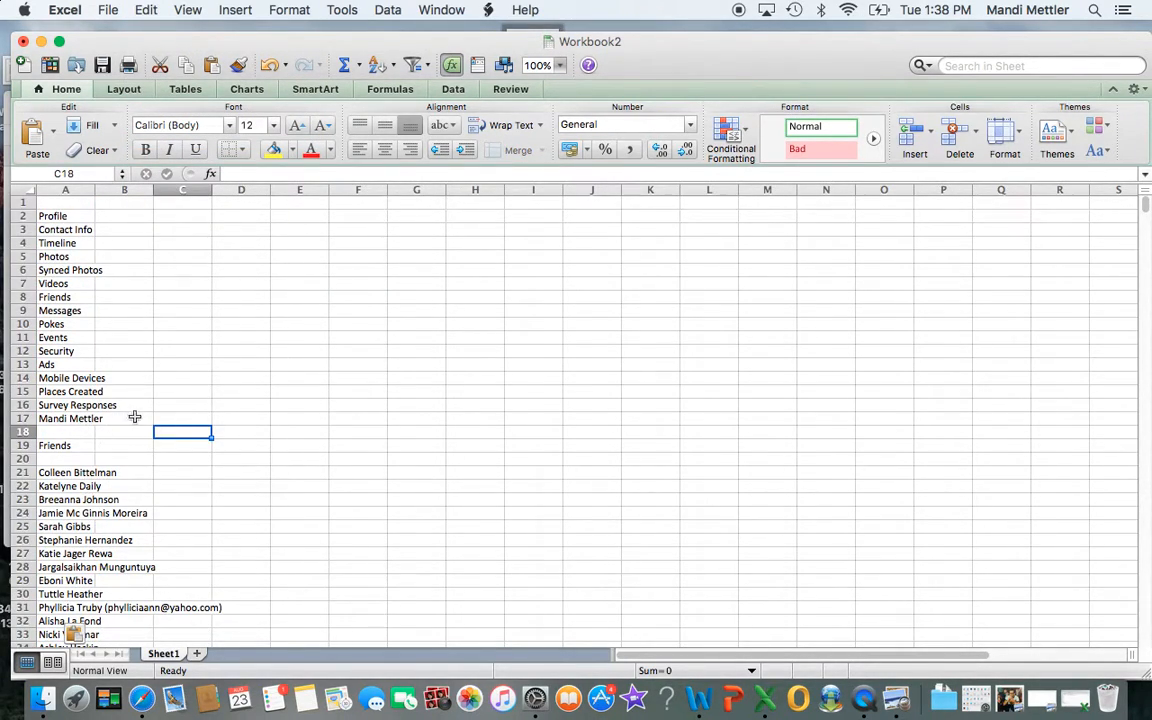
Delete the heading rows Profile through Friends as entire rows so names start at row 1.
drag(64, 418, 124, 458)
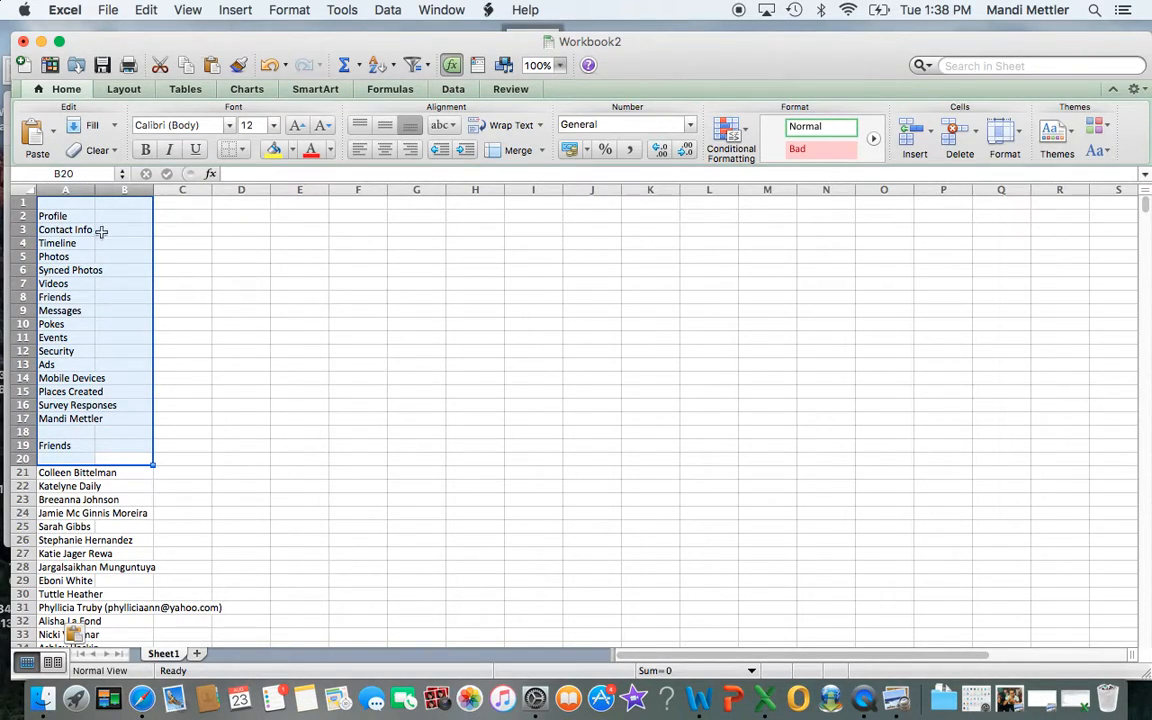
right_click(100, 232)
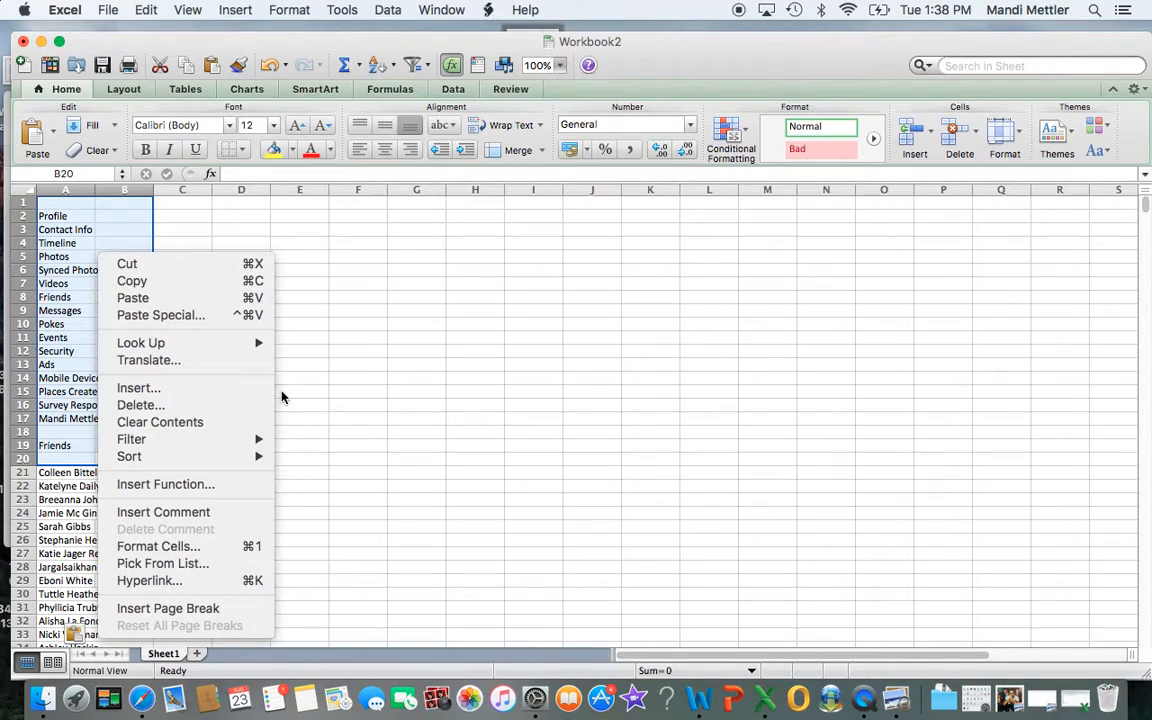
click(204, 412)
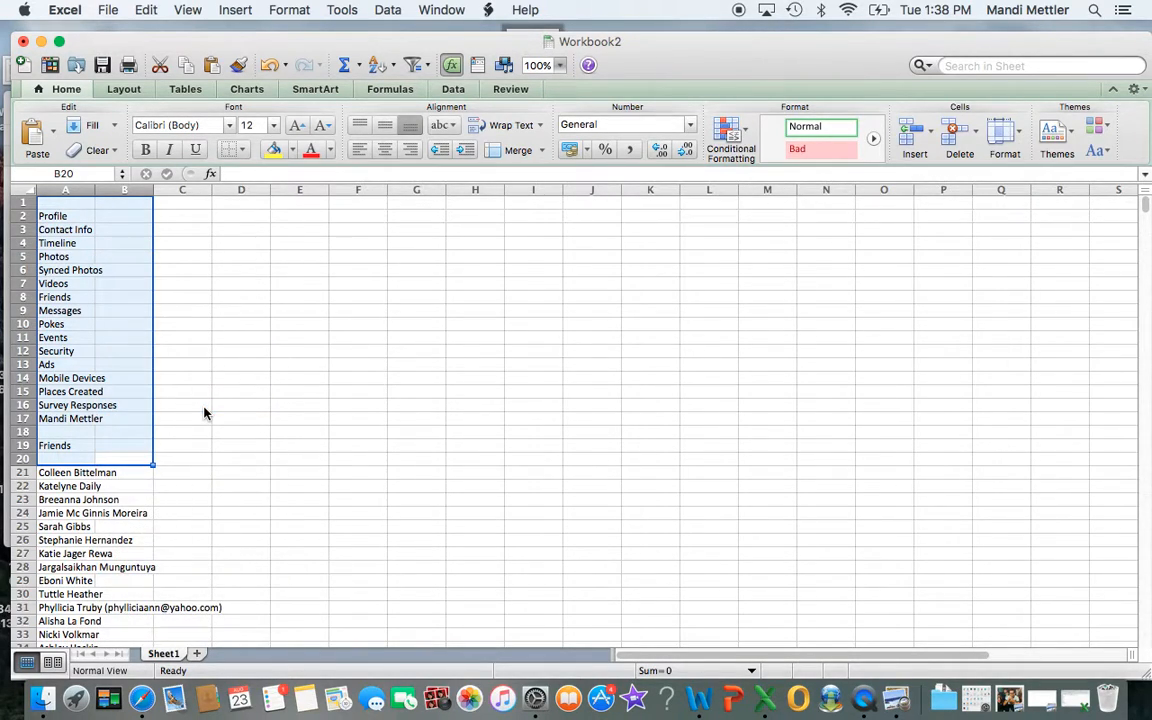
click(960, 136)
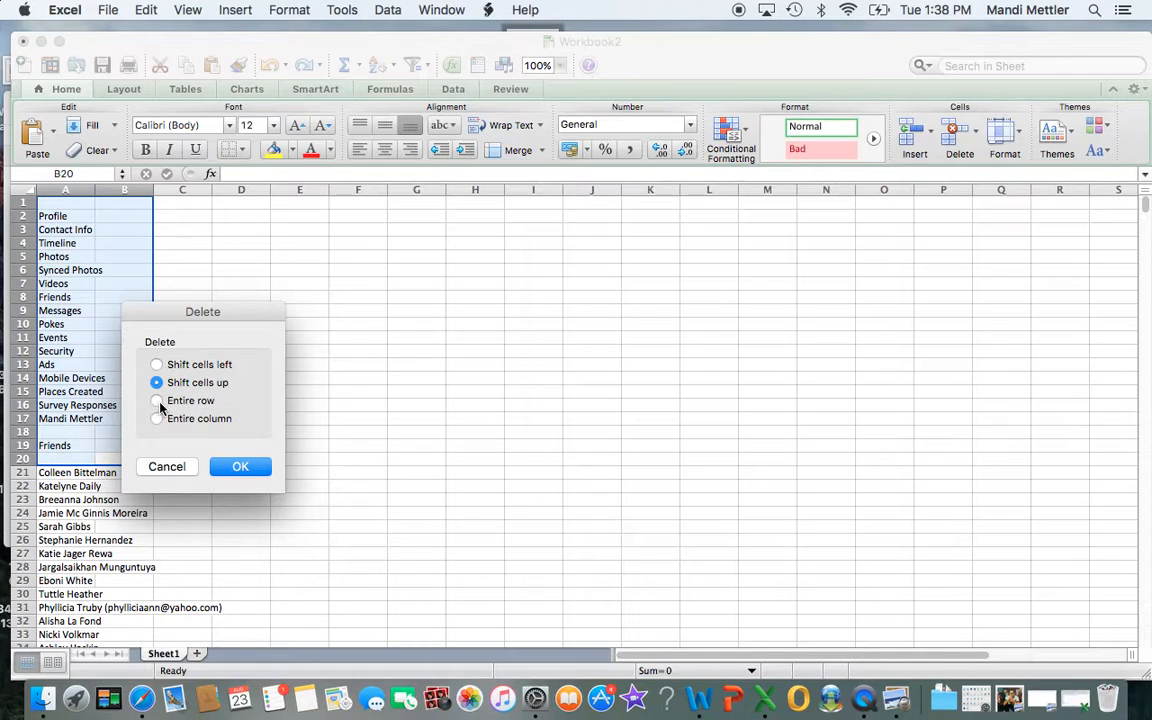
click(156, 400)
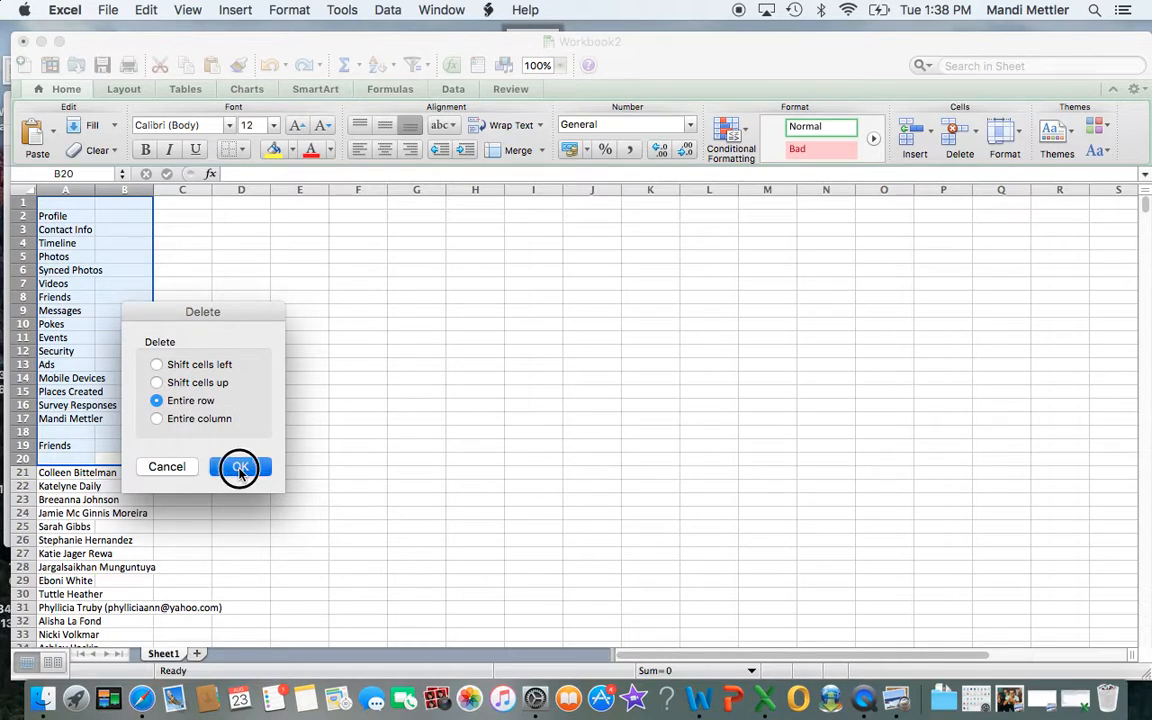
click(240, 468)
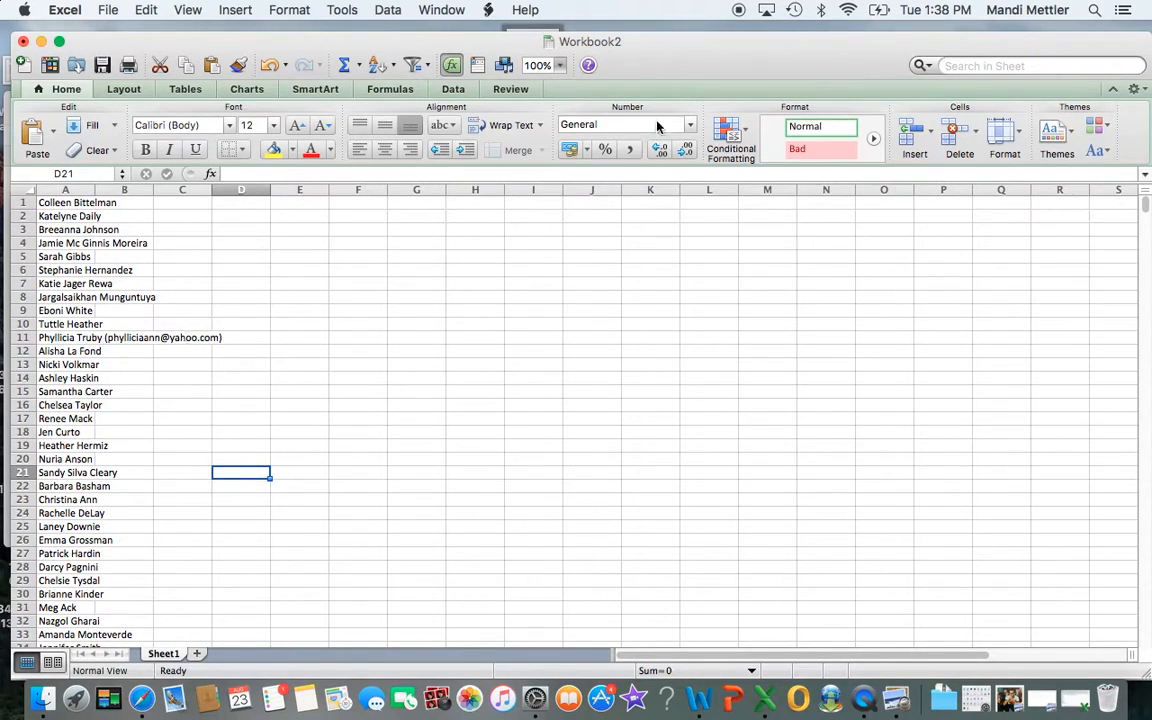
mouse_move(228, 442)
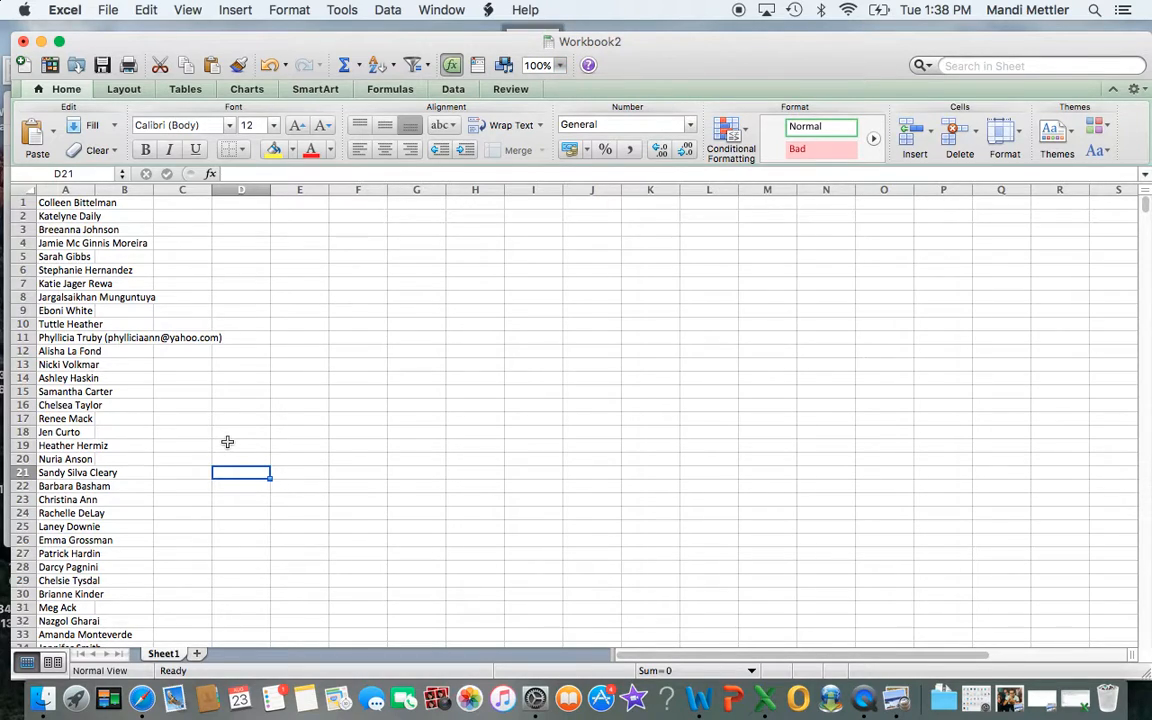
mouse_move(180, 472)
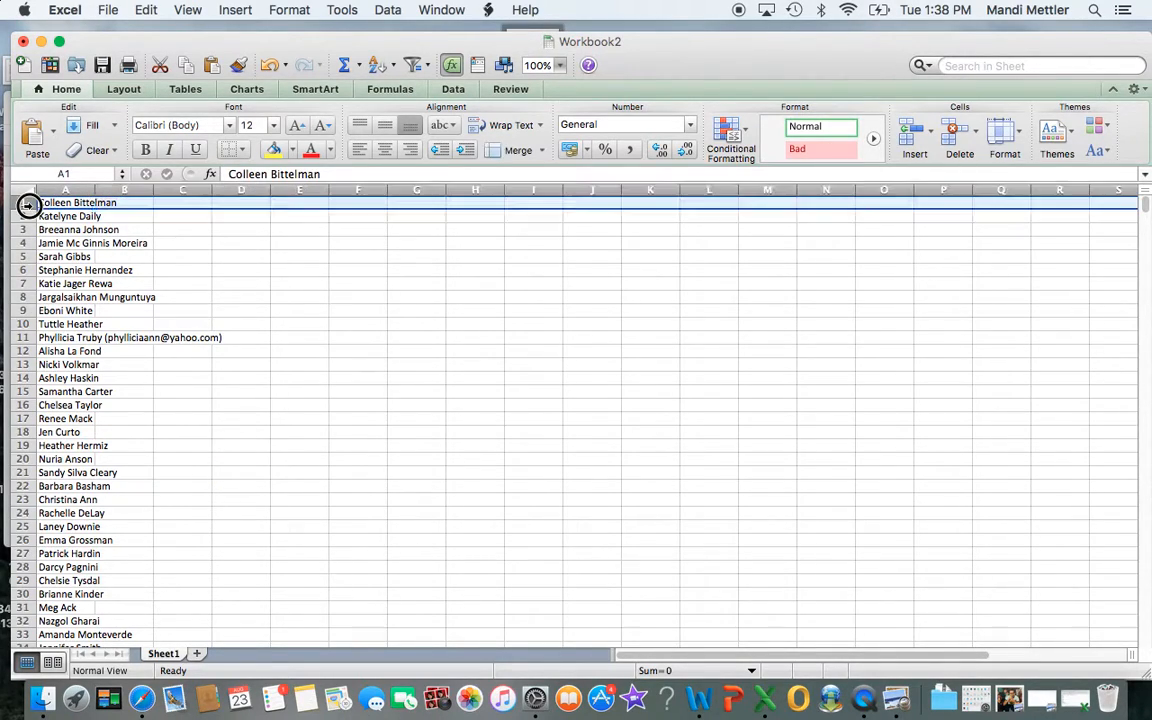
mouse_move(444, 228)
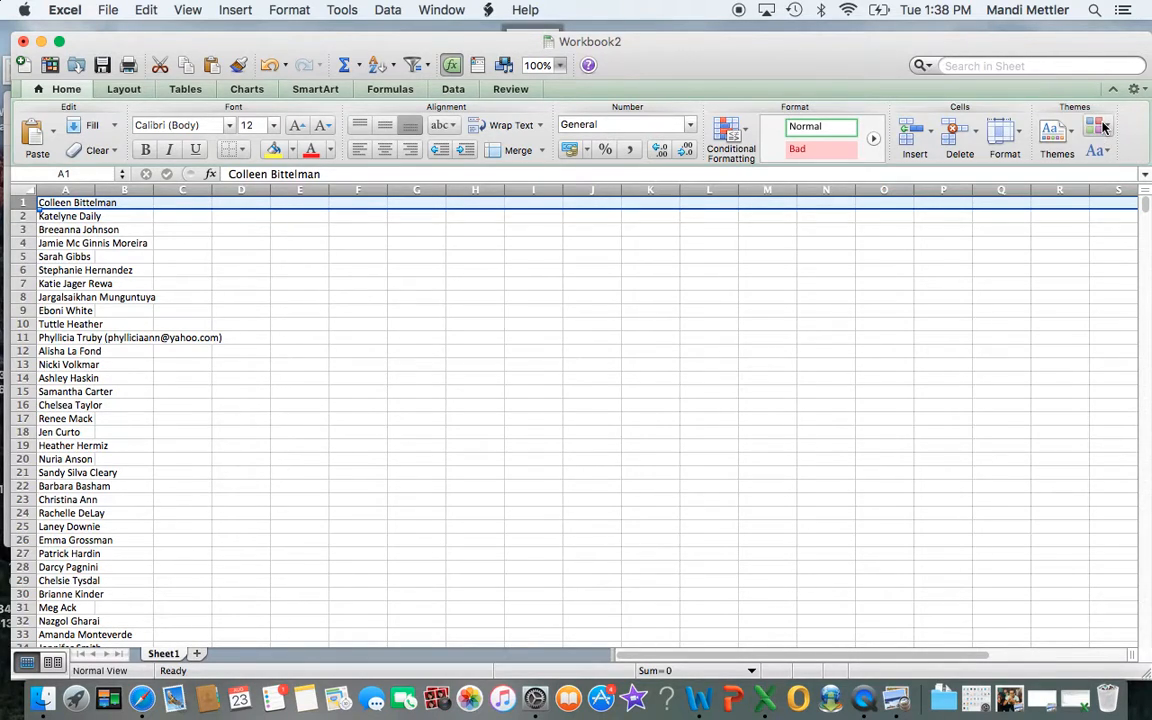
click(1096, 128)
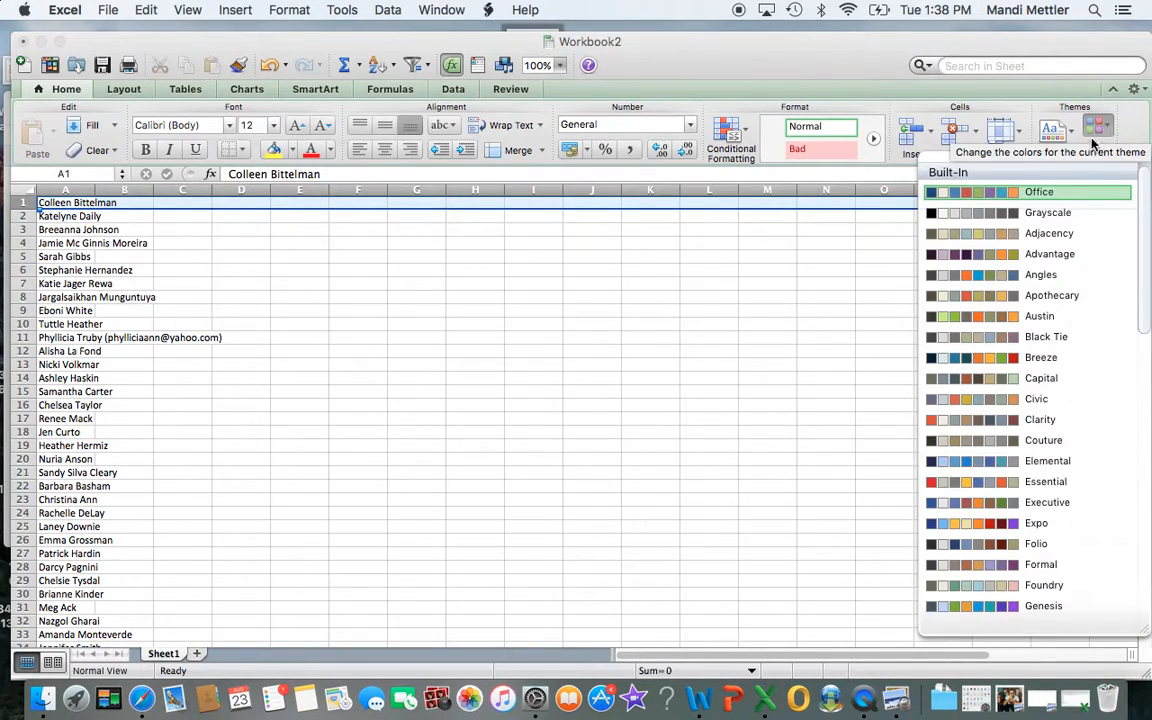
mouse_move(996, 200)
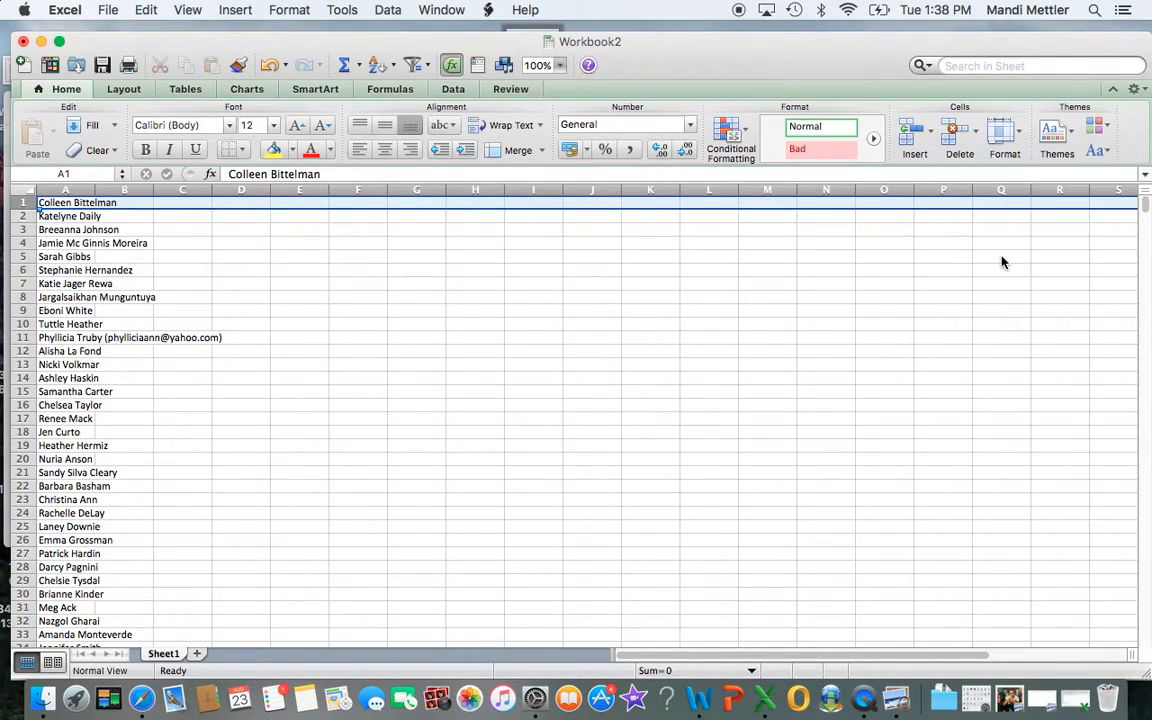
mouse_move(736, 168)
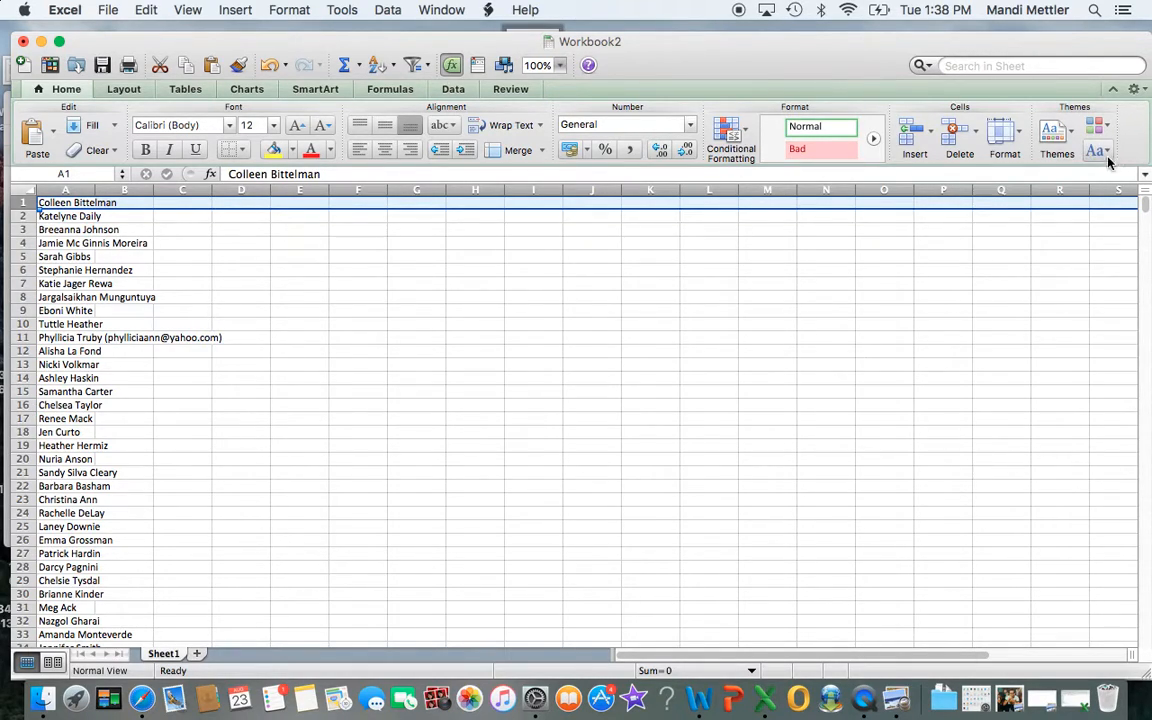
click(1096, 132)
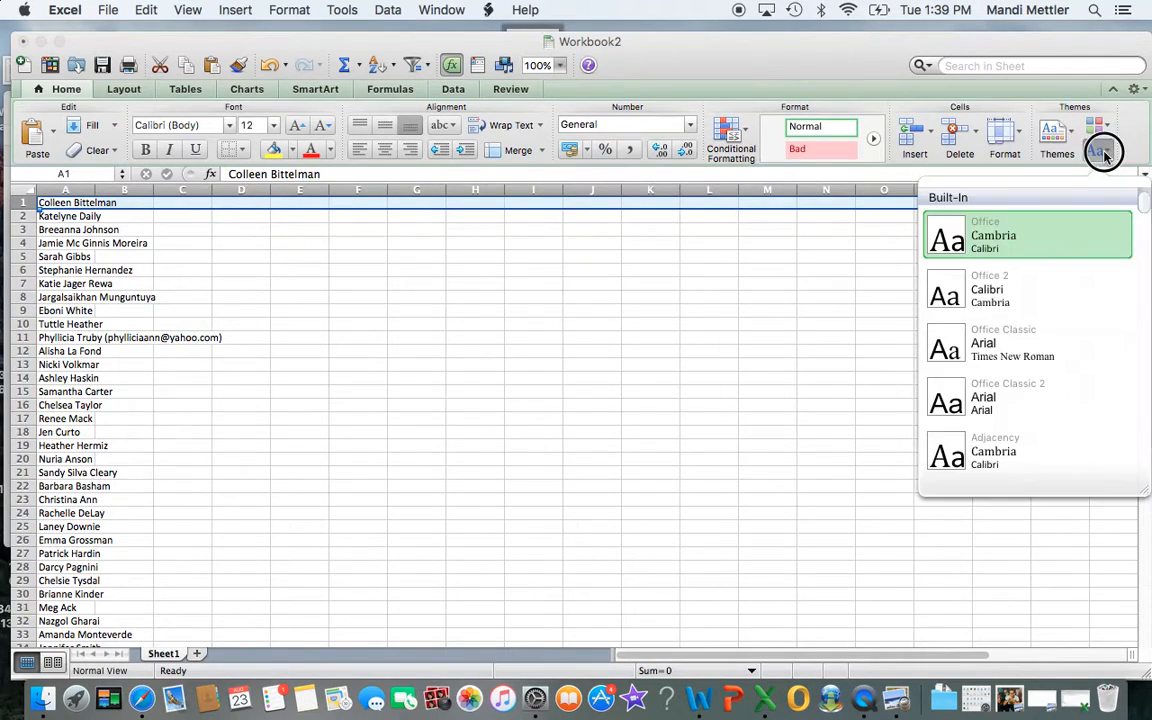
click(832, 244)
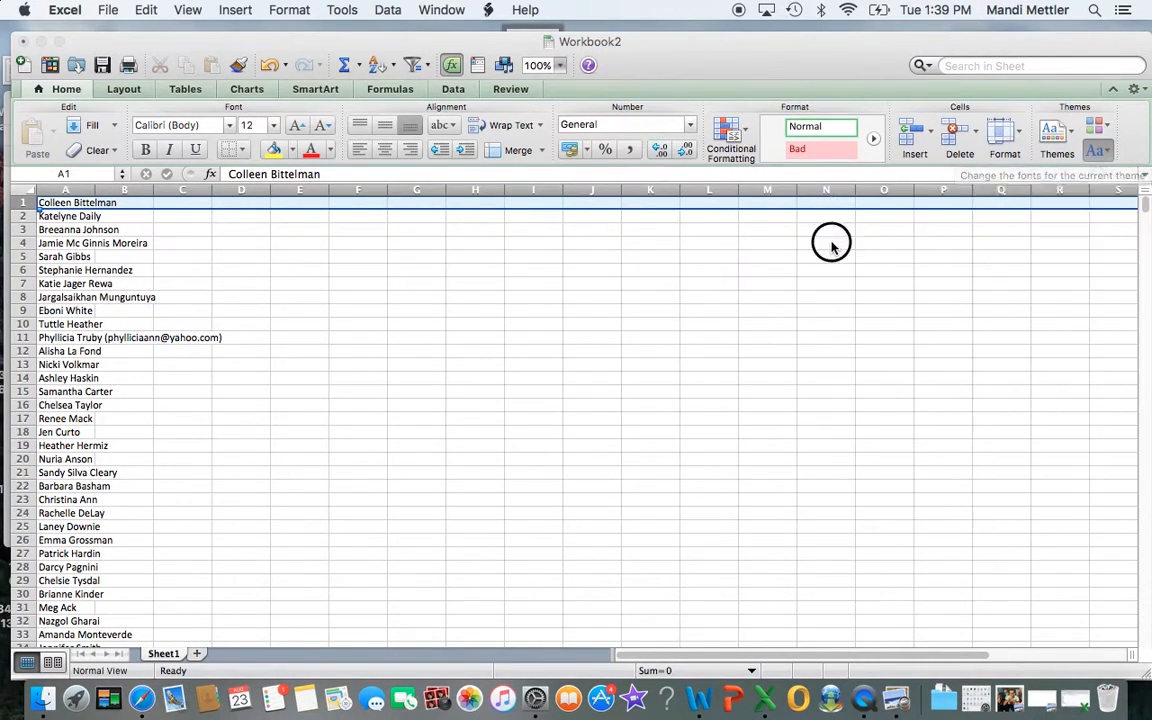
click(824, 244)
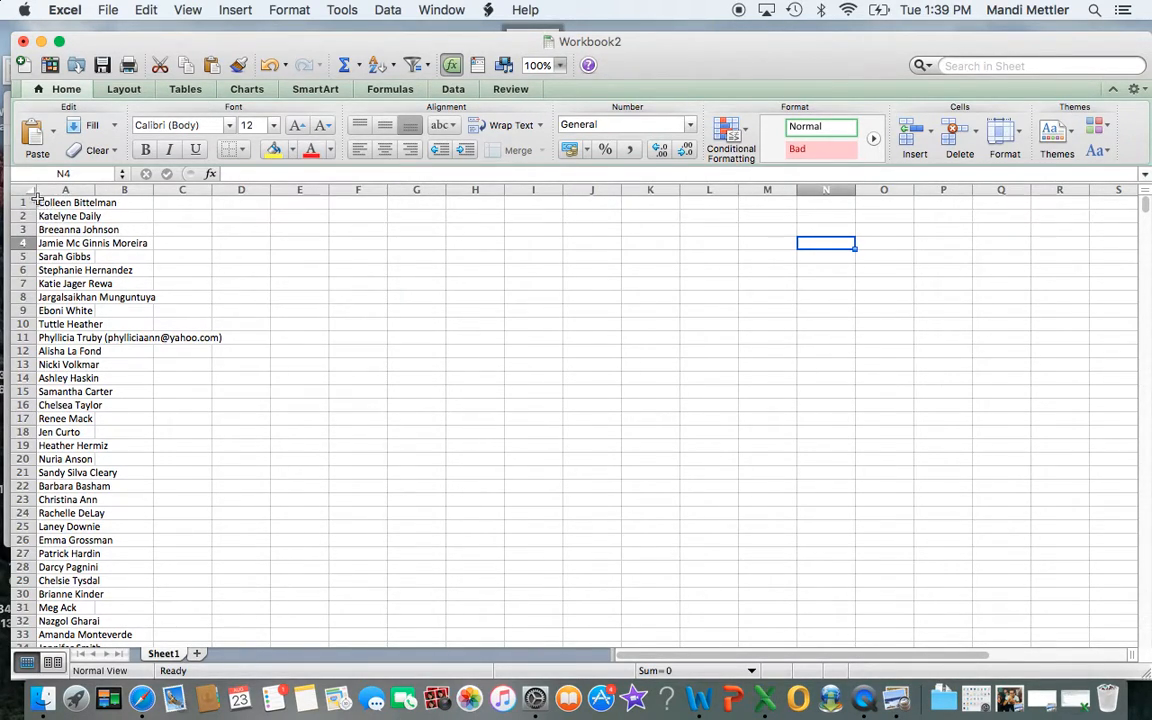
click(64, 202)
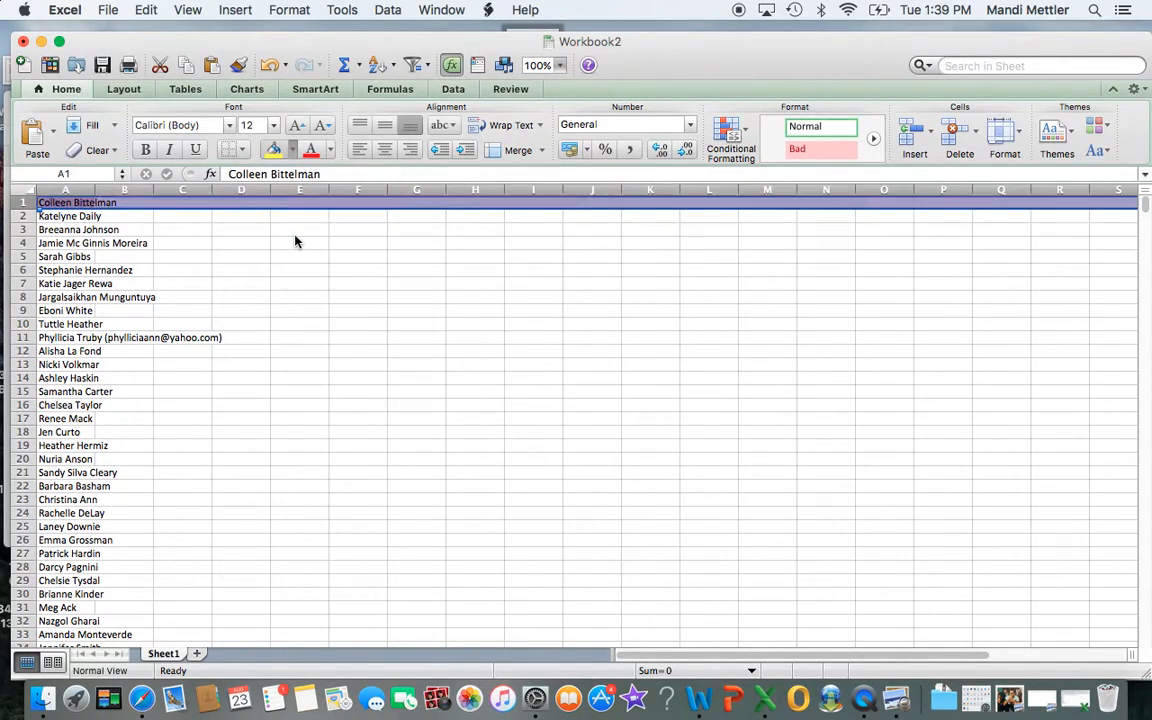
click(300, 228)
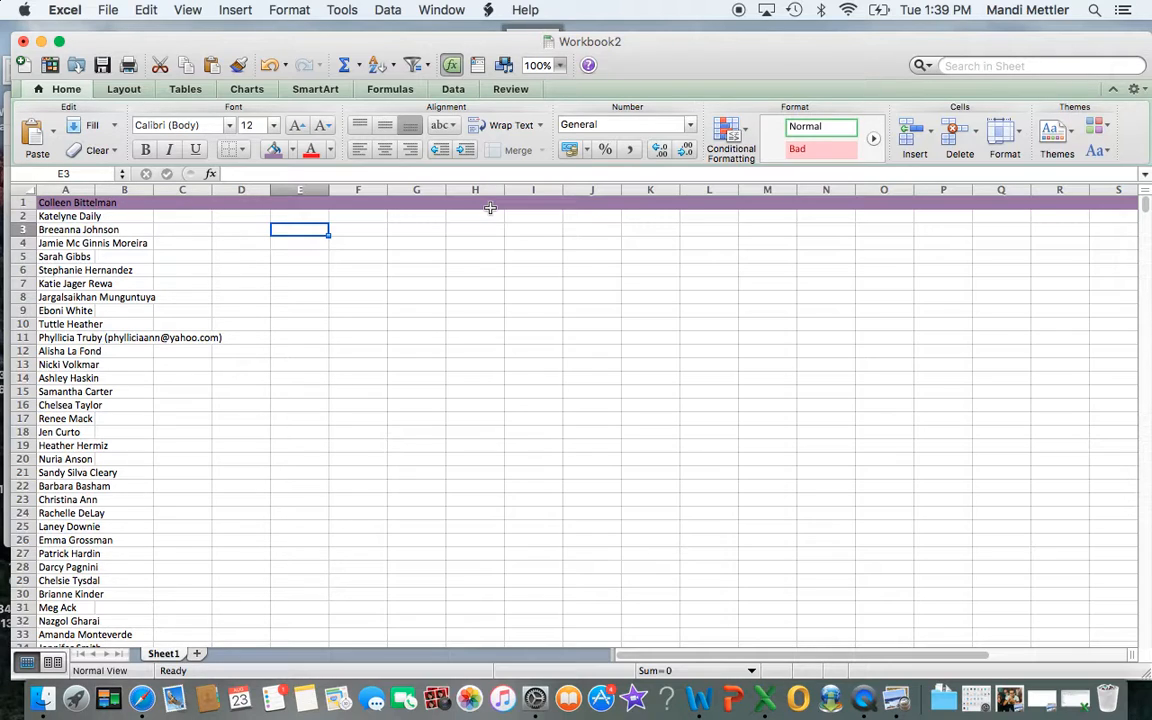
mouse_move(444, 272)
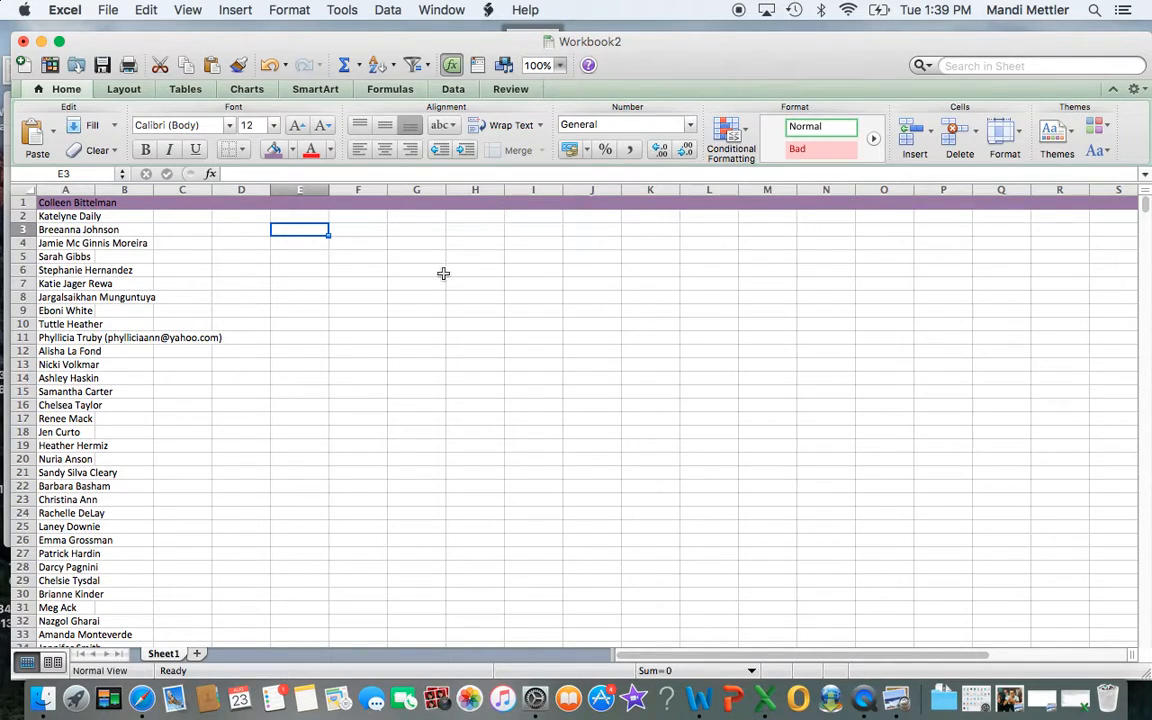
Search the sheet for 'Ashley' and look around the first match.
click(1028, 64)
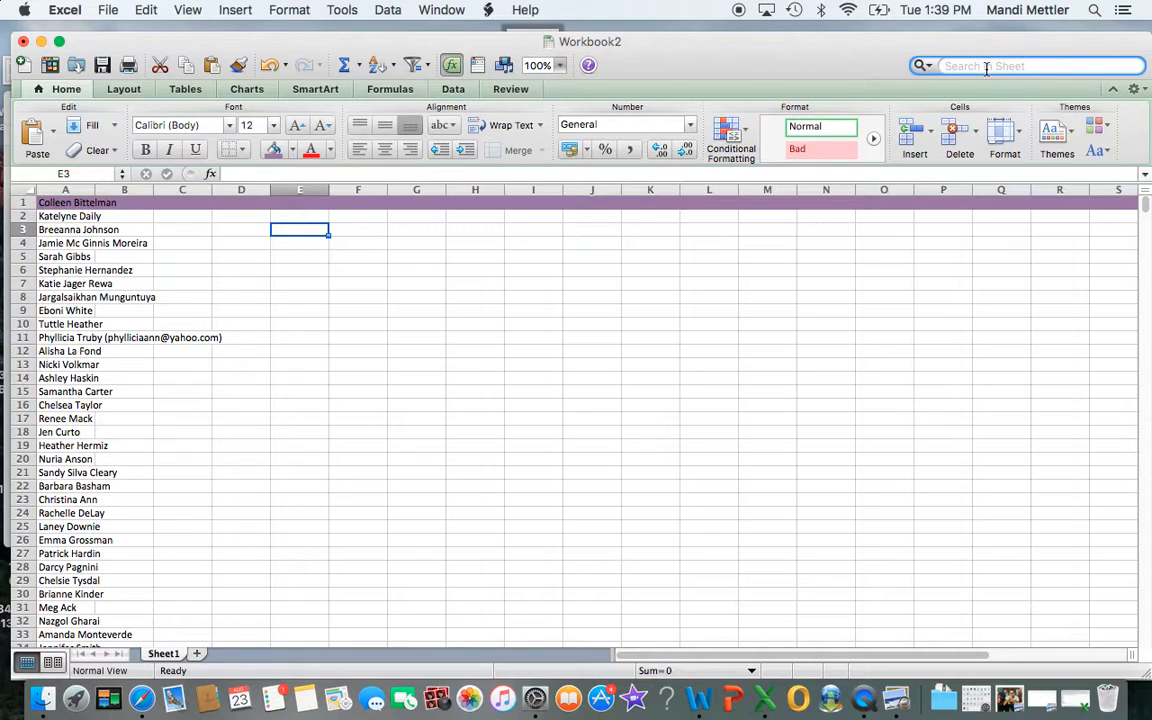
text(Ash)
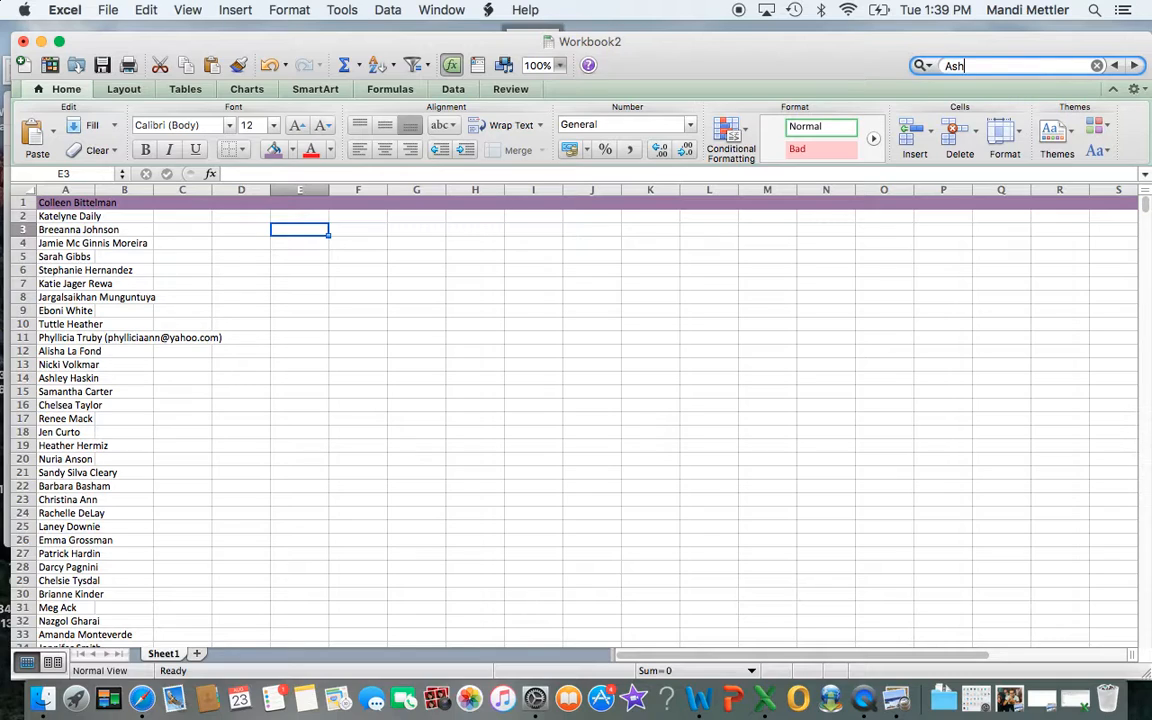
text(ley)
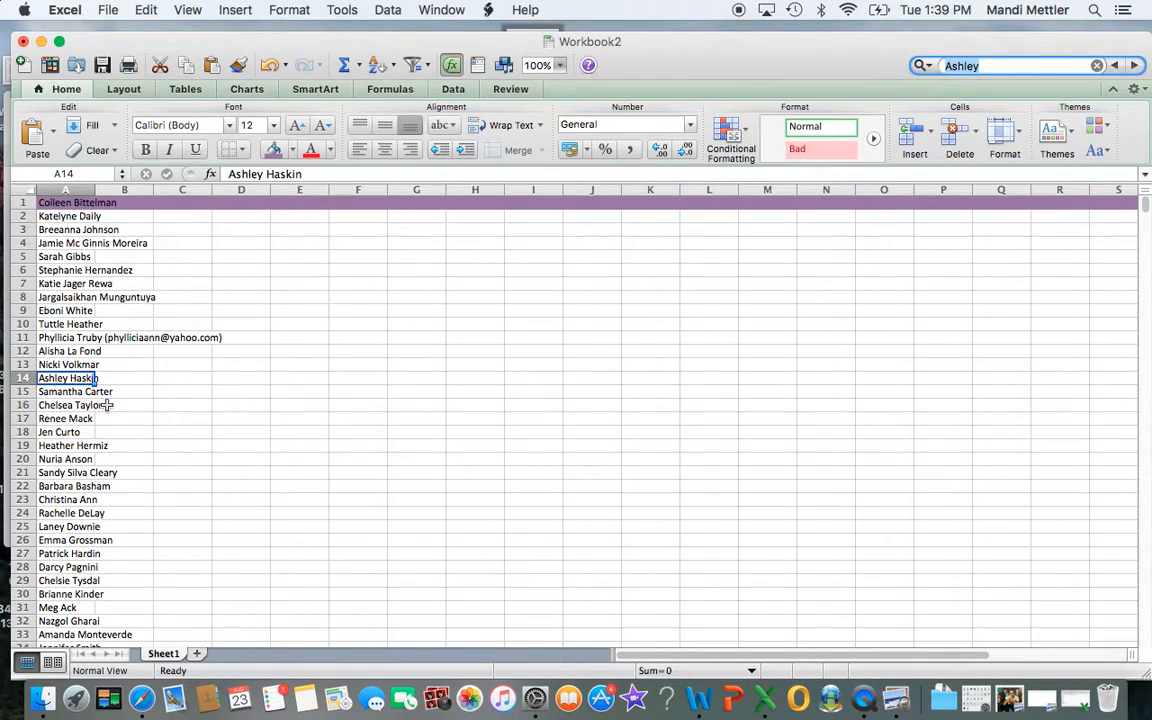
scroll(down, 3)
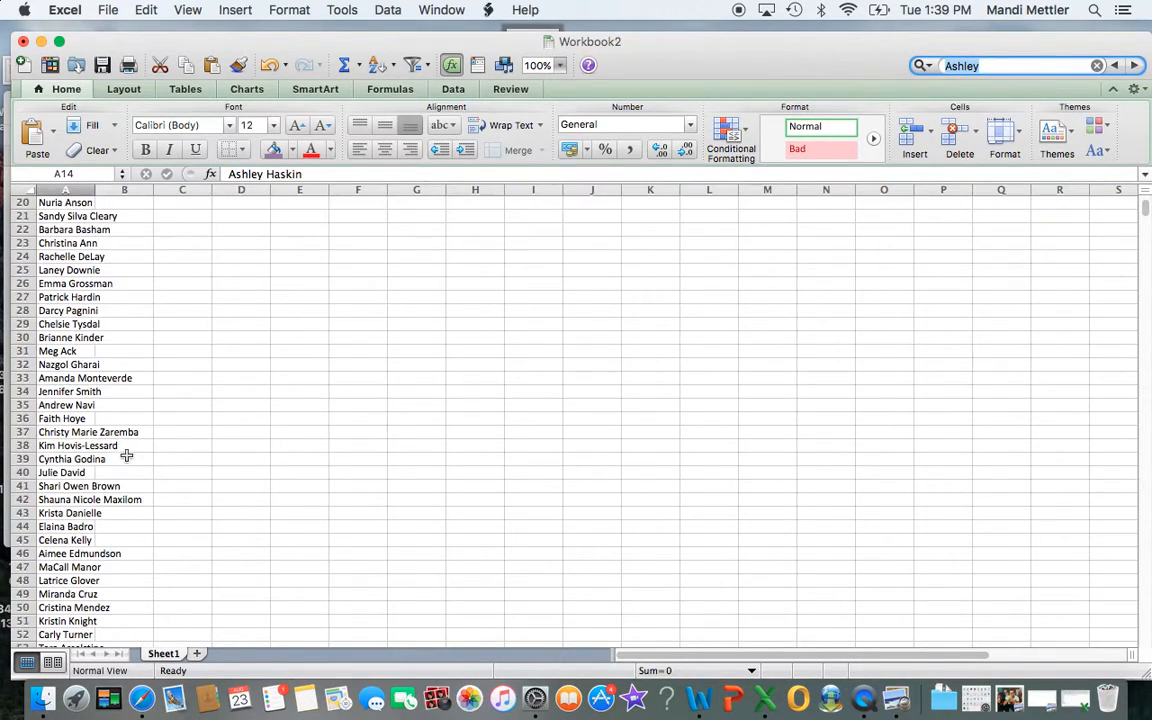
scroll(down, 3)
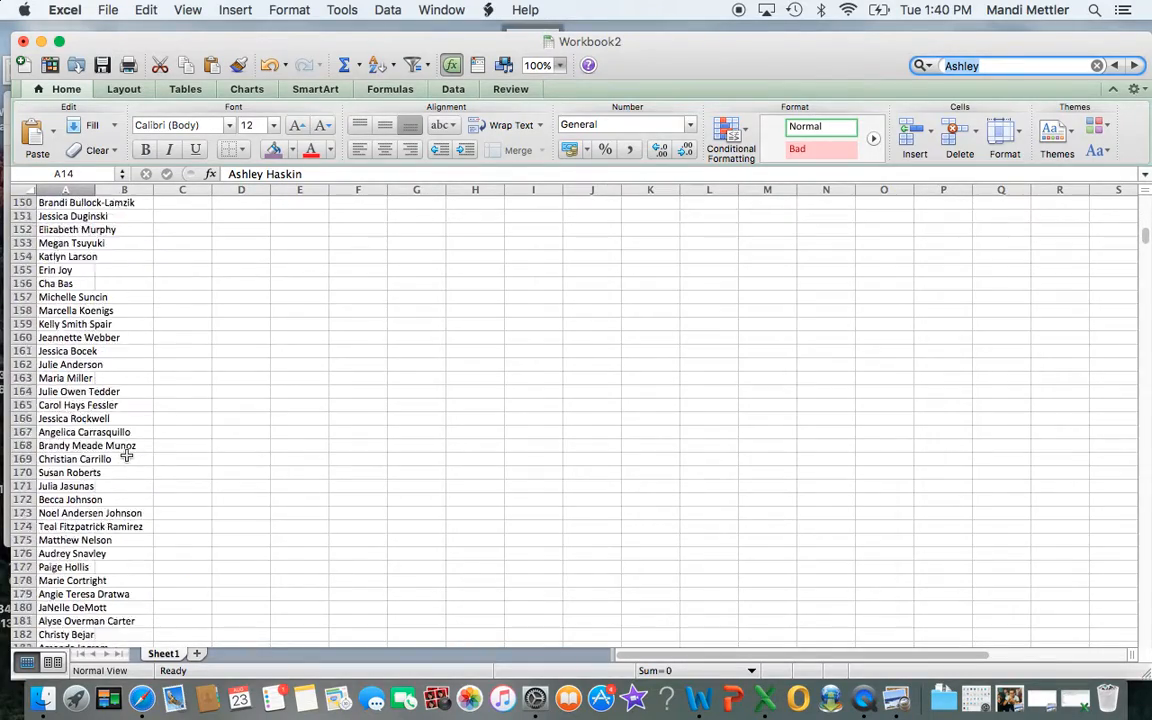
scroll(down, 3)
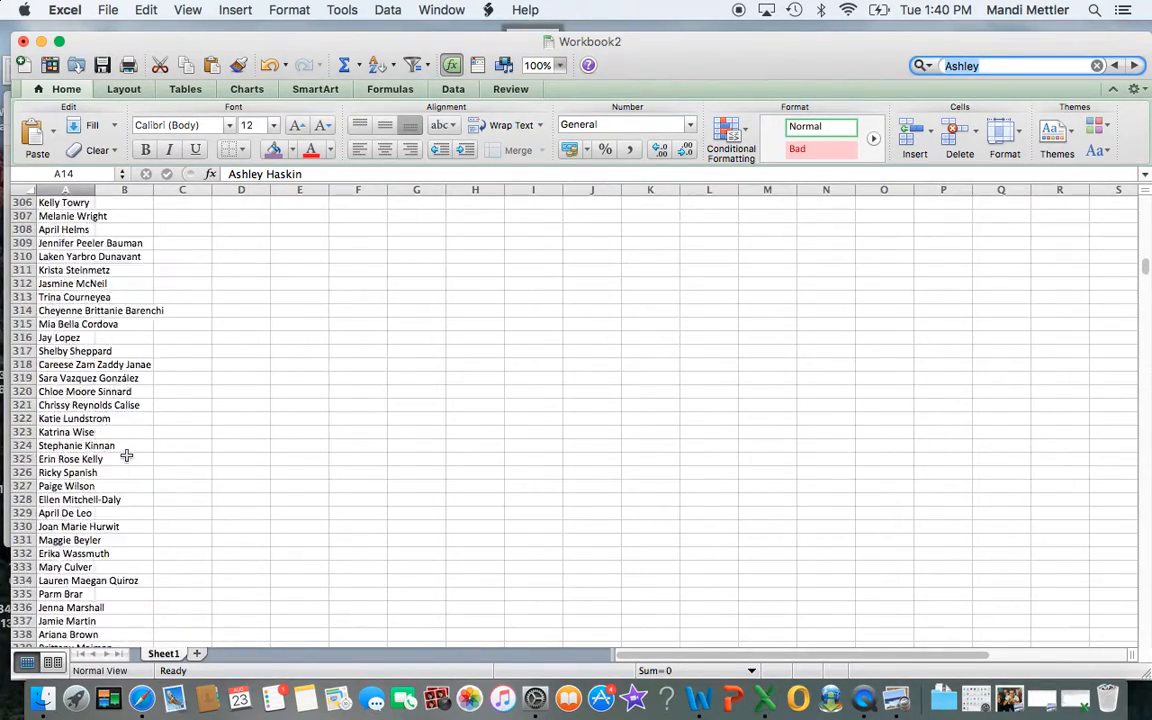
scroll(up, 3)
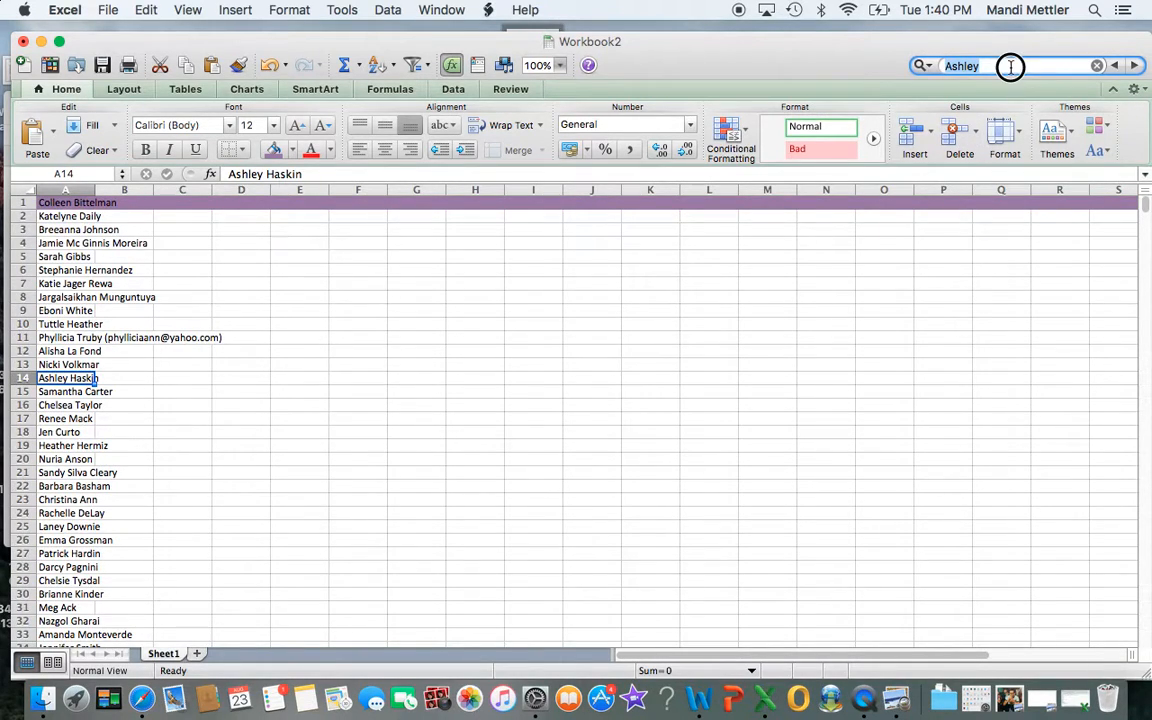
click(1132, 64)
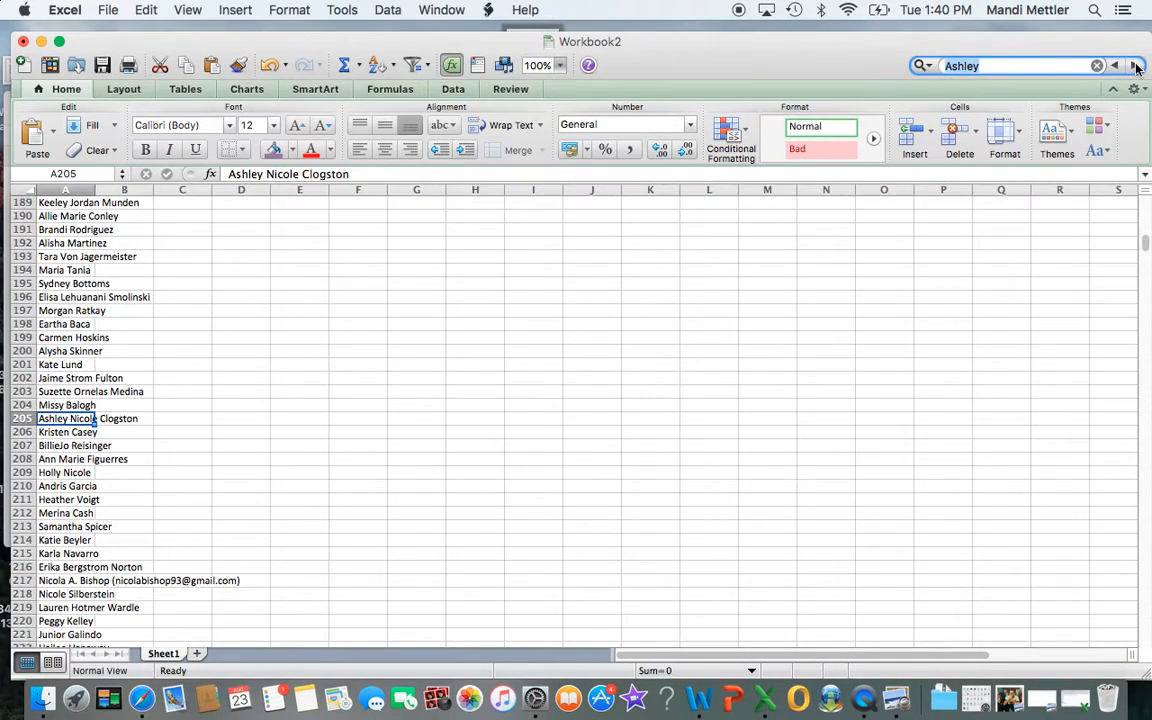
click(1136, 64)
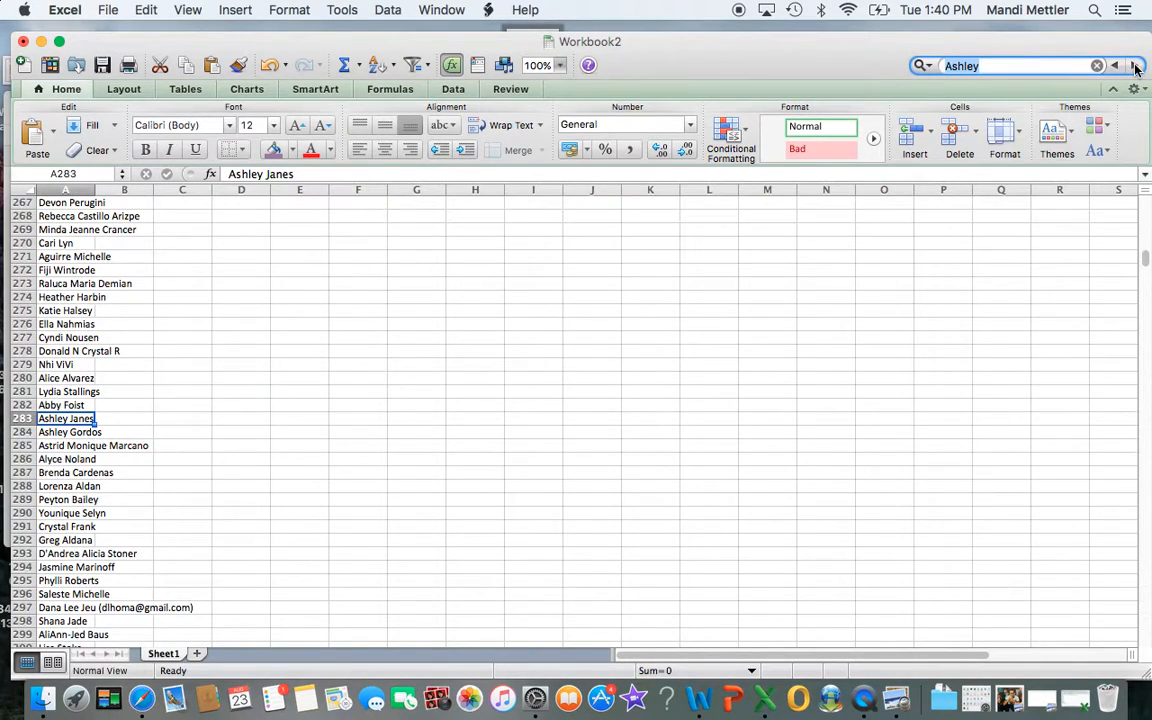
click(1136, 64)
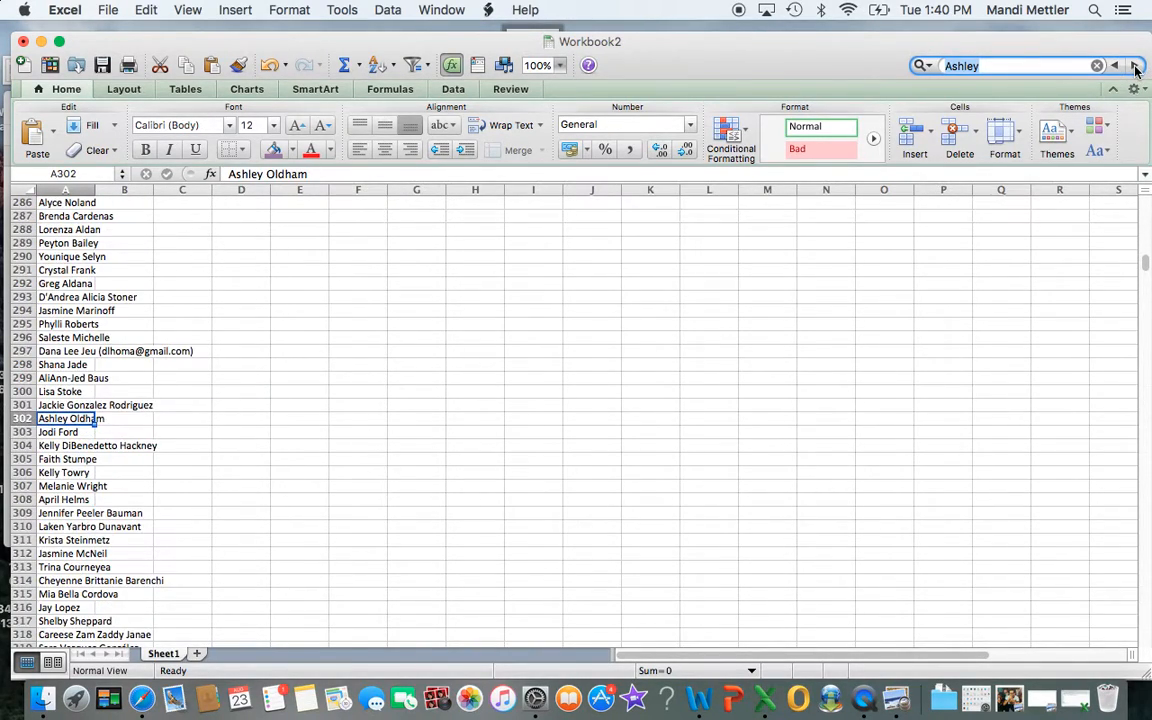
click(1136, 64)
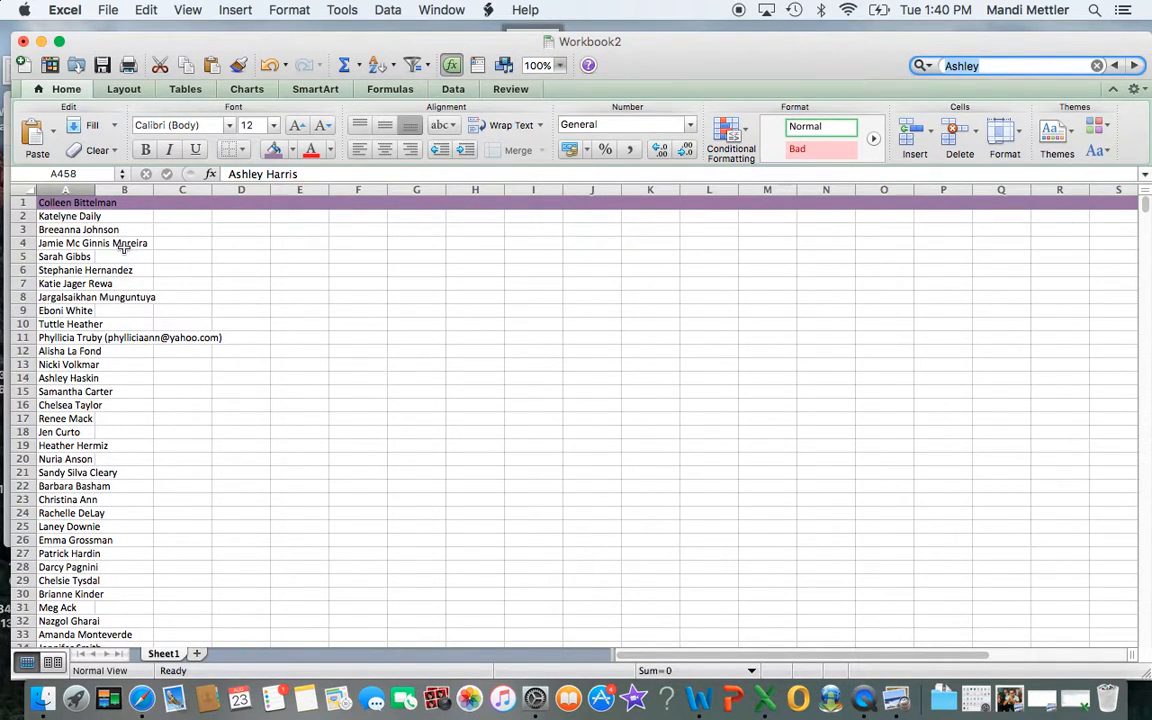
mouse_move(370, 78)
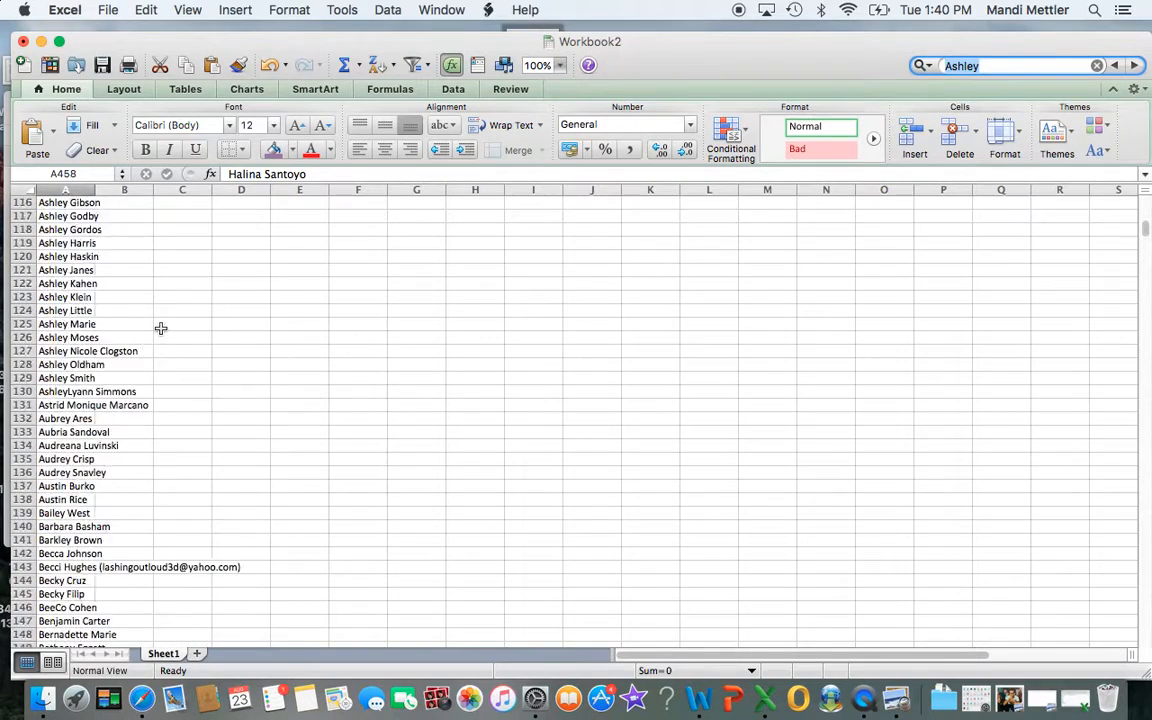
scroll(up, 3)
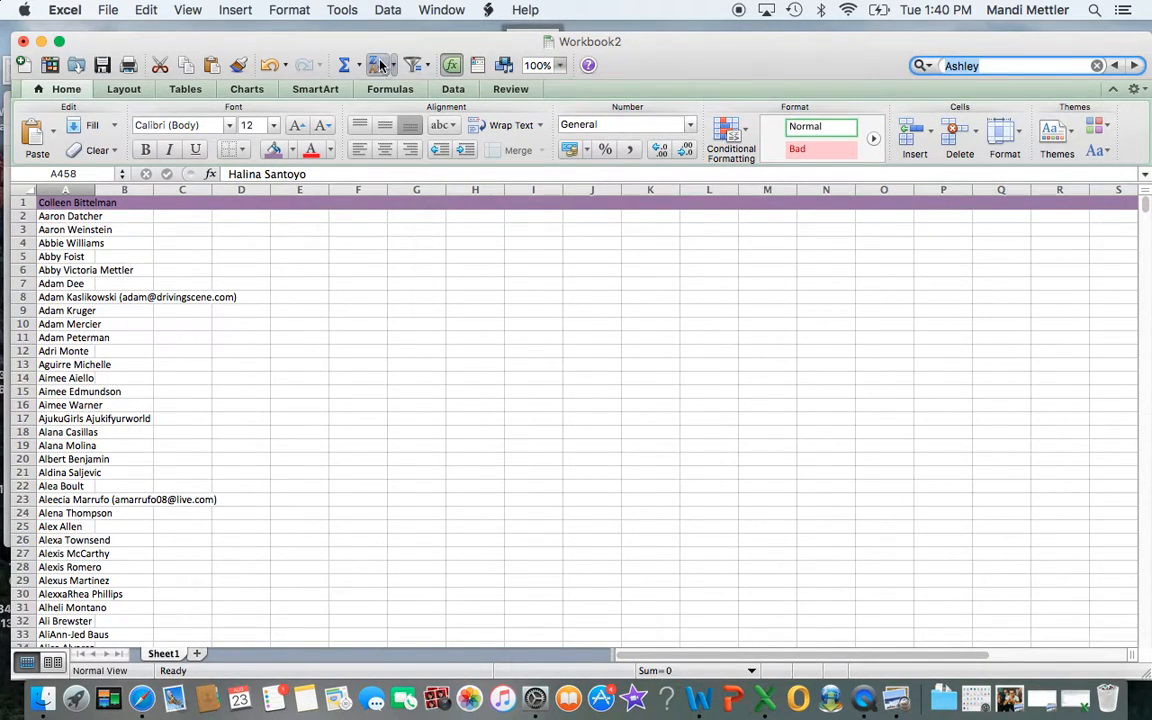
scroll(down, 3)
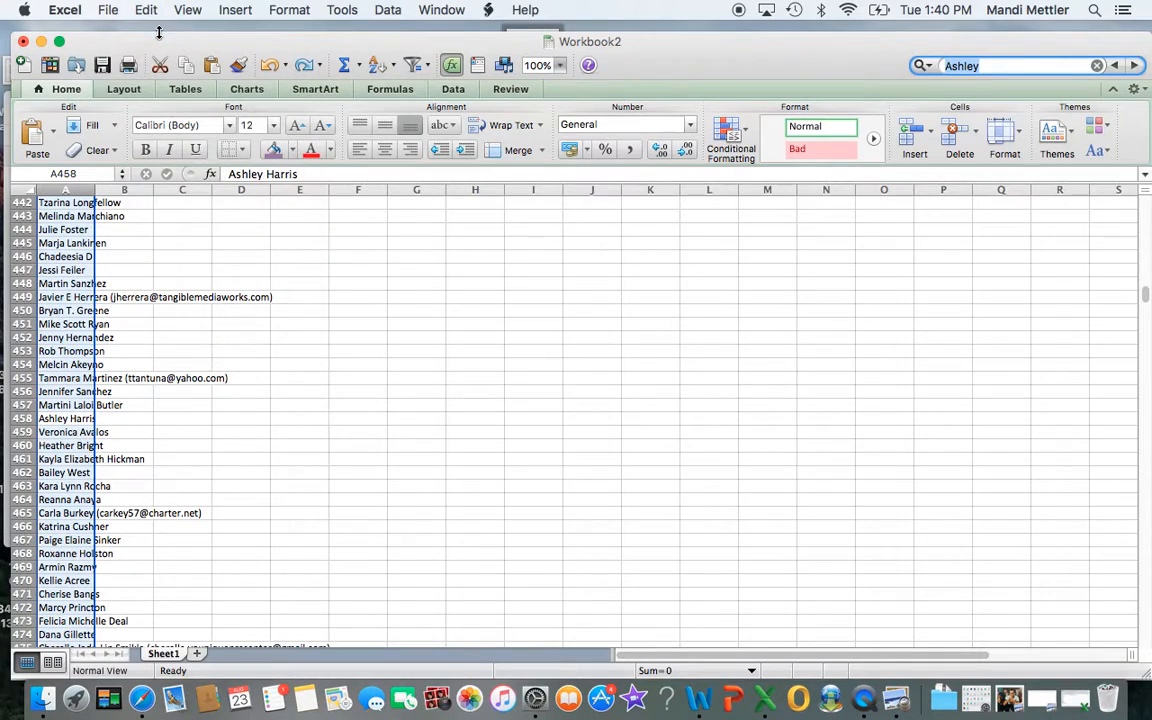
scroll(up, 3)
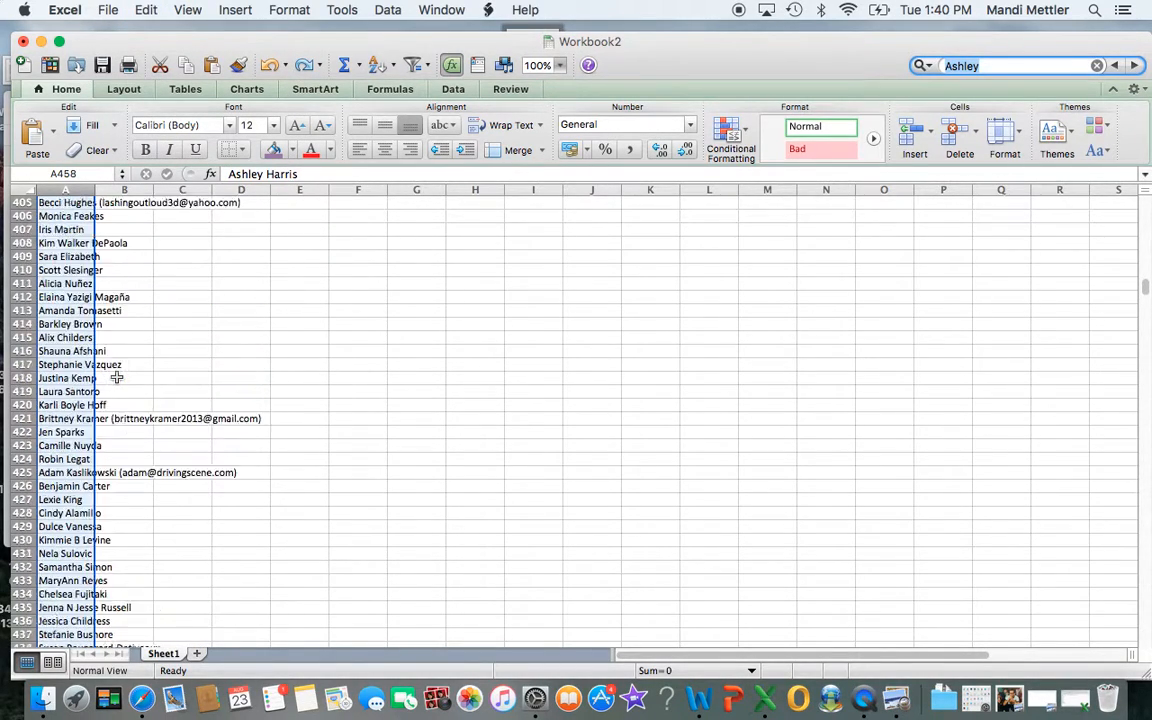
scroll(up, 3)
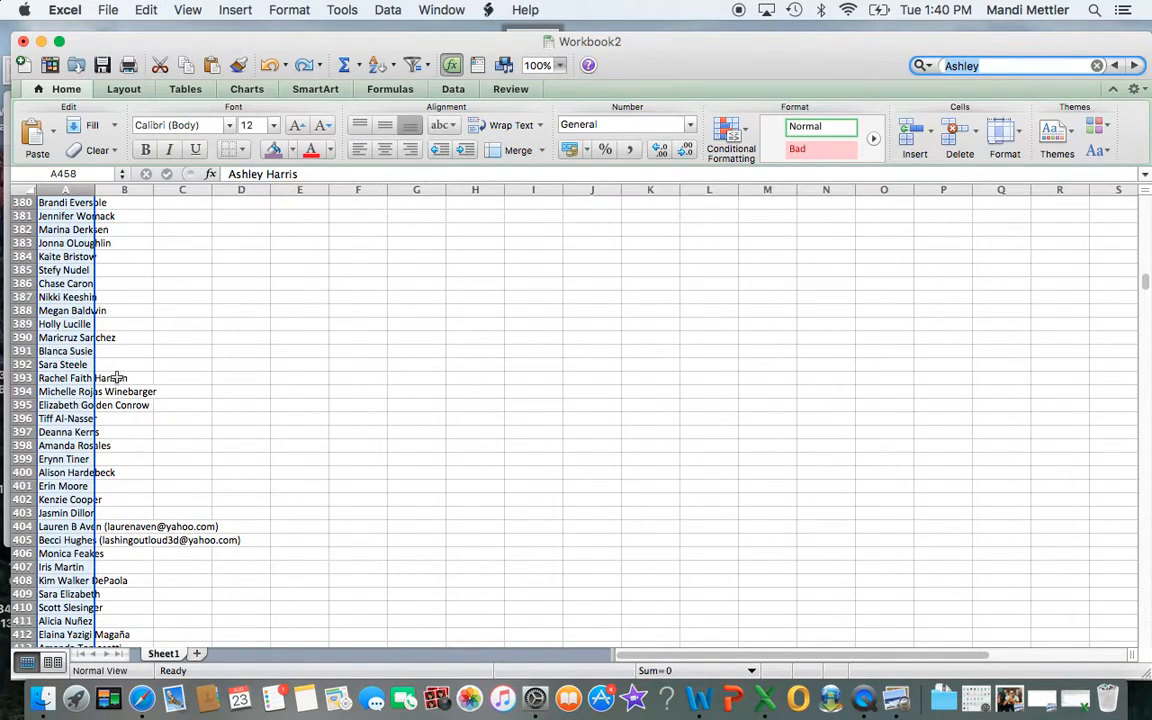
mouse_move(436, 184)
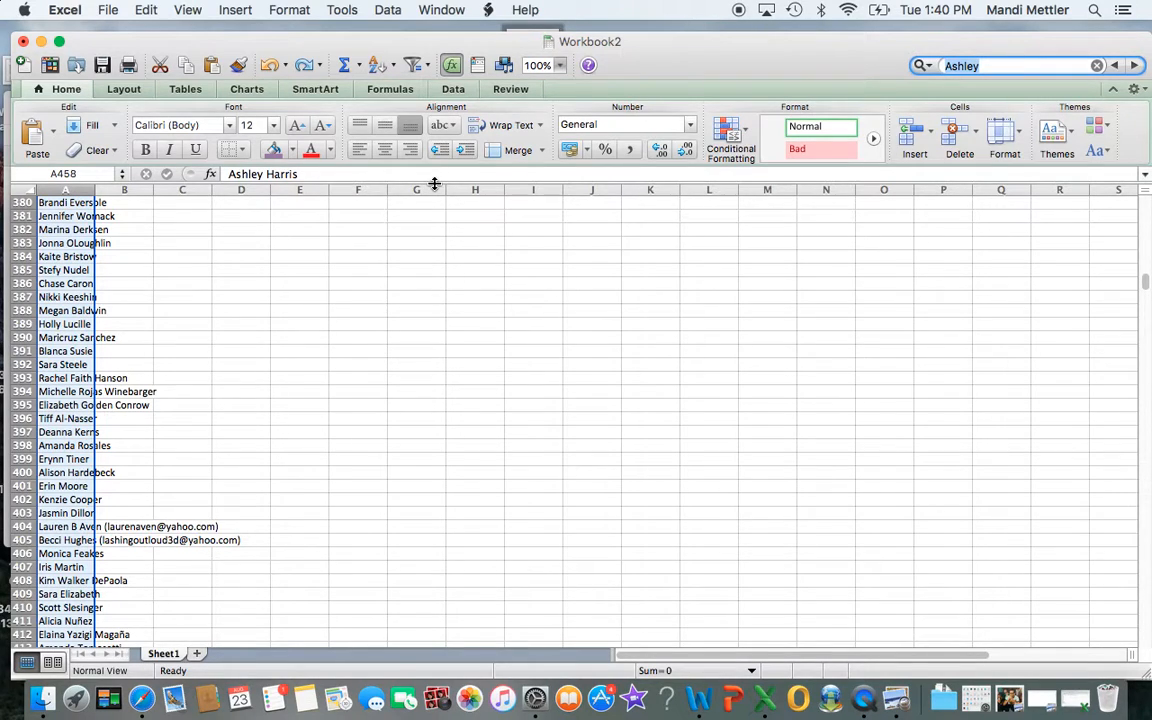
Generate a print preview of Workbook2 as a 50-page PDF in Preview and scroll its first pages.
click(124, 88)
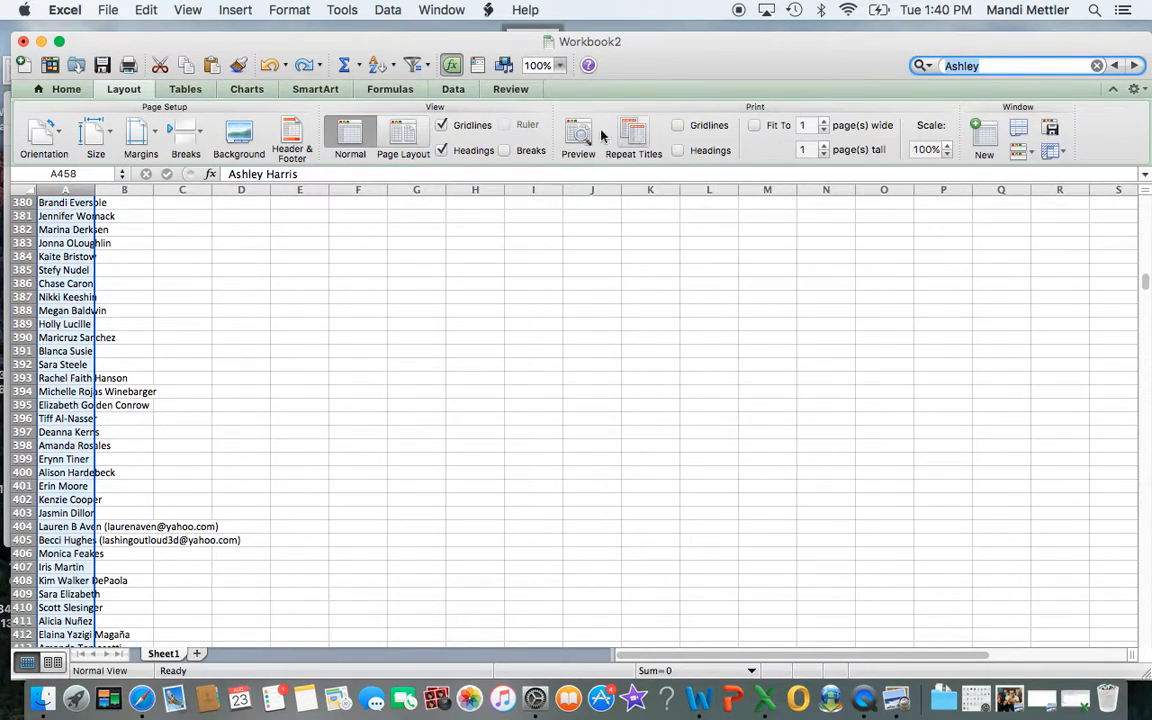
mouse_move(578, 136)
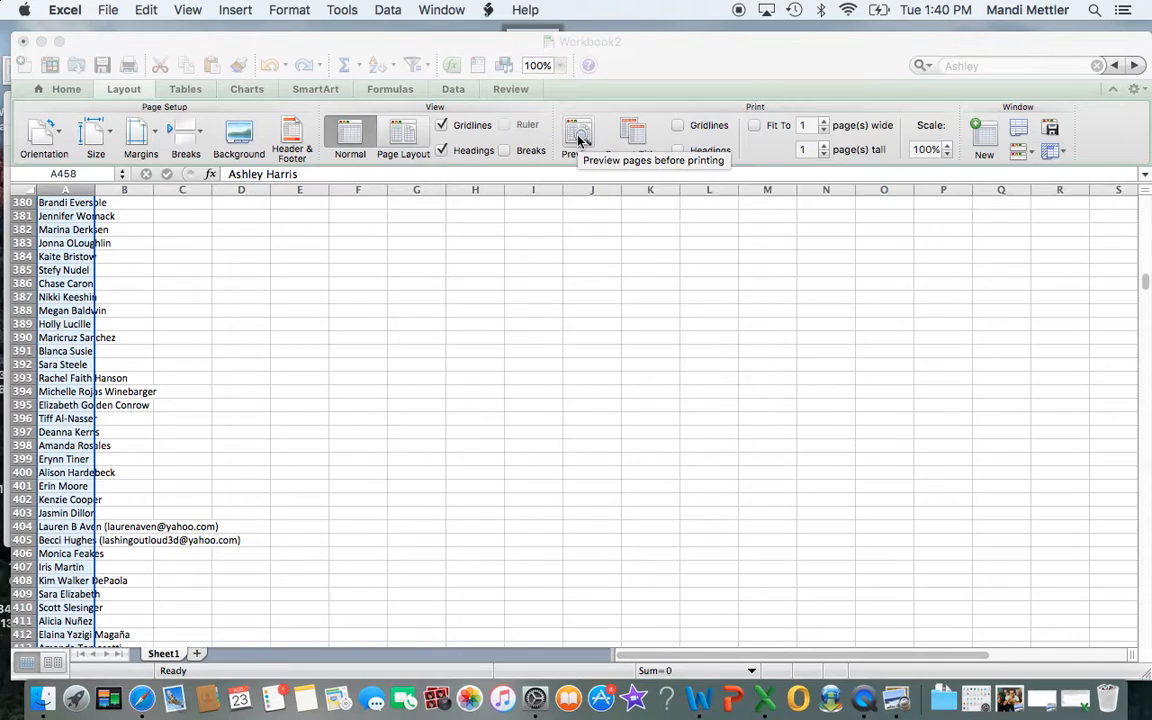
click(578, 136)
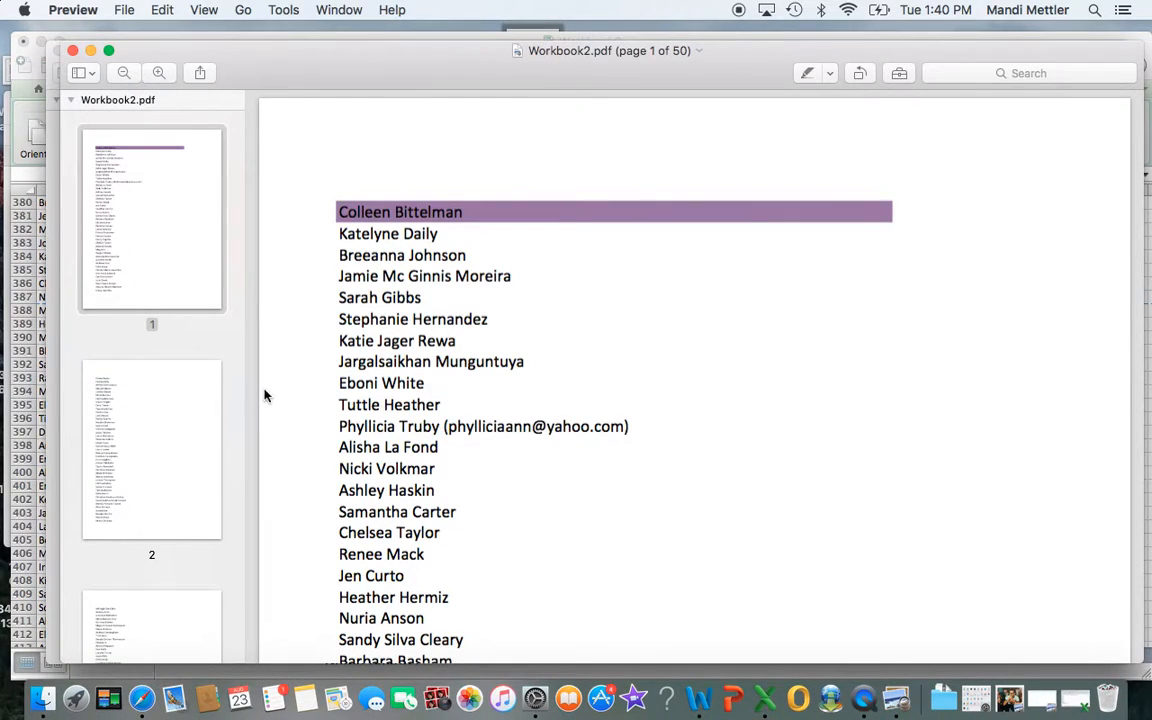
scroll(down, 3)
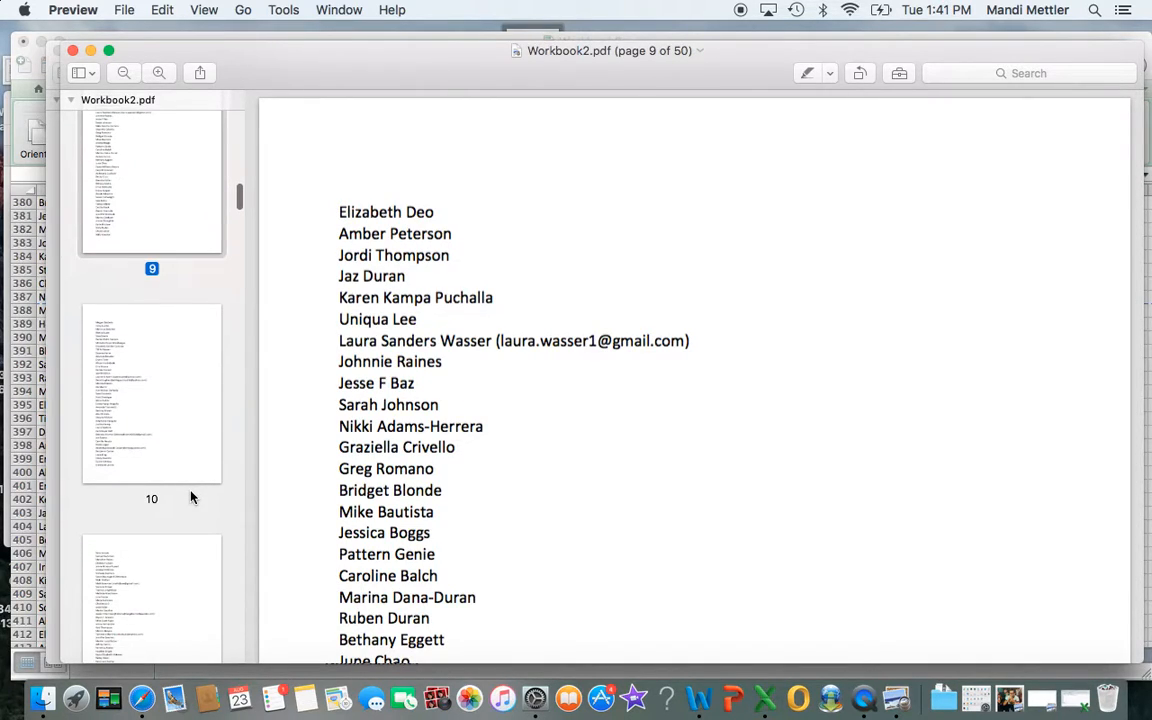
scroll(down, 3)
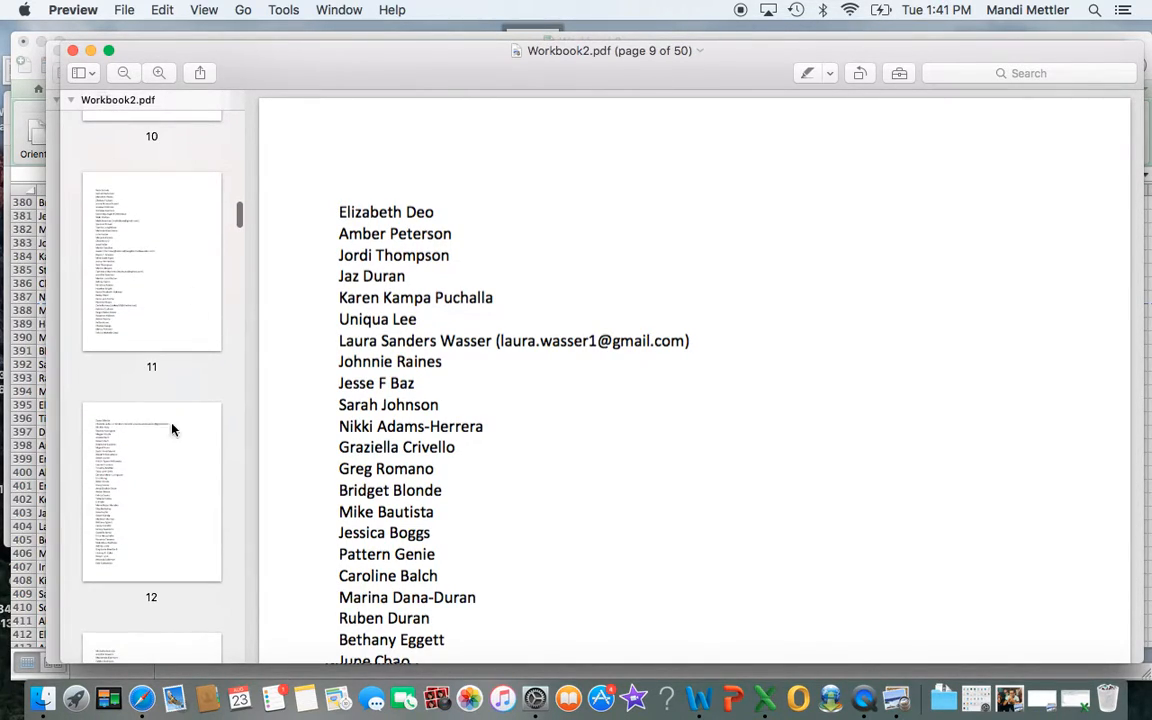
scroll(down, 3)
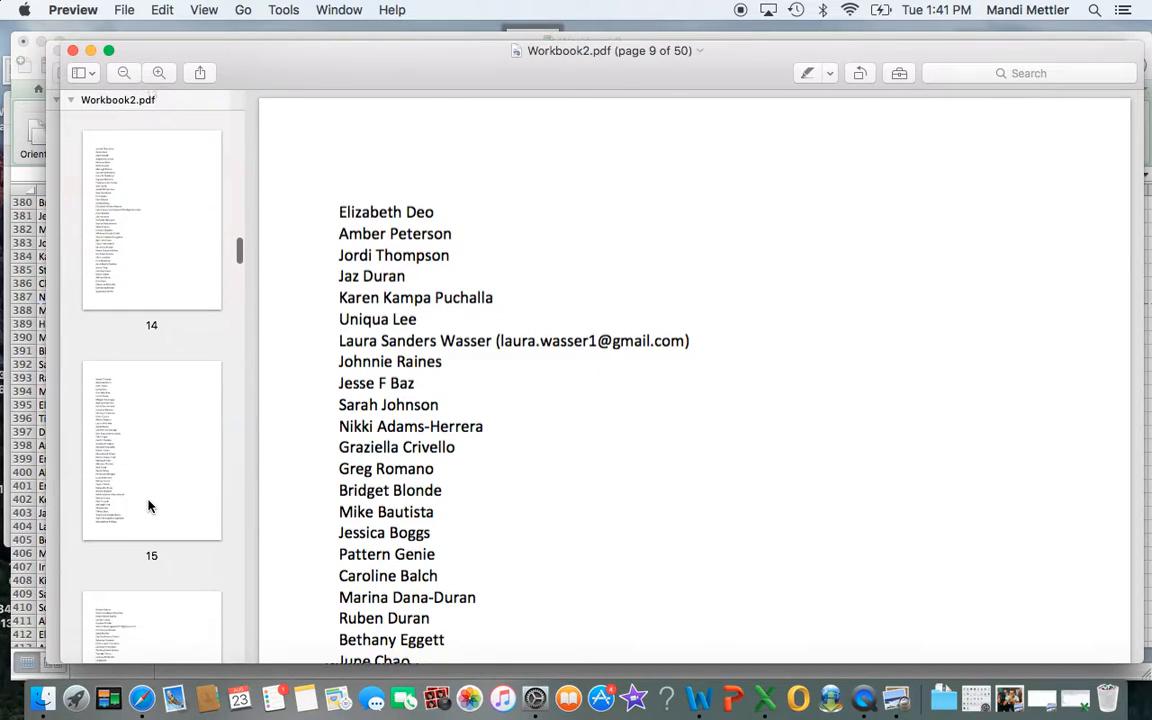
scroll(down, 3)
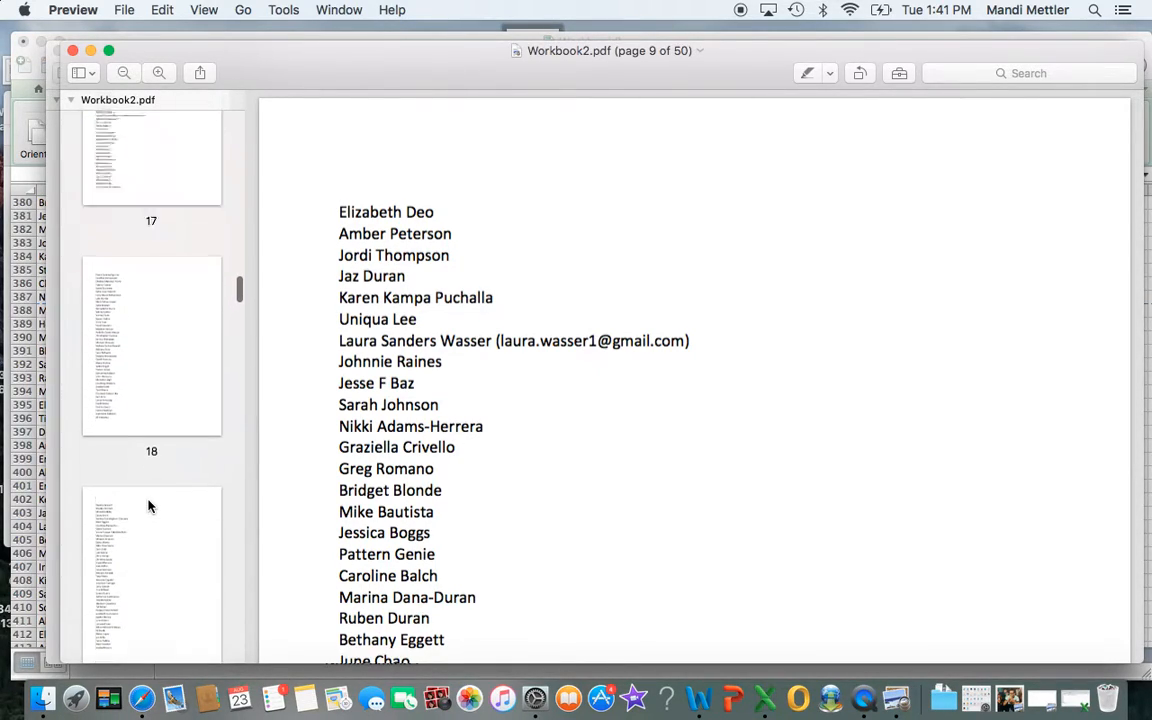
Jump to page 17 and scroll on through the remaining pages of the PDF.
click(152, 244)
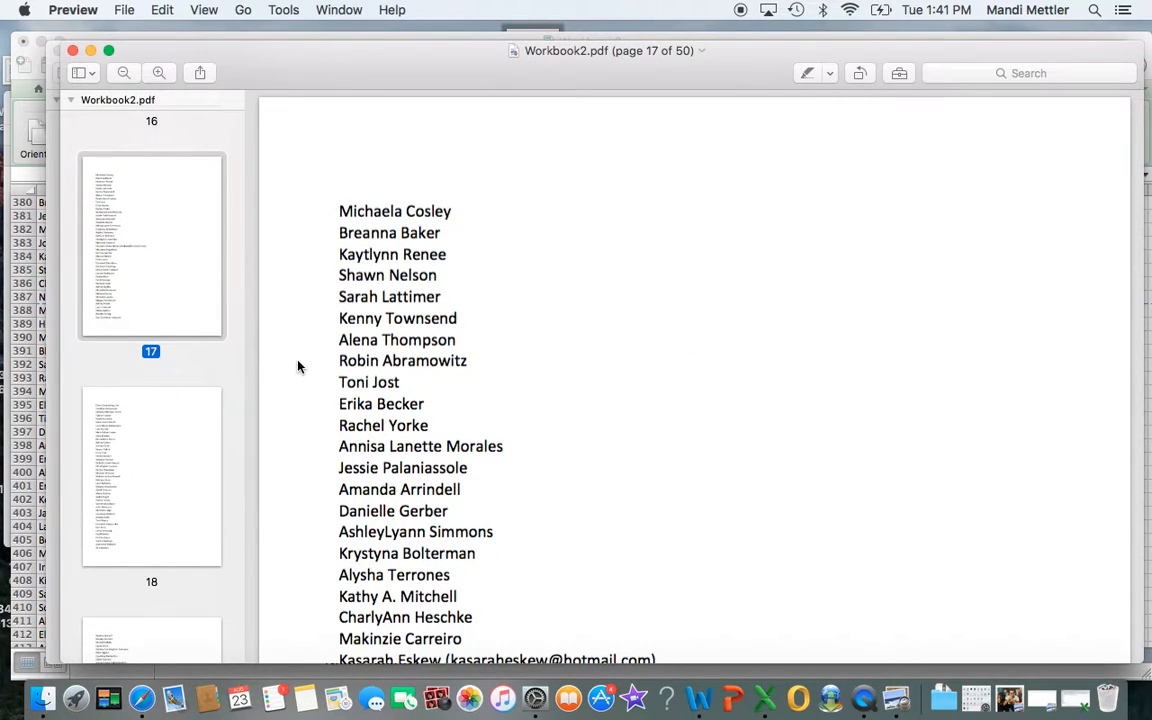
scroll(down, 3)
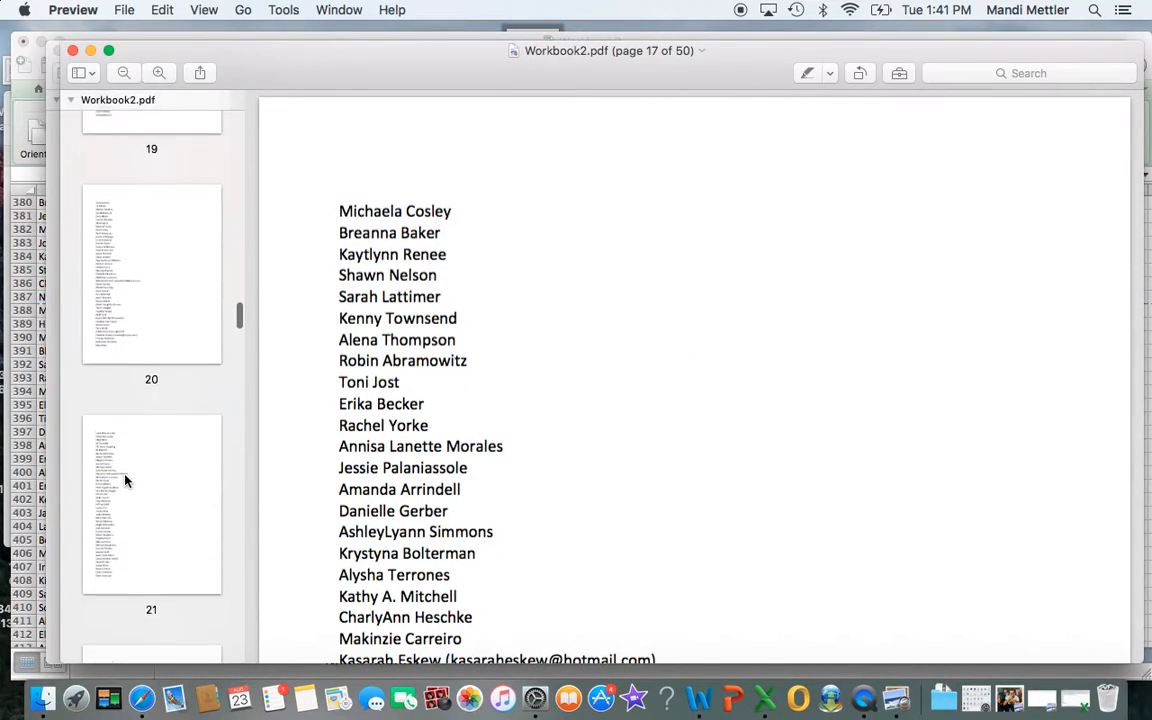
scroll(down, 3)
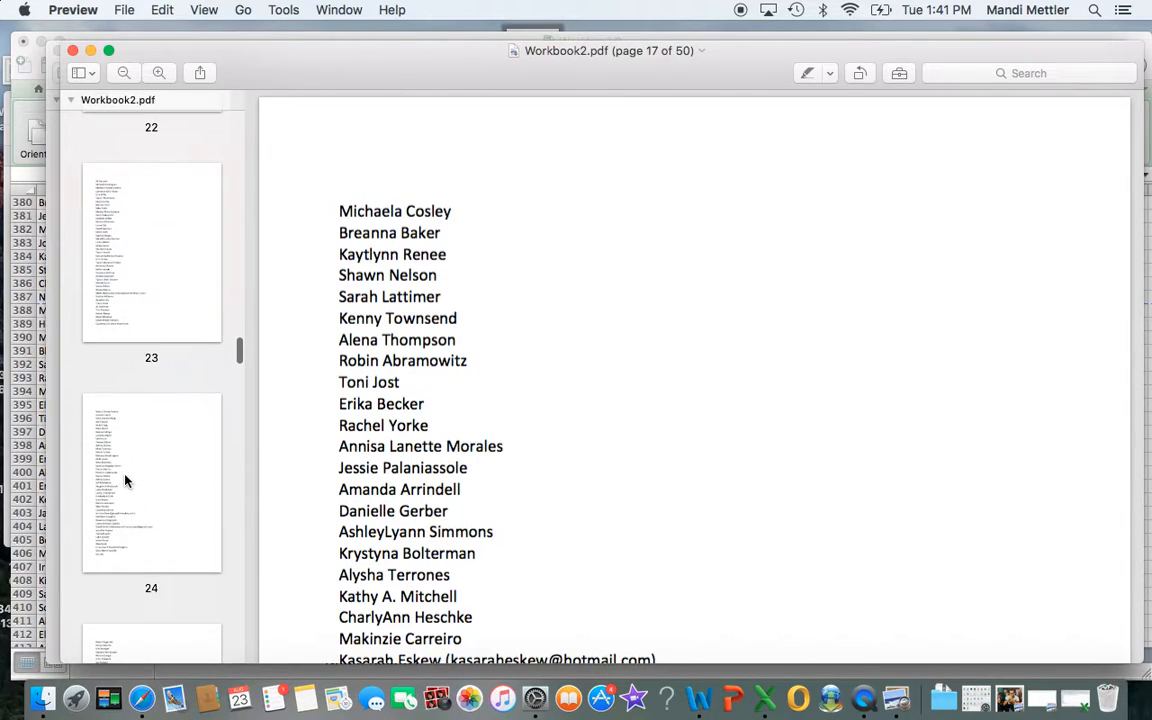
scroll(down, 3)
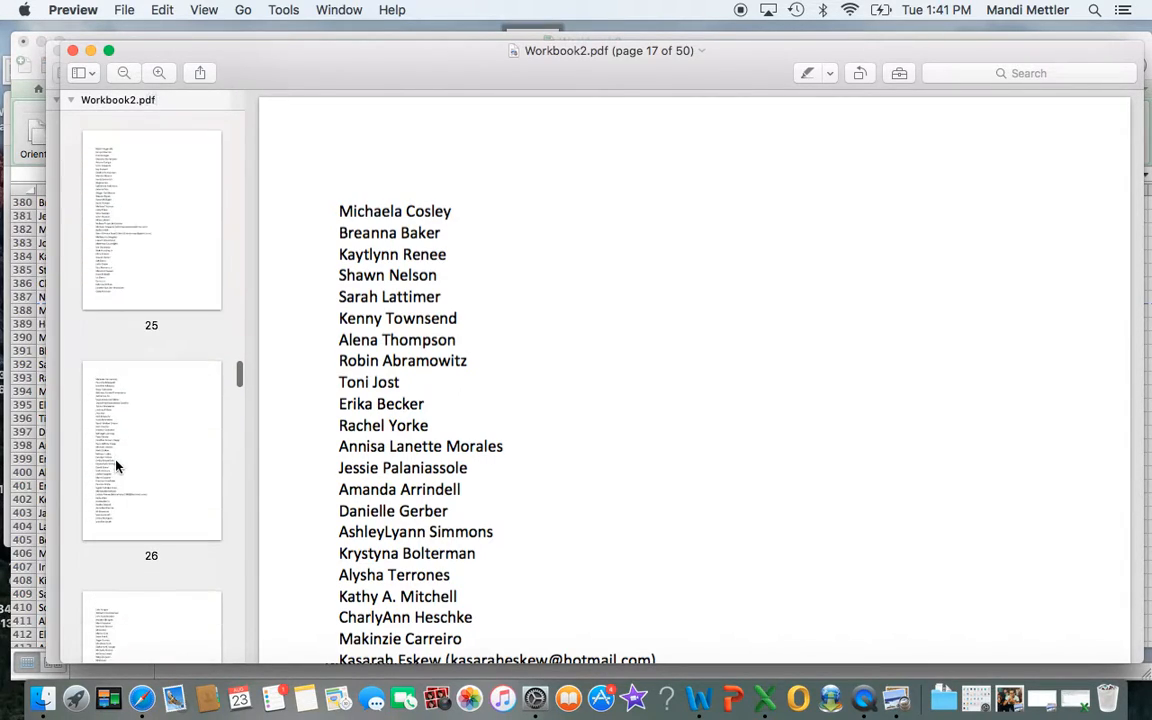
scroll(down, 3)
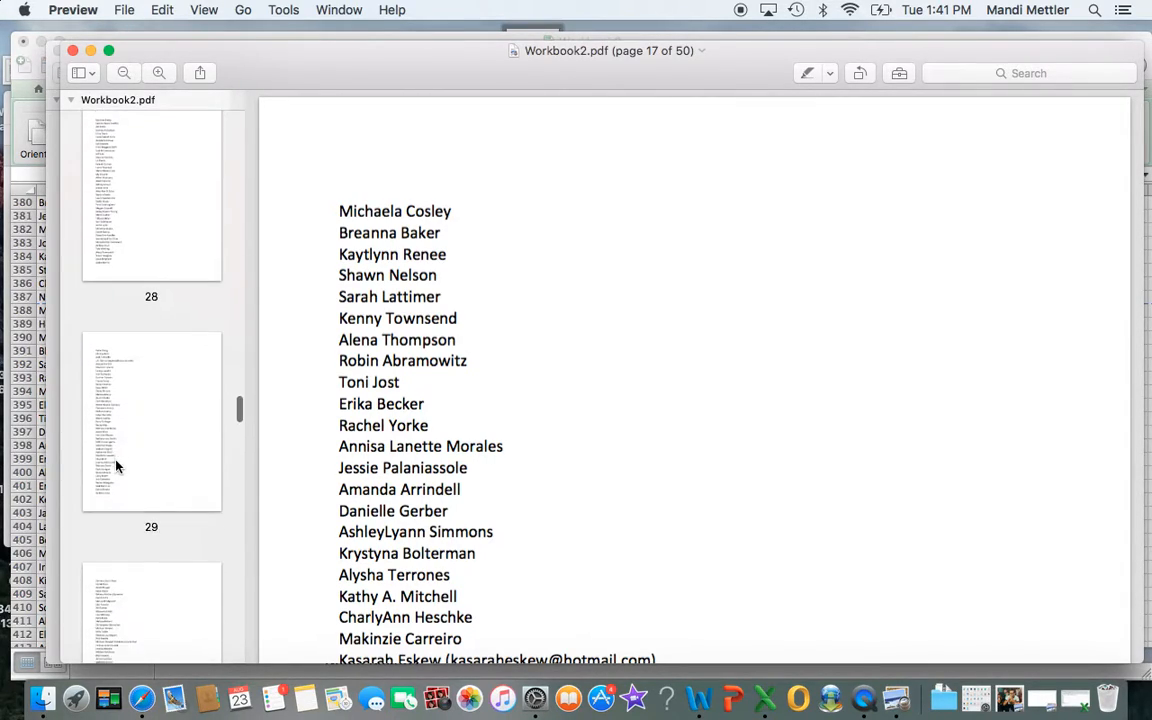
scroll(down, 3)
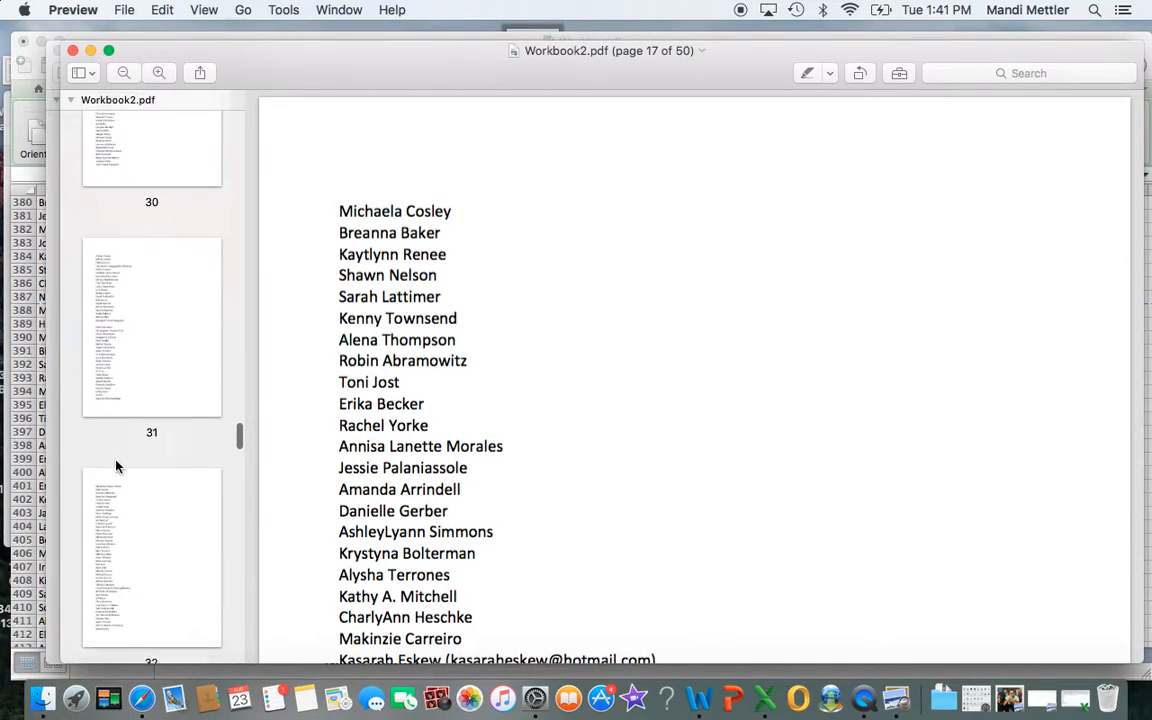
scroll(down, 3)
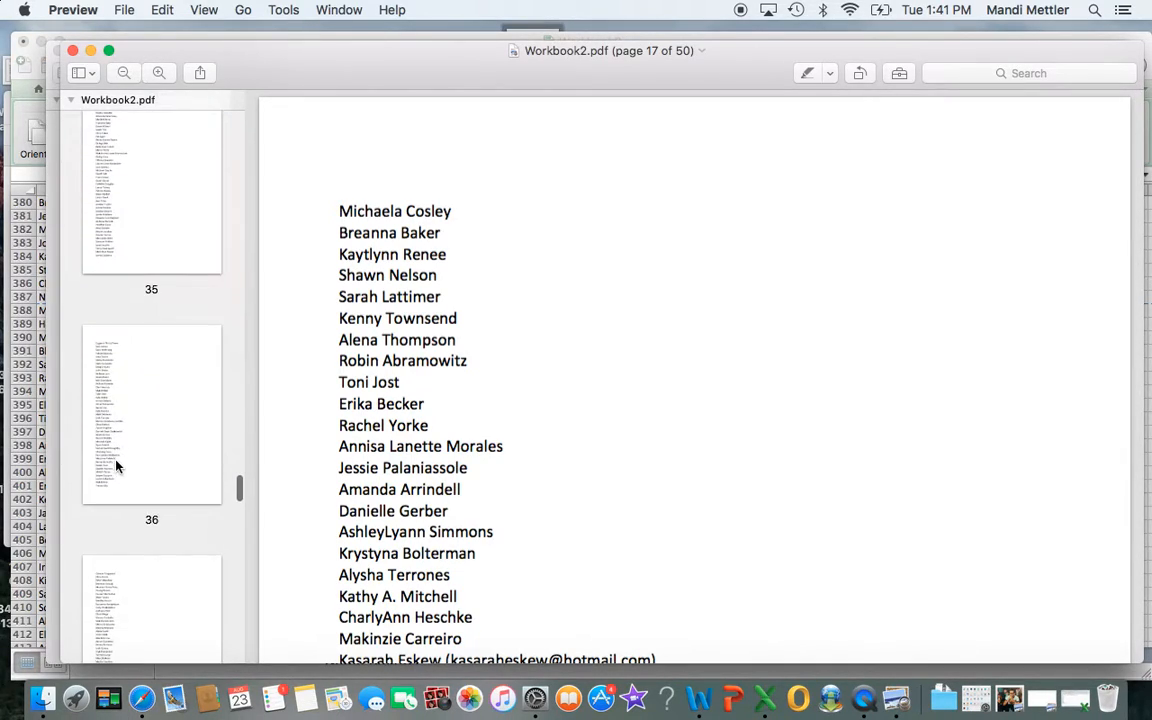
scroll(down, 3)
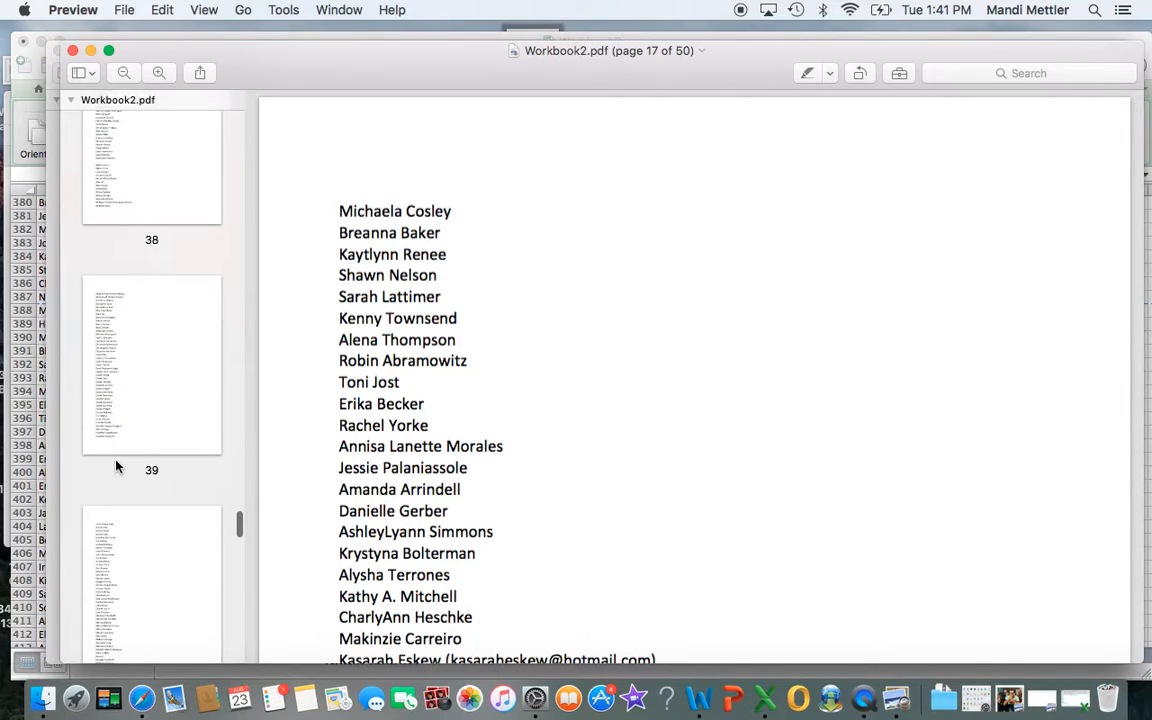
scroll(down, 3)
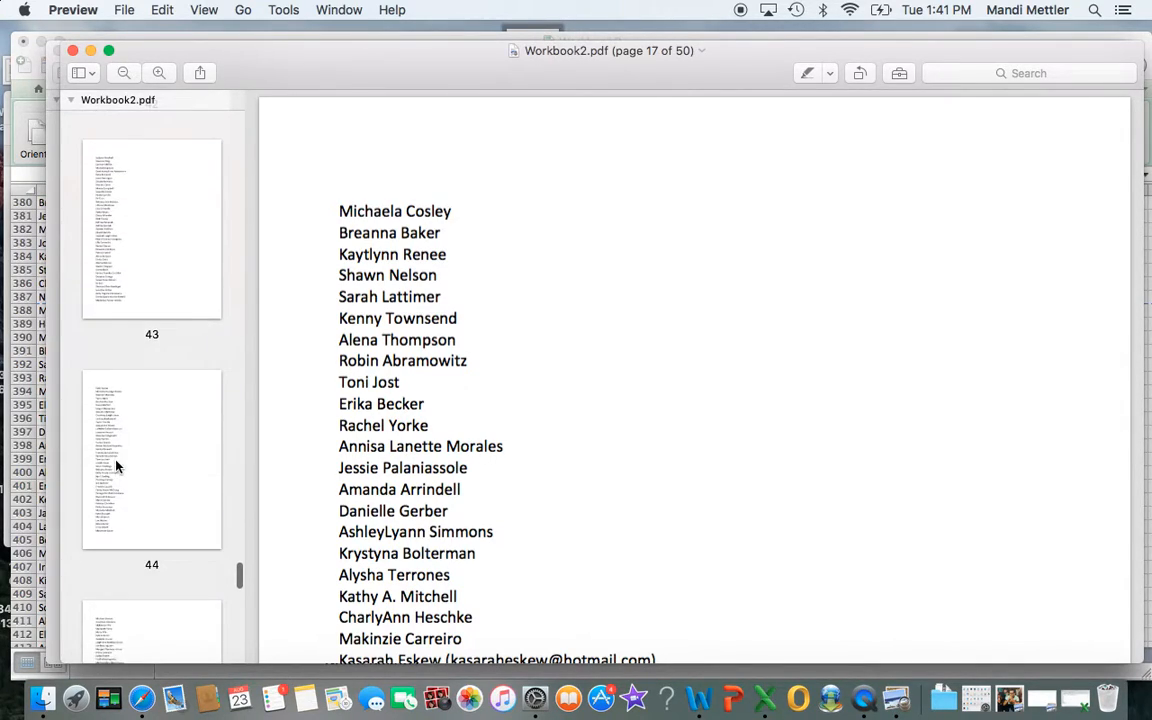
scroll(down, 3)
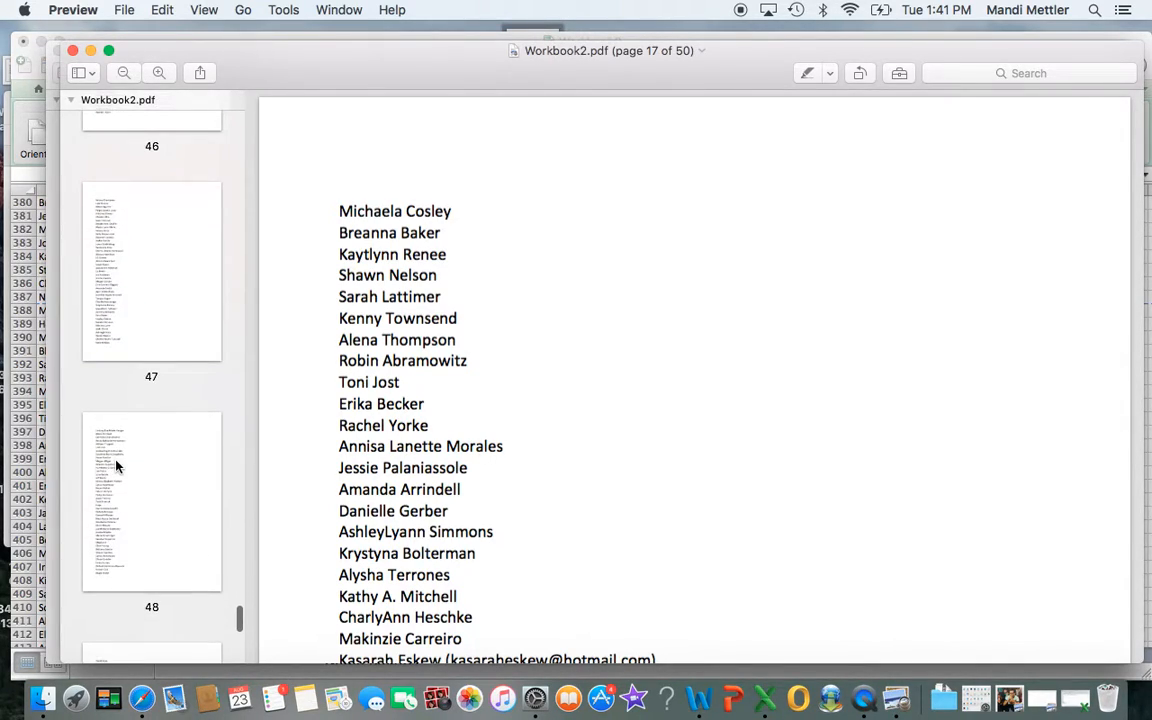
scroll(down, 3)
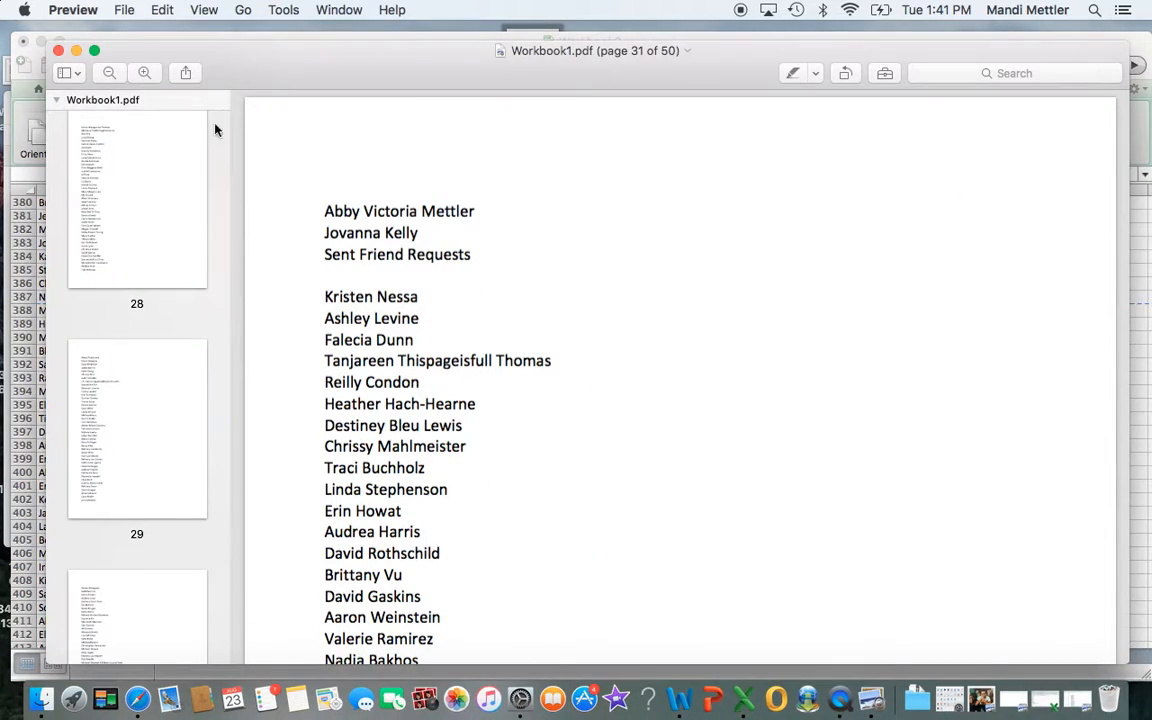
mouse_move(420, 240)
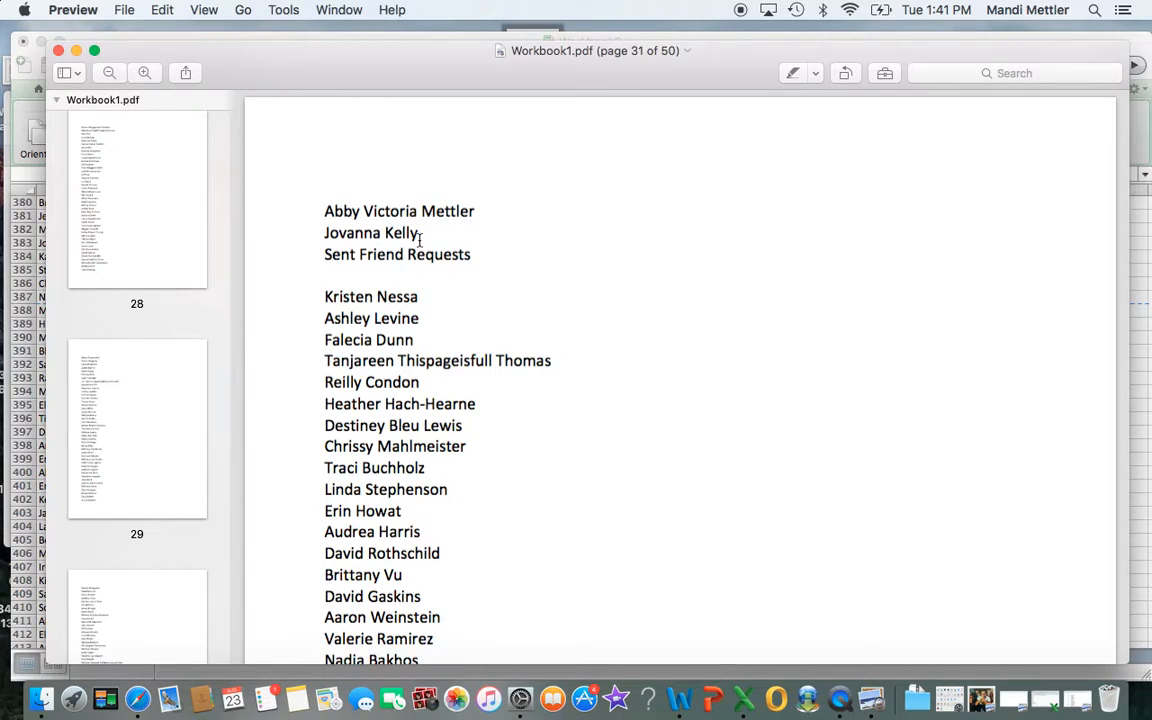
mouse_move(422, 268)
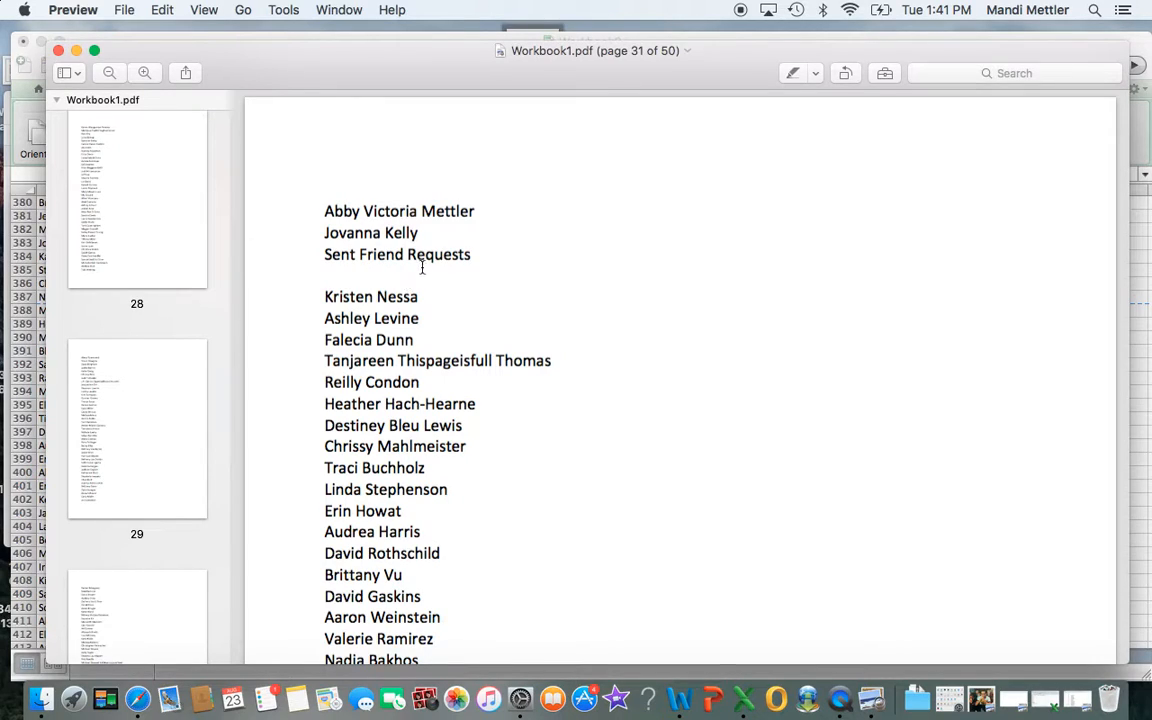
double_click(396, 254)
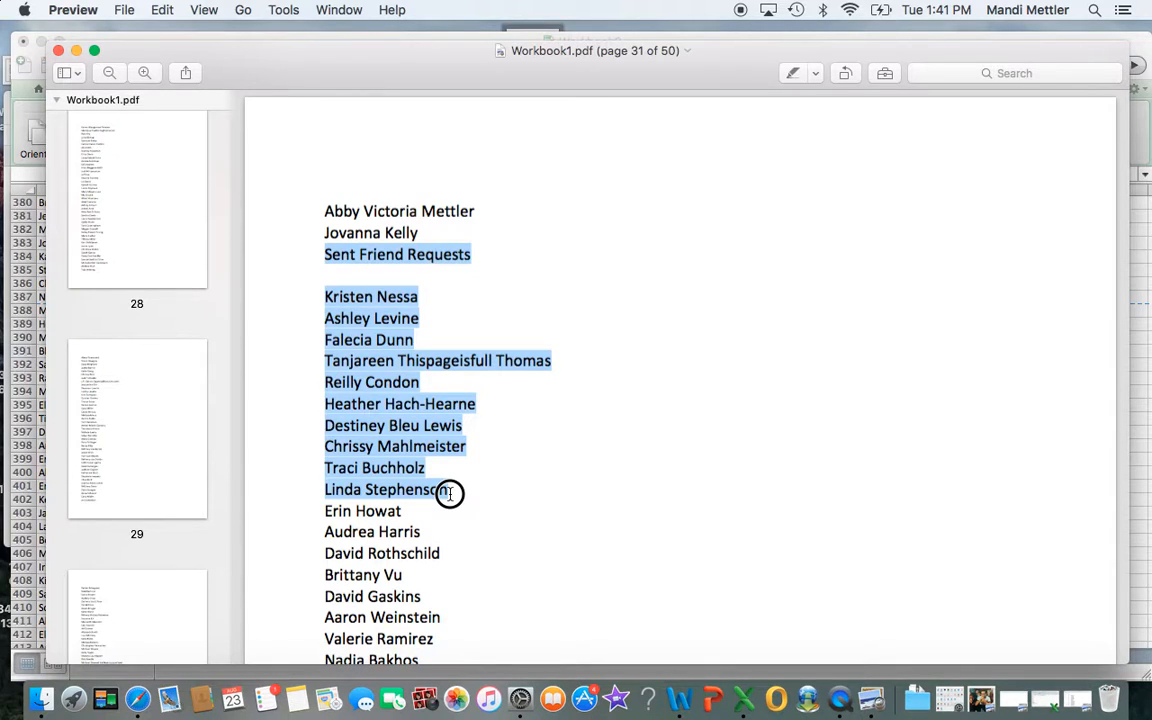
scroll(down, 3)
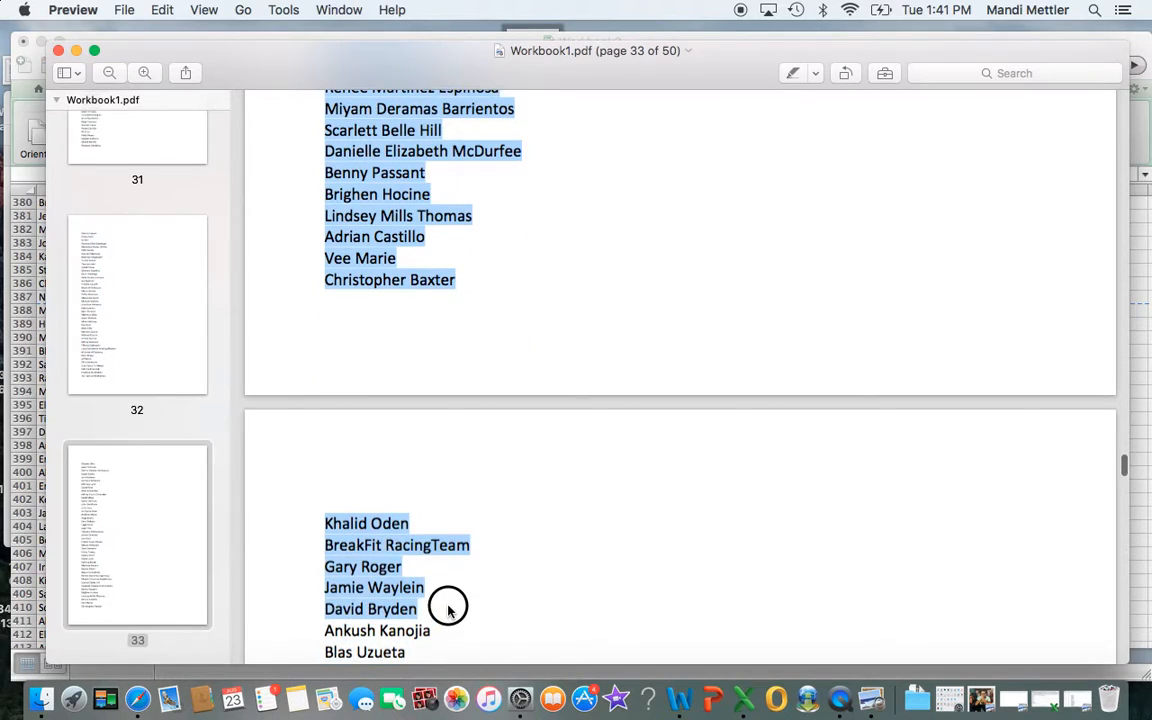
scroll(down, 3)
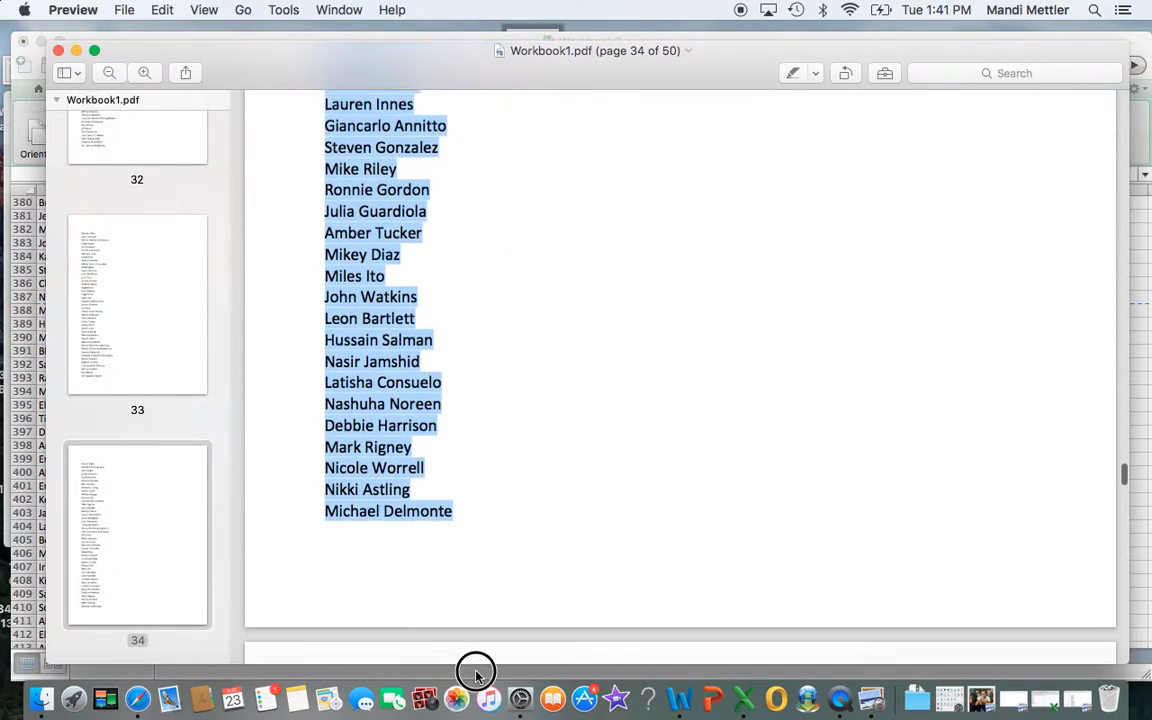
scroll(down, 3)
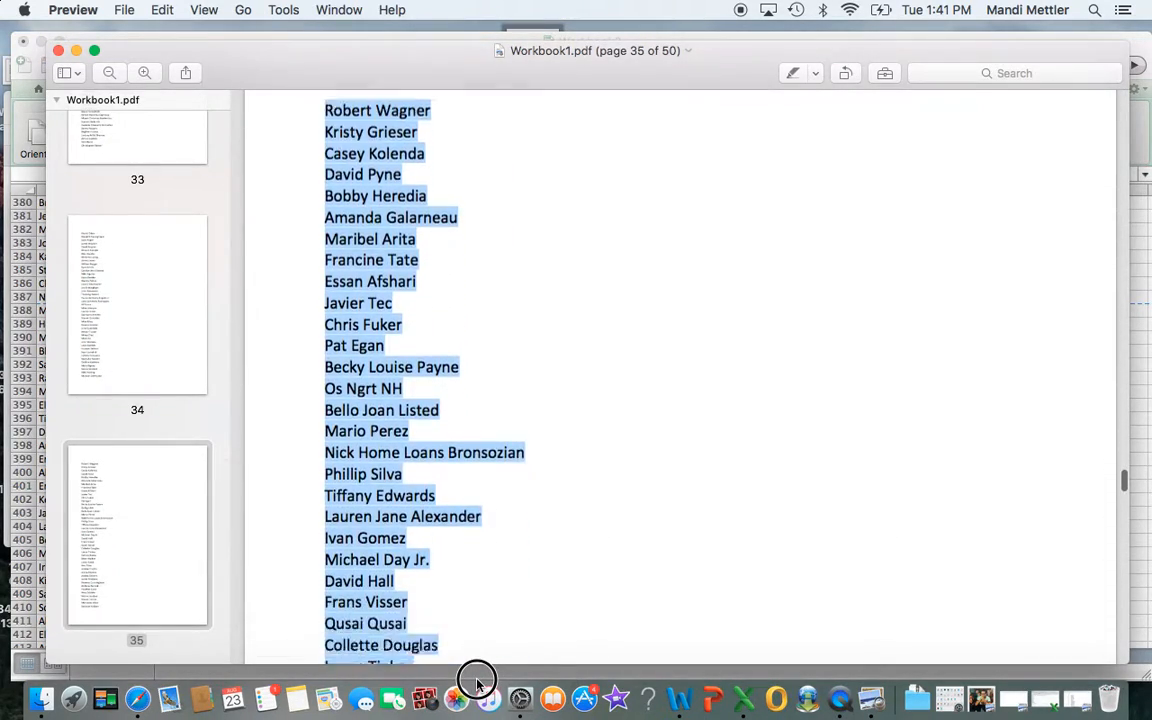
scroll(down, 3)
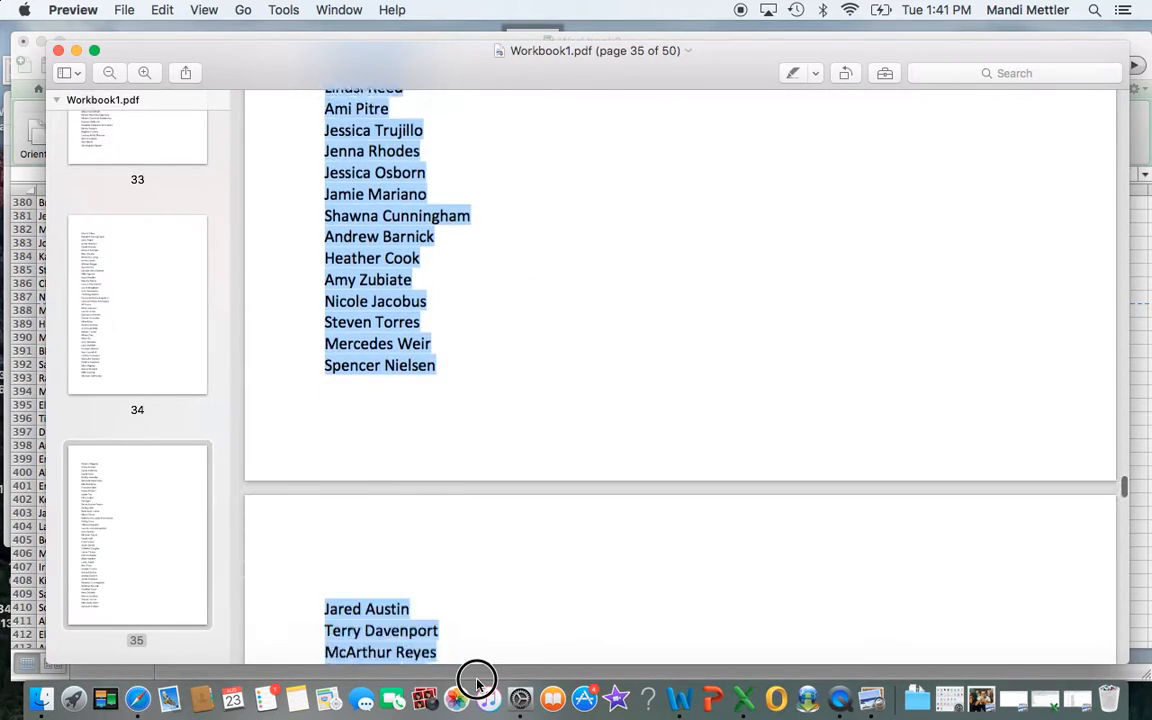
scroll(down, 3)
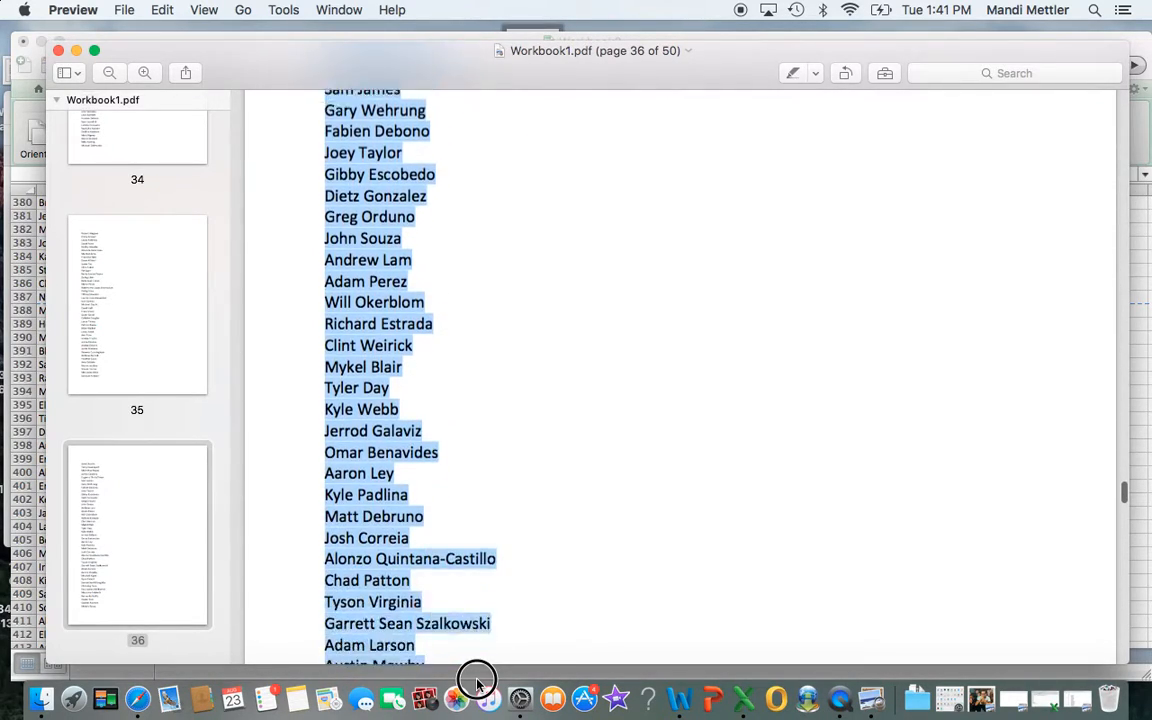
scroll(down, 3)
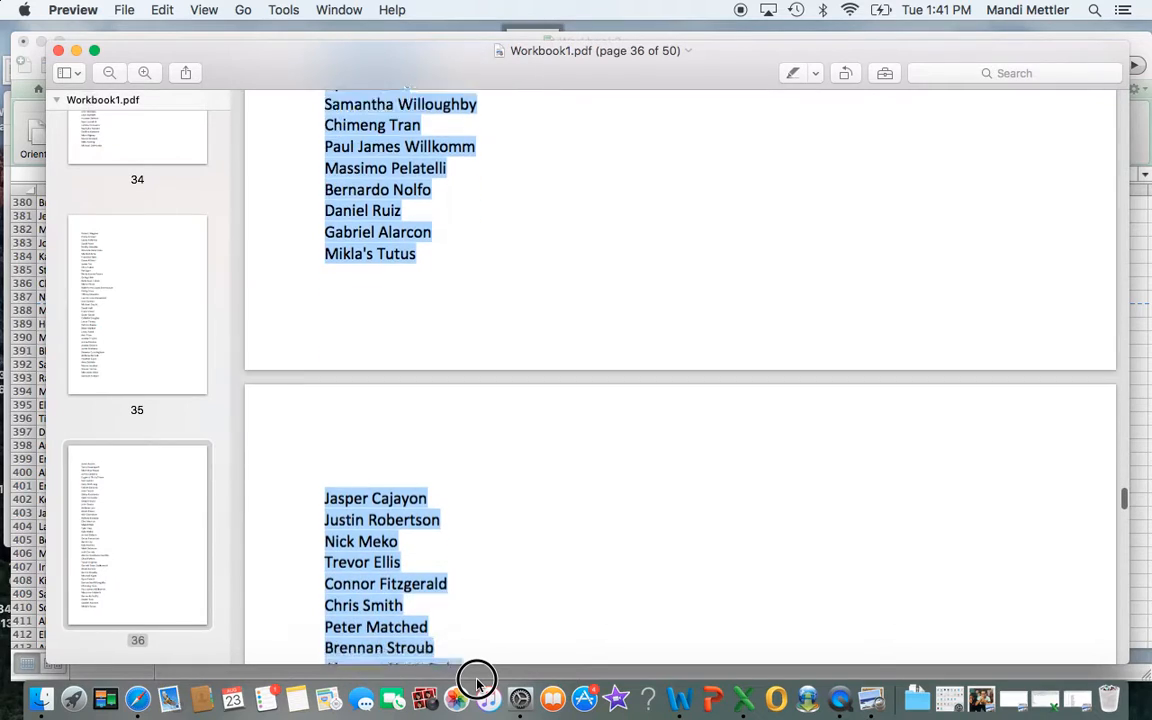
scroll(down, 3)
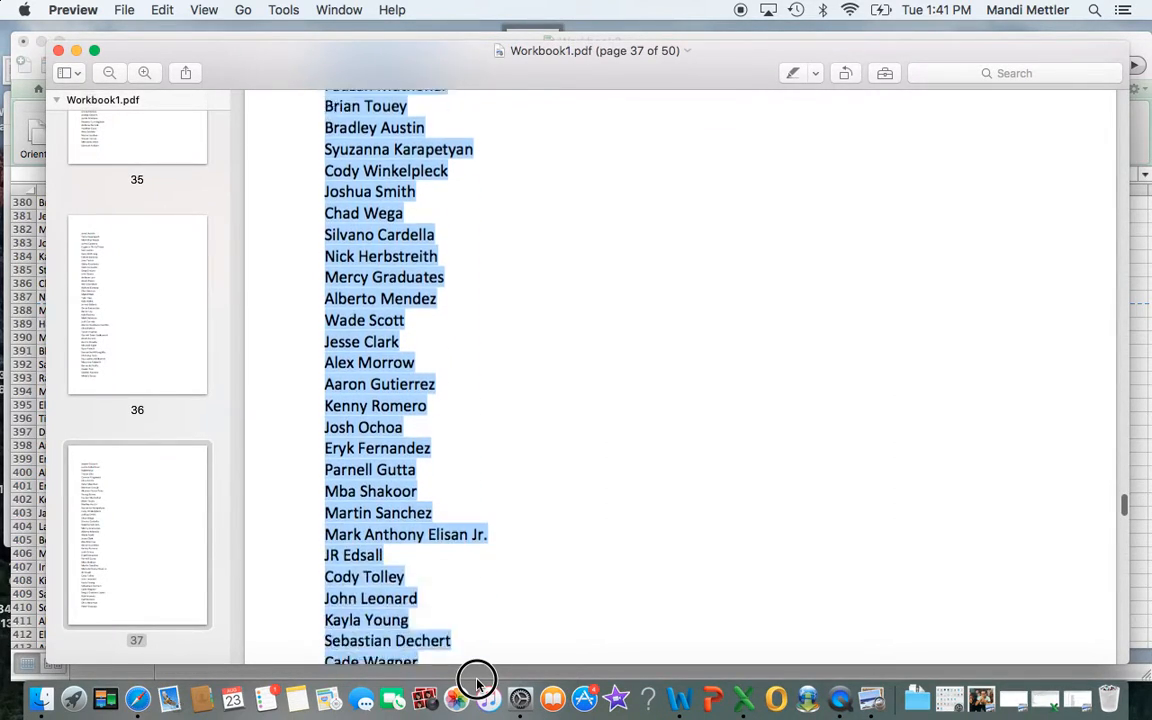
scroll(down, 3)
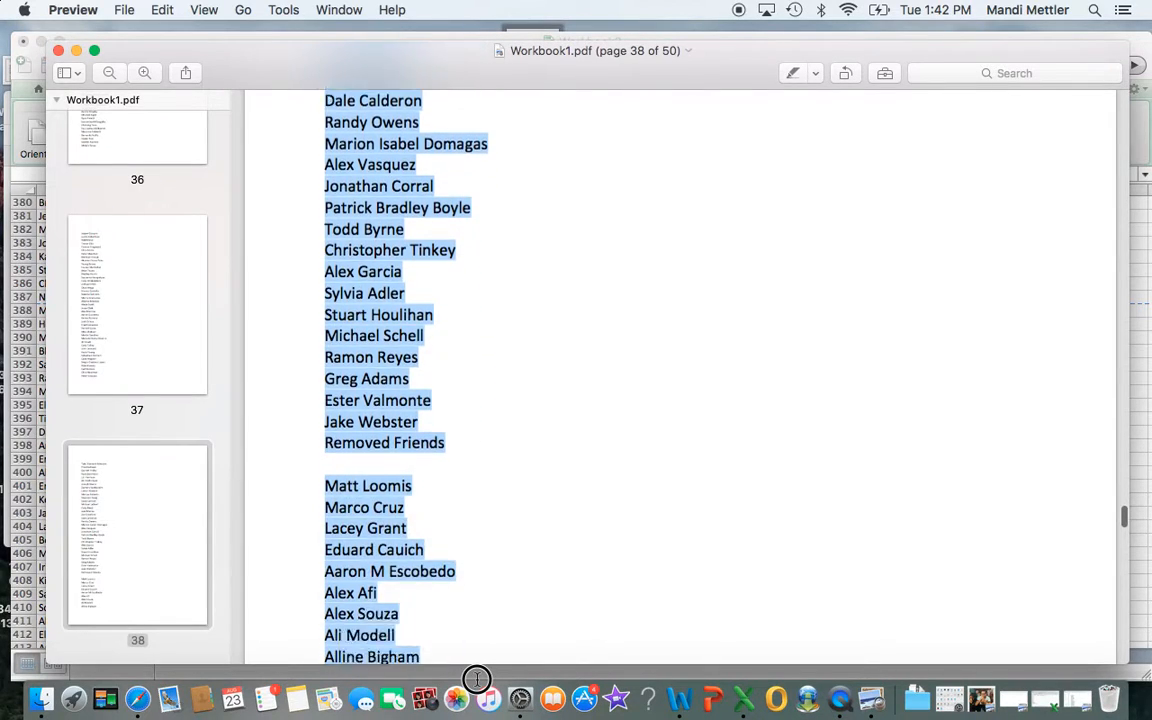
scroll(down, 3)
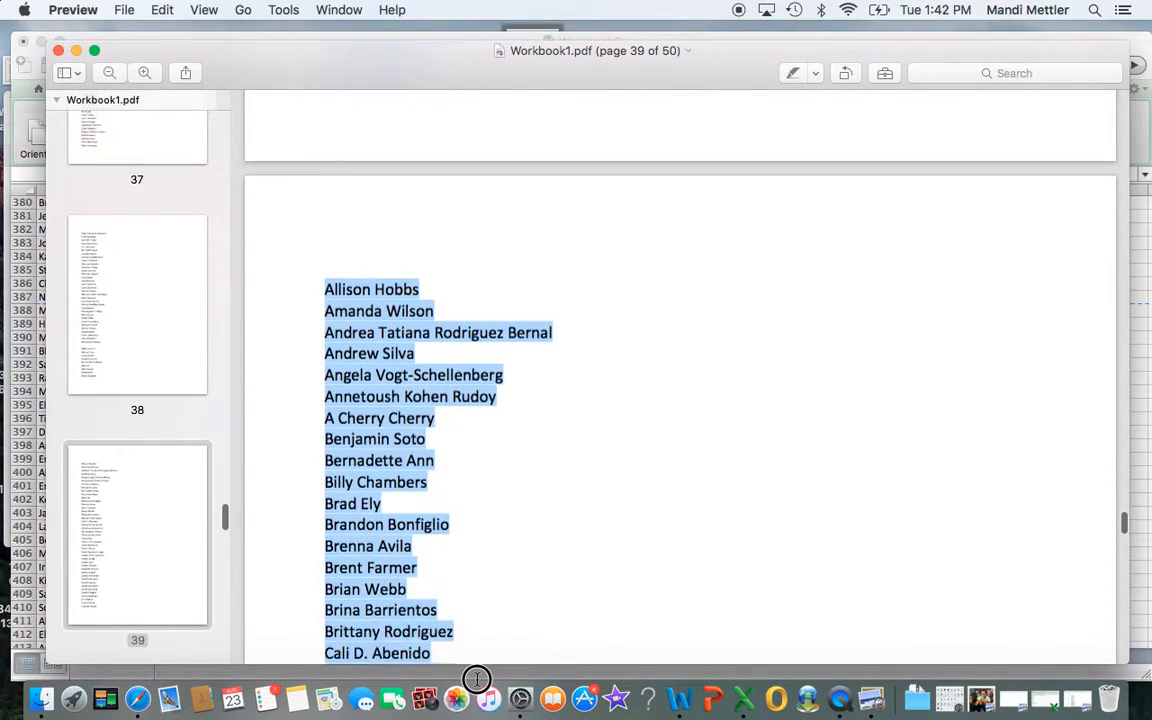
scroll(down, 3)
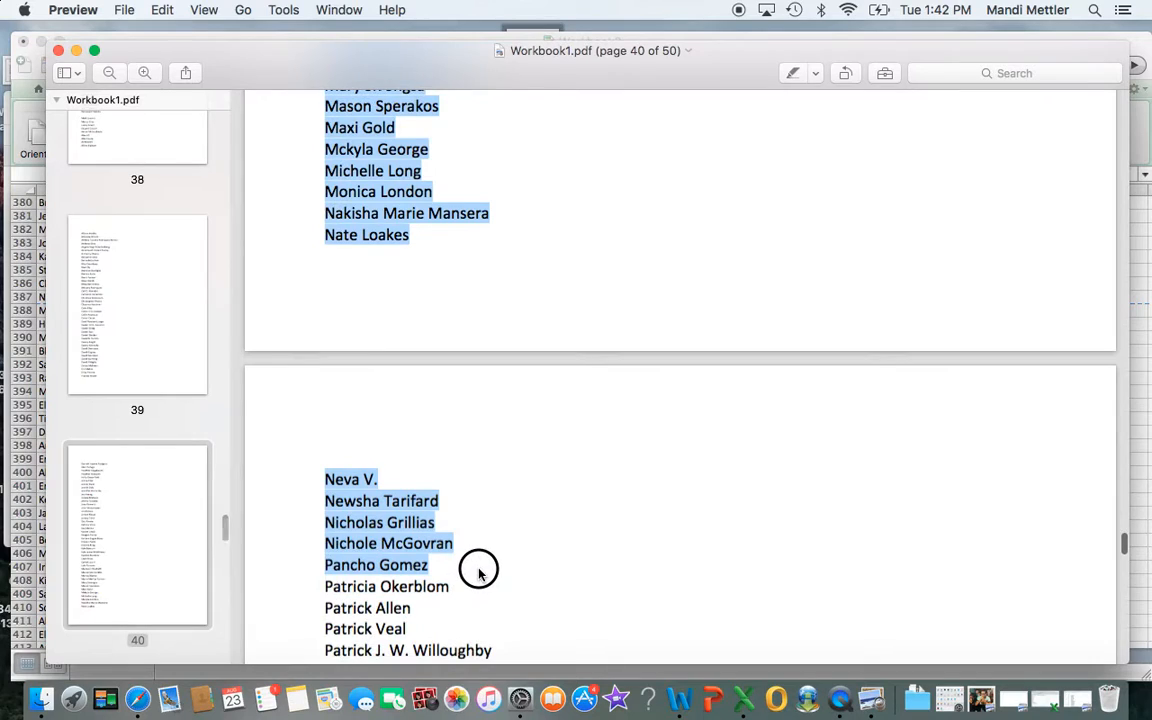
scroll(down, 3)
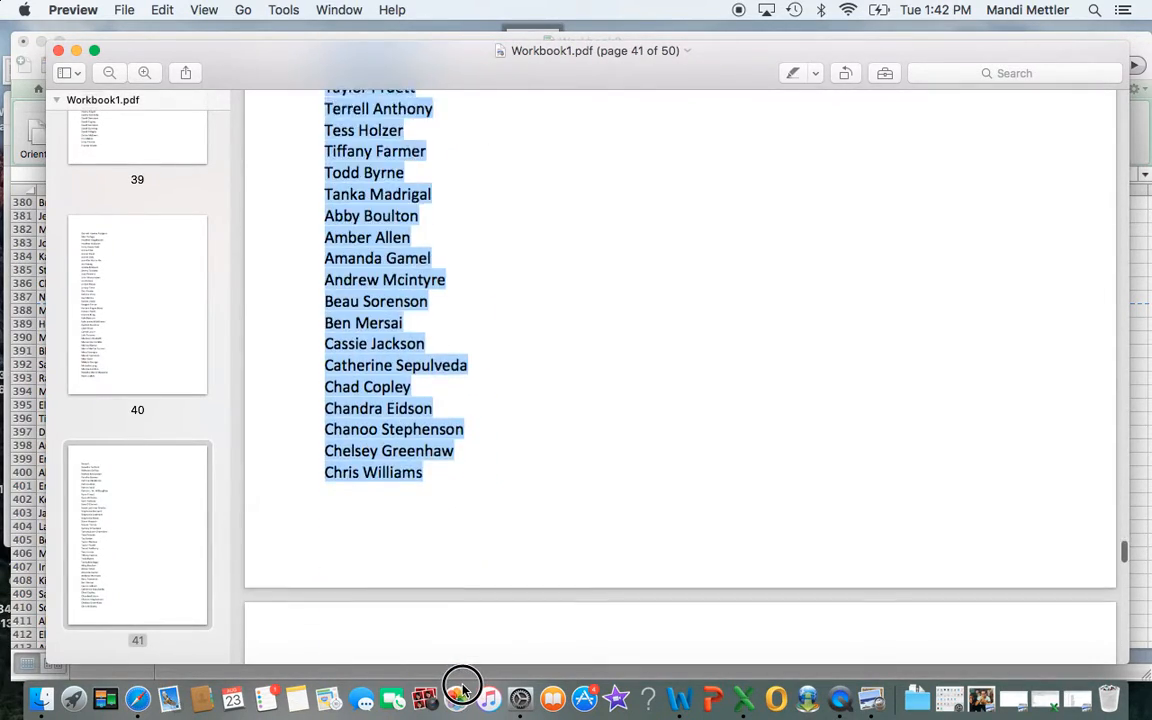
scroll(down, 3)
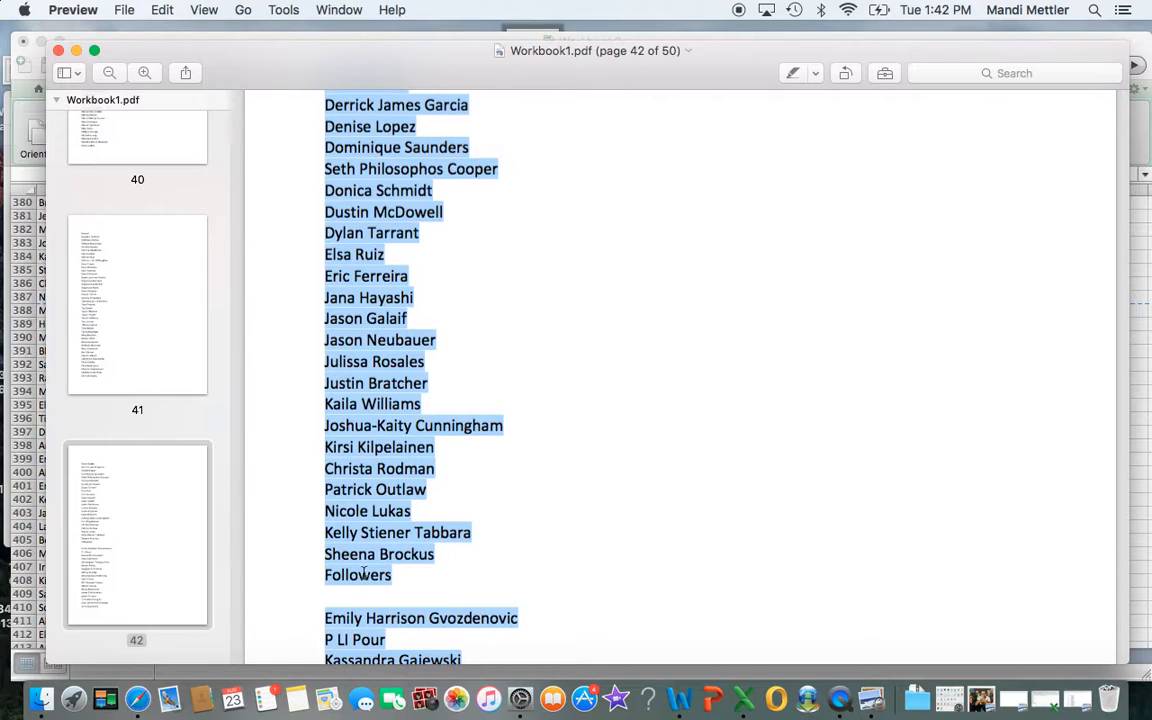
scroll(down, 3)
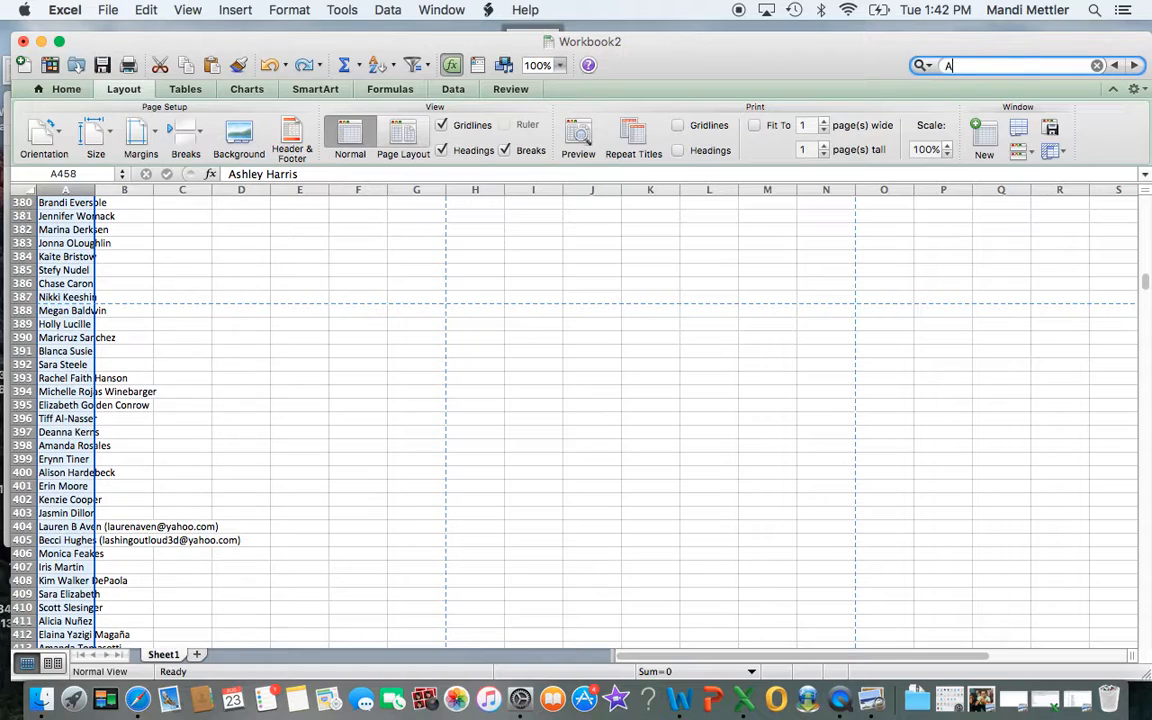
Search for 'friend requ' to land on Sent Friend Requests and scroll up from it.
text(friend)
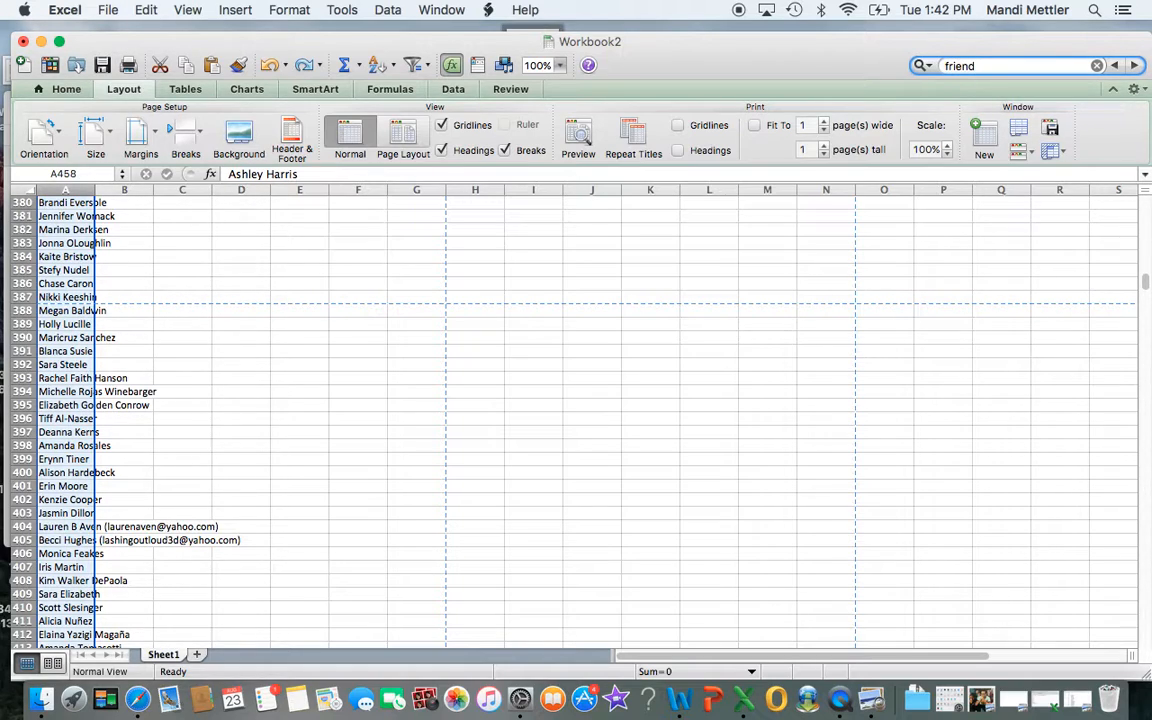
text(requests)
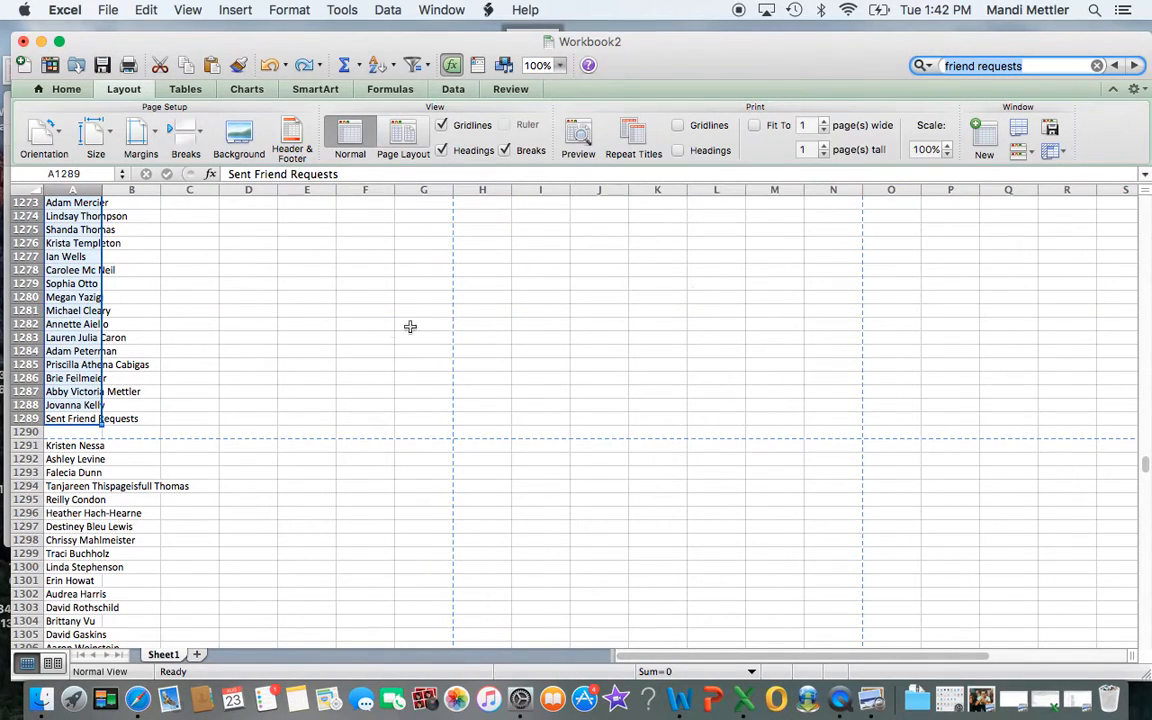
scroll(up, 3)
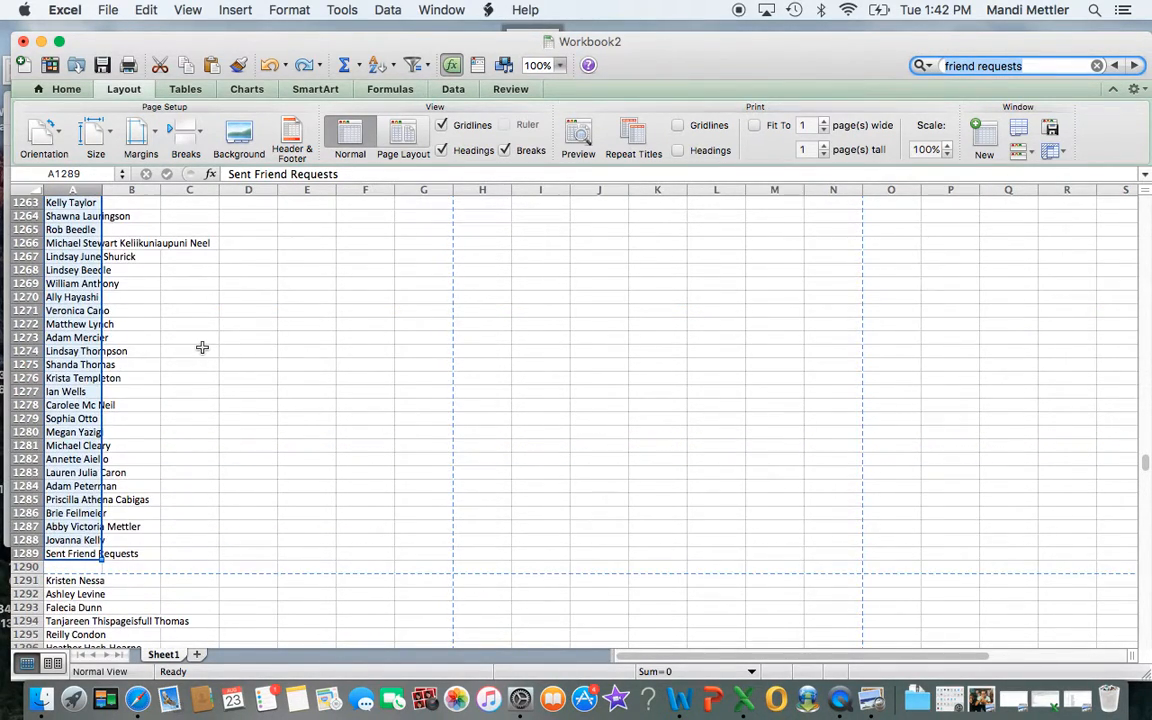
scroll(up, 3)
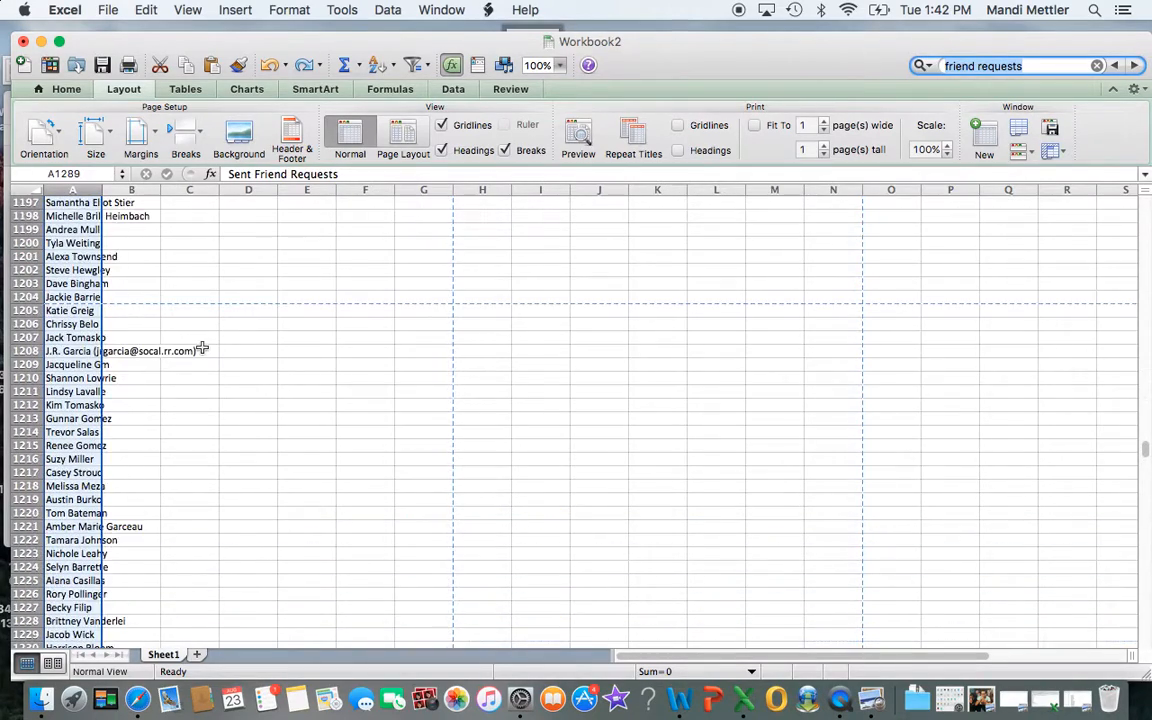
scroll(up, 3)
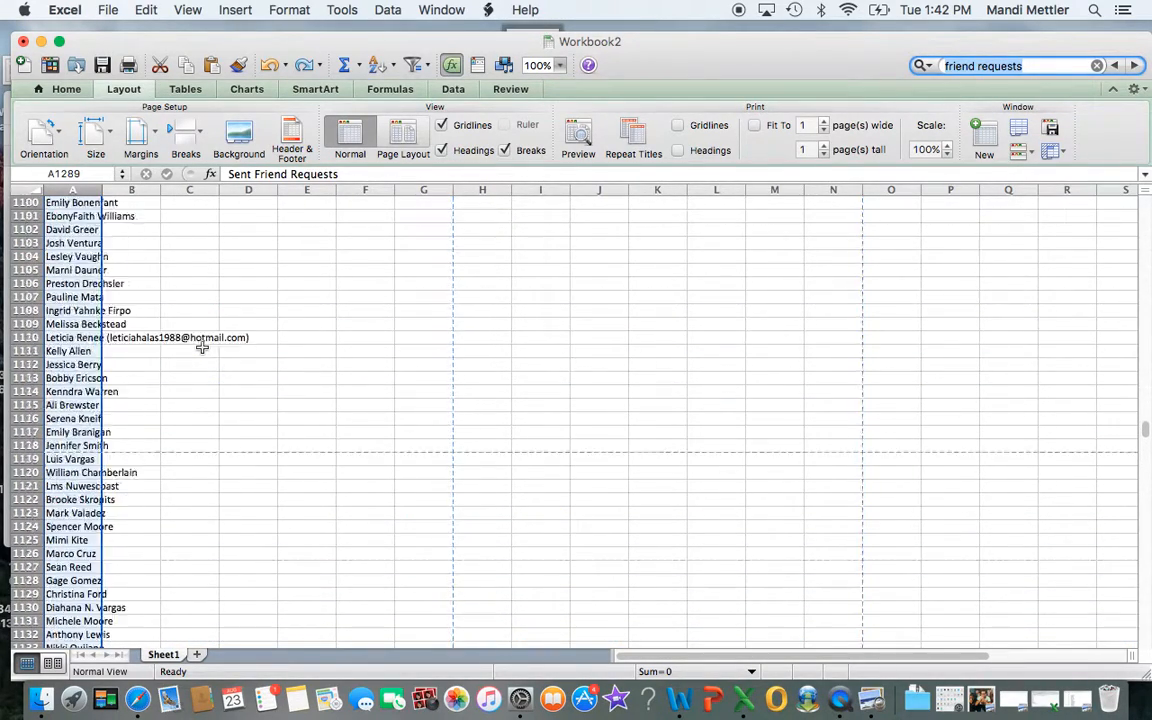
scroll(up, 3)
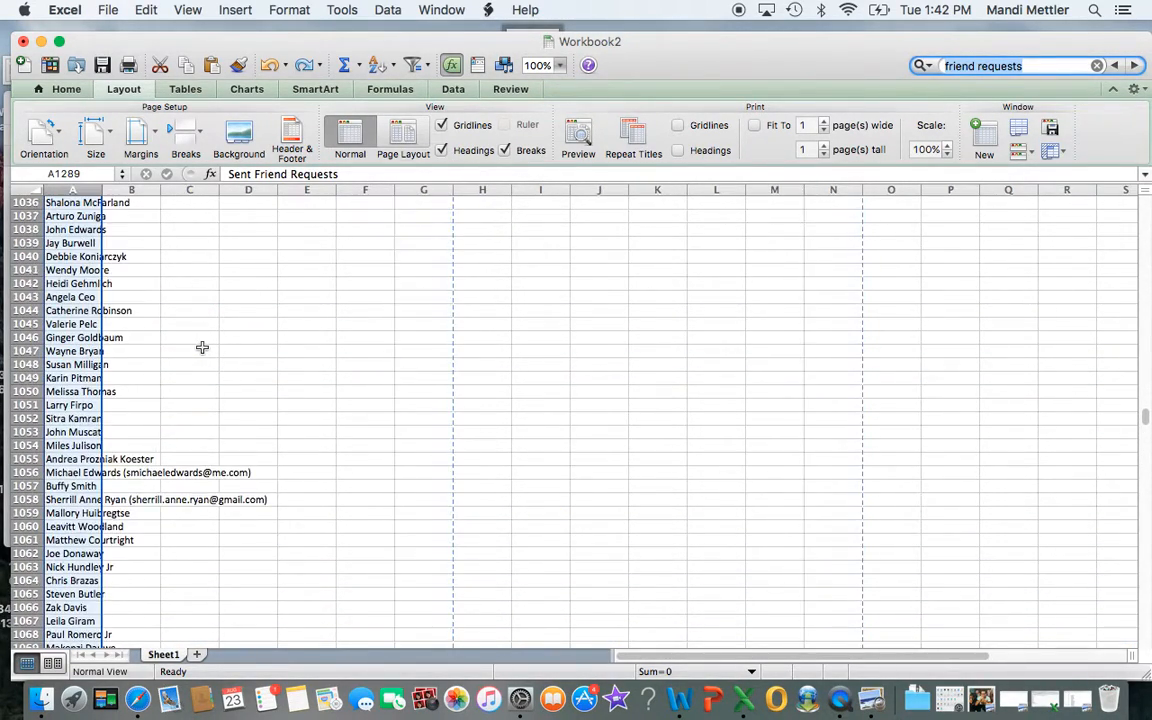
scroll(up, 3)
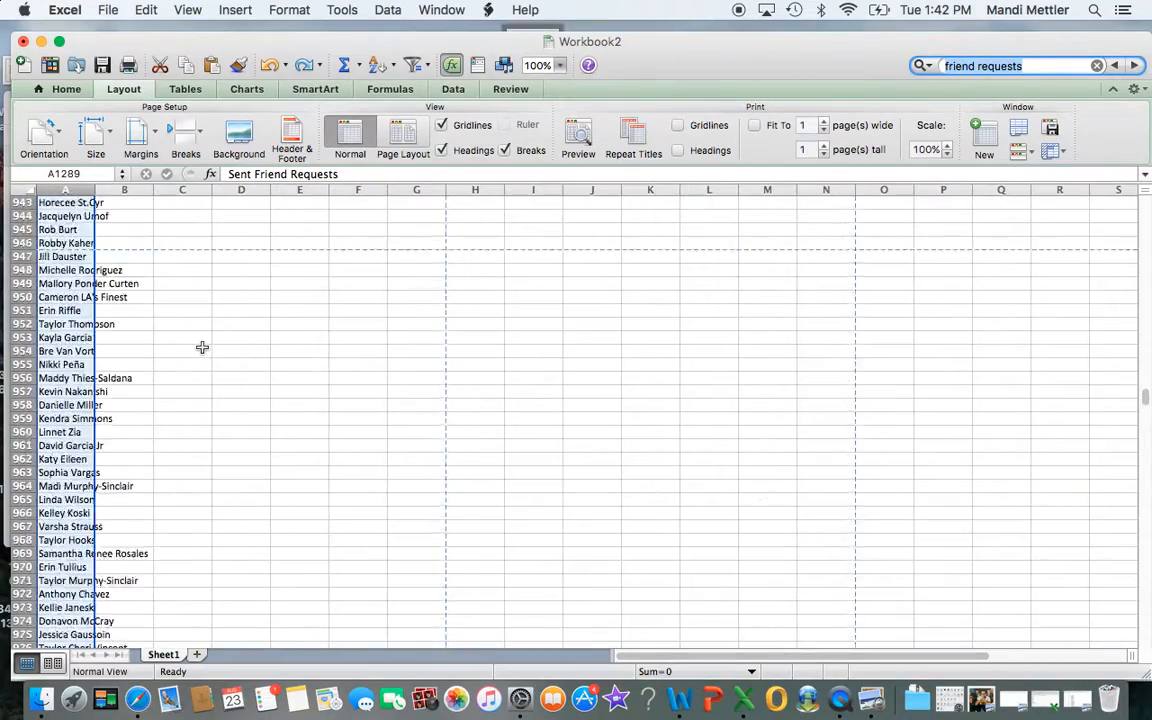
scroll(up, 3)
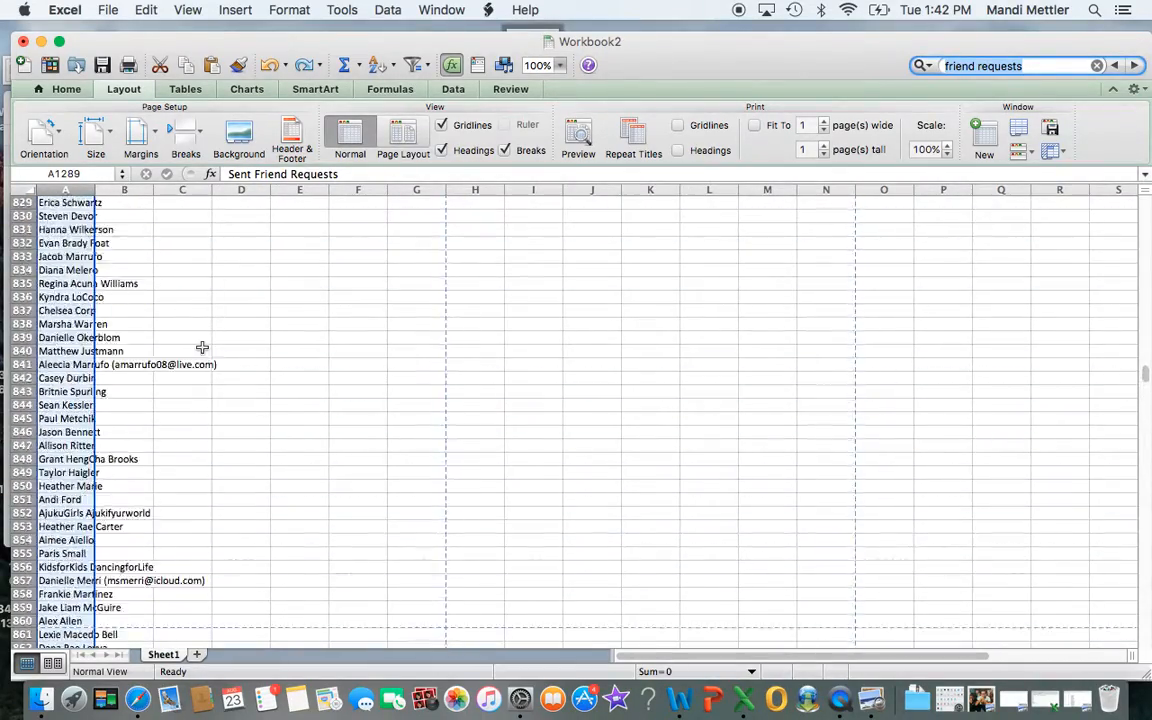
scroll(up, 3)
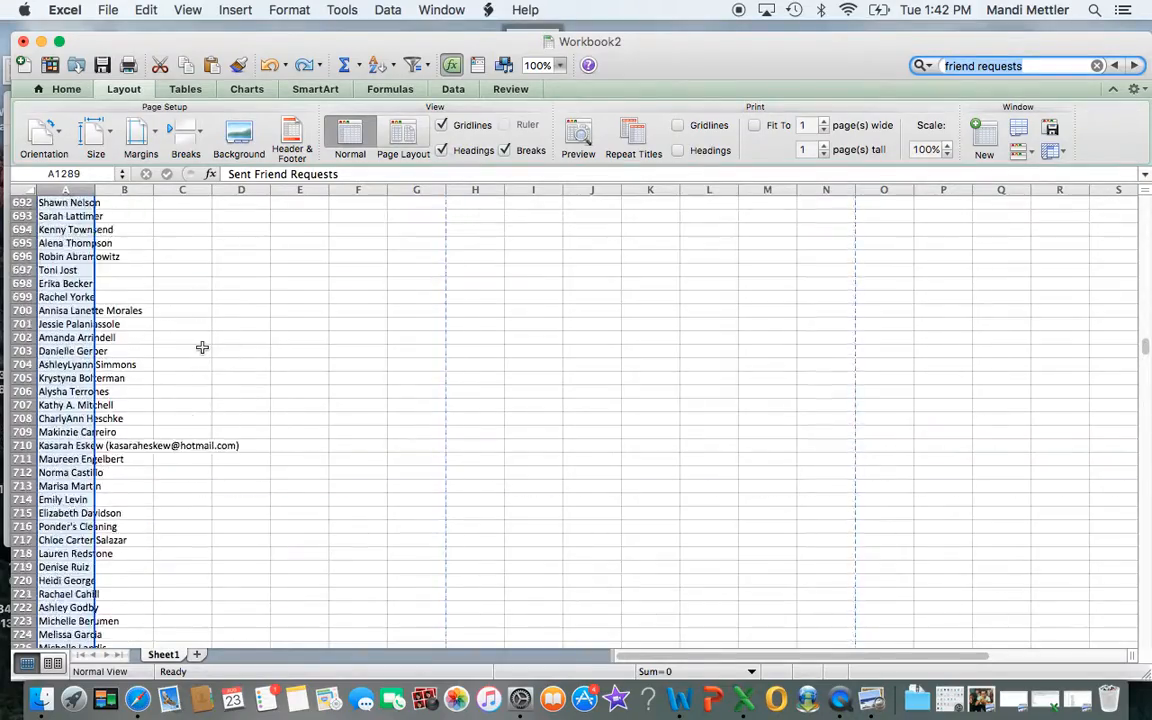
Scroll the list to rows 1290–1320 where the Received Friend Requests heading sits.
scroll(up, 3)
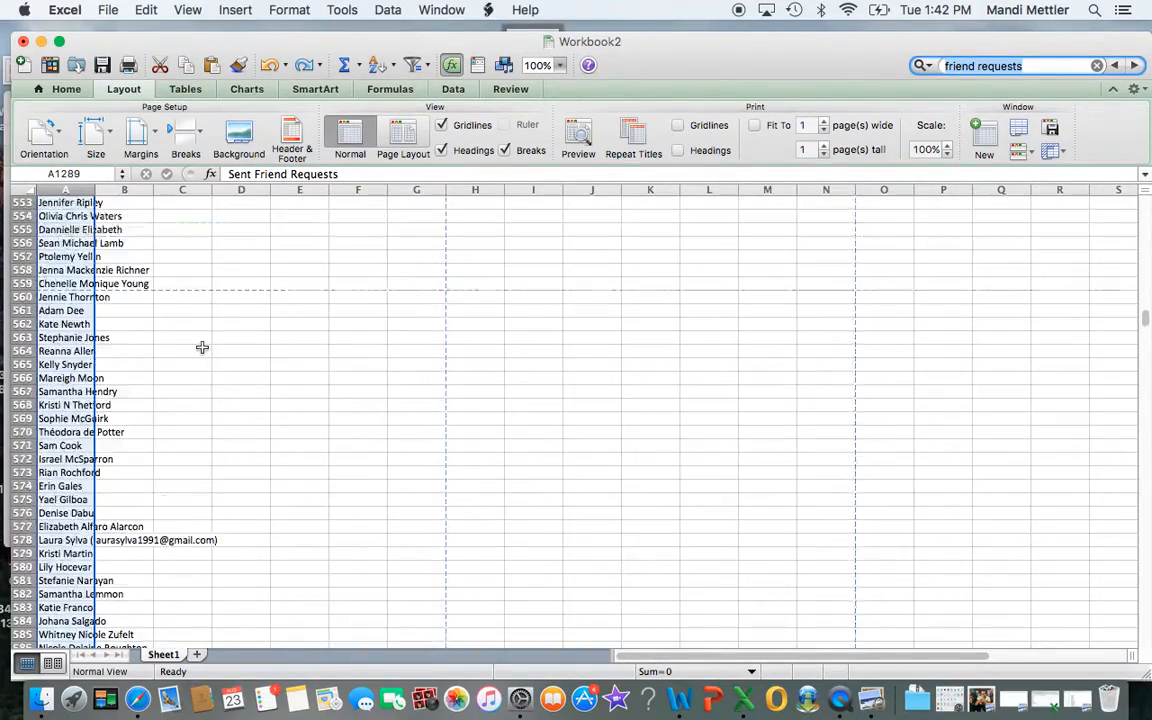
scroll(up, 3)
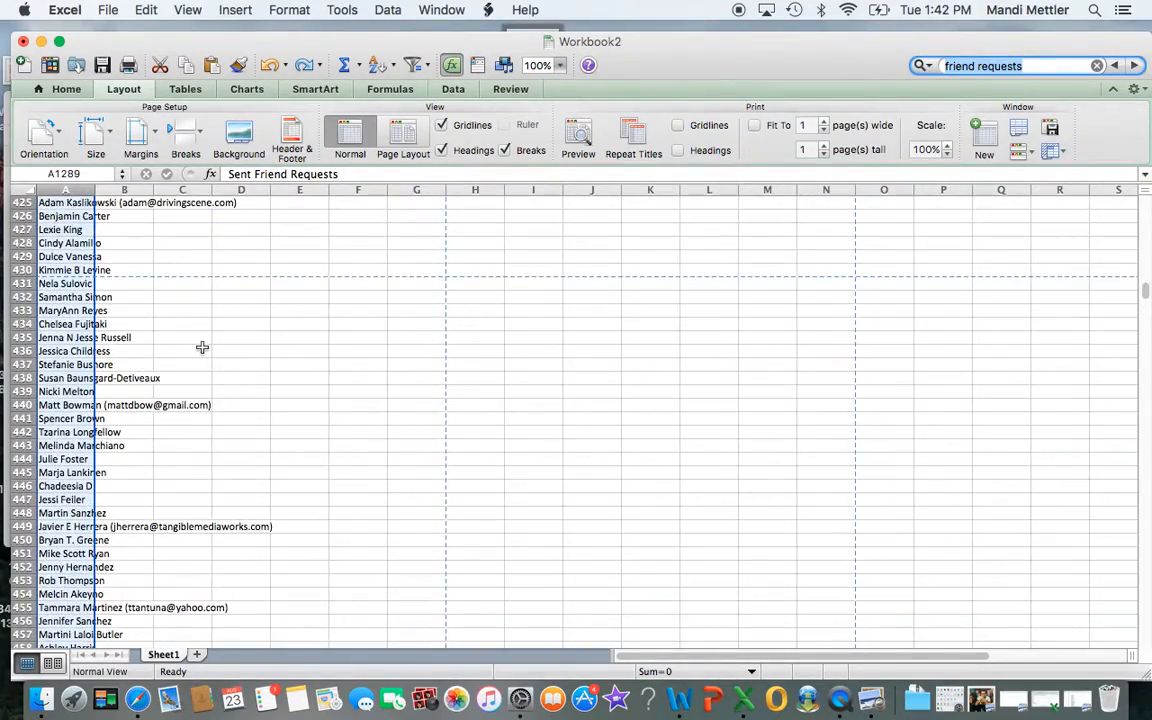
scroll(up, 3)
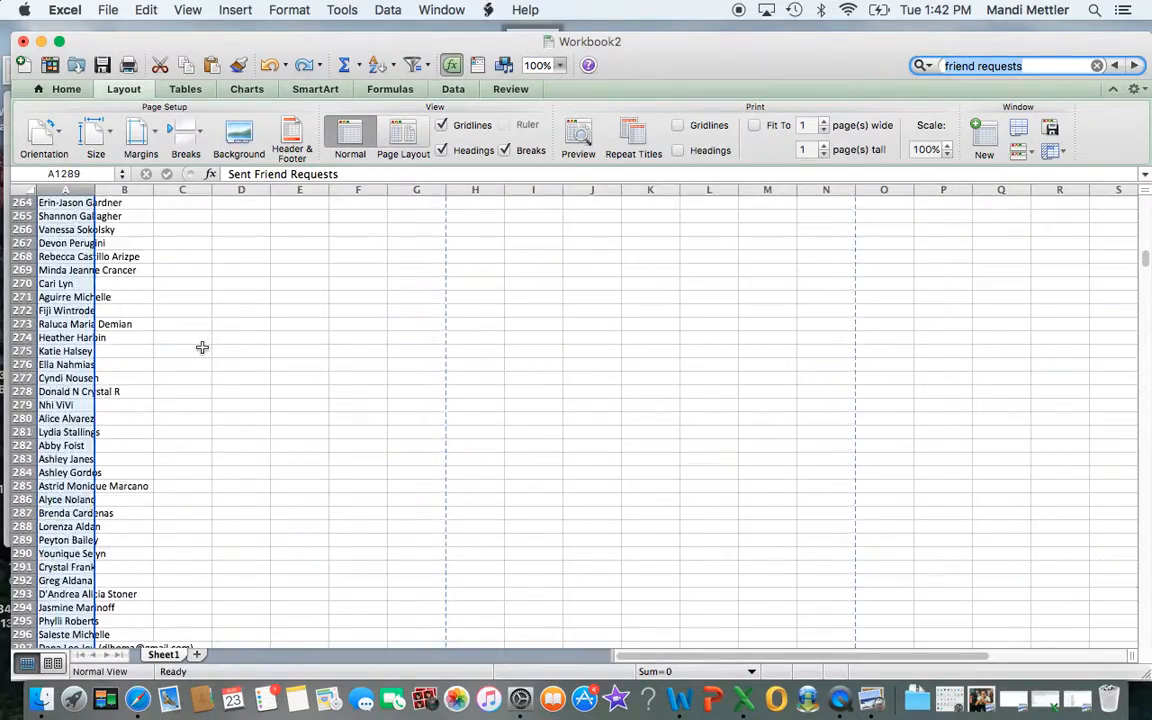
scroll(up, 3)
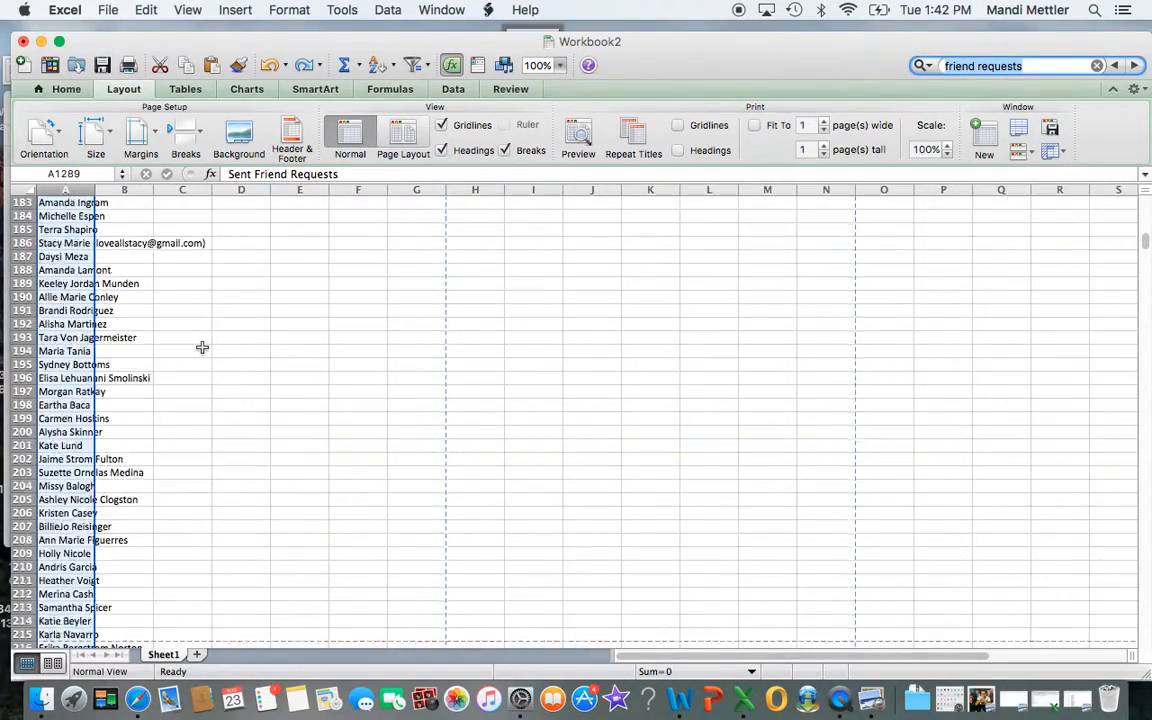
scroll(up, 3)
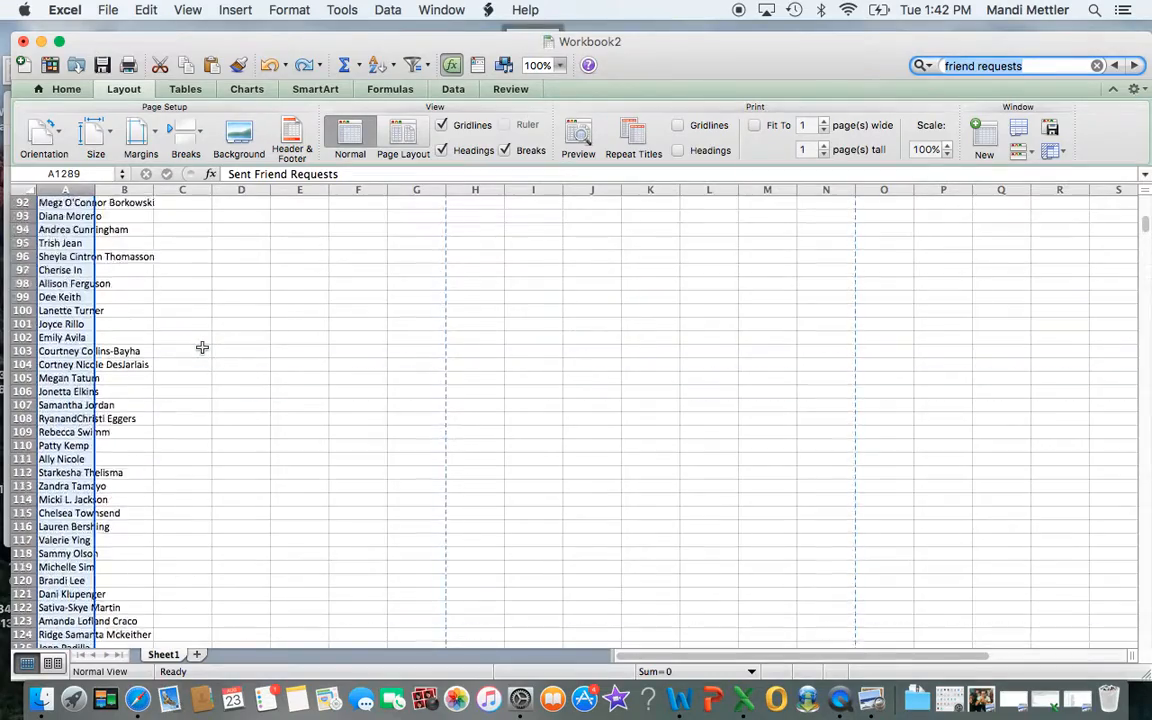
scroll(up, 3)
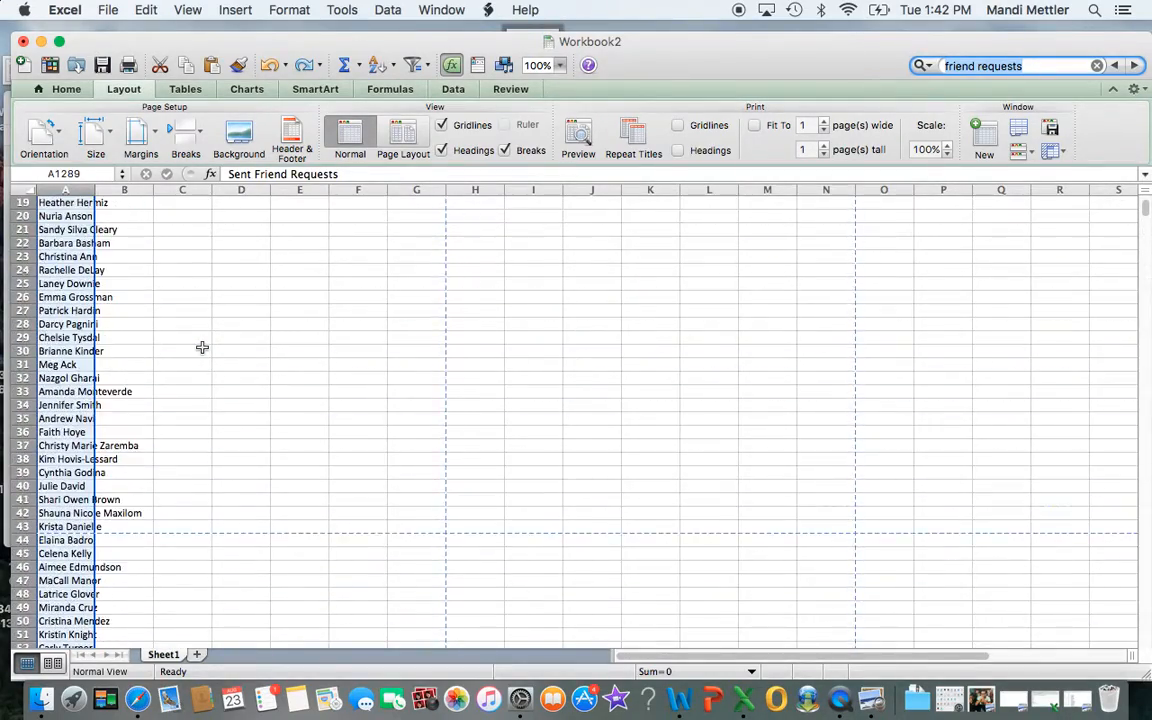
scroll(down, 3)
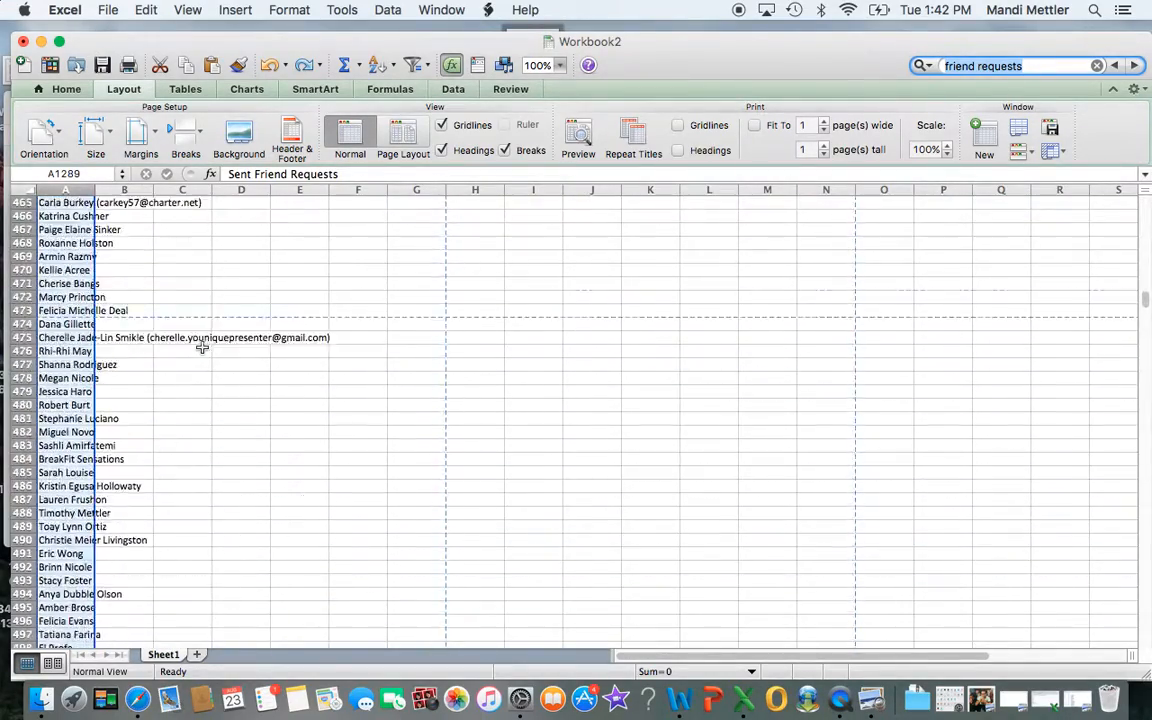
scroll(down, 3)
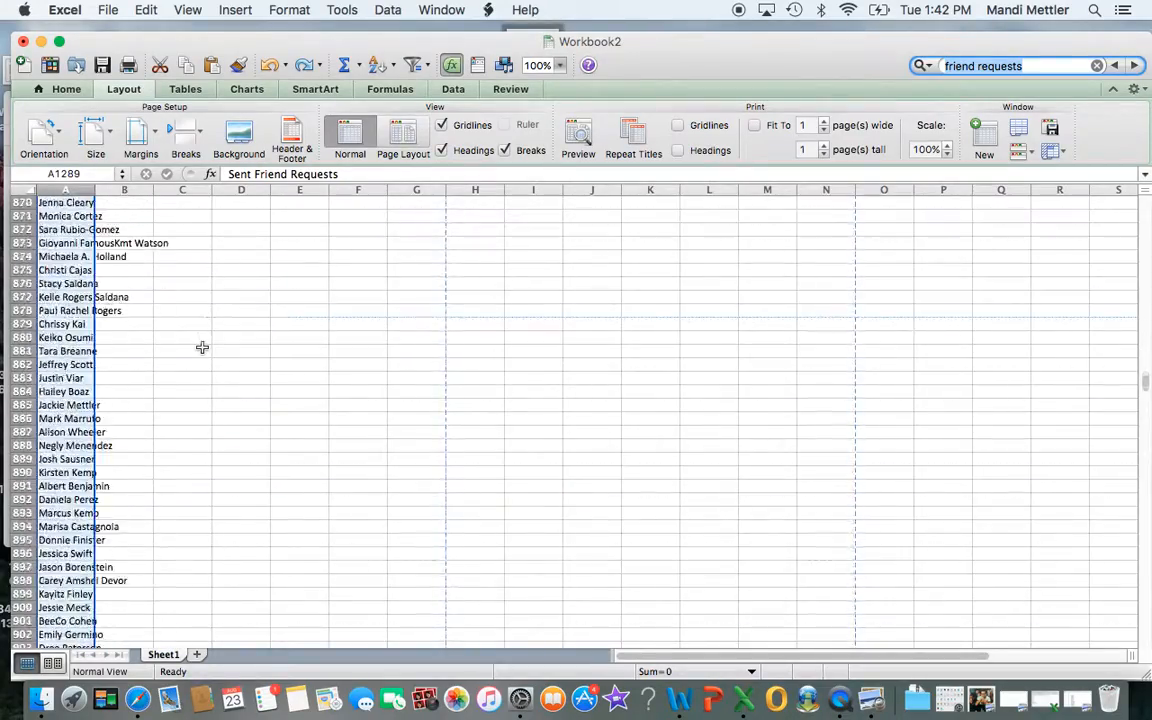
scroll(down, 3)
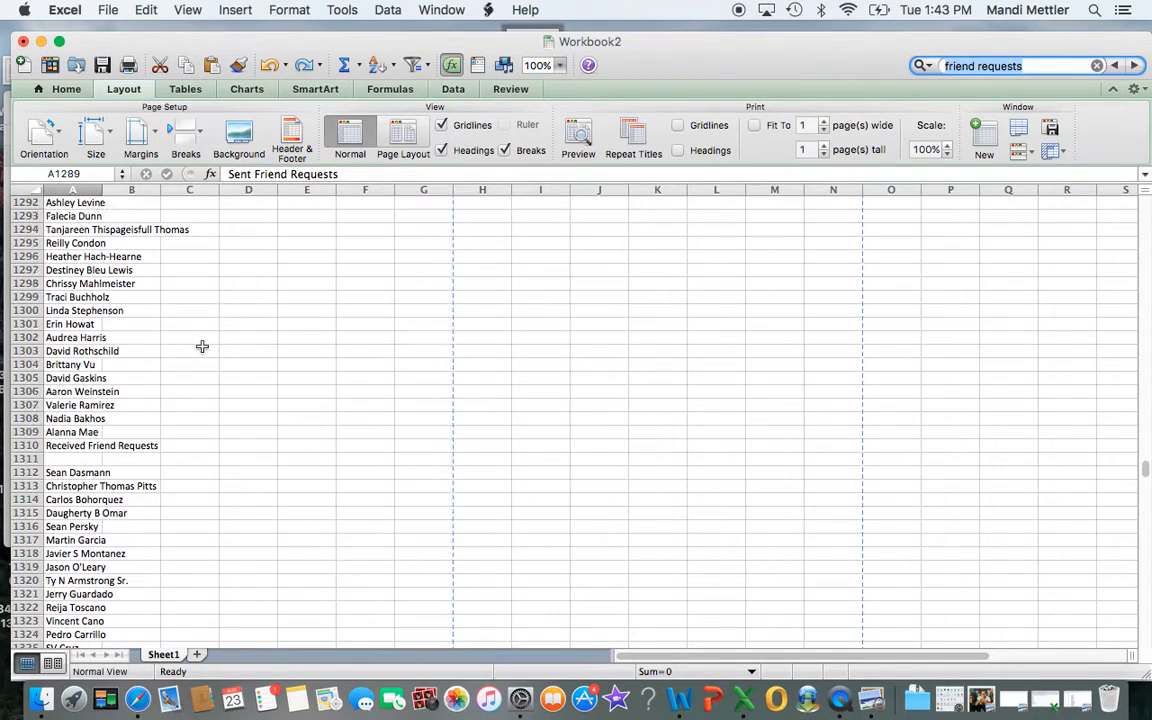
Begin a row selection at the Sent Friend Requests heading, row 1289.
scroll(up, 3)
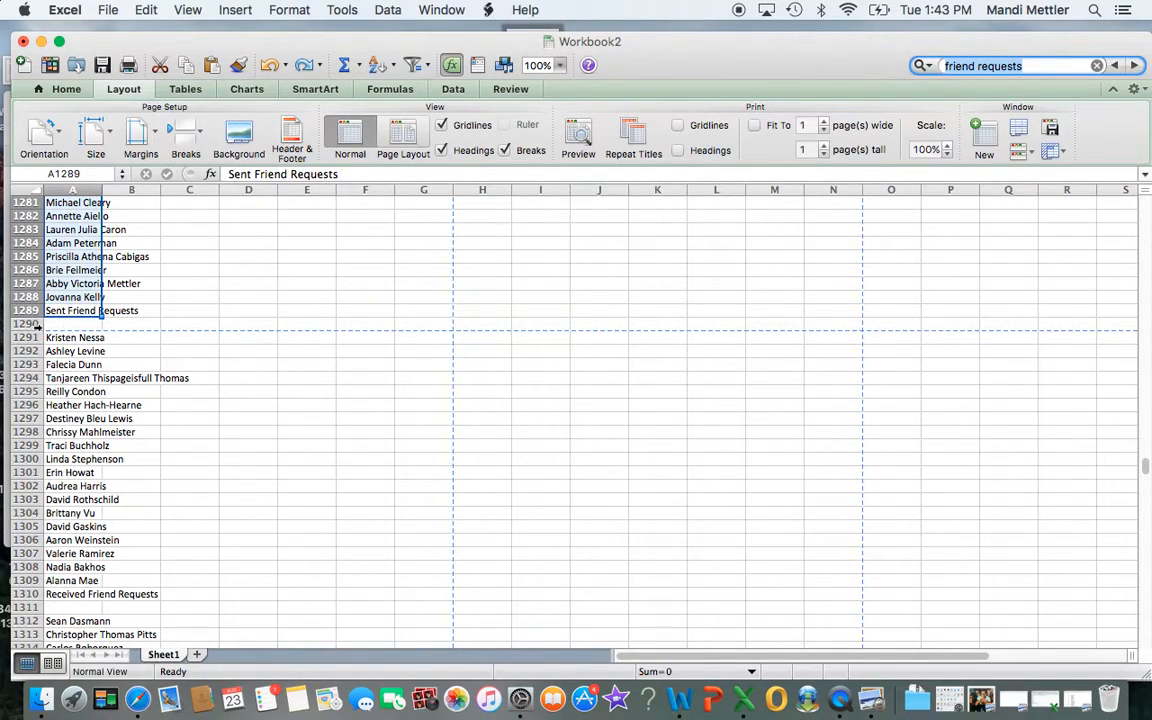
click(76, 336)
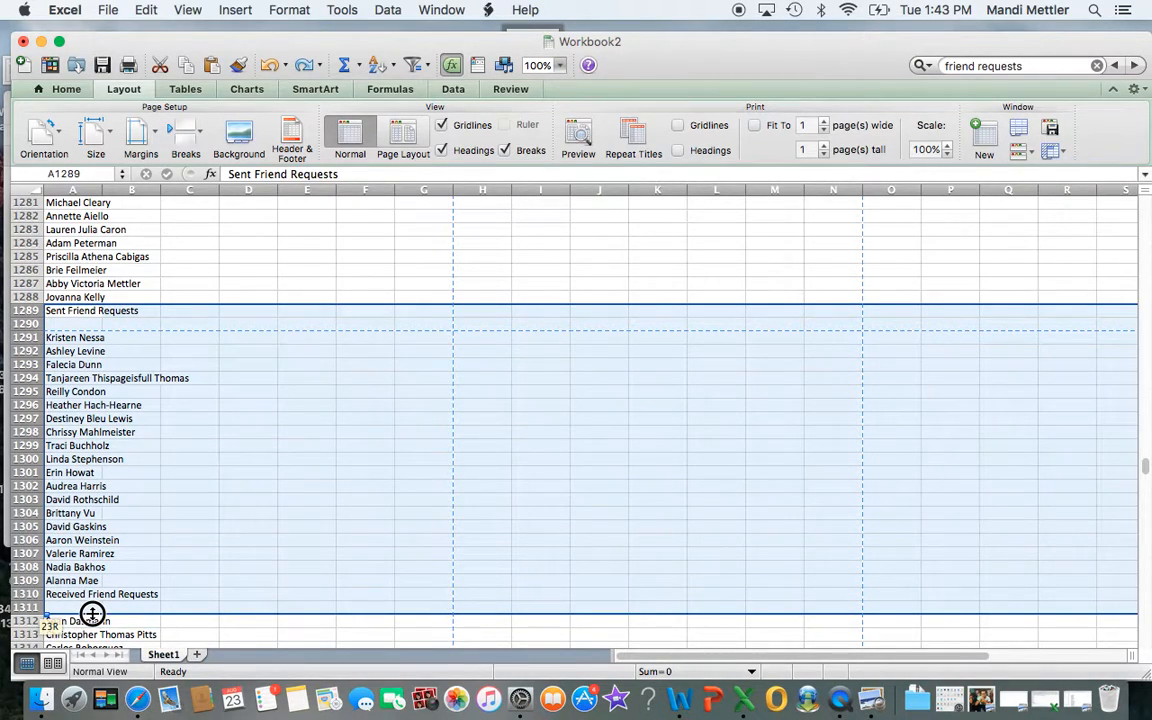
Scroll down from Sent Friend Requests through the Removed Friends names toward row 1782 above Followers.
scroll(down, 3)
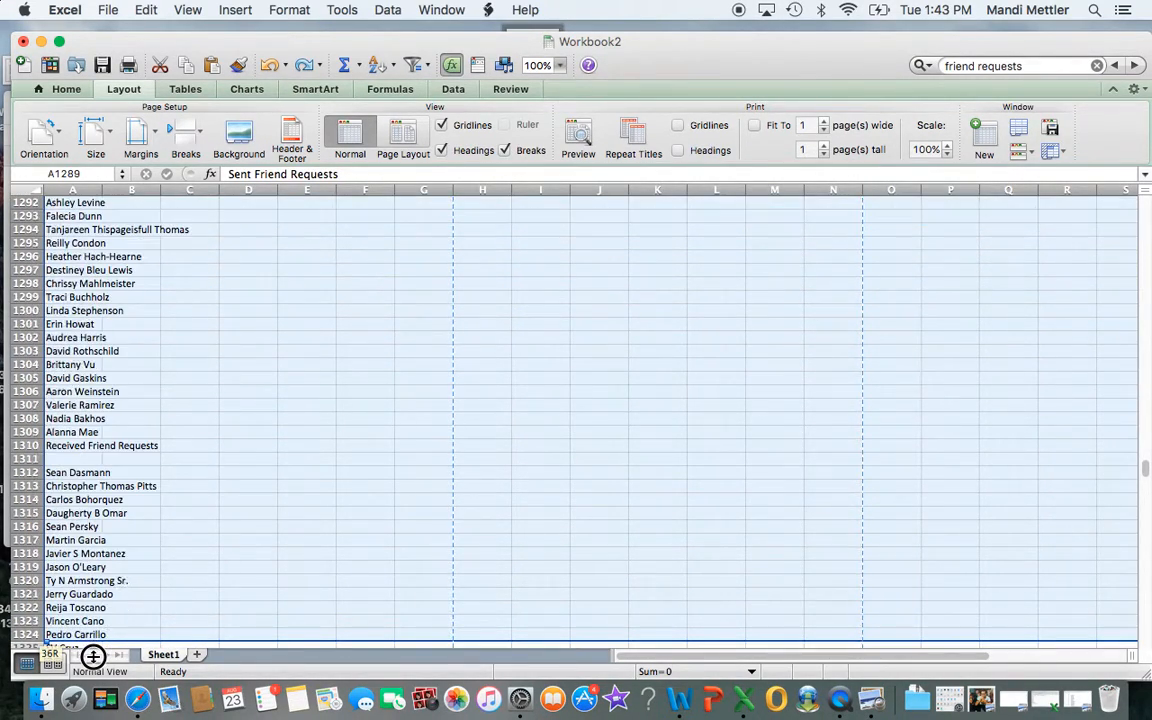
scroll(down, 3)
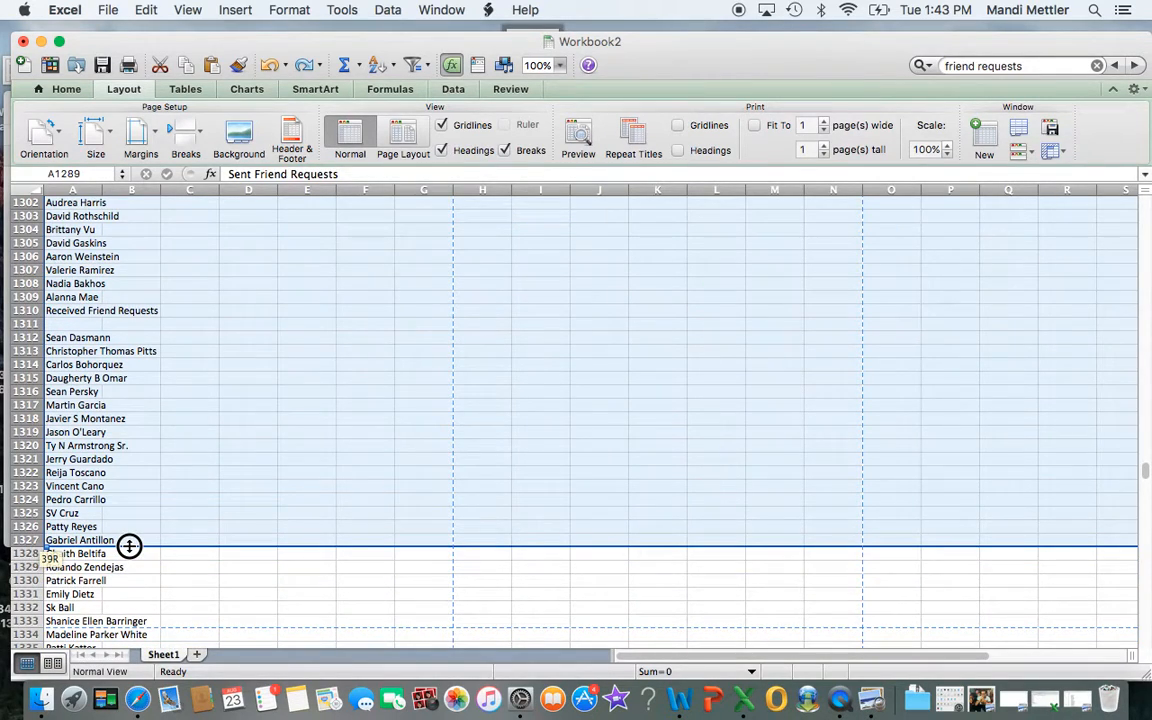
scroll(down, 3)
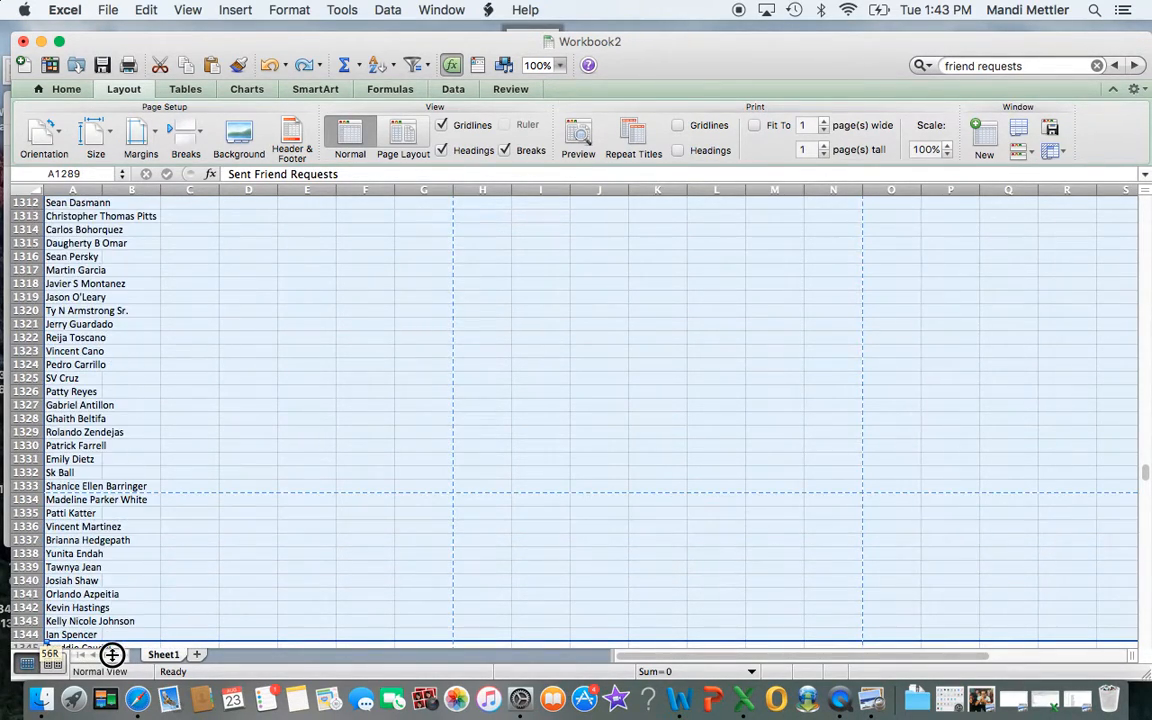
scroll(down, 3)
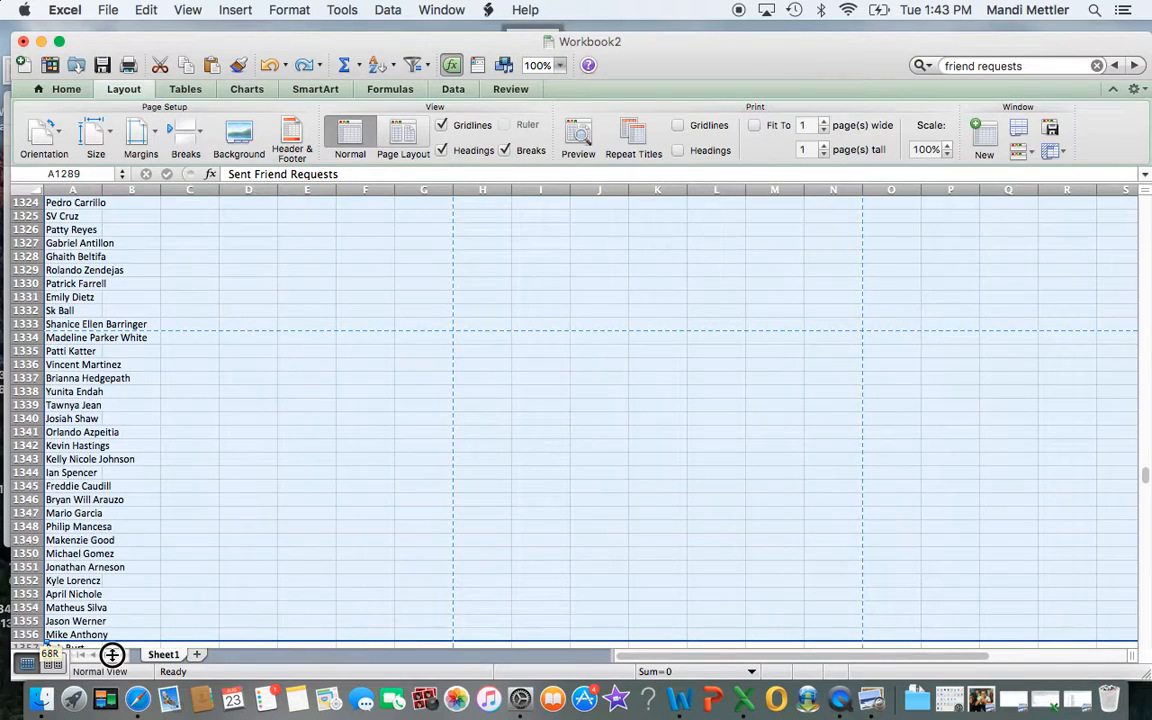
scroll(down, 3)
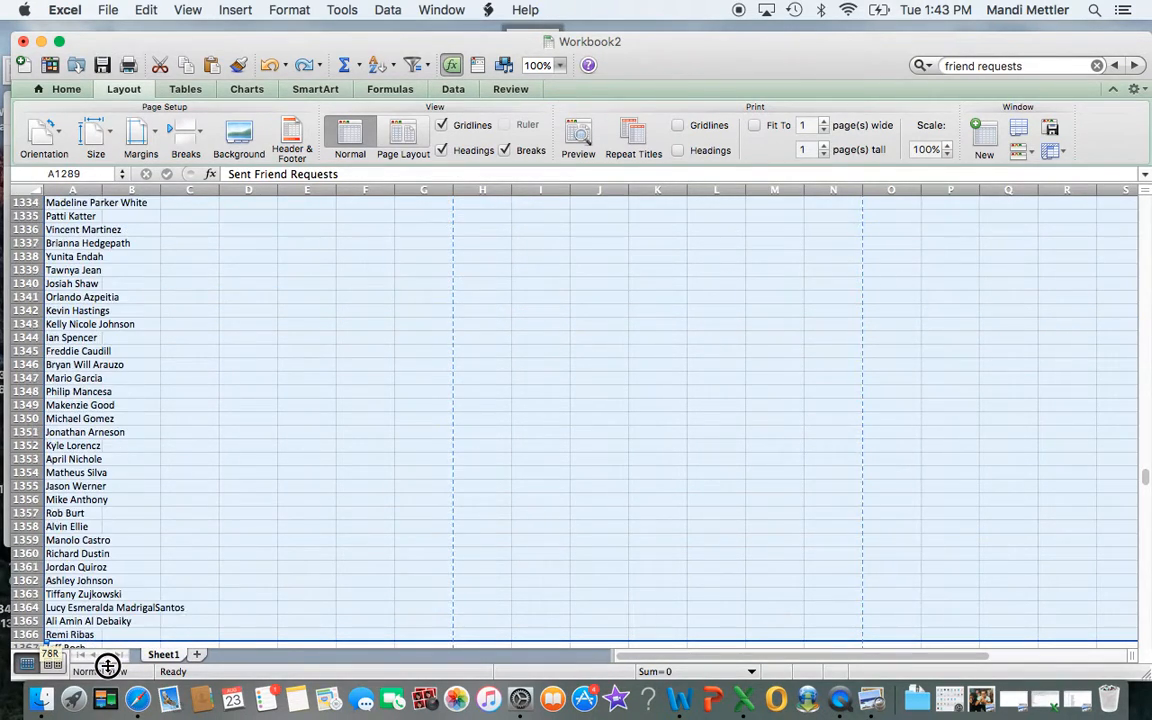
scroll(down, 3)
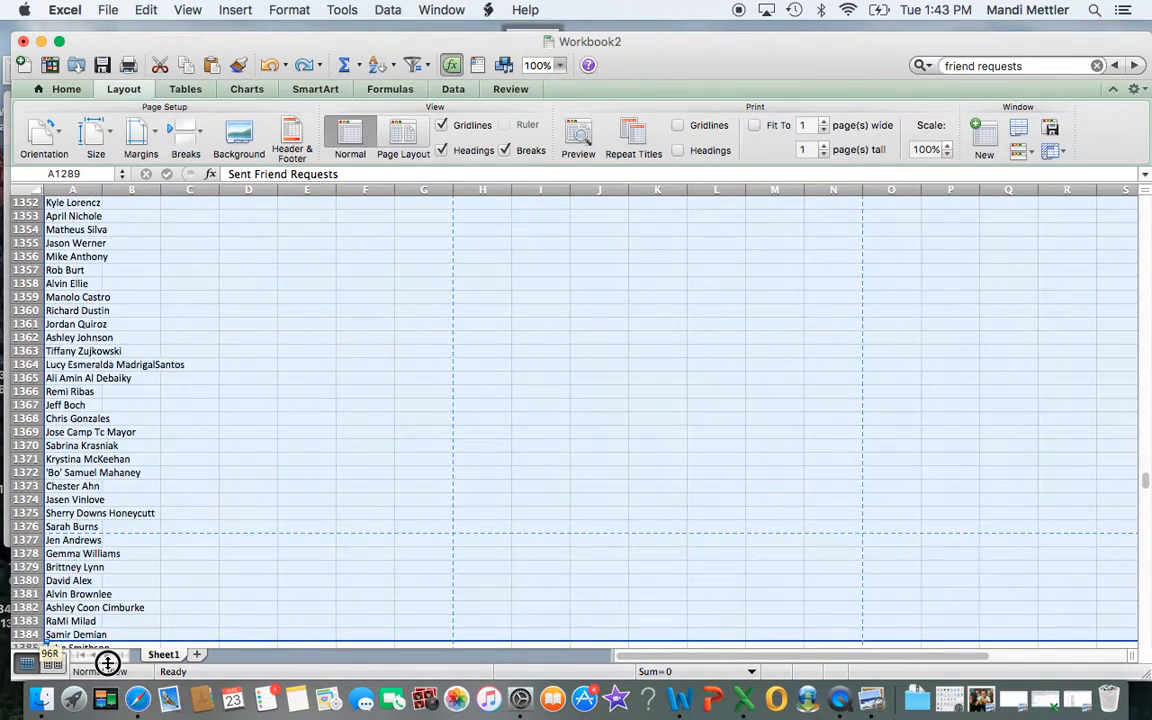
scroll(down, 3)
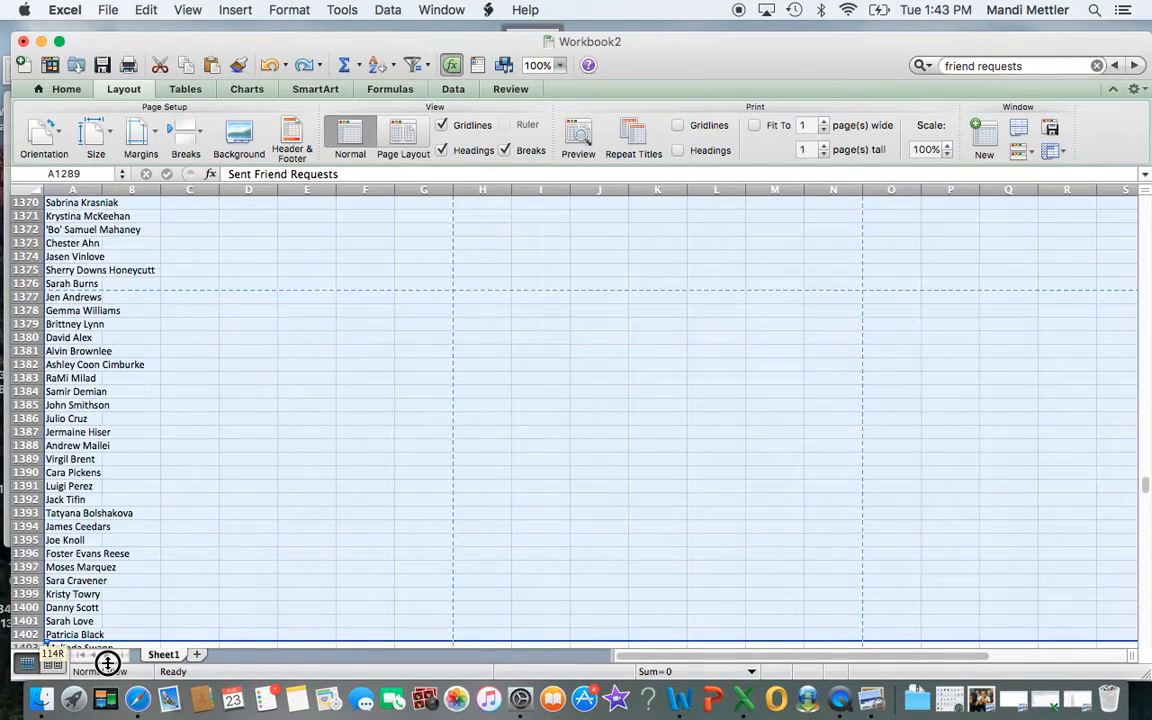
scroll(down, 3)
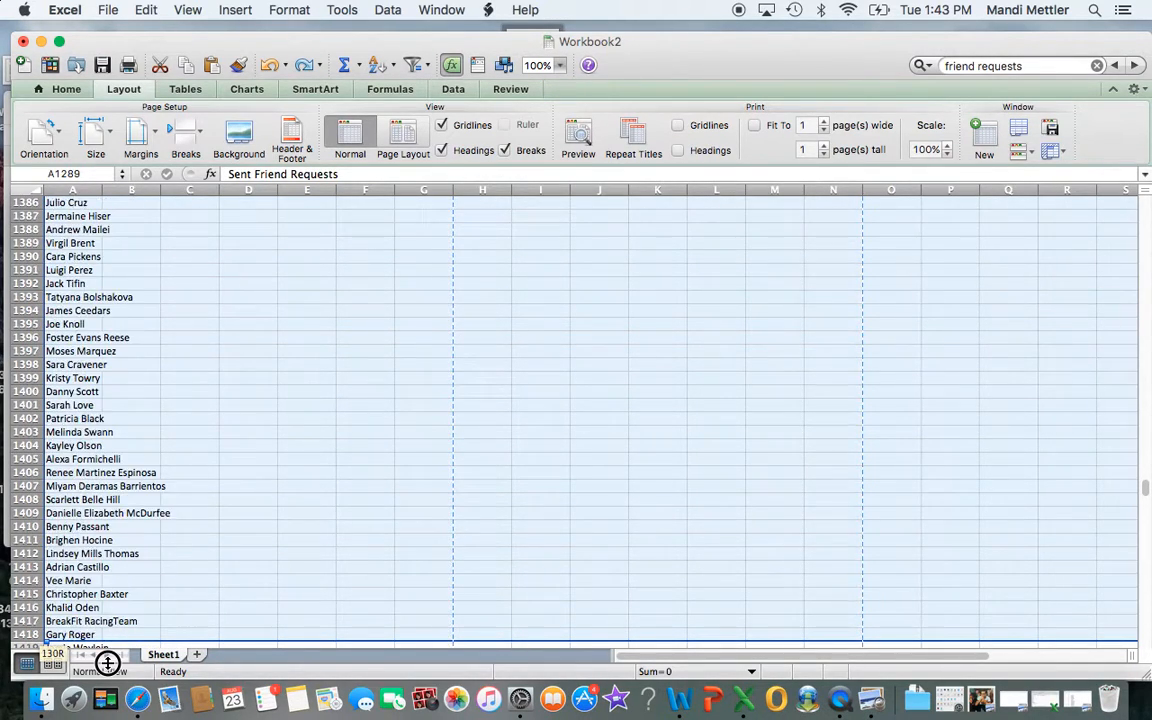
scroll(down, 3)
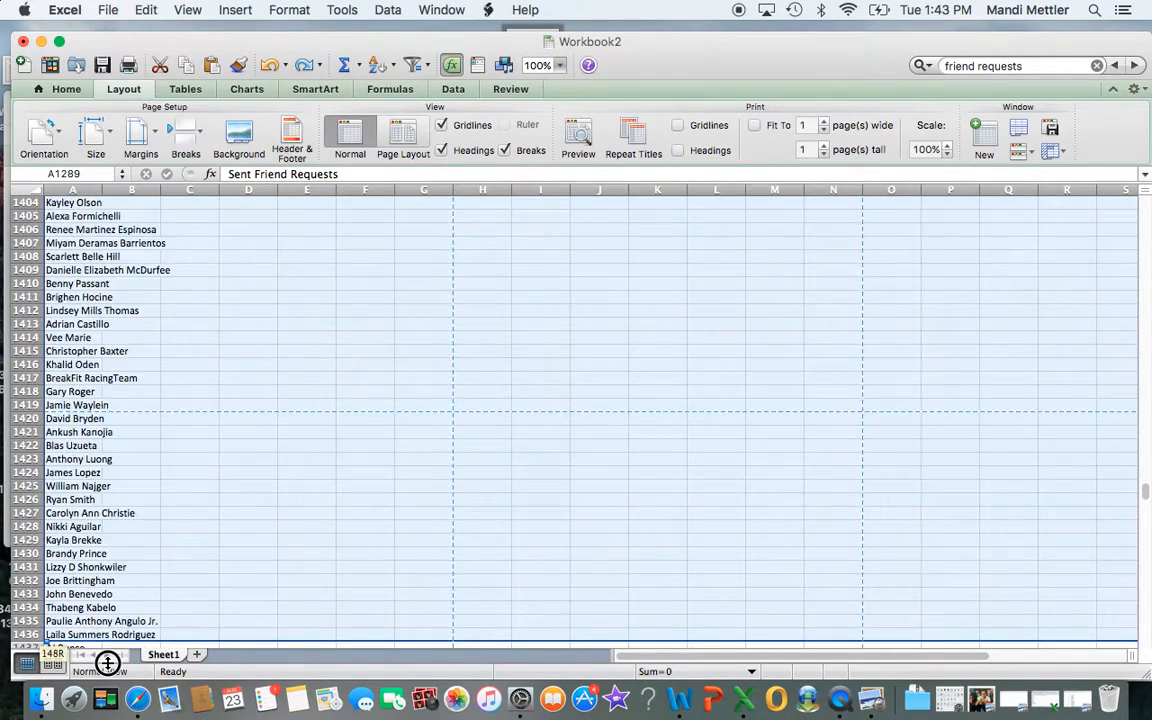
scroll(down, 3)
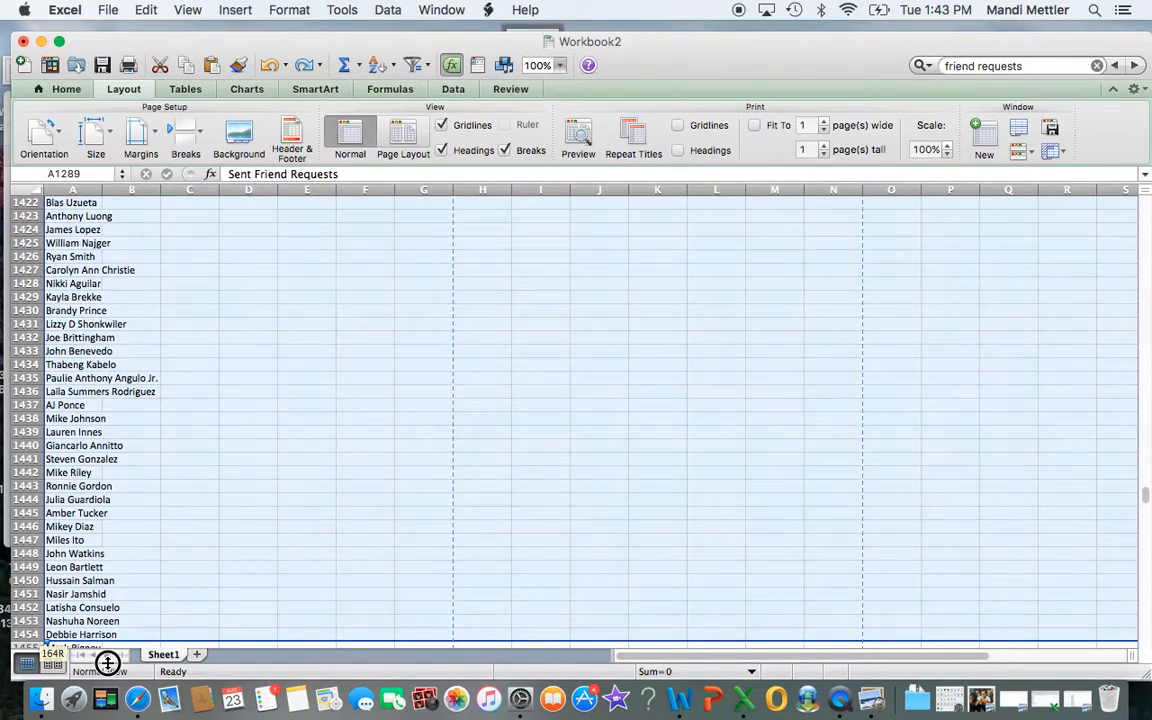
scroll(down, 3)
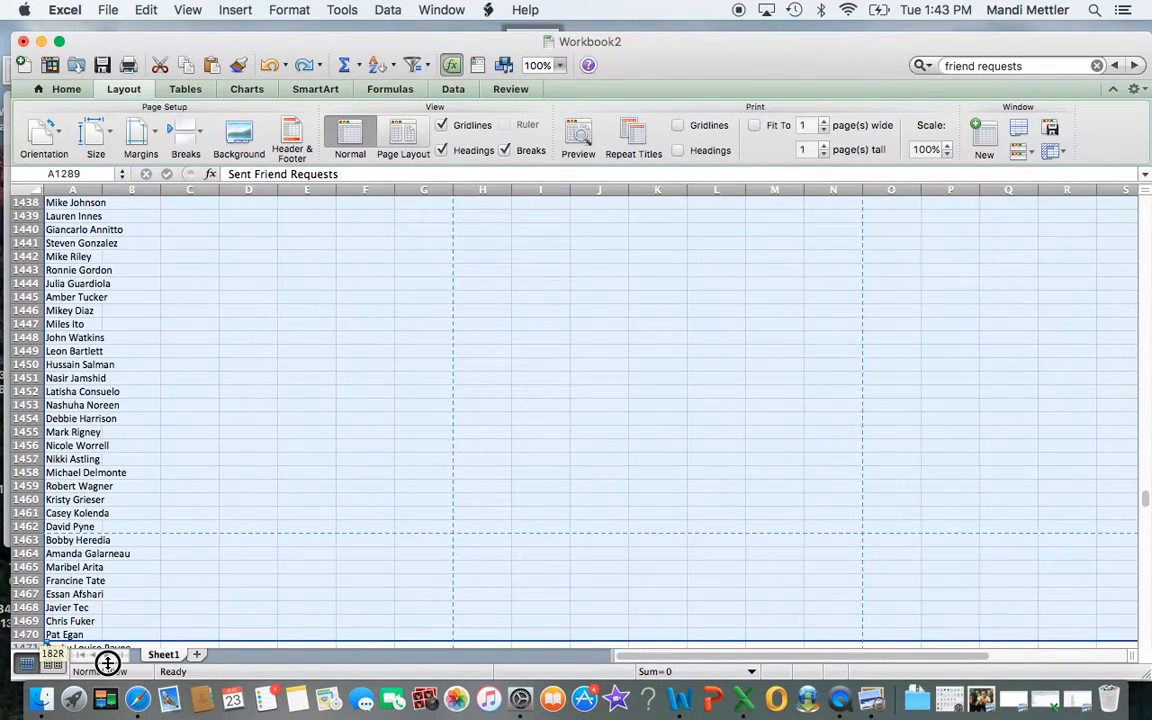
scroll(down, 3)
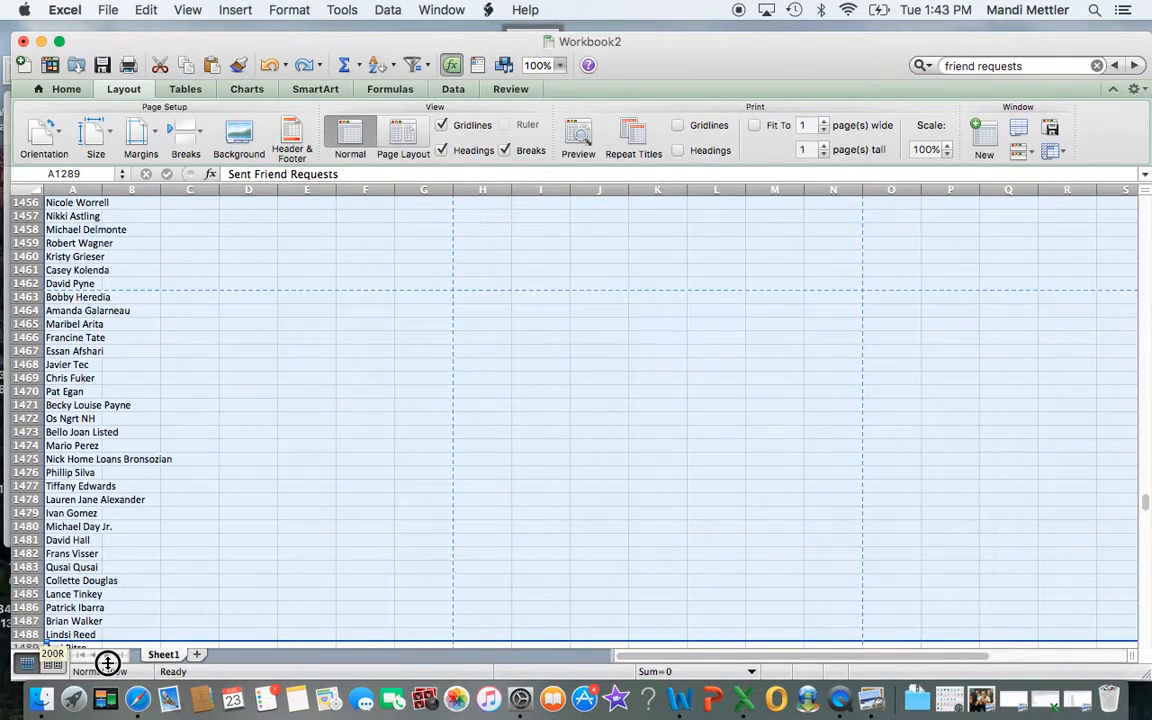
scroll(down, 3)
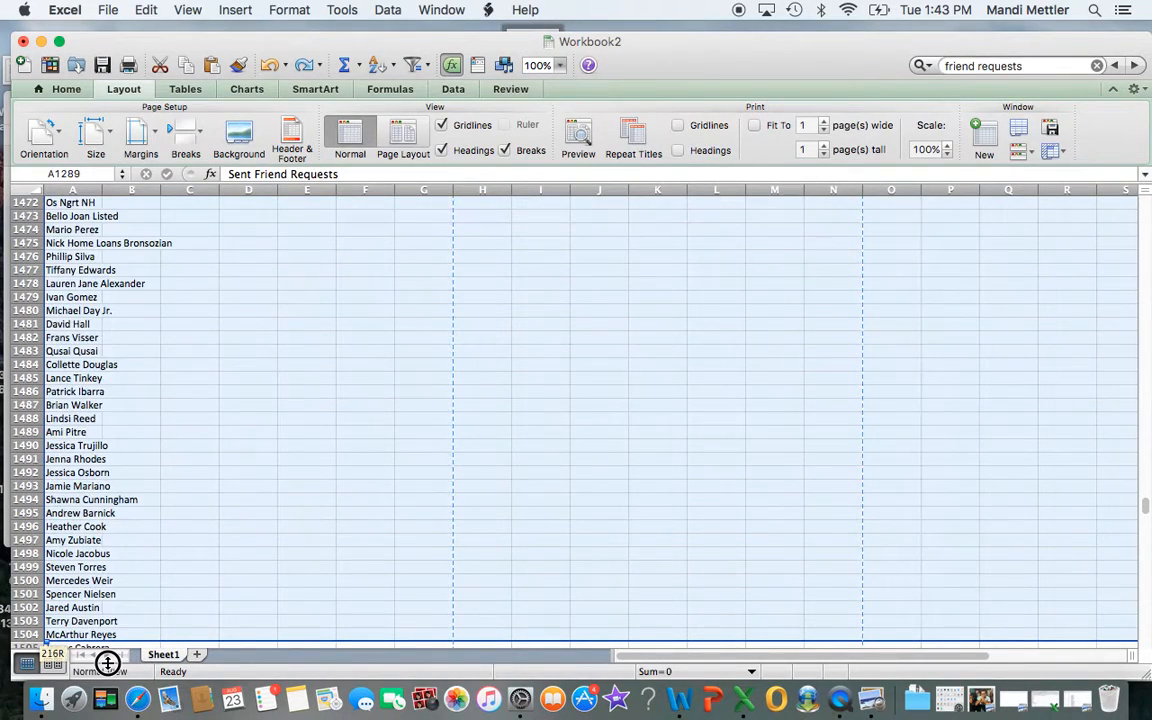
scroll(down, 3)
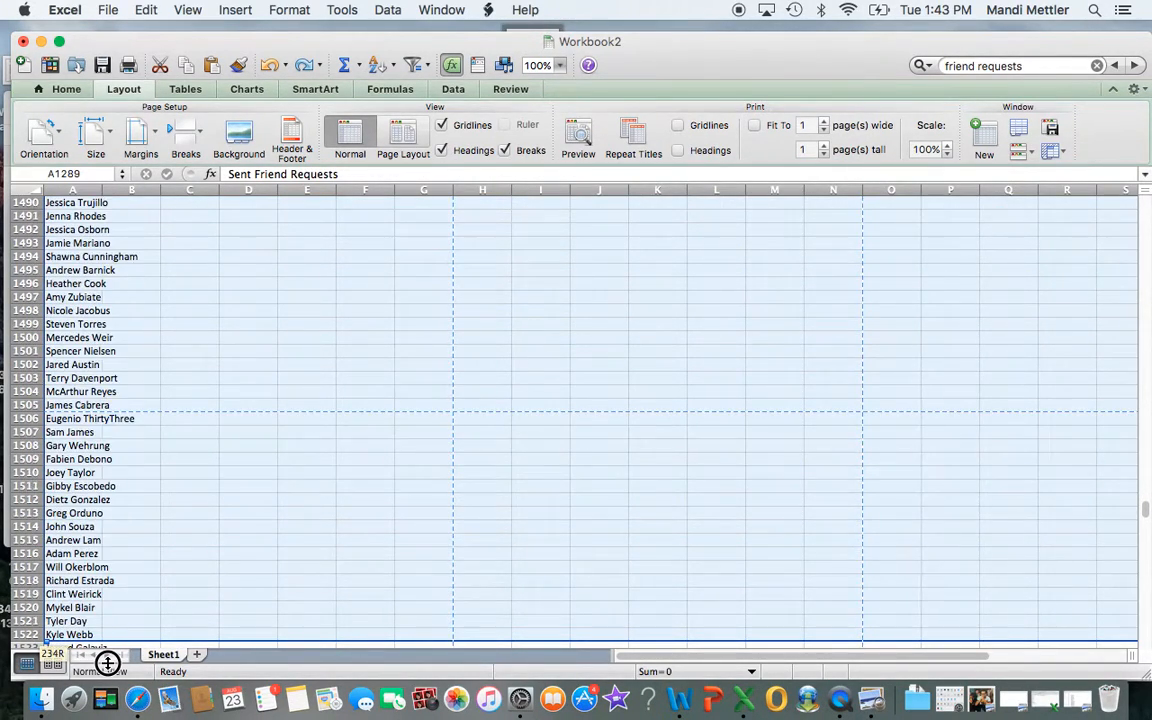
scroll(down, 3)
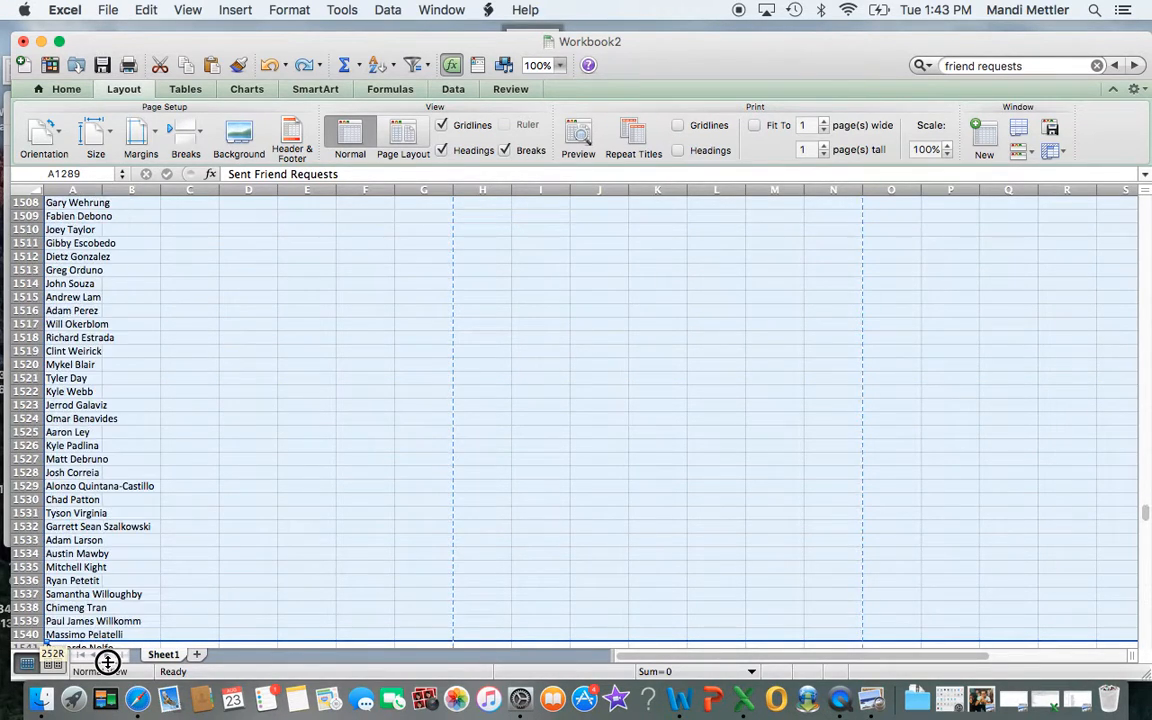
scroll(down, 3)
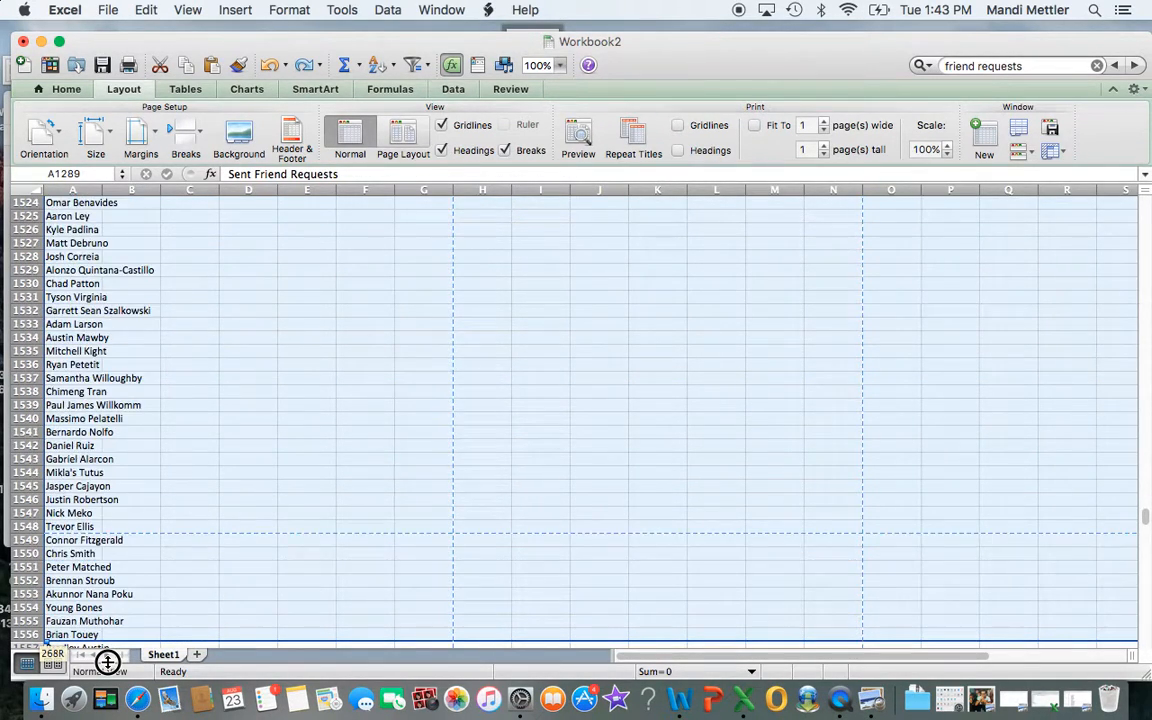
scroll(down, 3)
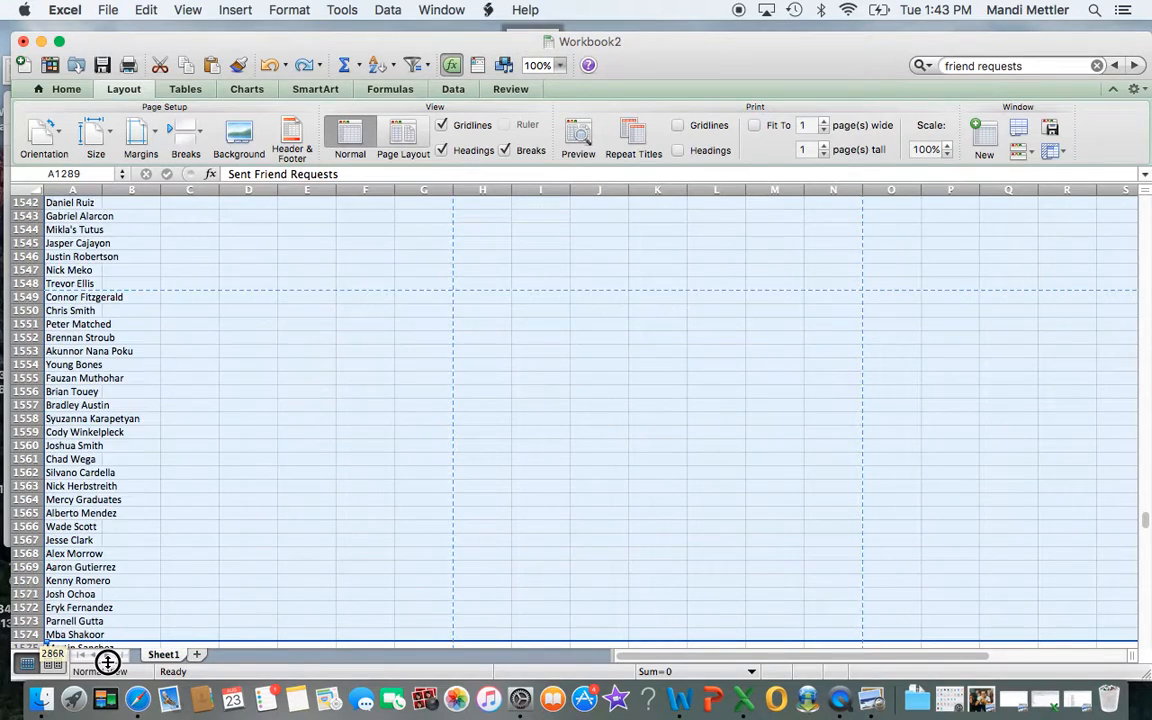
scroll(down, 3)
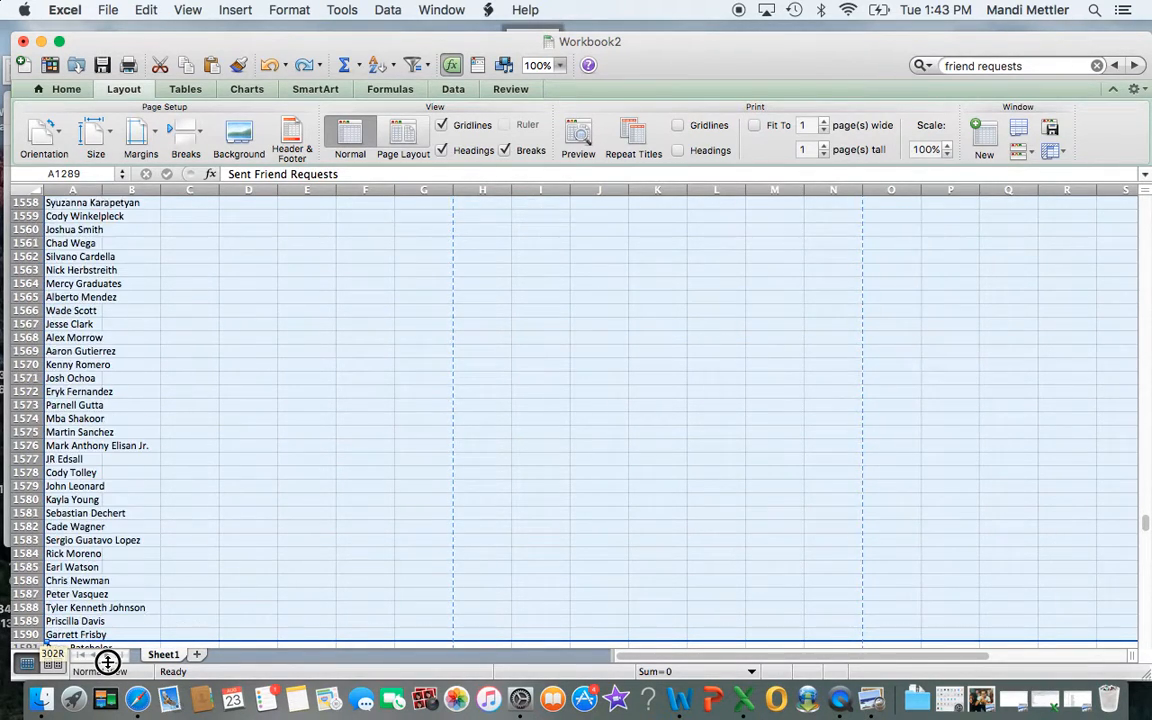
scroll(down, 3)
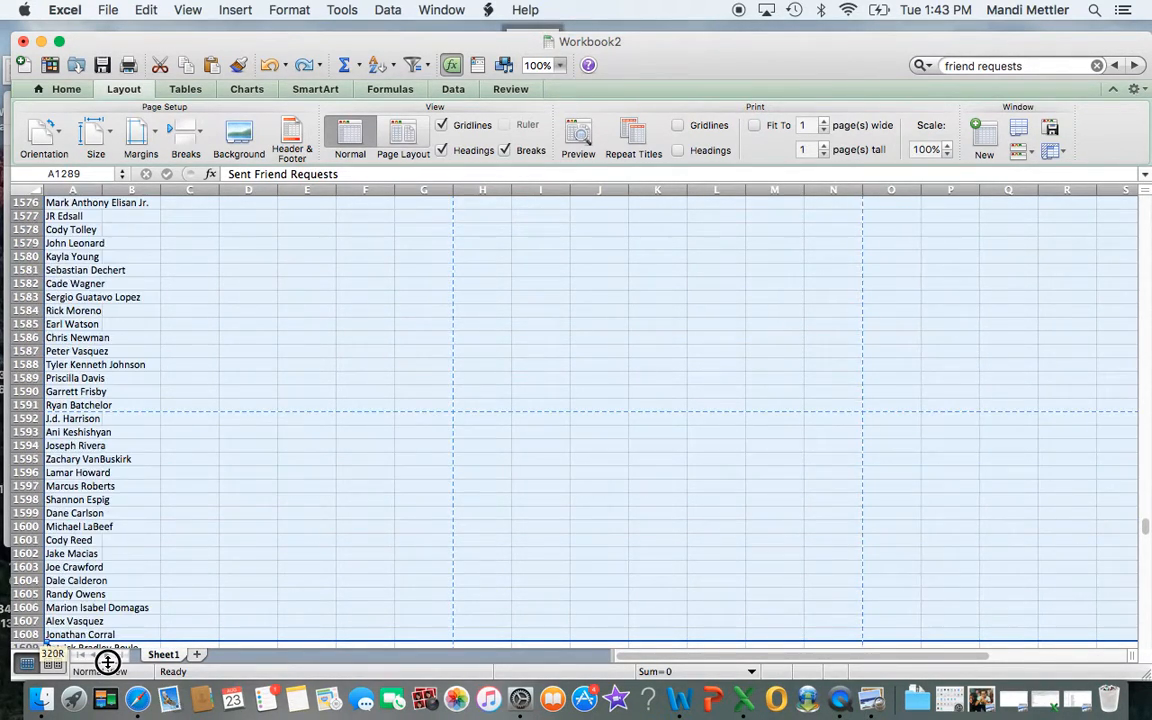
scroll(down, 3)
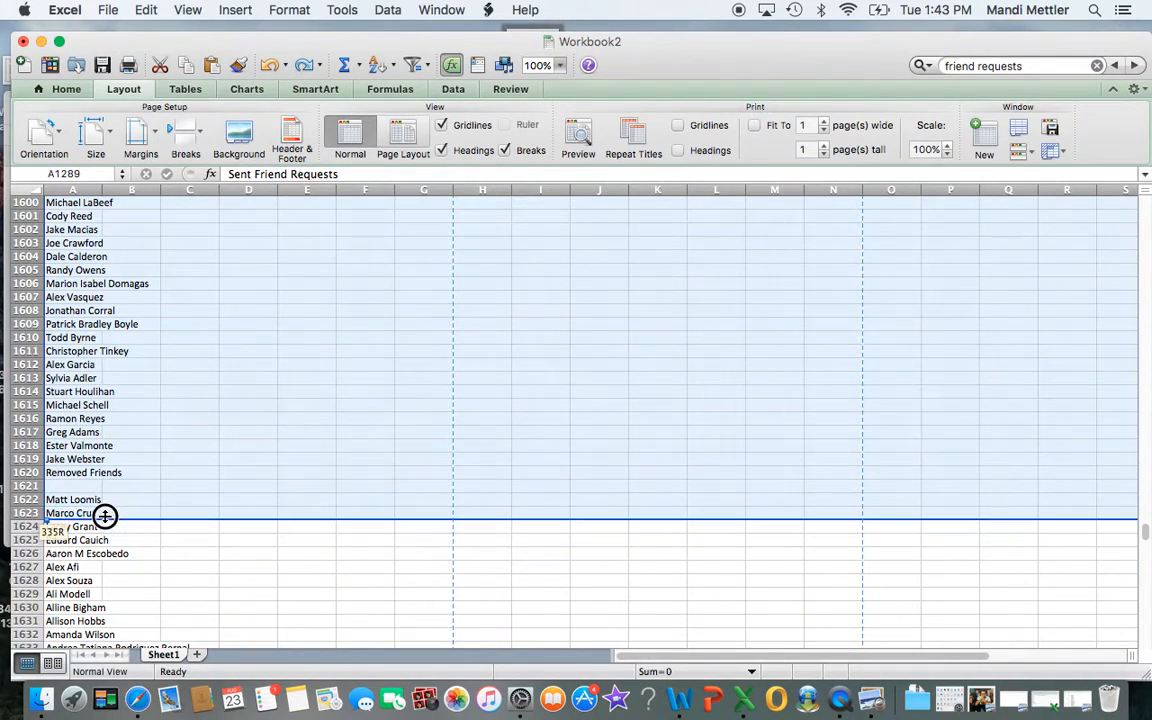
scroll(down, 3)
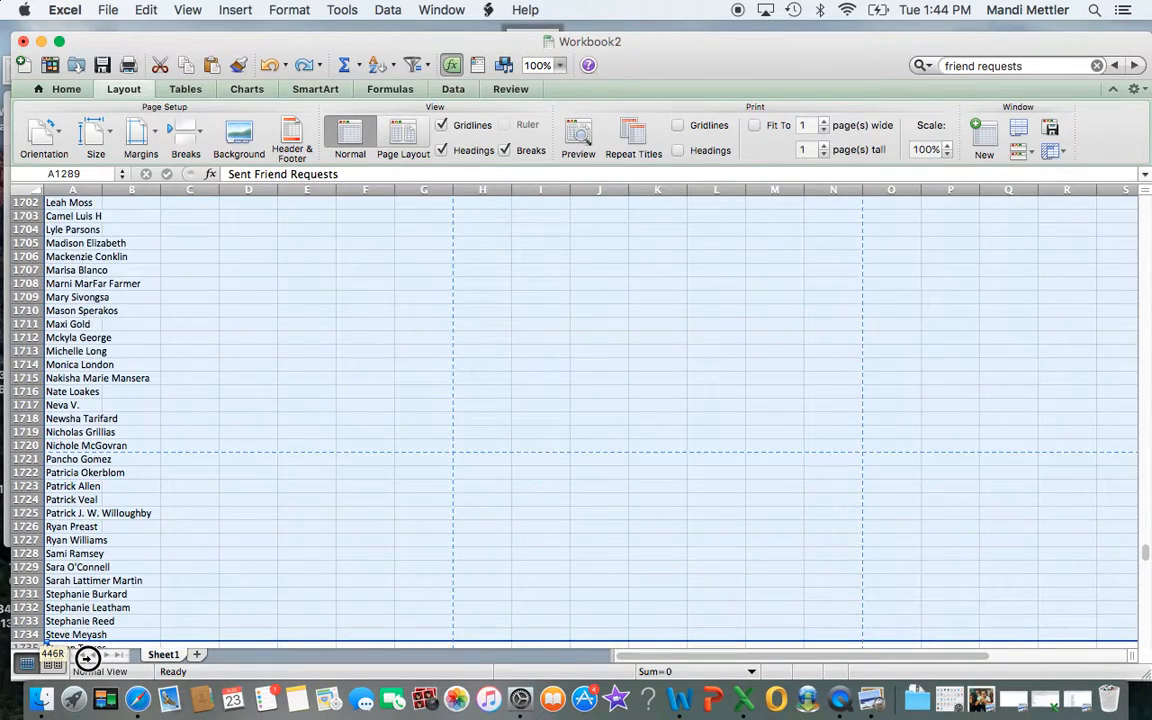
scroll(down, 3)
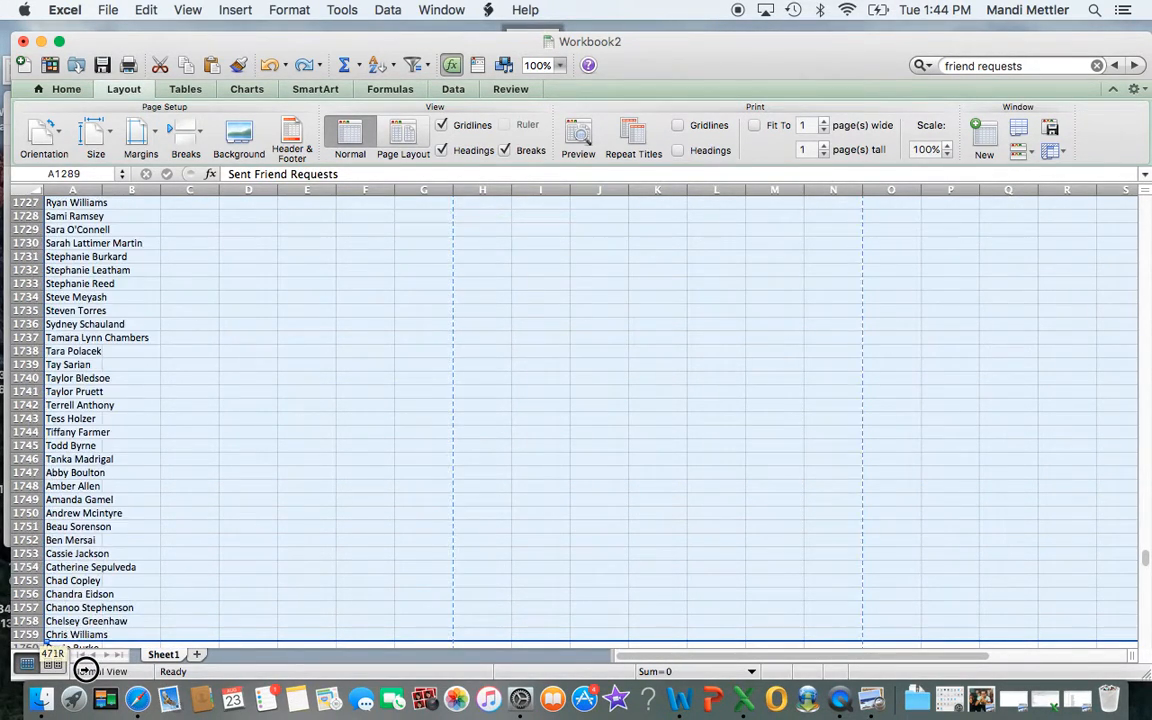
scroll(down, 3)
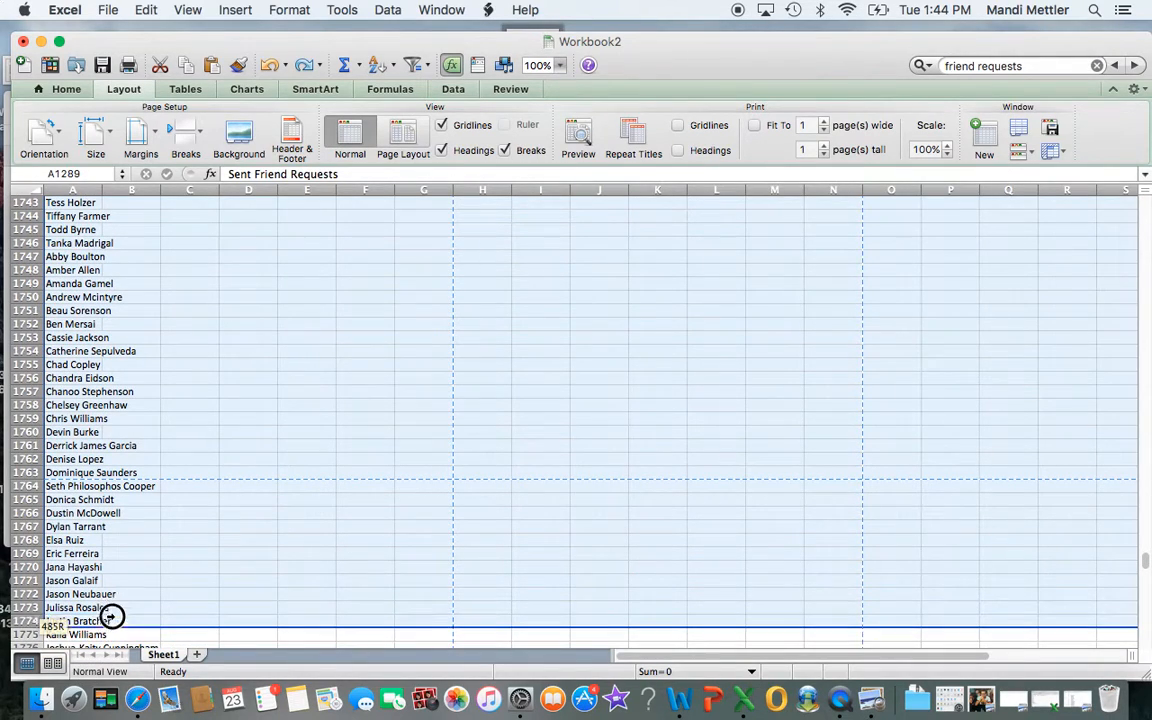
scroll(down, 3)
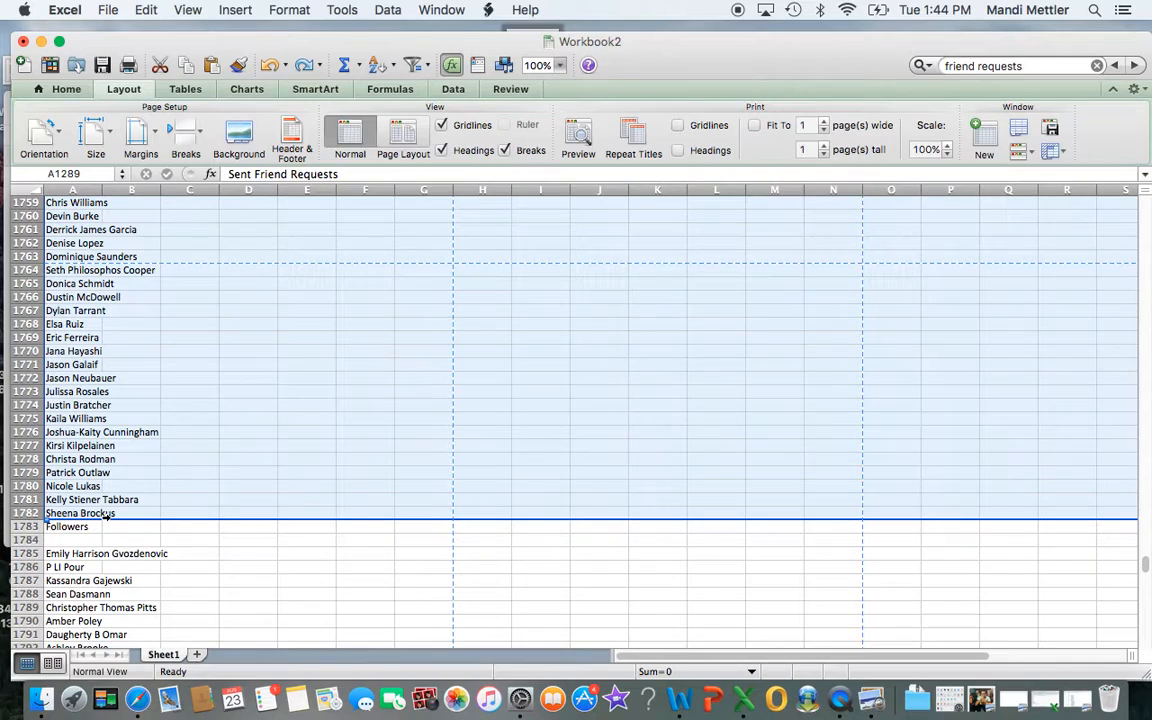
mouse_move(184, 454)
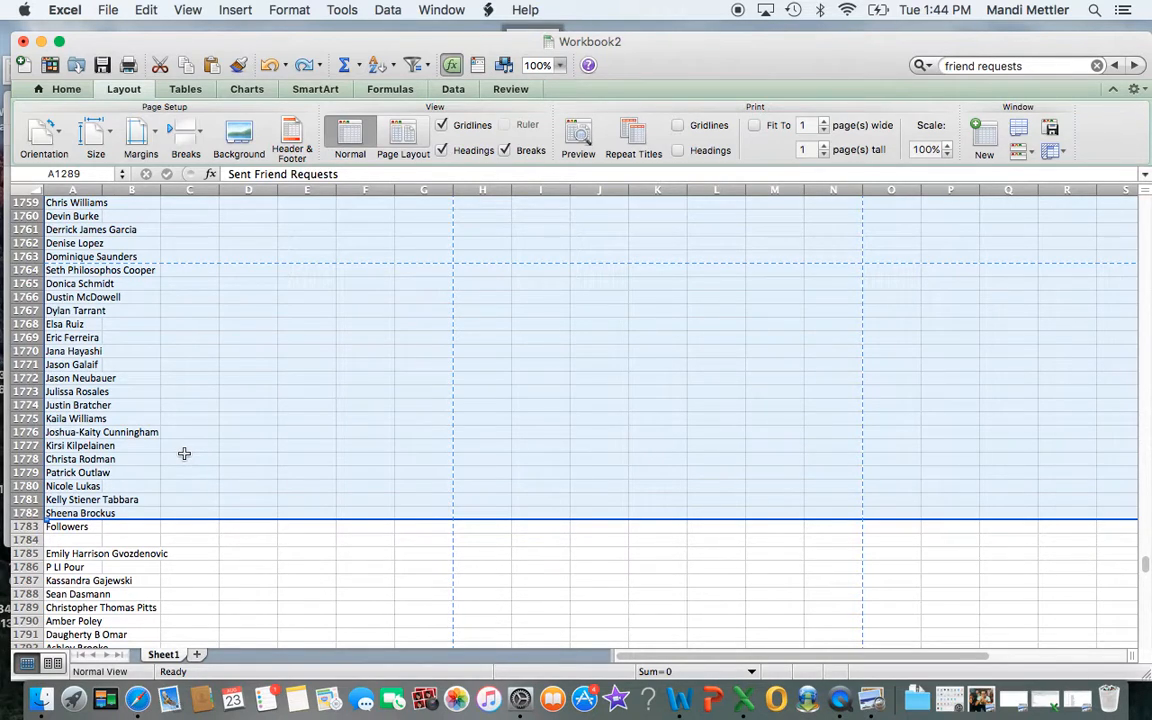
mouse_move(150, 280)
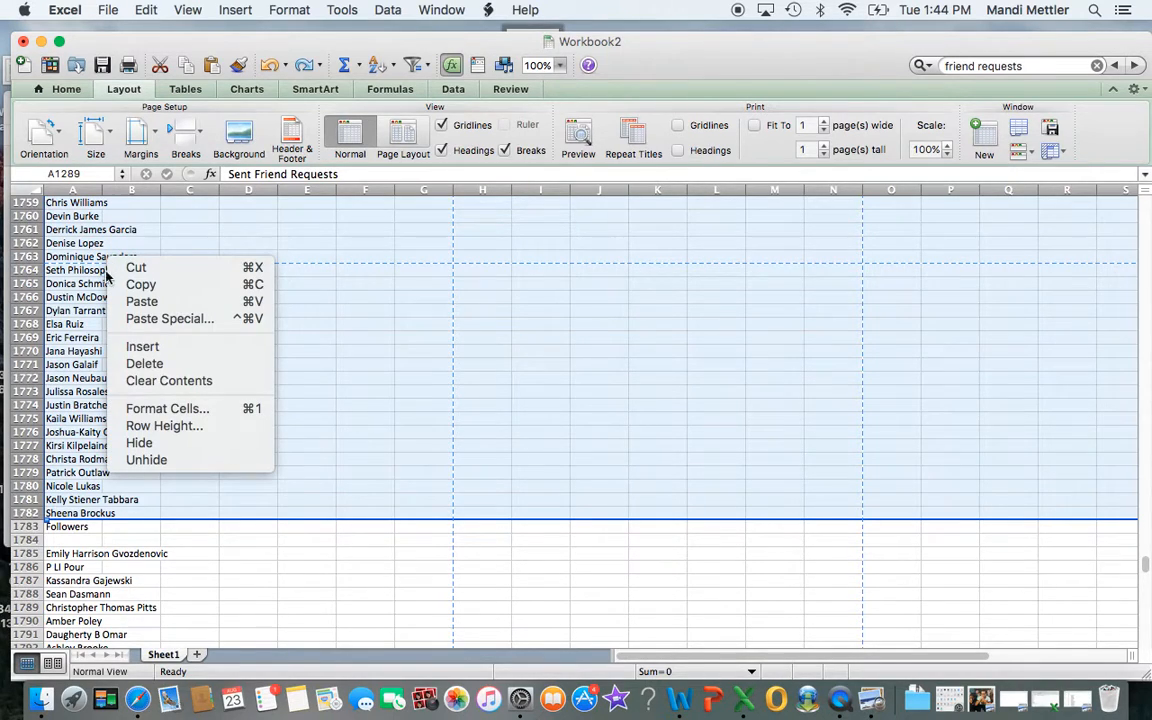
mouse_move(144, 364)
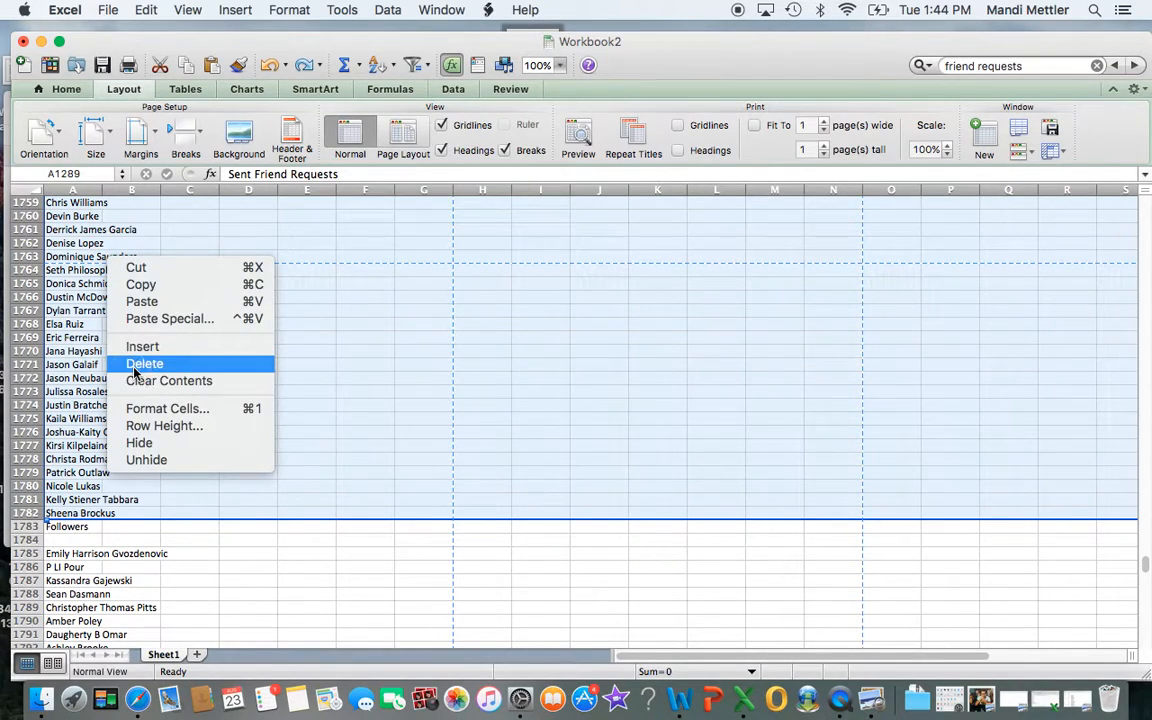
Delete the selected rows so Followers lands at row 1289, then select the Followers row.
click(144, 364)
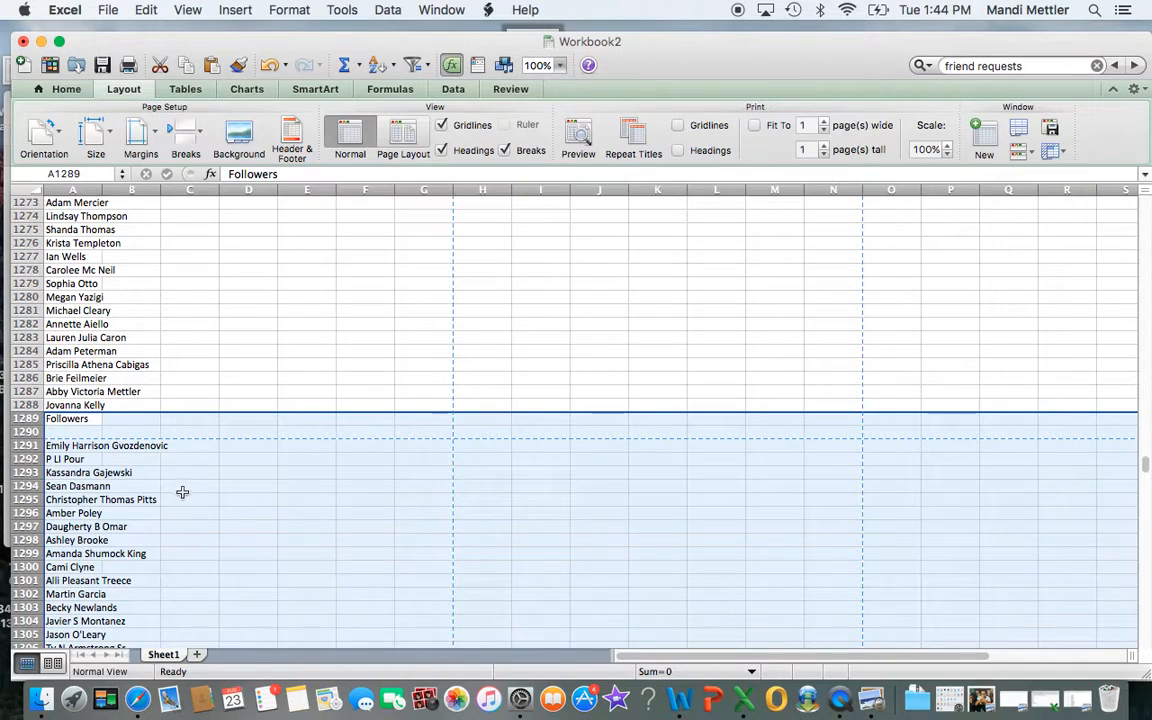
click(132, 404)
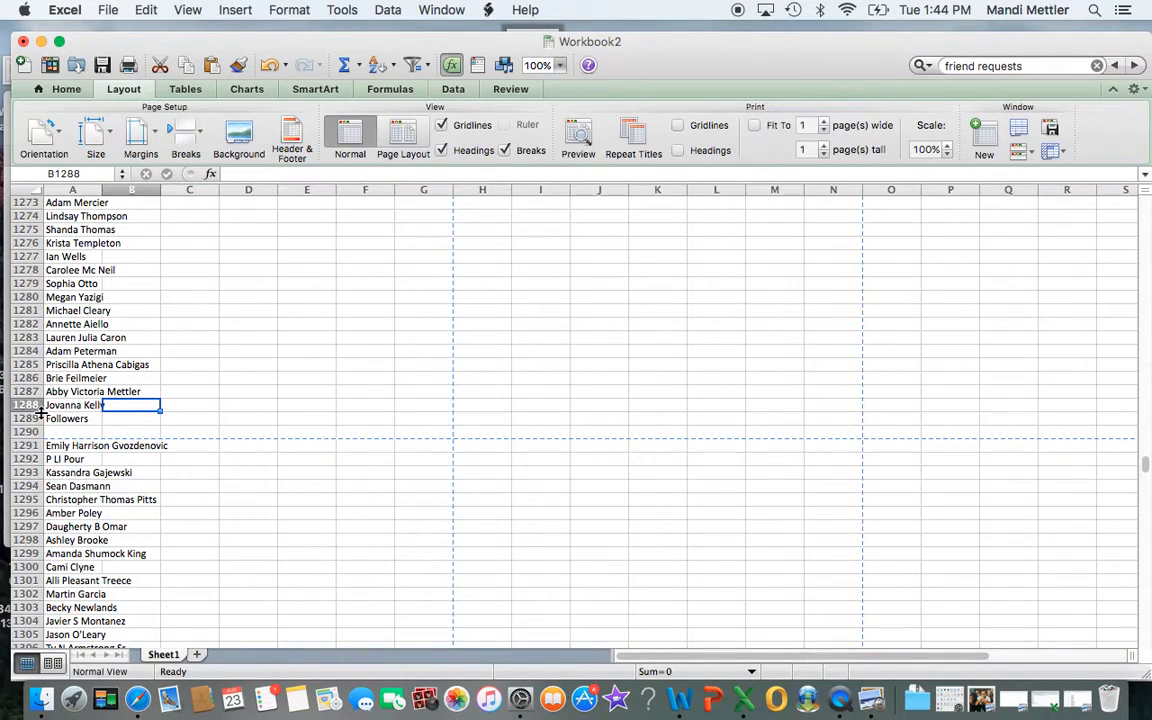
click(68, 418)
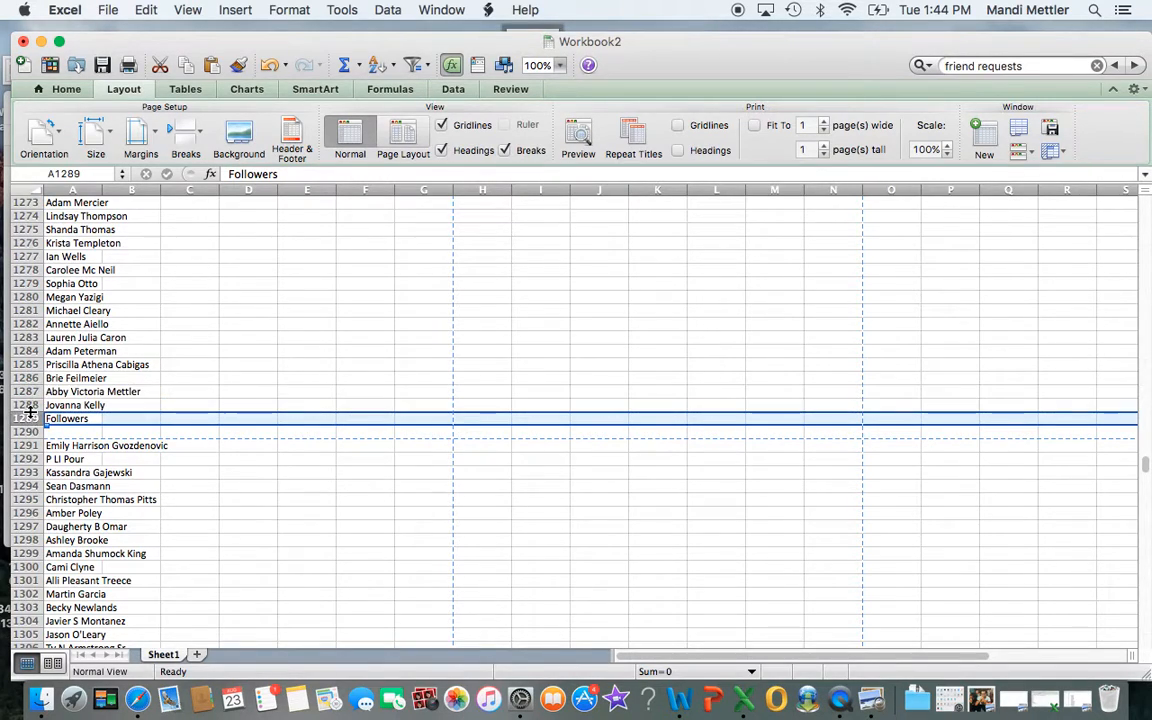
Undo the blank row inserted in the wrong place and reselect the Followers row.
click(148, 10)
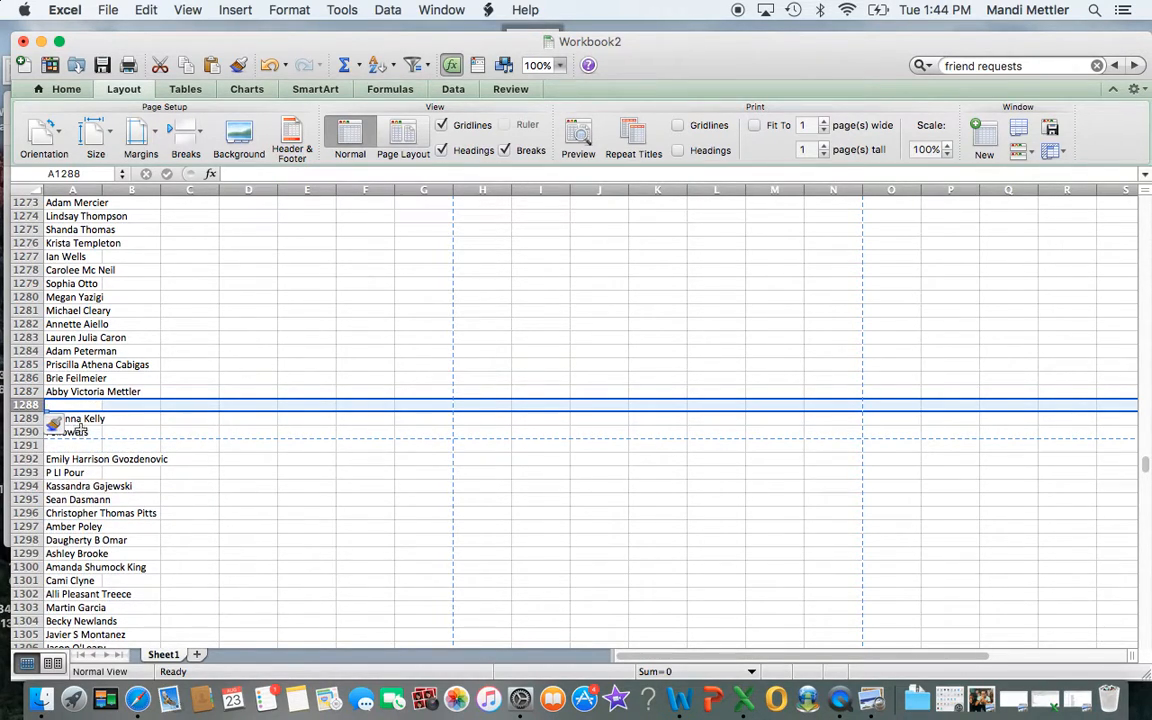
click(144, 8)
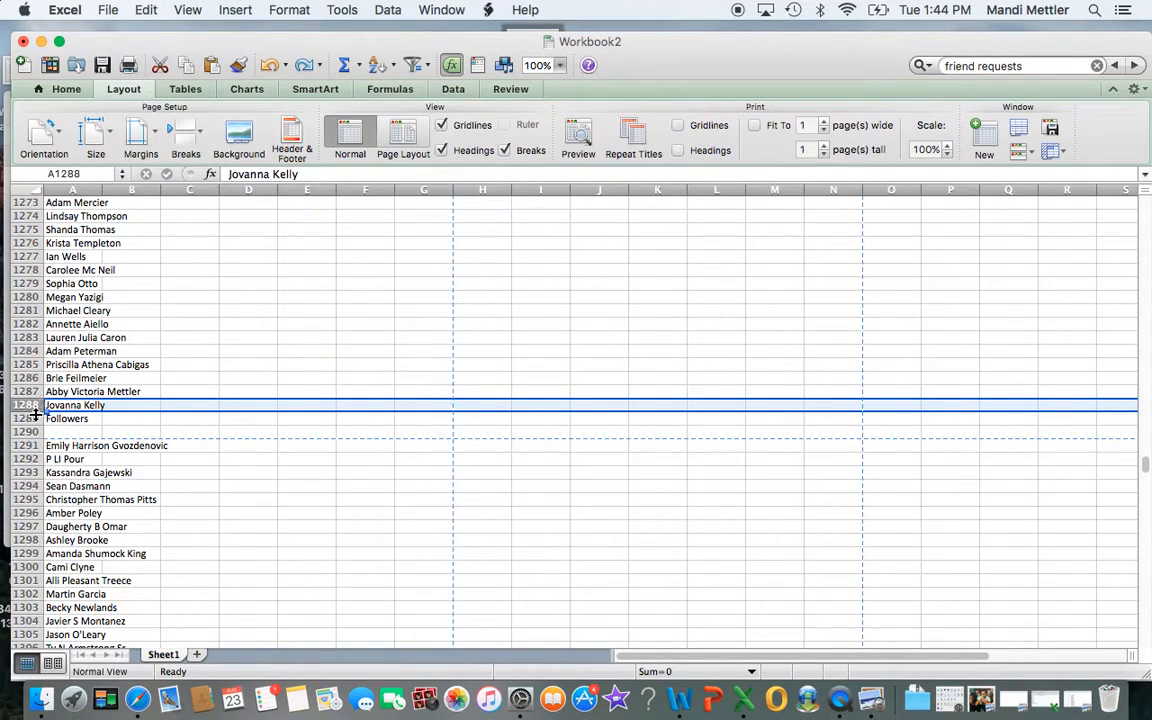
click(76, 418)
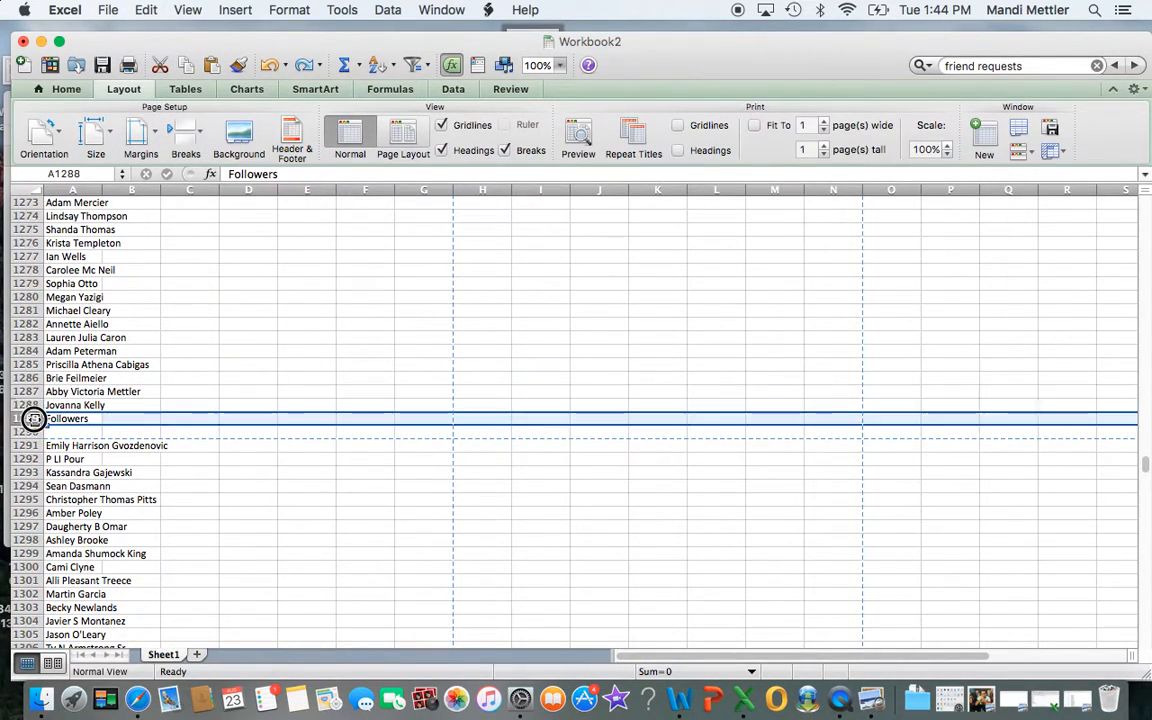
click(146, 8)
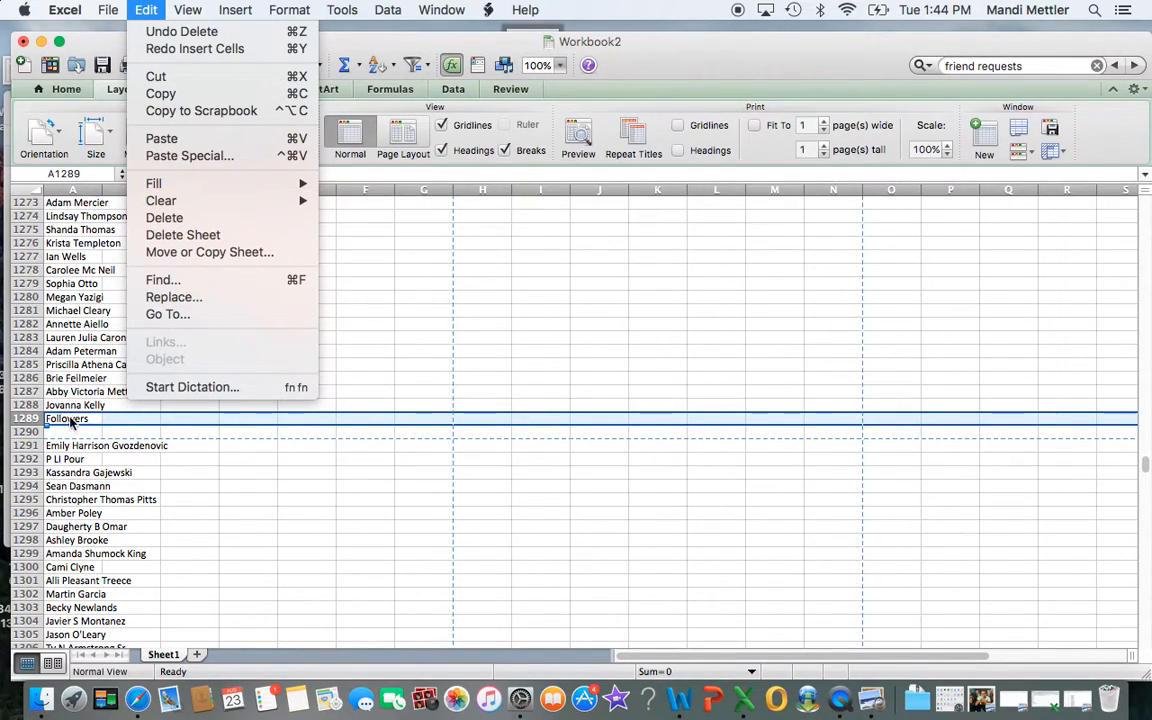
right_click(64, 420)
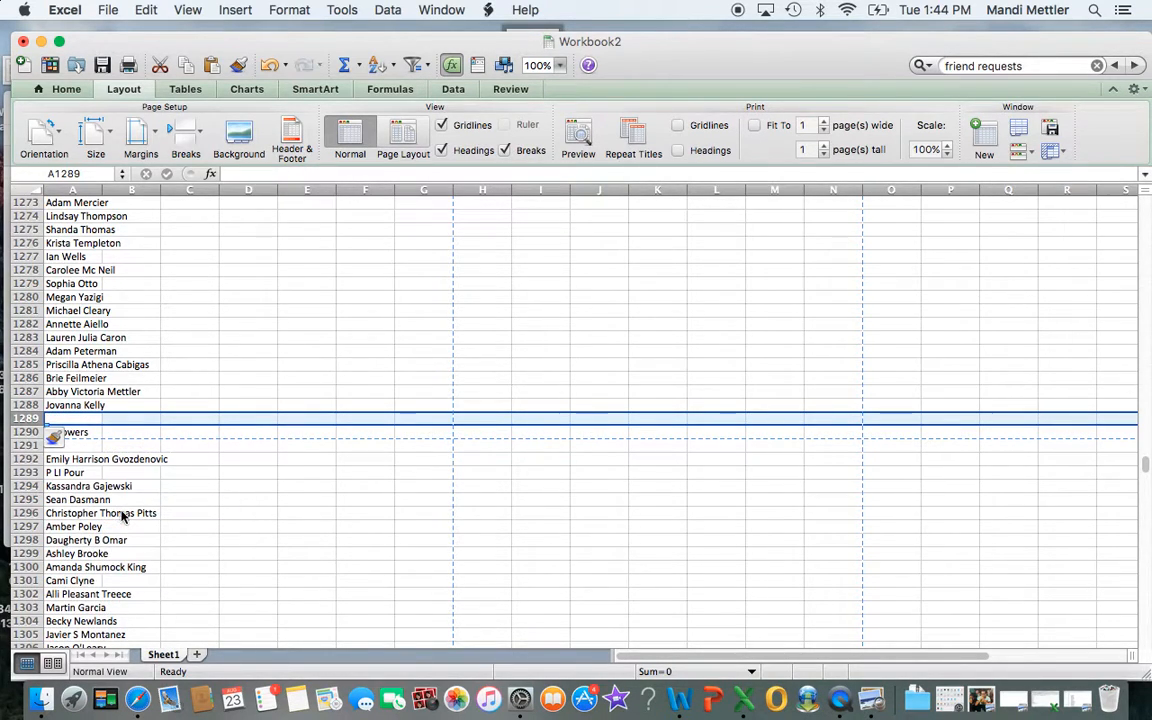
click(190, 364)
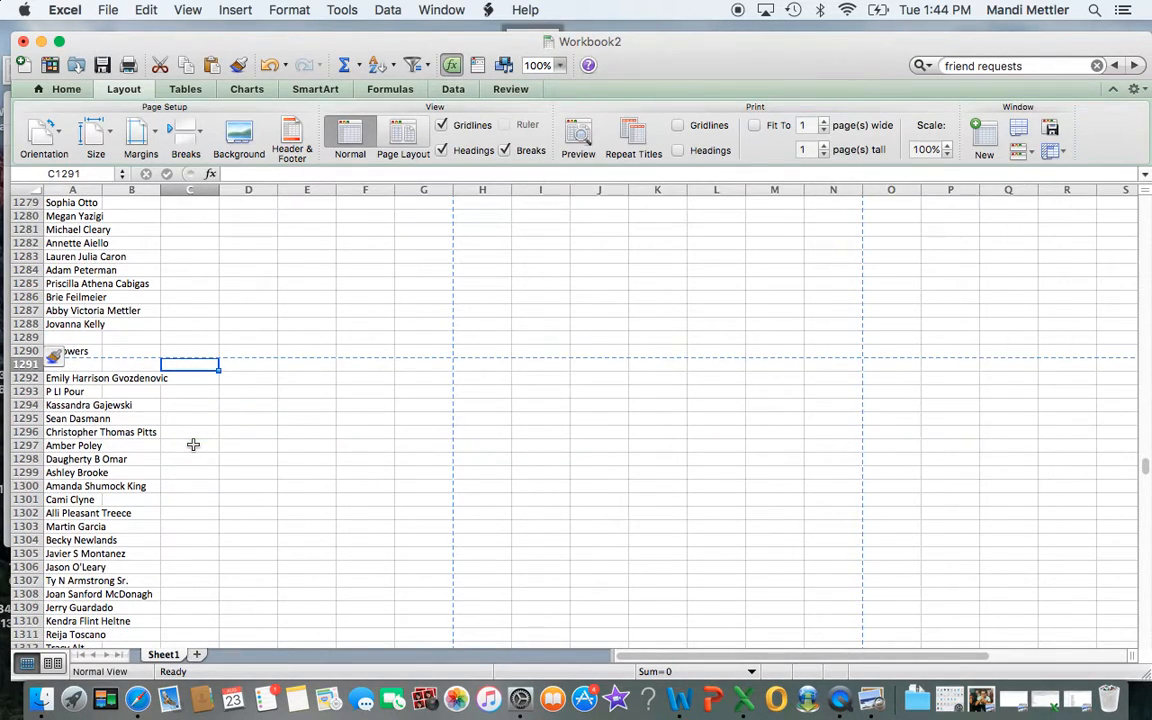
scroll(down, 3)
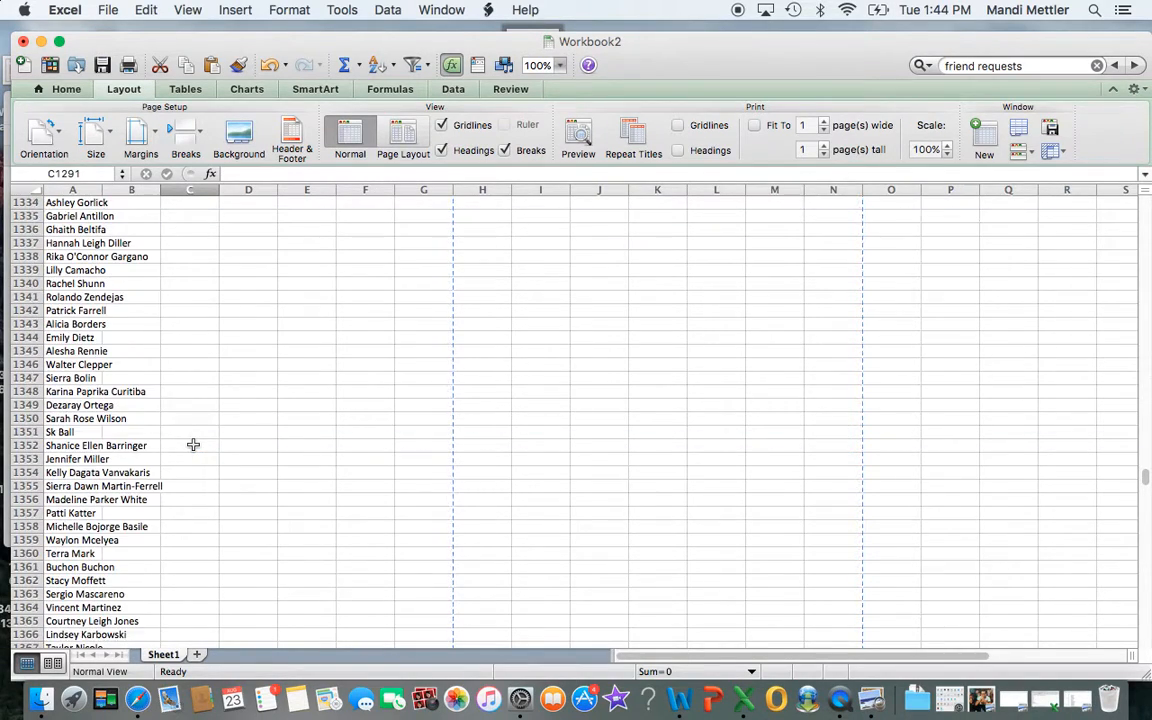
scroll(down, 3)
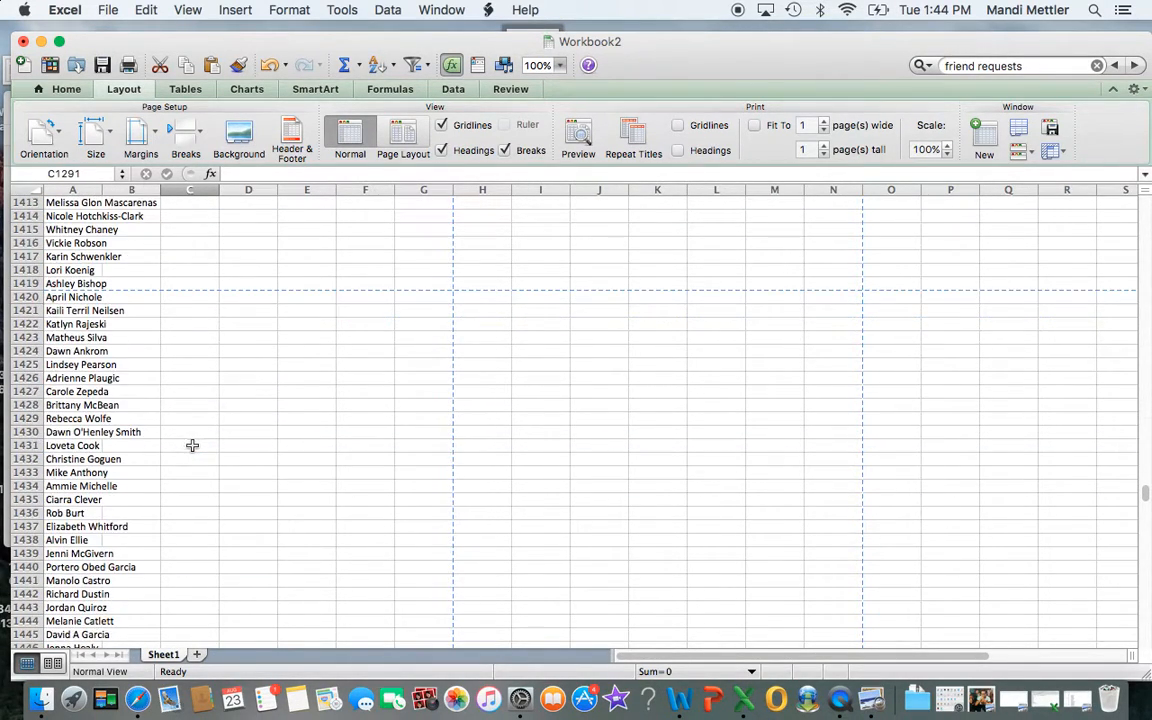
scroll(down, 3)
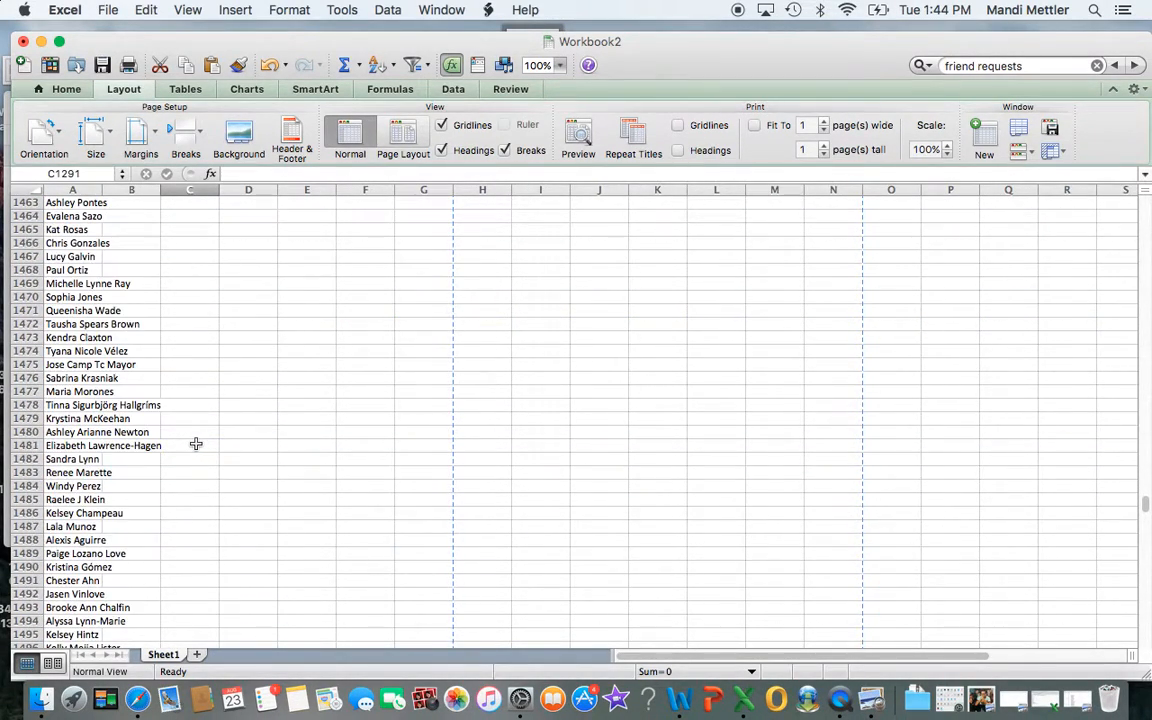
scroll(down, 3)
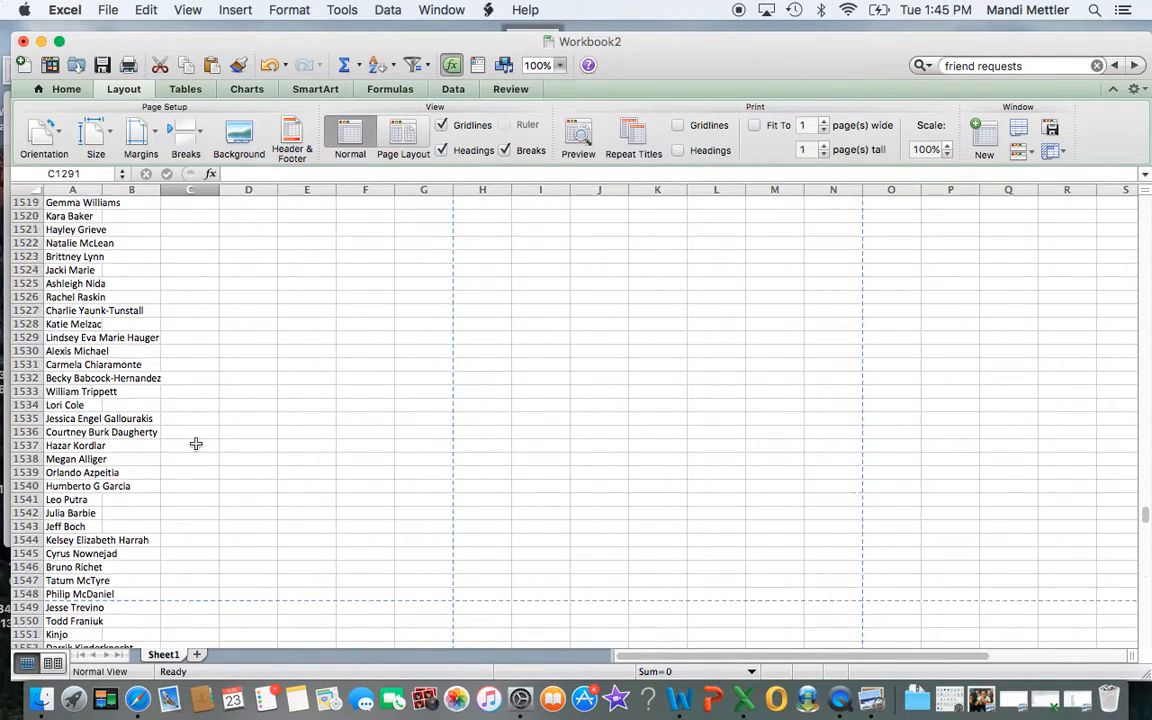
scroll(down, 3)
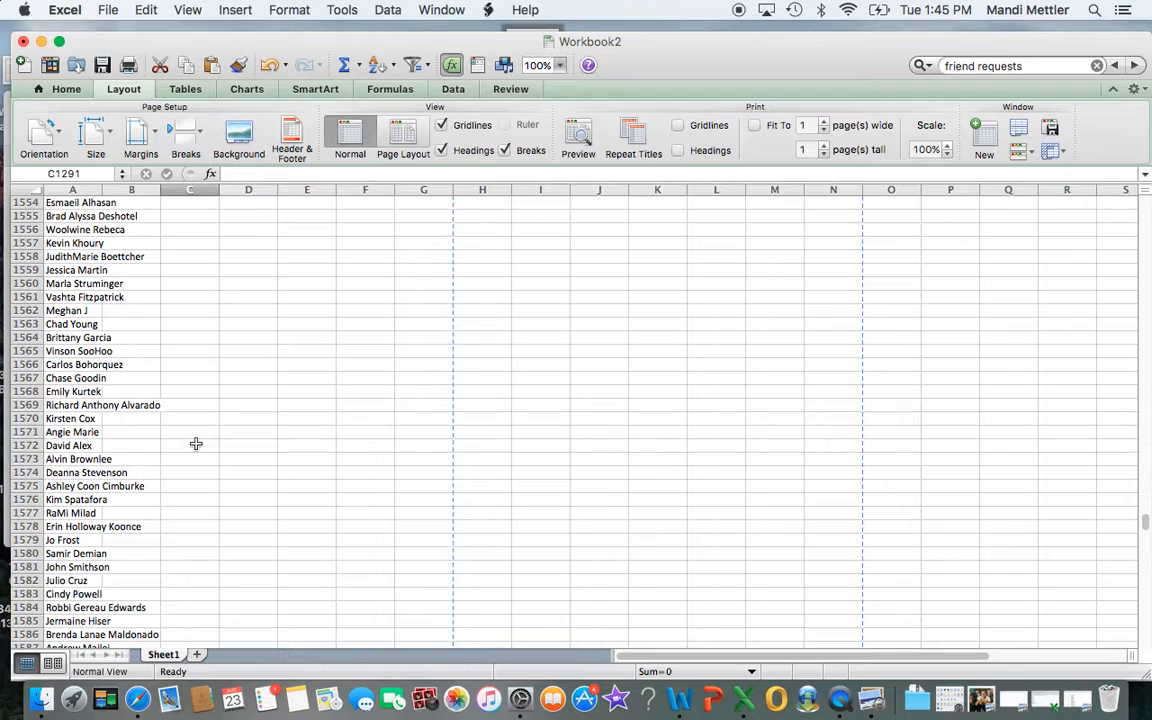
scroll(down, 3)
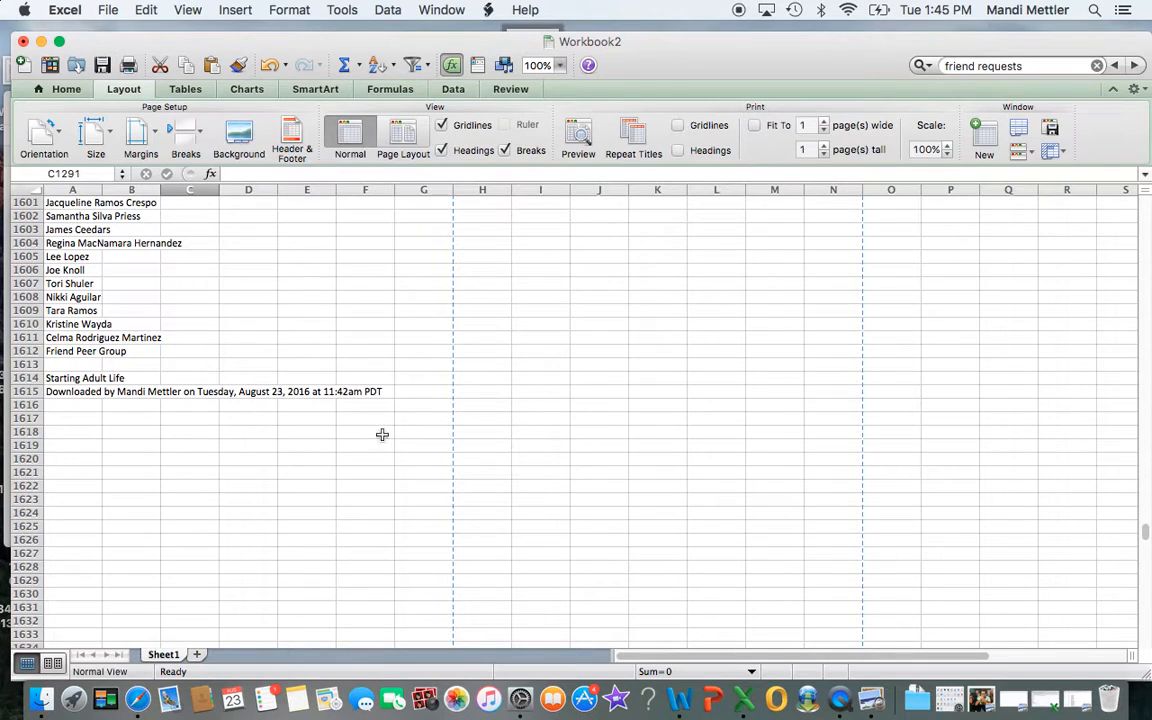
mouse_move(348, 342)
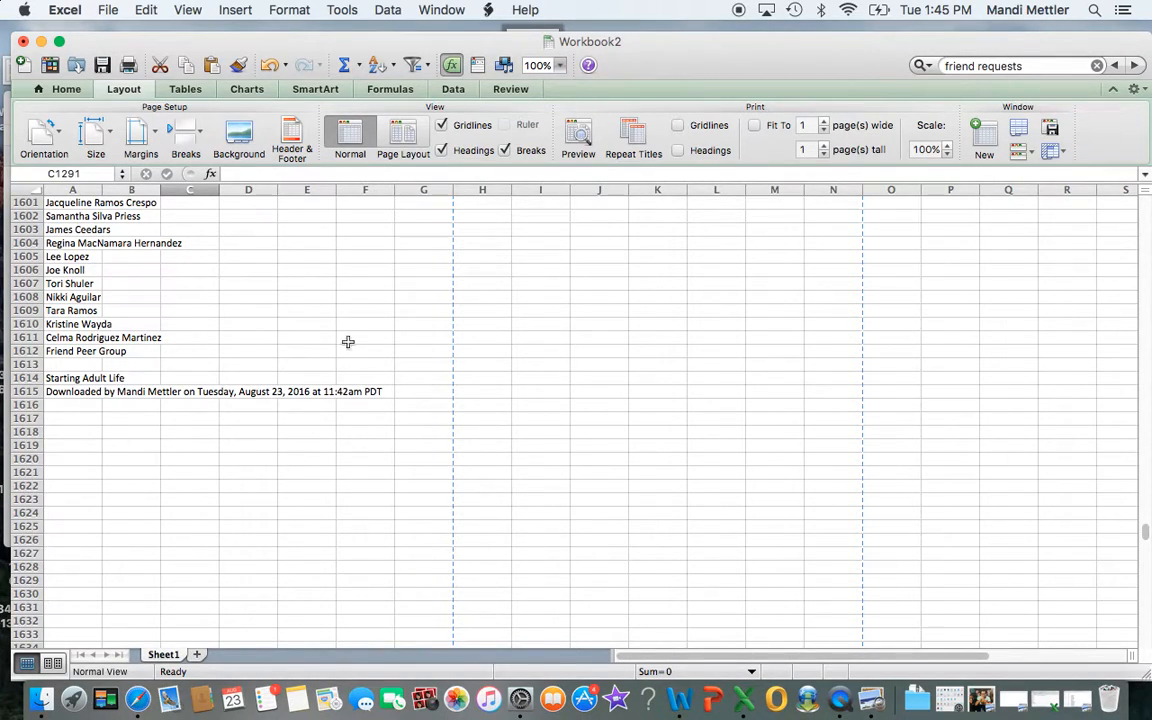
mouse_move(266, 400)
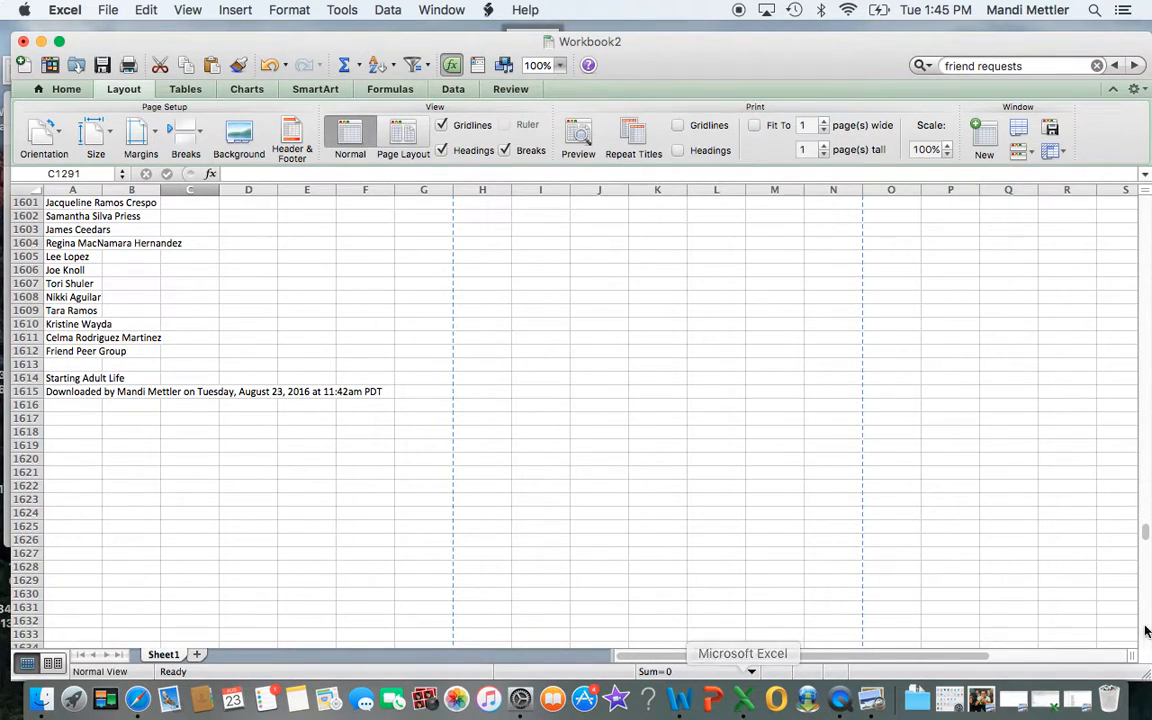
mouse_move(392, 408)
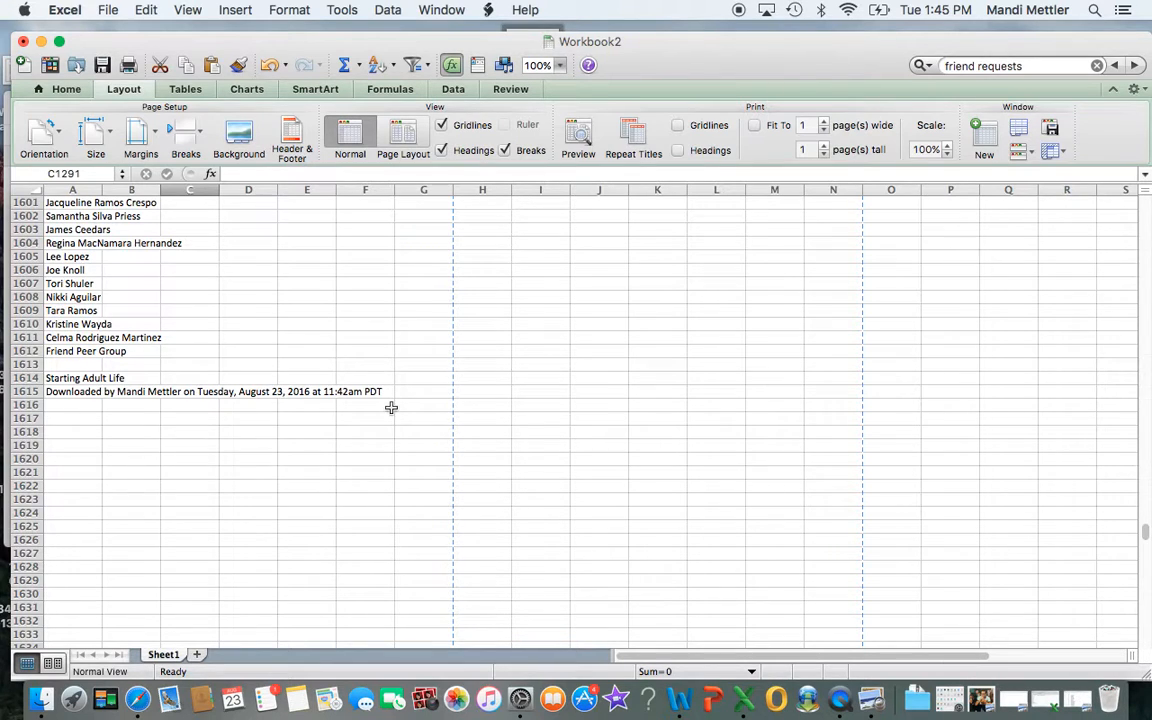
scroll(right, 3)
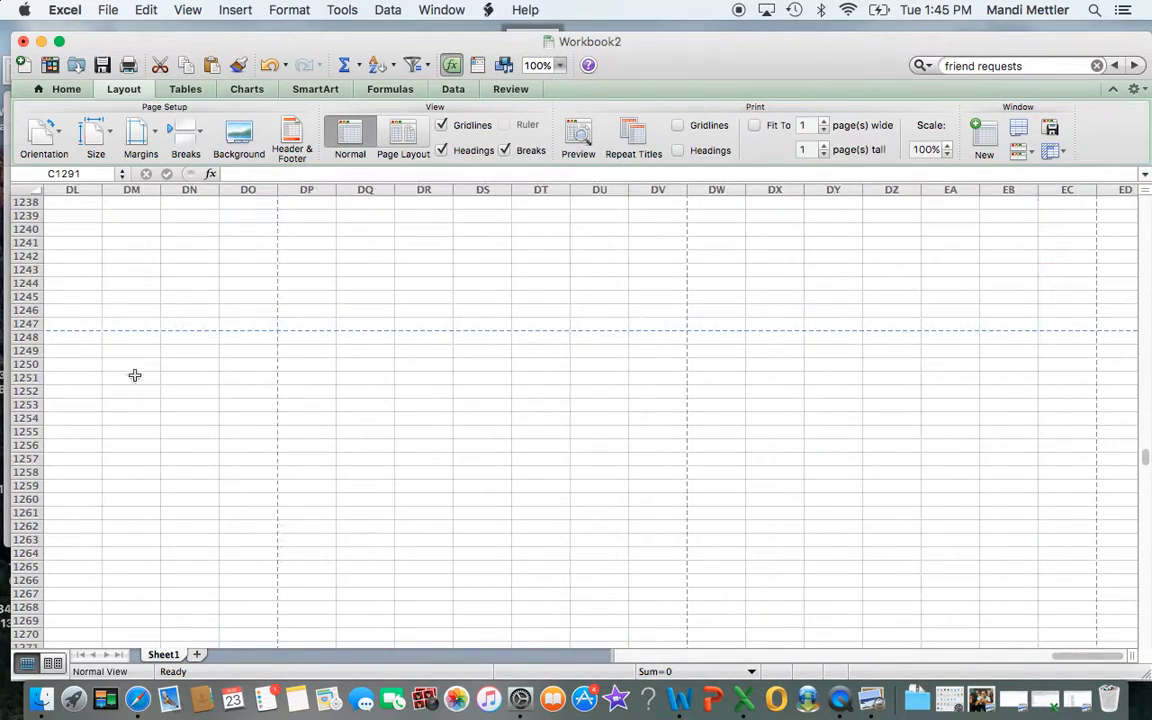
click(578, 136)
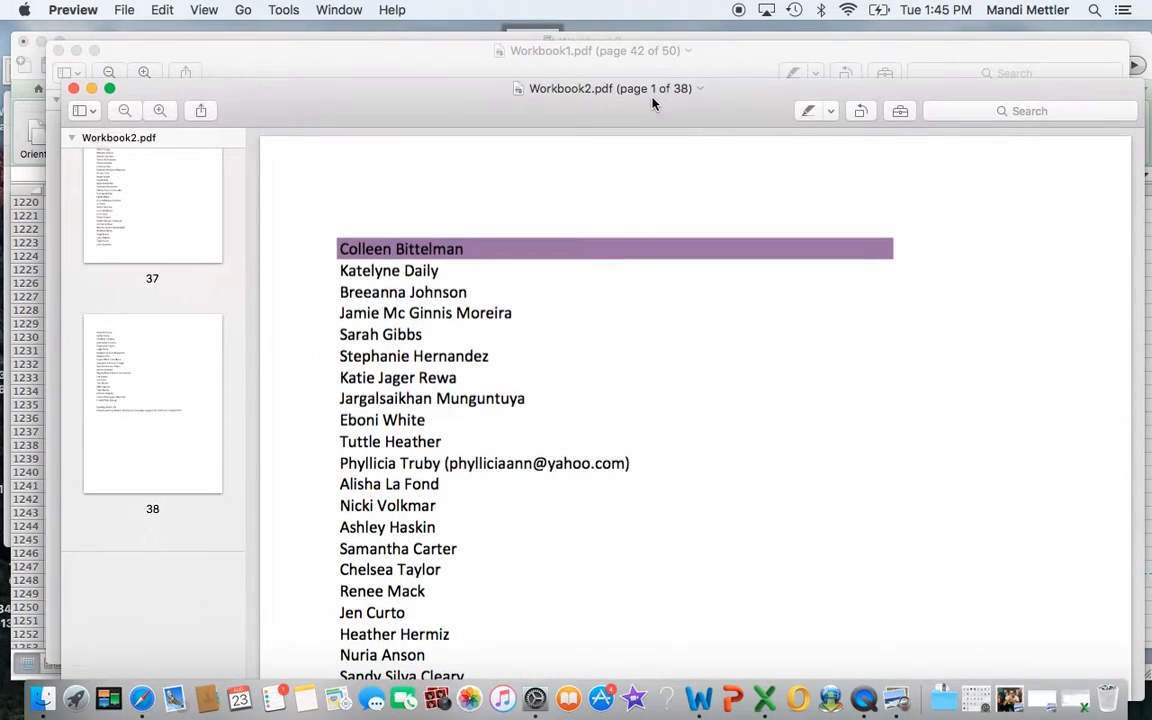
scroll(down, 3)
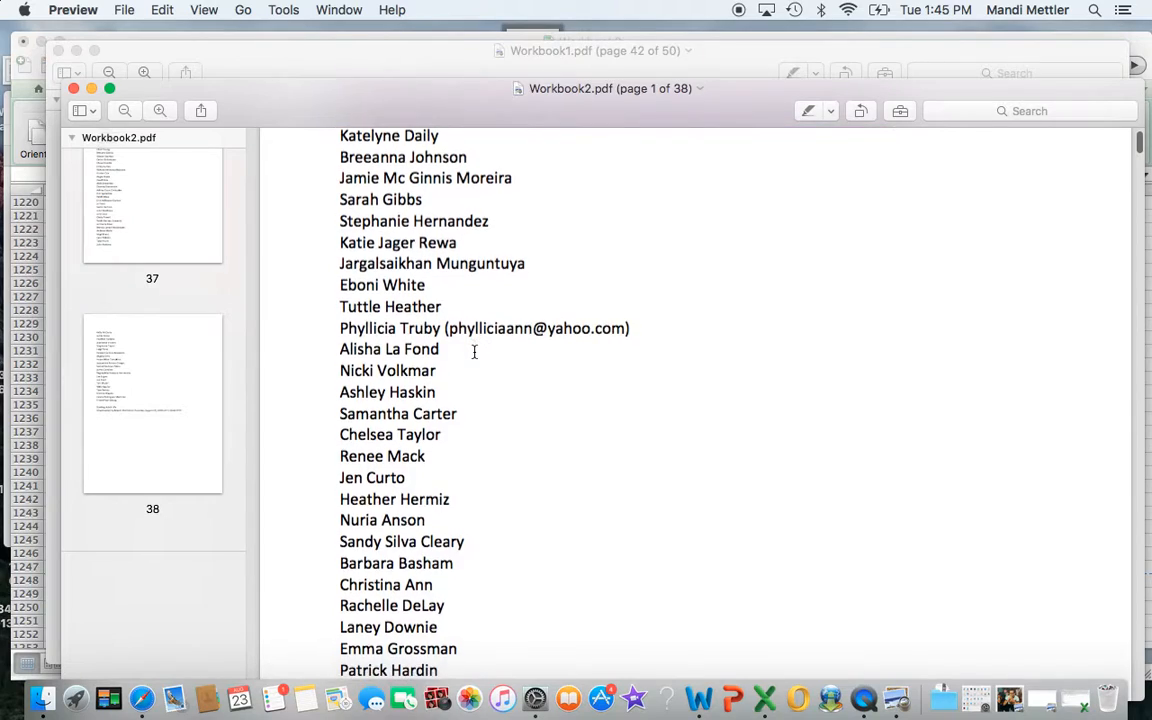
scroll(down, 3)
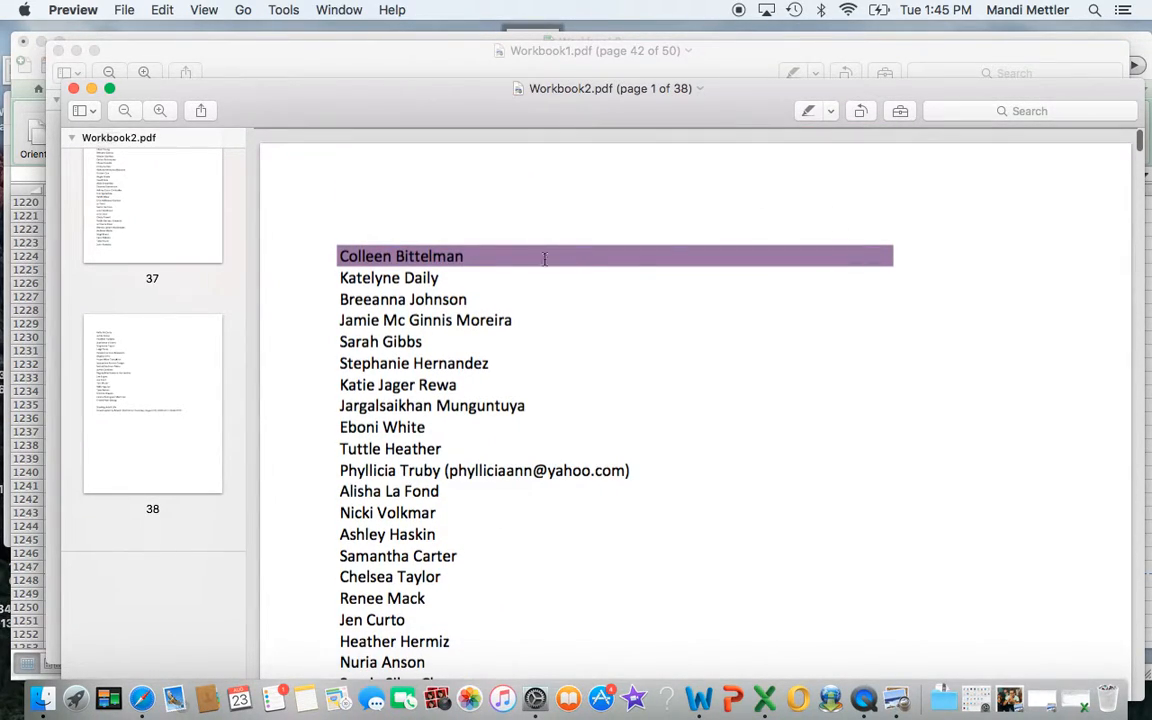
mouse_move(516, 284)
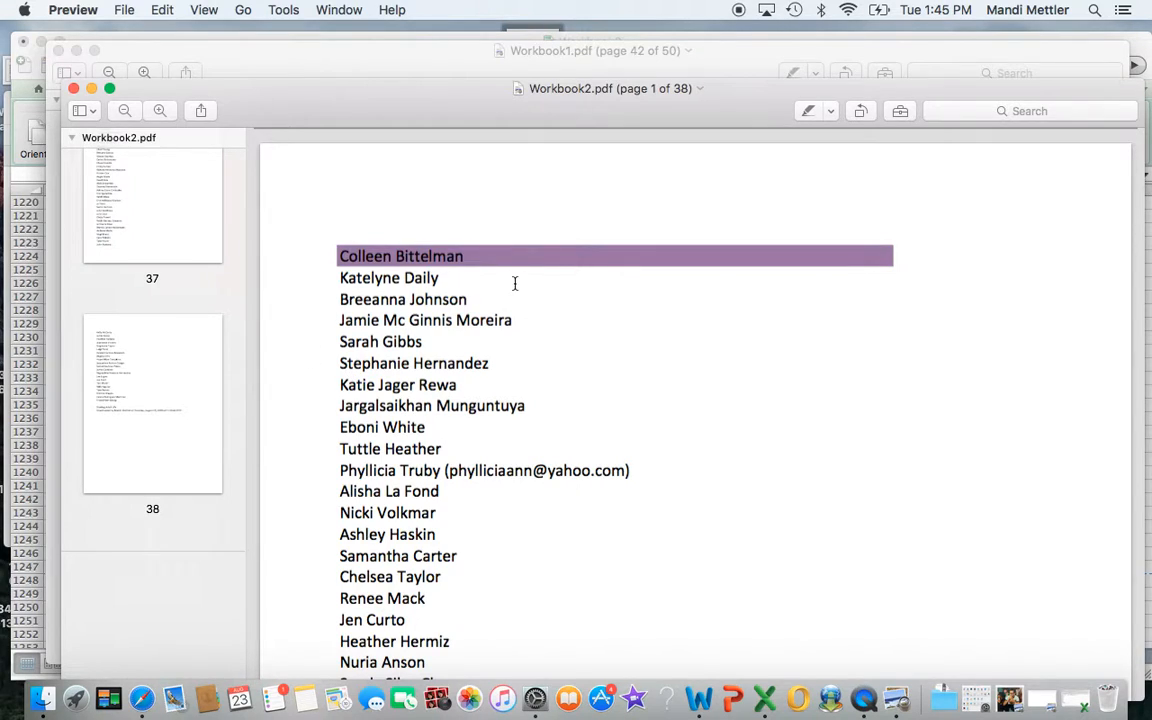
mouse_move(434, 370)
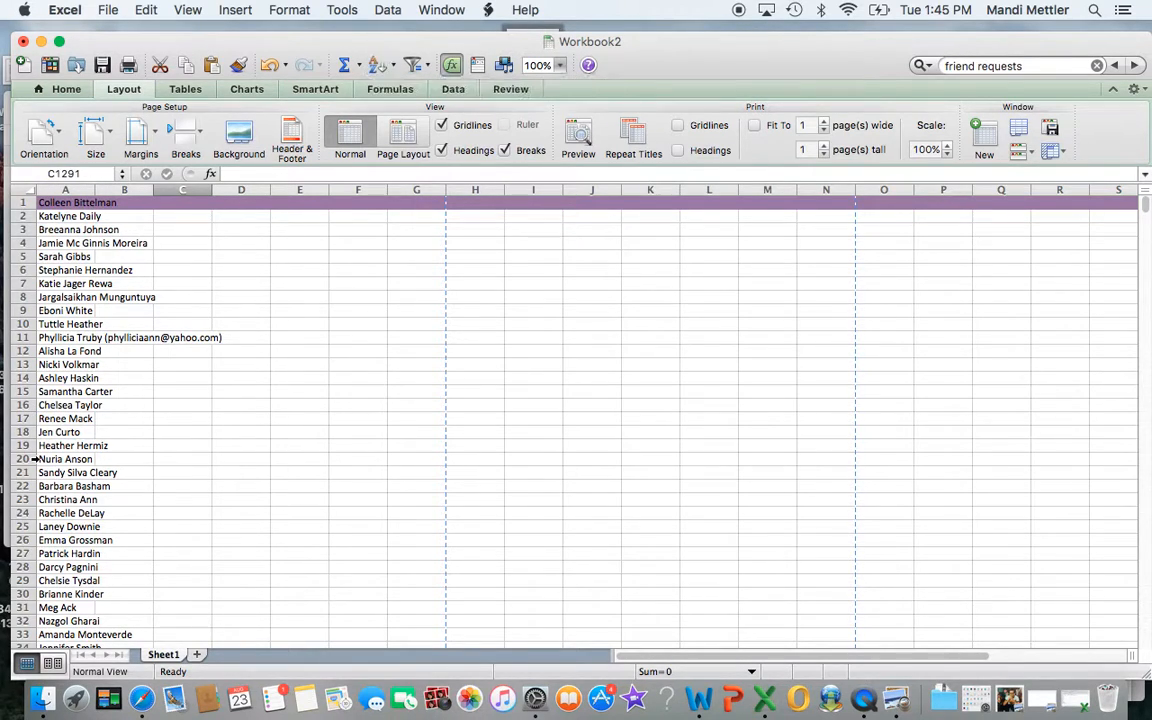
Scroll down from the Followers heading at row 1290 to the Friend Peer Group entry at row 1612.
scroll(down, 3)
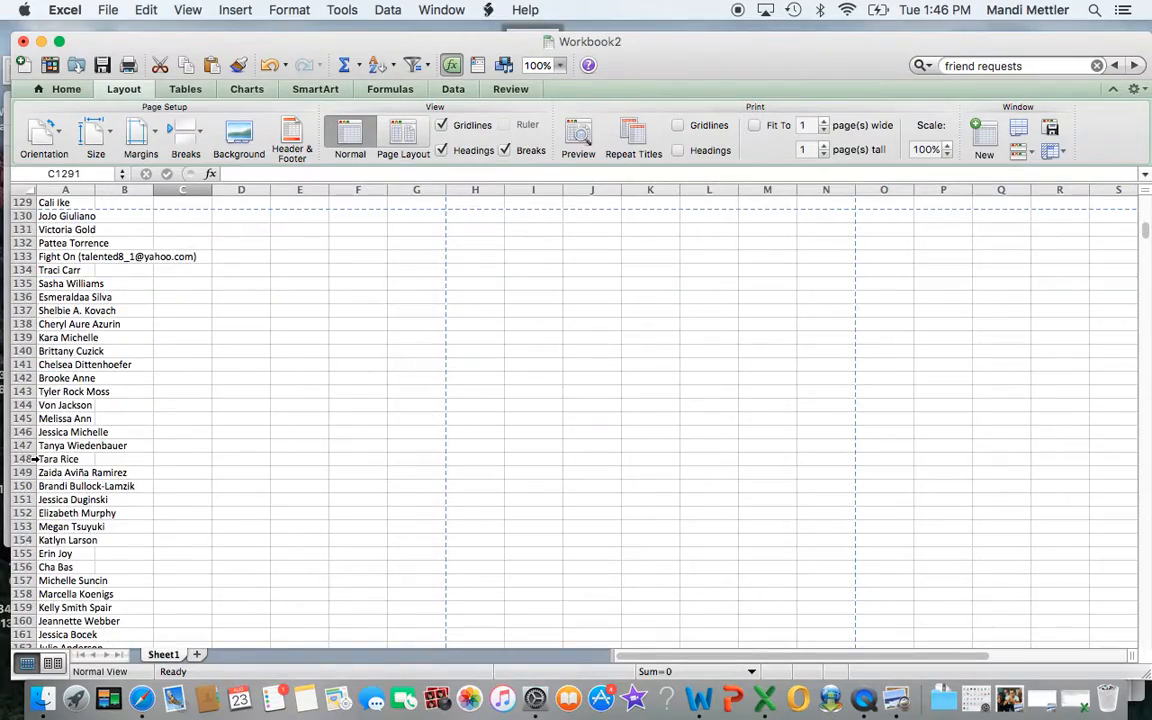
scroll(down, 3)
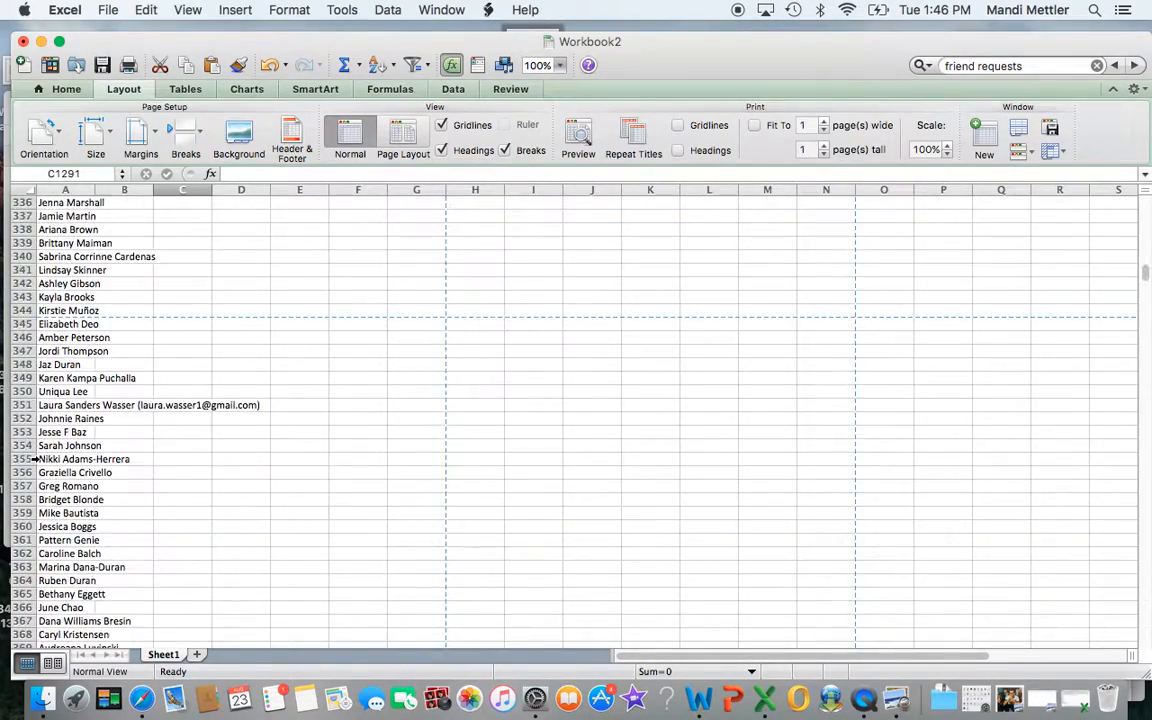
scroll(down, 3)
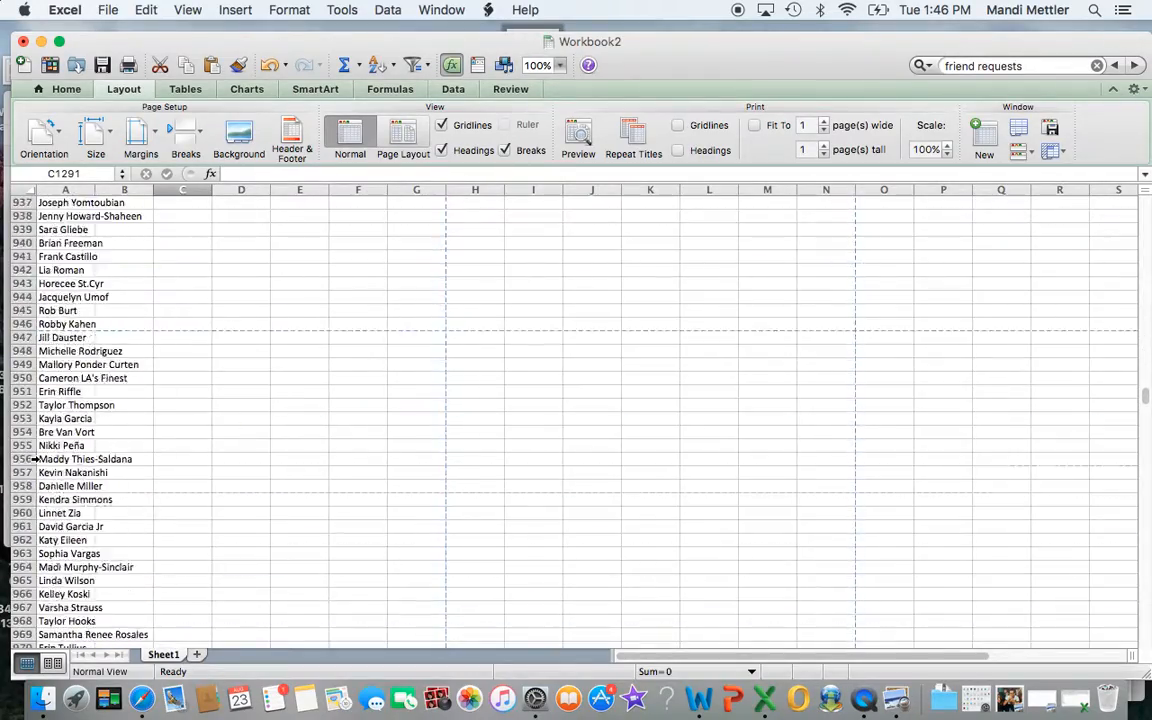
scroll(down, 3)
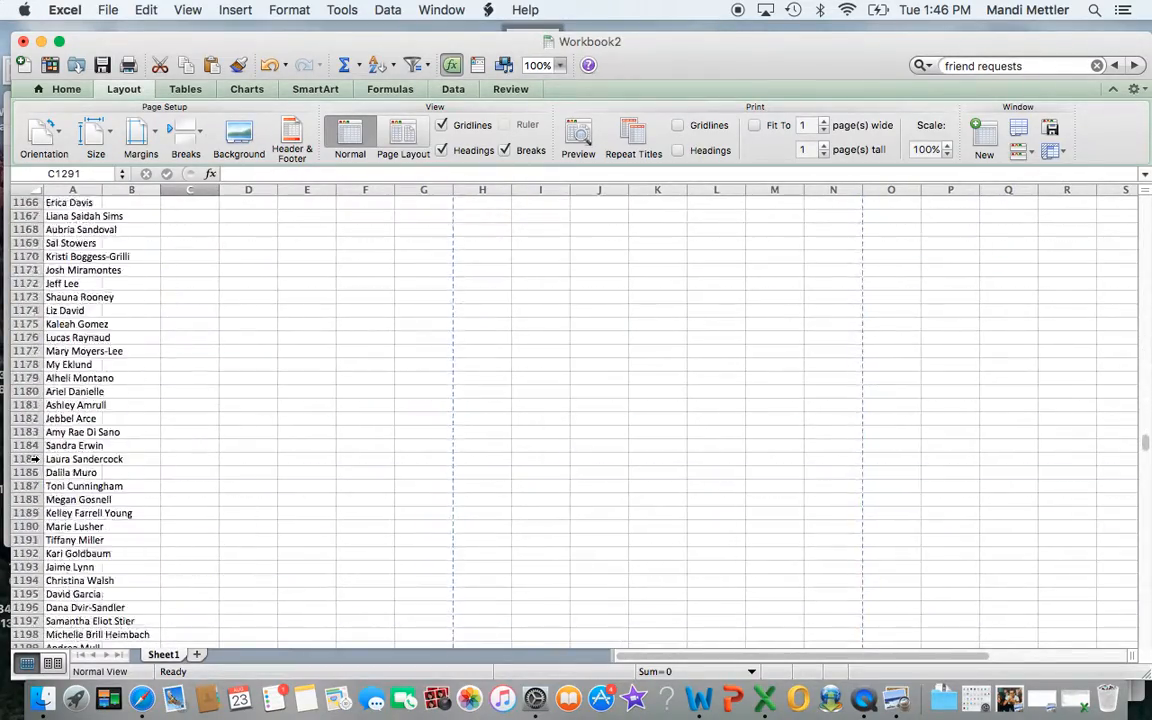
scroll(down, 3)
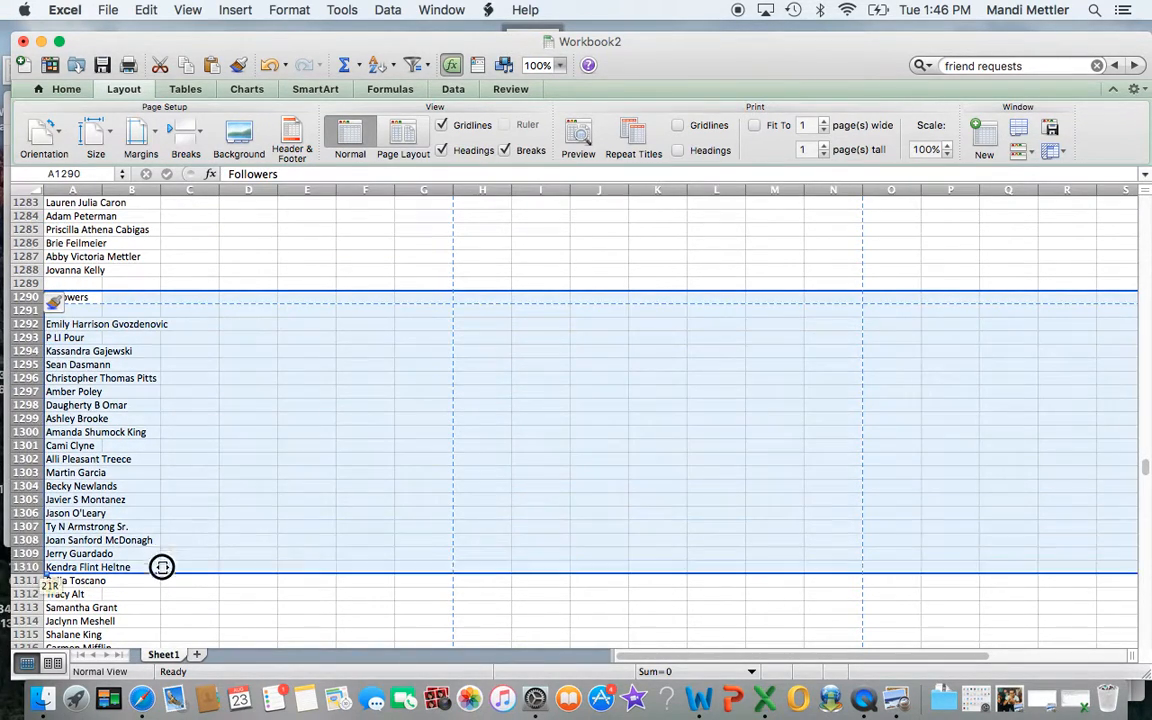
scroll(down, 3)
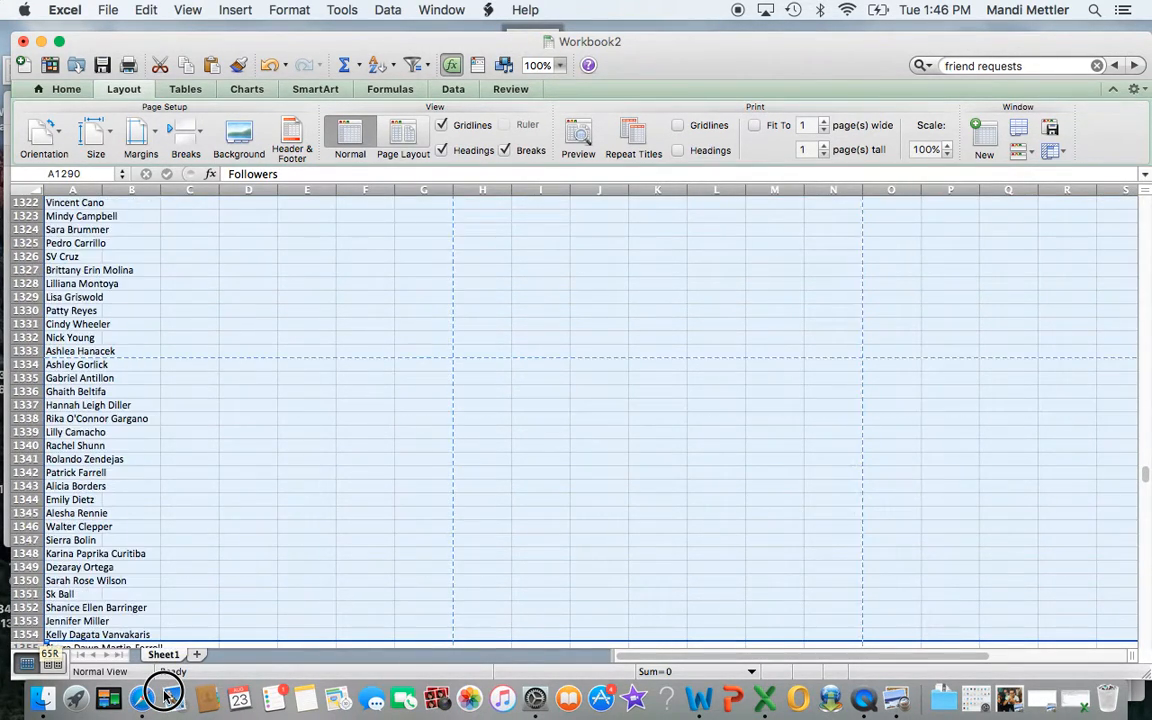
scroll(down, 3)
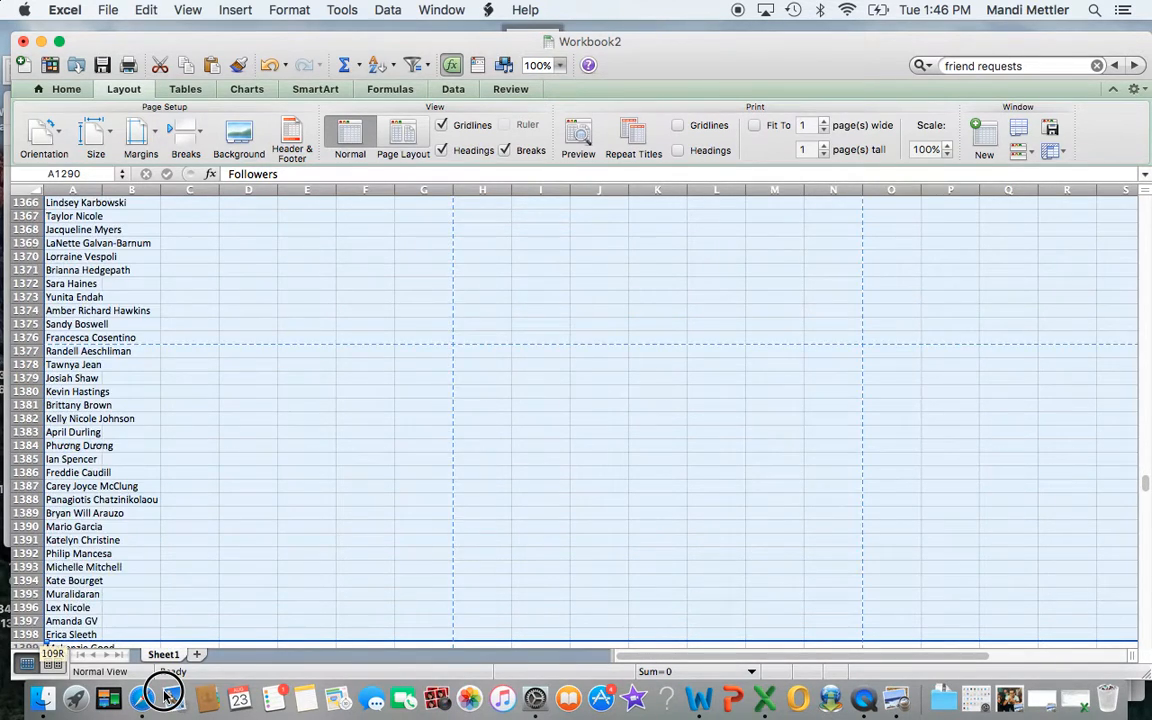
scroll(down, 3)
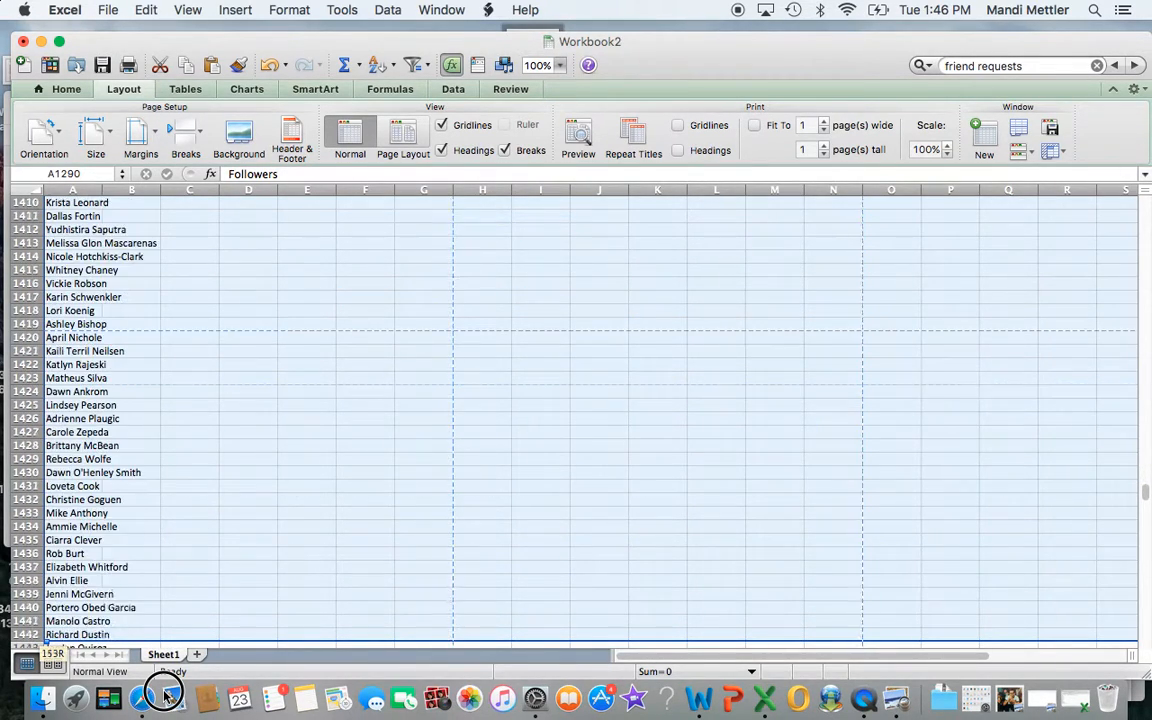
scroll(down, 3)
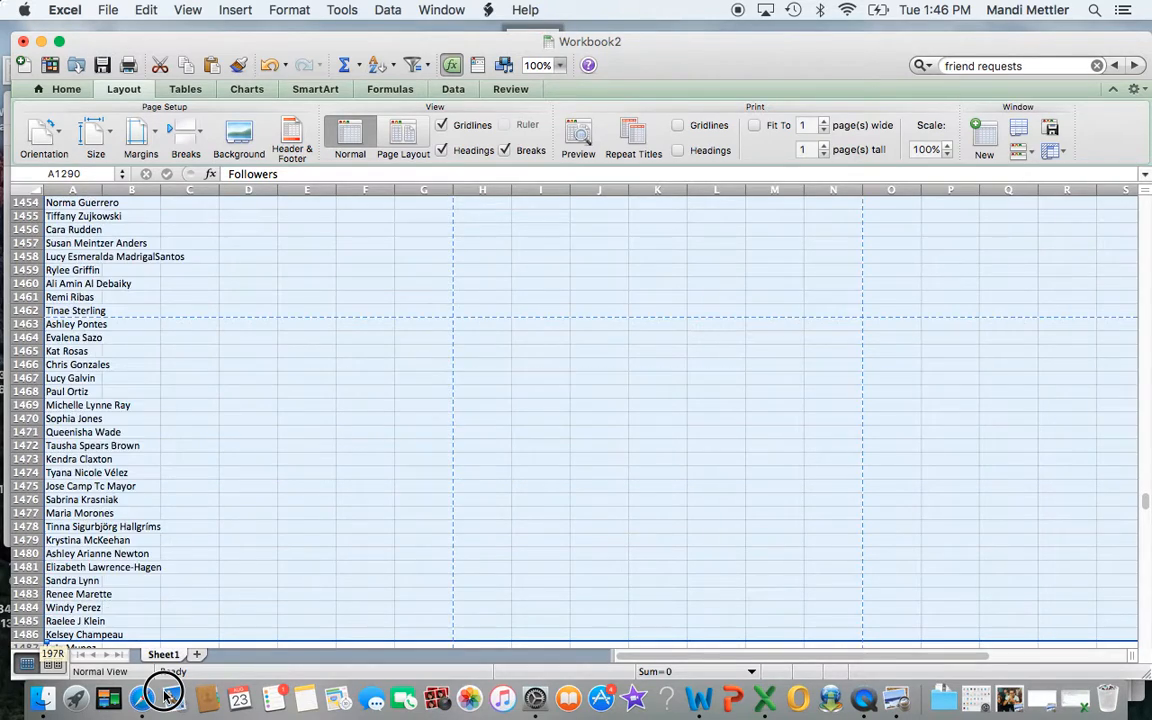
scroll(down, 3)
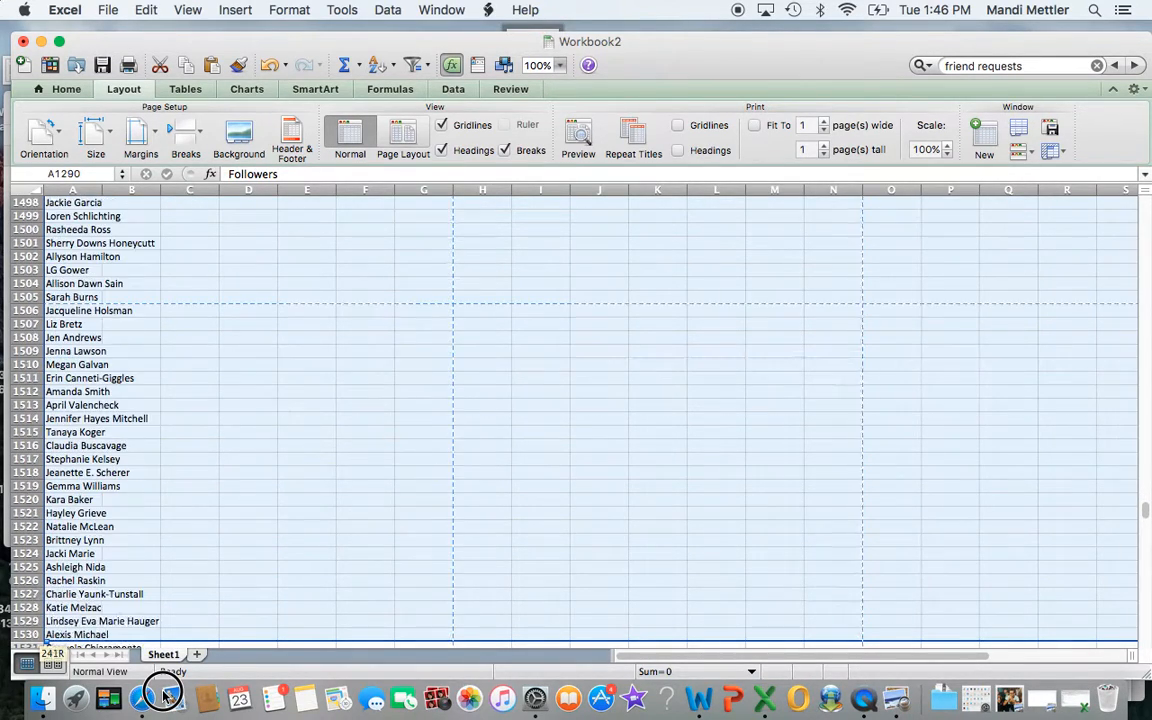
scroll(down, 3)
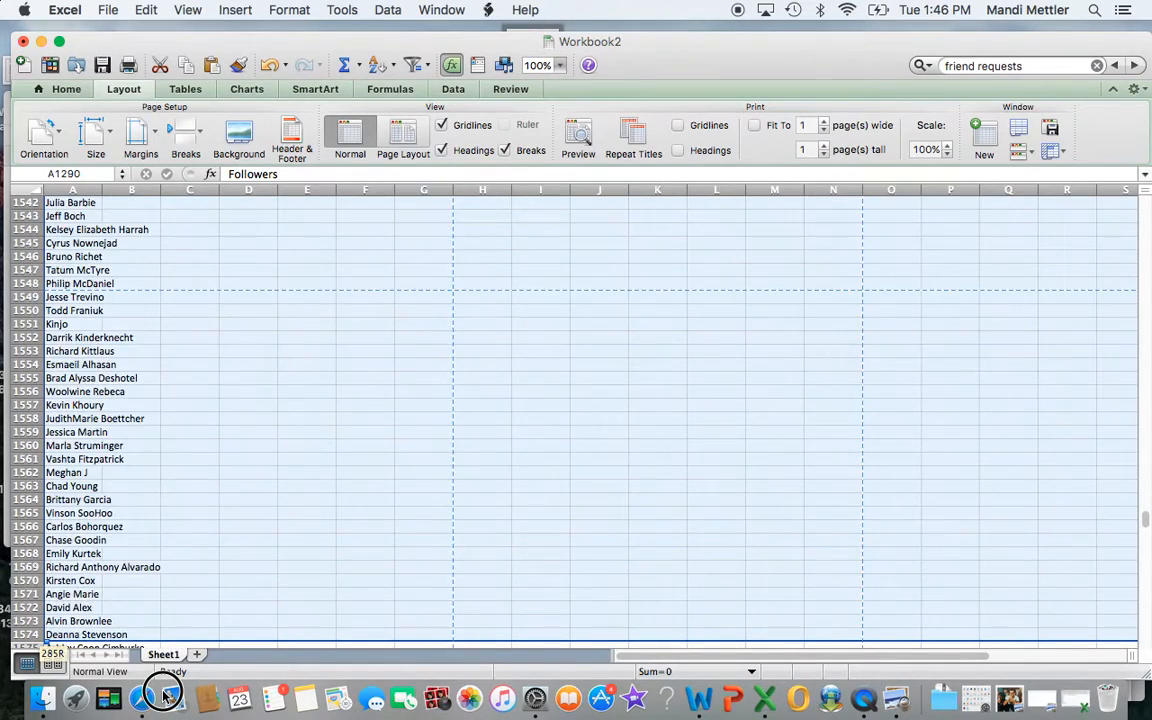
scroll(down, 3)
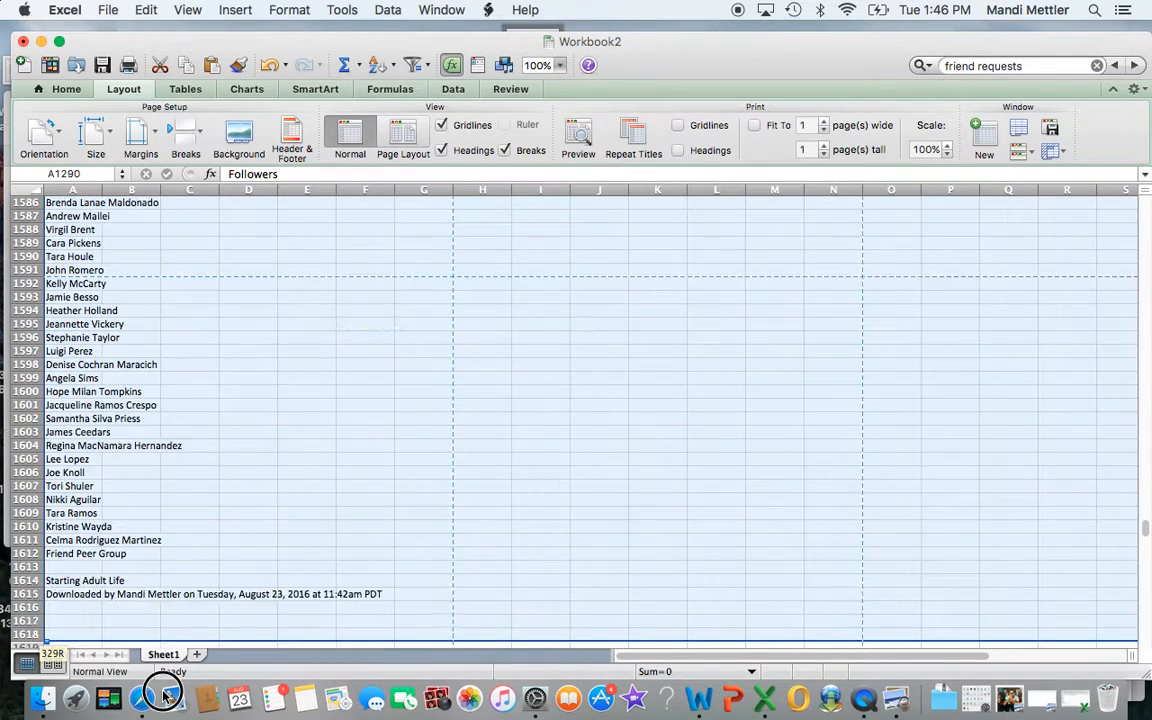
scroll(down, 3)
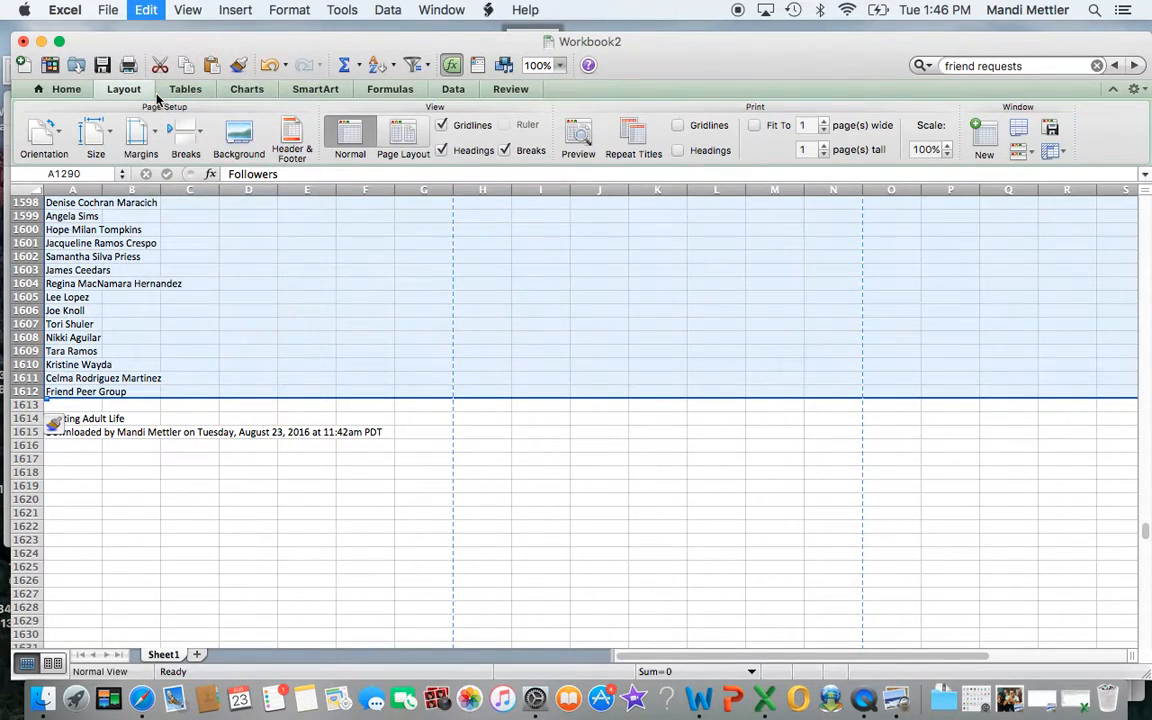
scroll(up, 3)
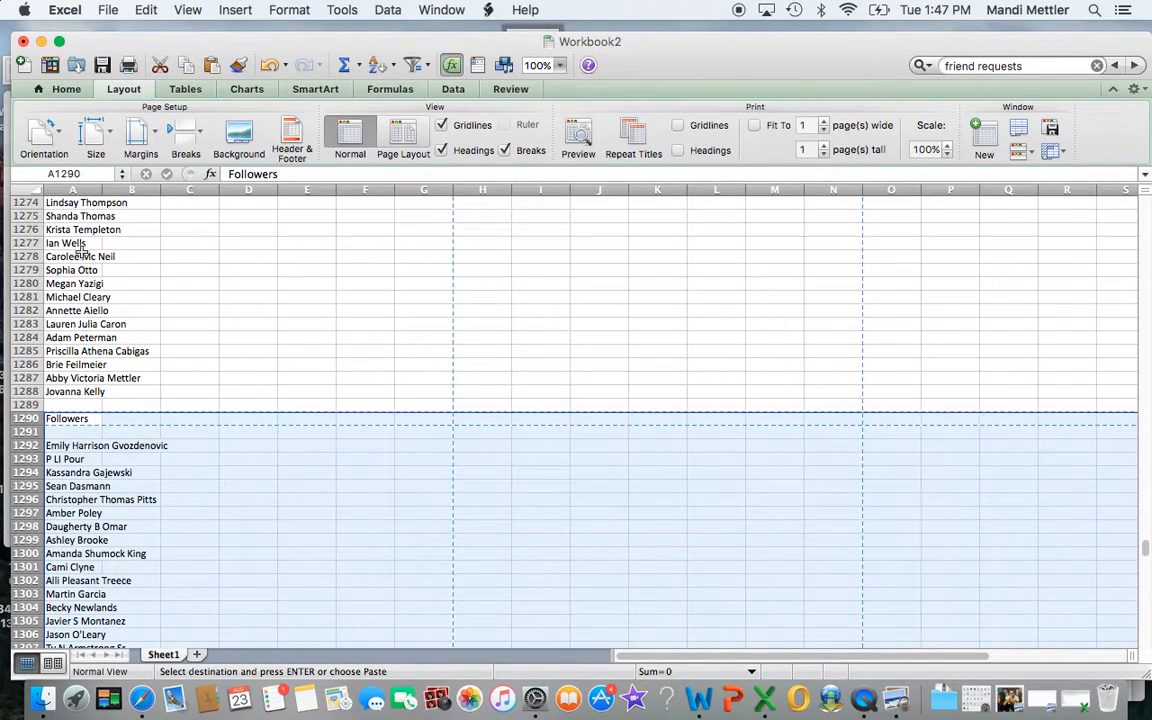
mouse_move(4, 36)
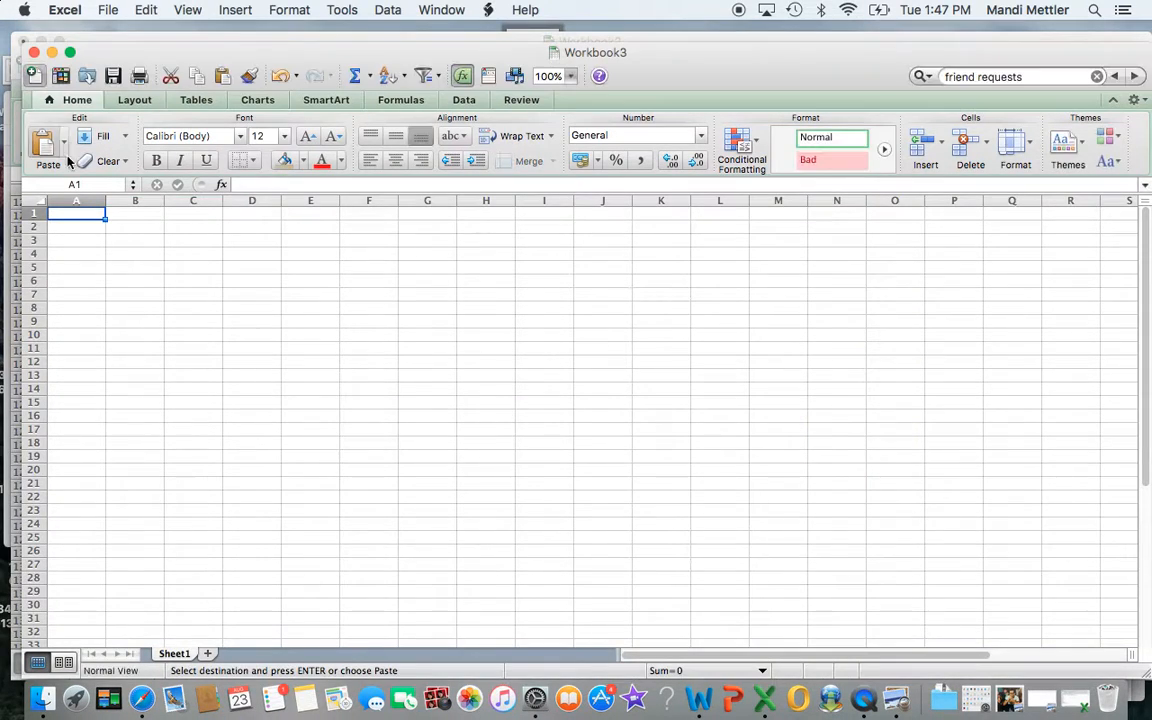
Leave the blank Workbook3 and switch back to Workbook2 at the Followers rows.
click(144, 8)
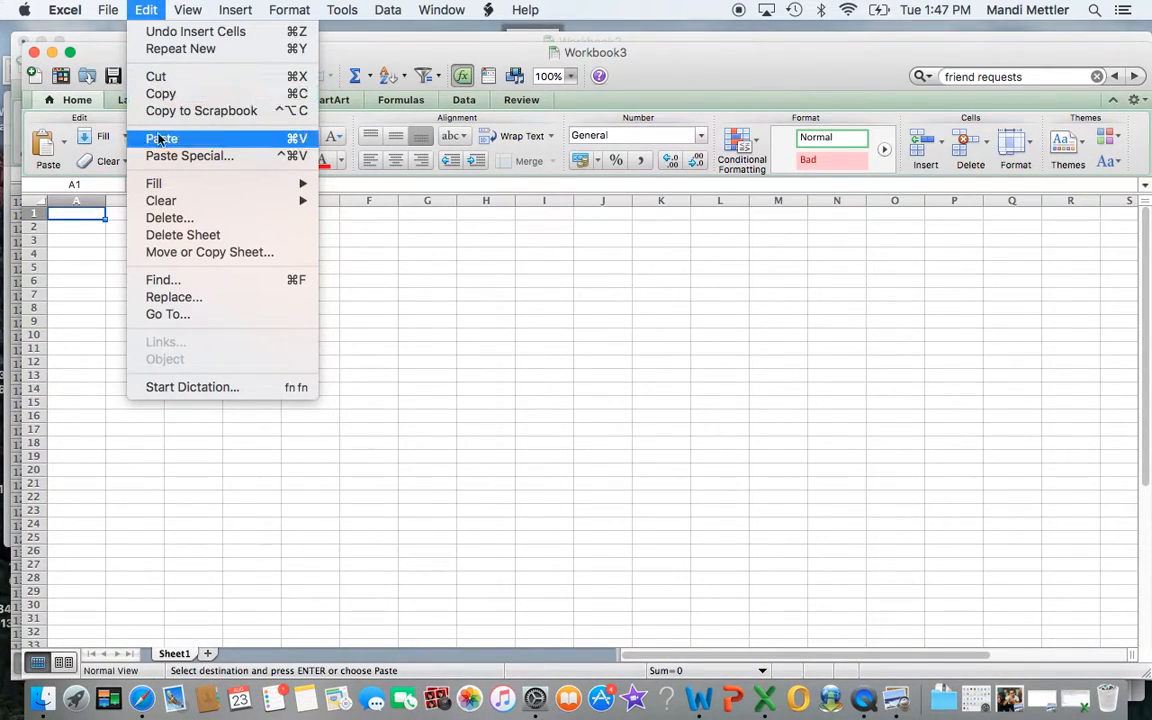
click(160, 138)
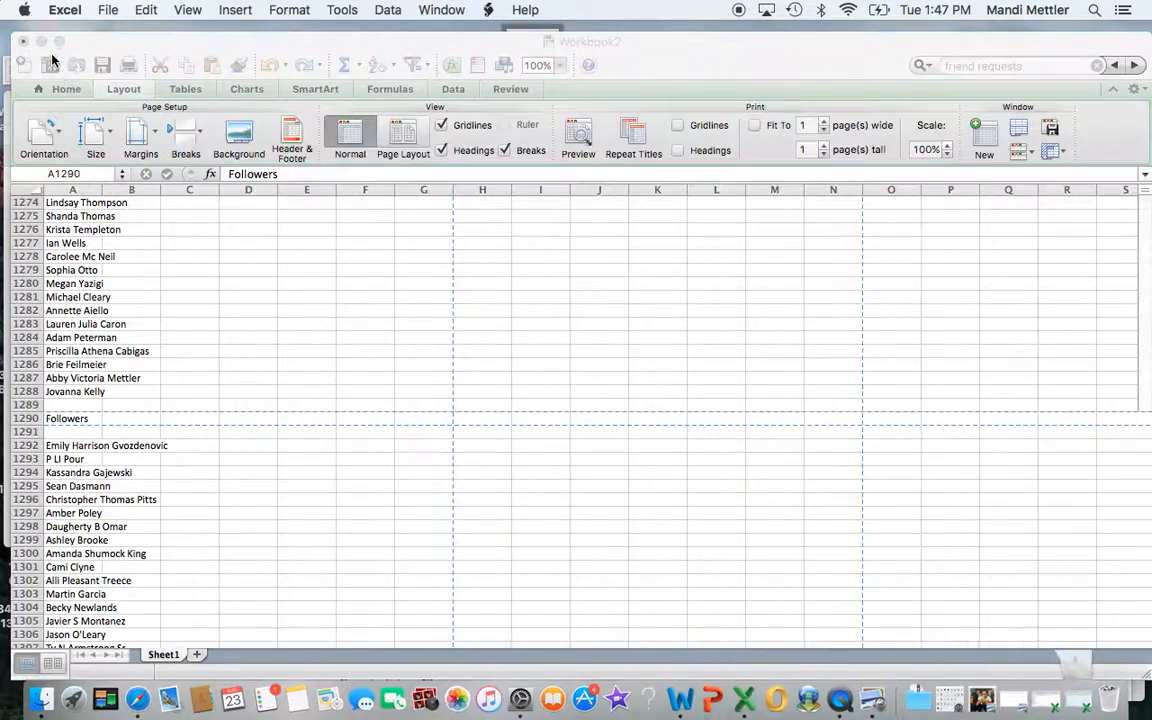
Delete the Followers heading and follower rows, then select the friend names column.
right_click(140, 444)
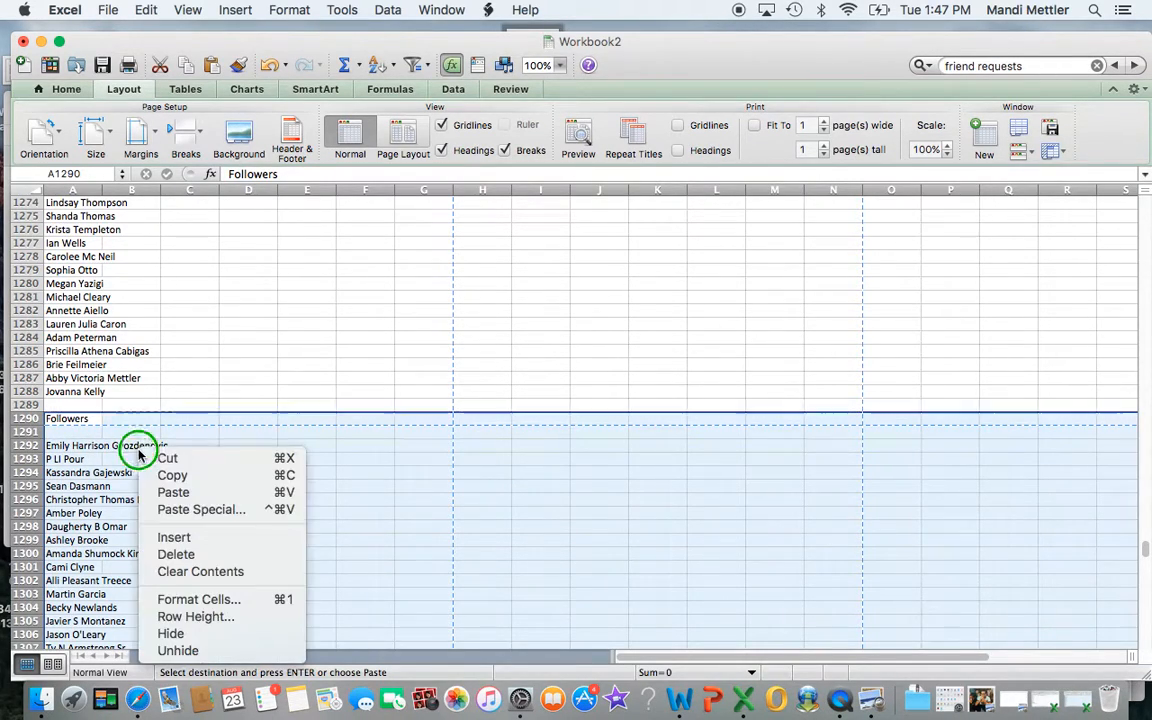
click(176, 554)
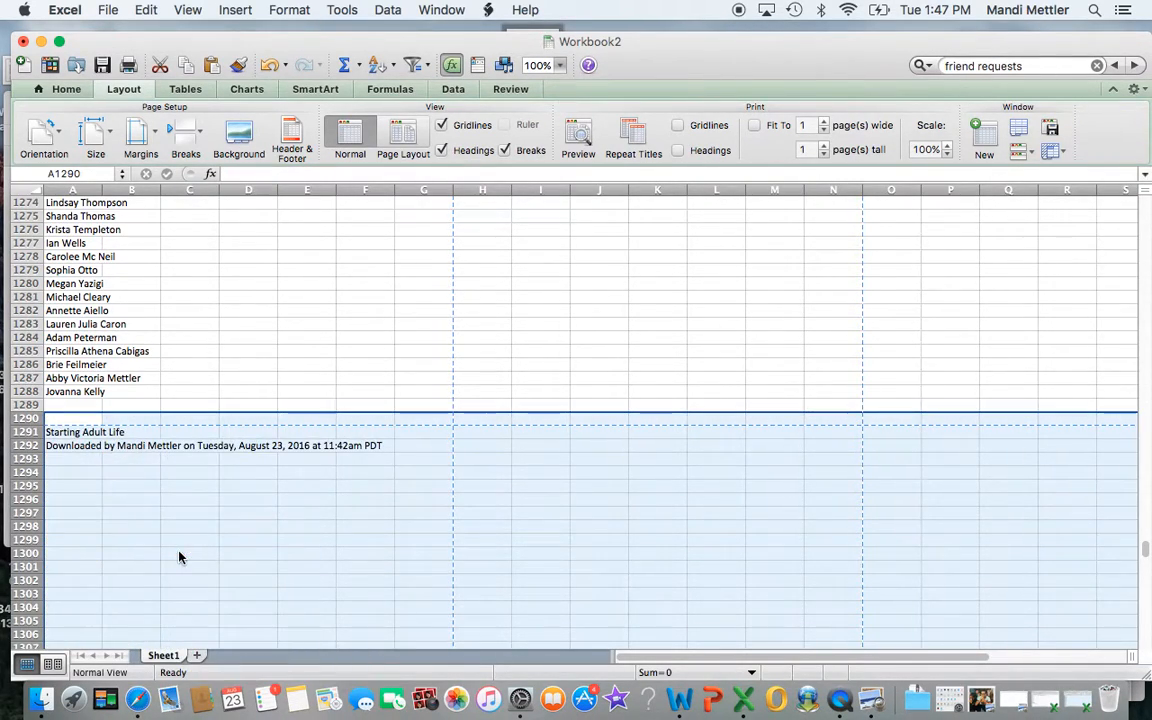
click(132, 432)
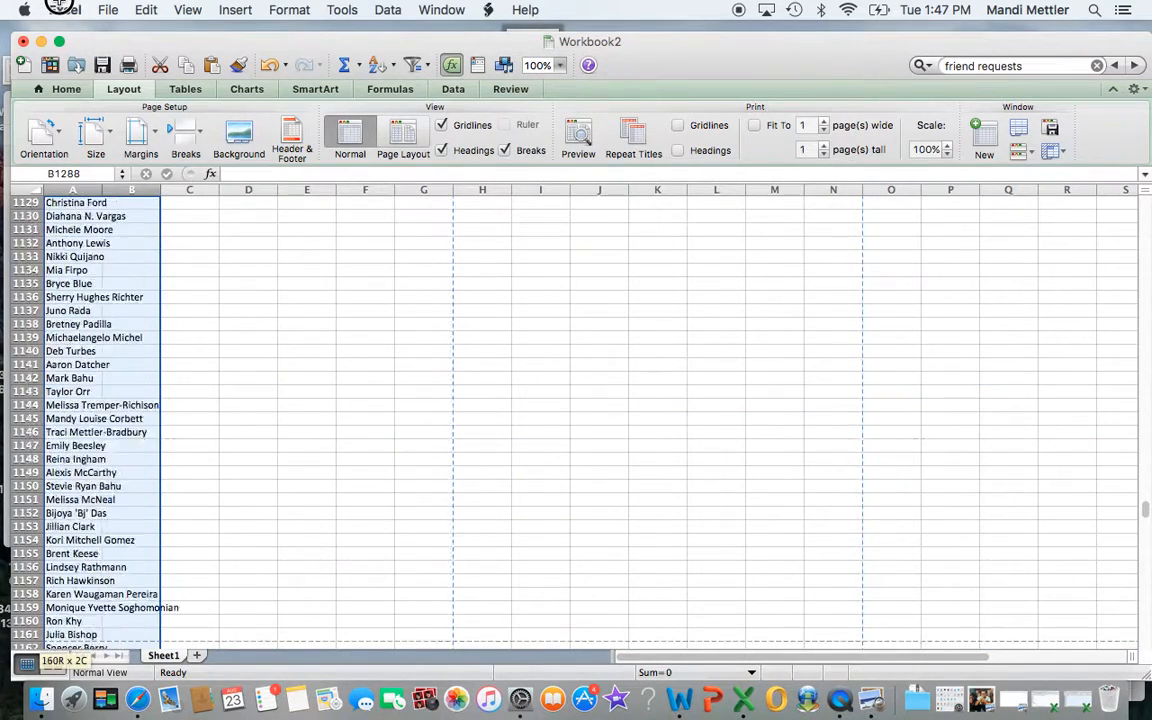
Sort column A of friend names ascending A to Z and start a Save As.
scroll(up, 3)
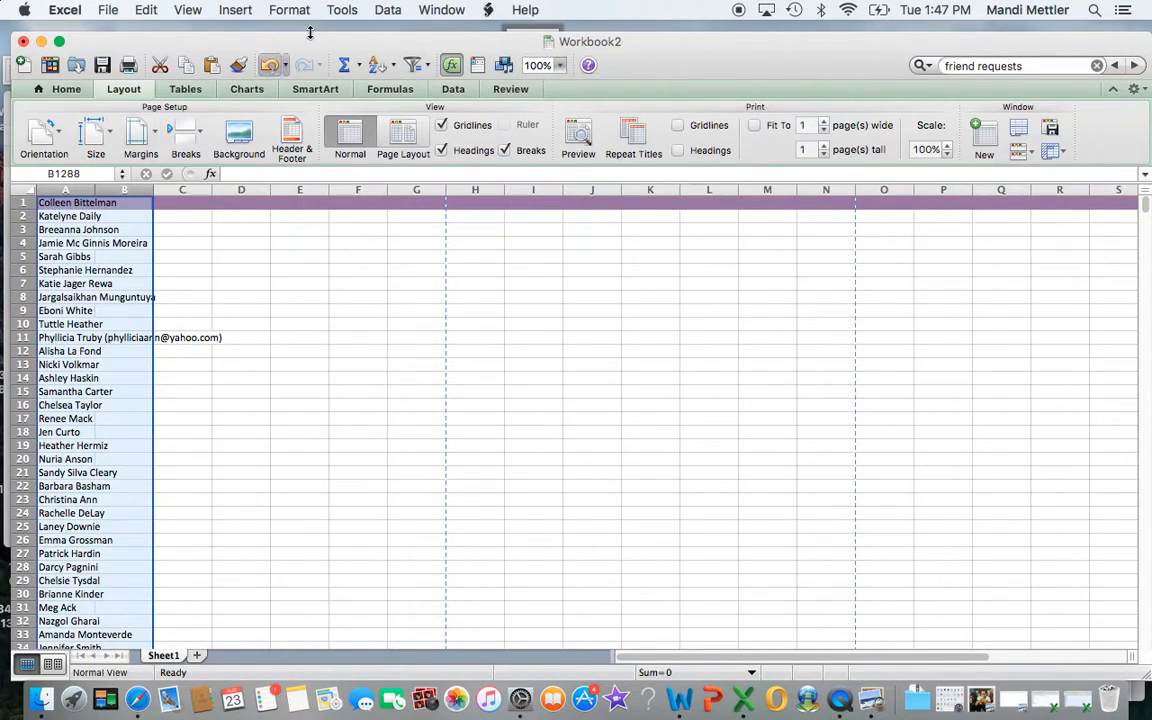
mouse_move(380, 64)
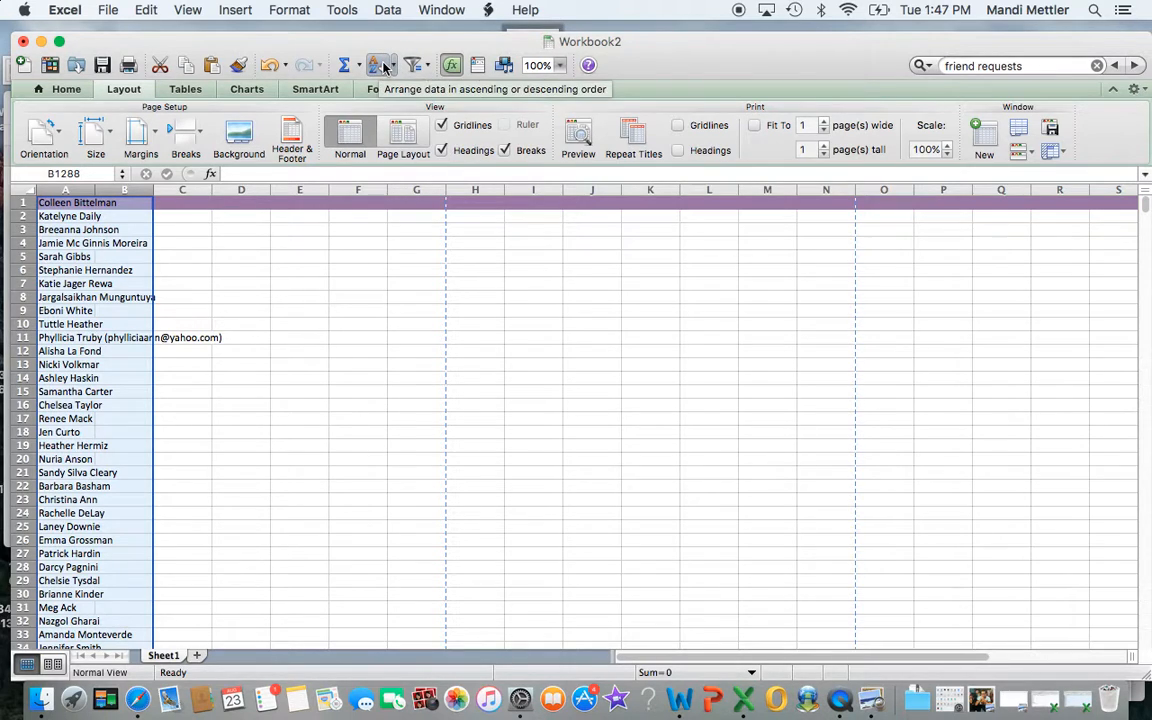
click(376, 64)
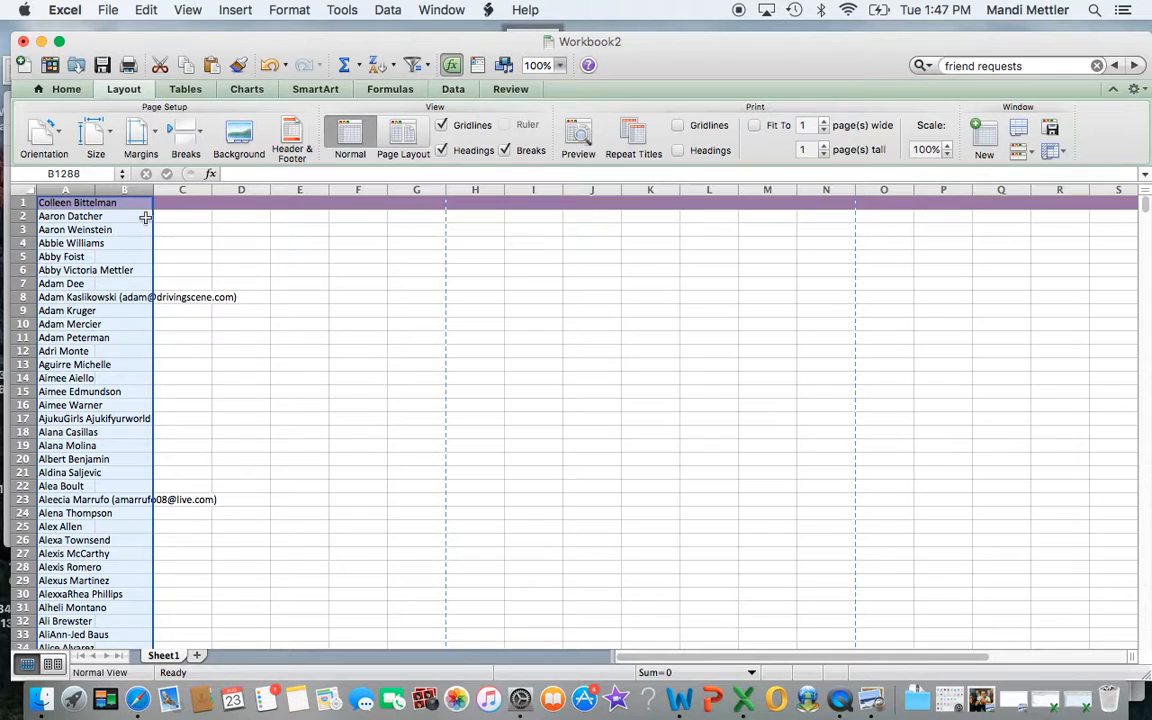
mouse_move(188, 440)
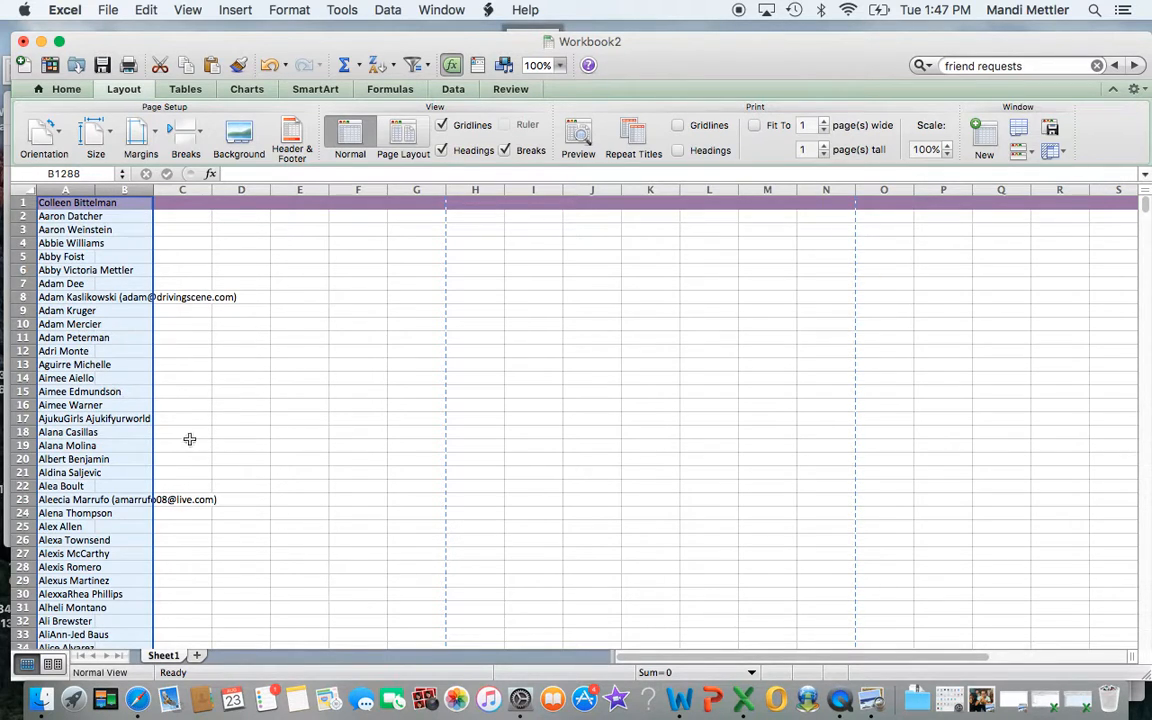
scroll(down, 3)
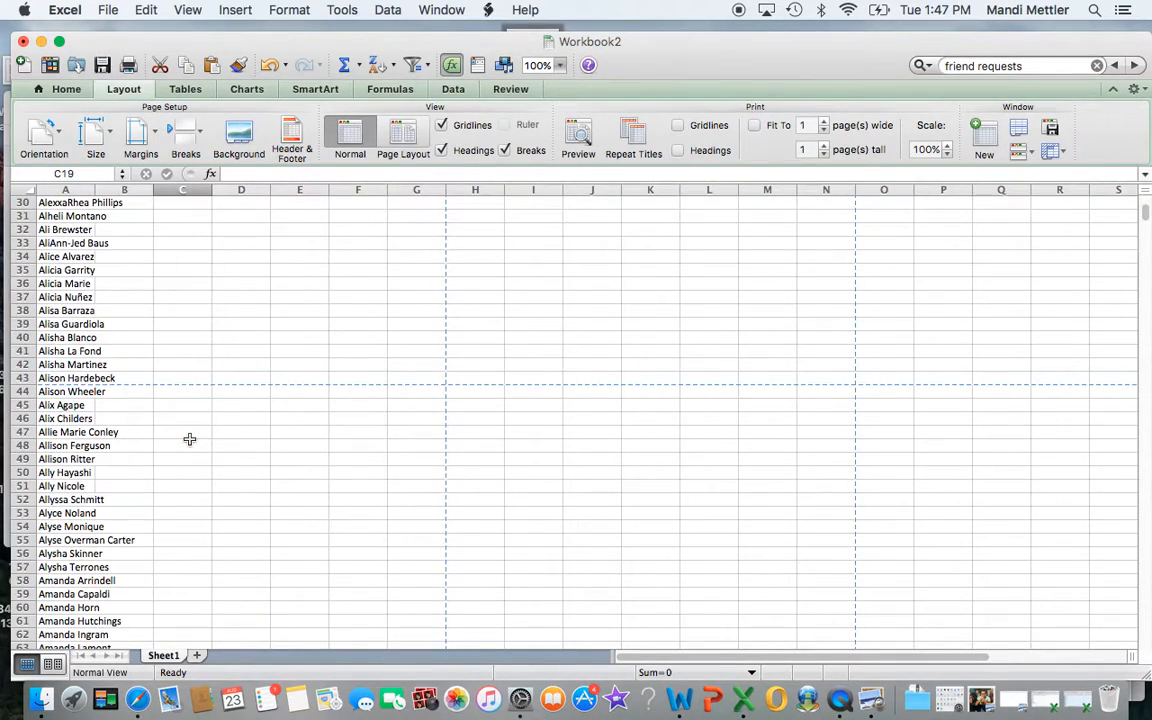
scroll(down, 3)
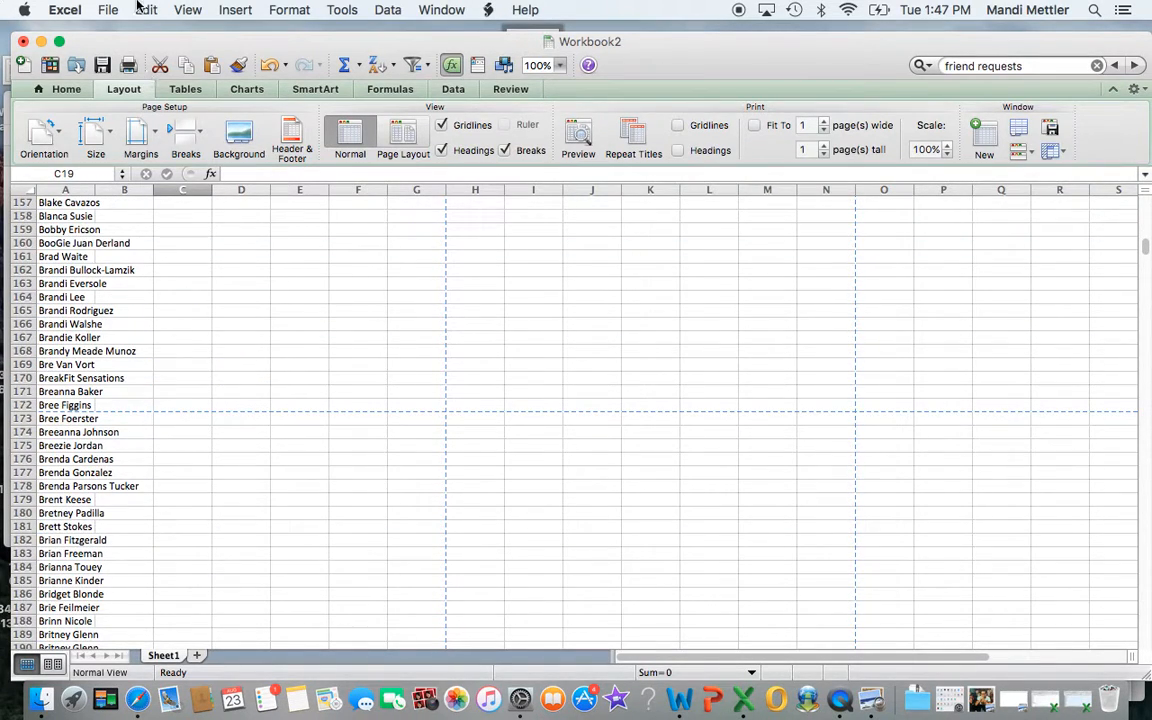
click(108, 8)
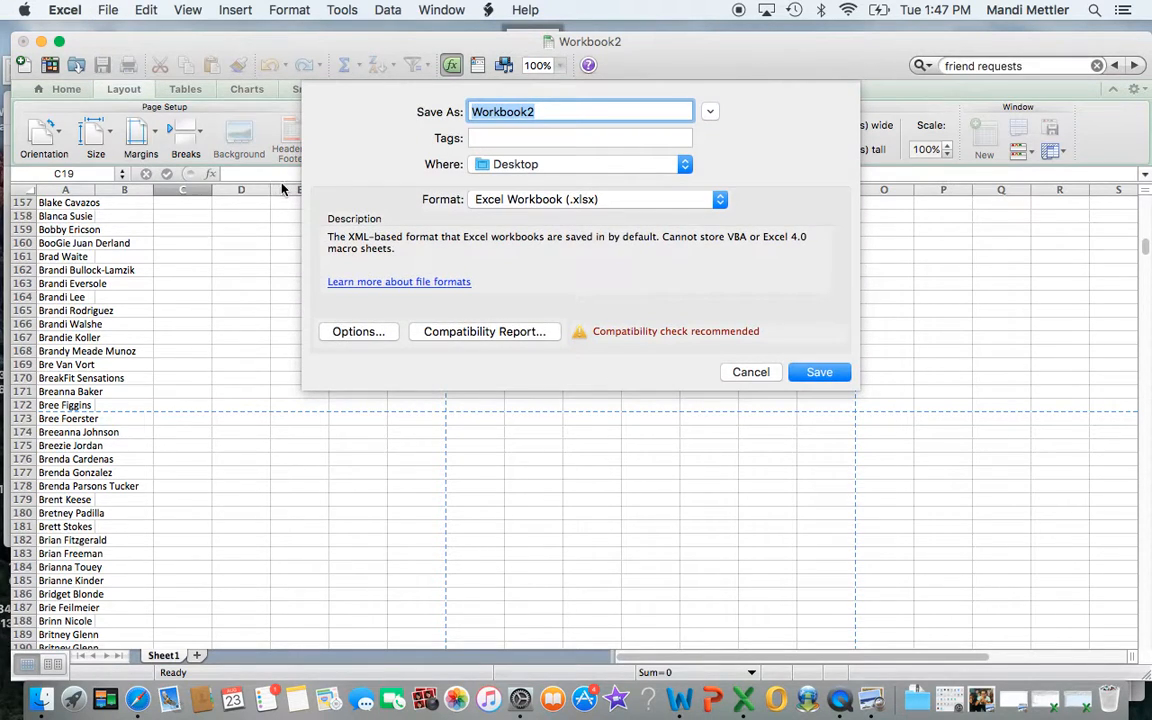
Save the workbook to the Desktop as 'FB Friends List'.
text(FB)
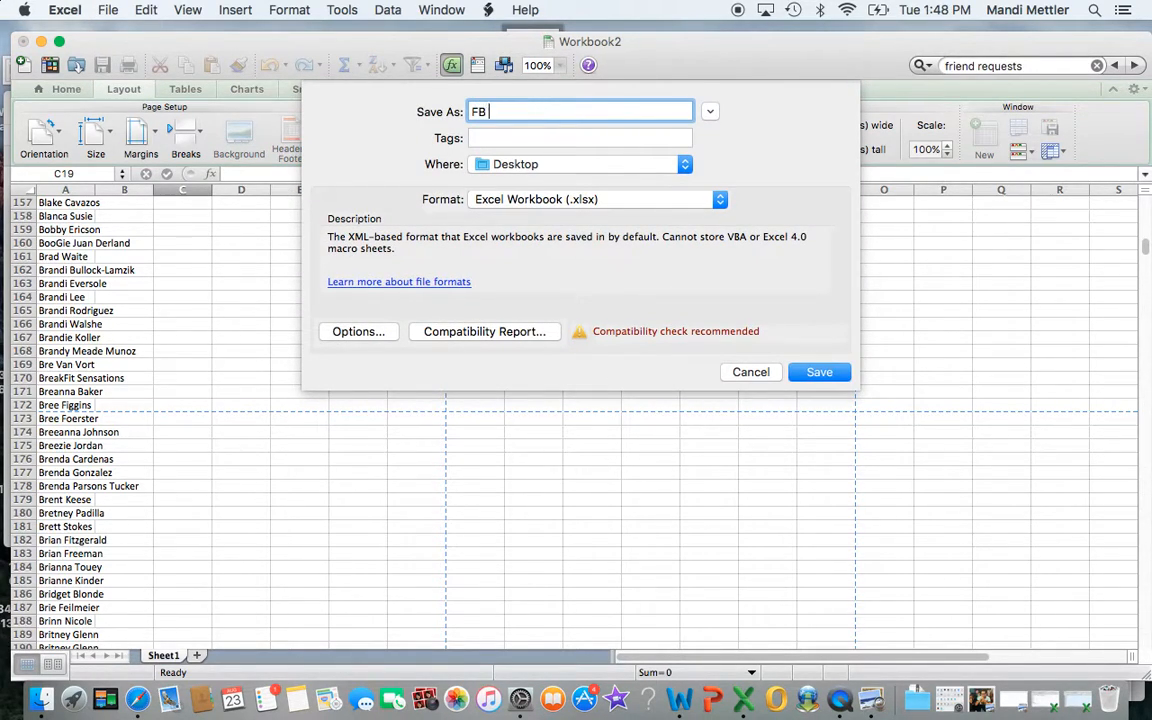
text(Friends Li)
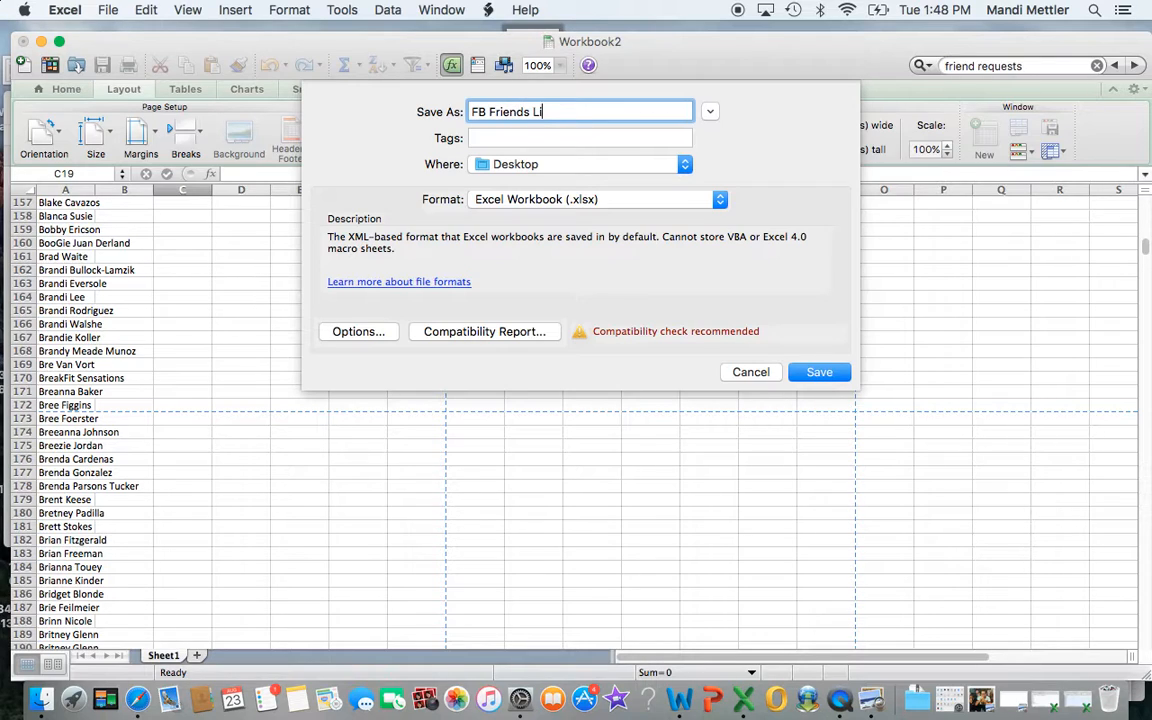
text(st)
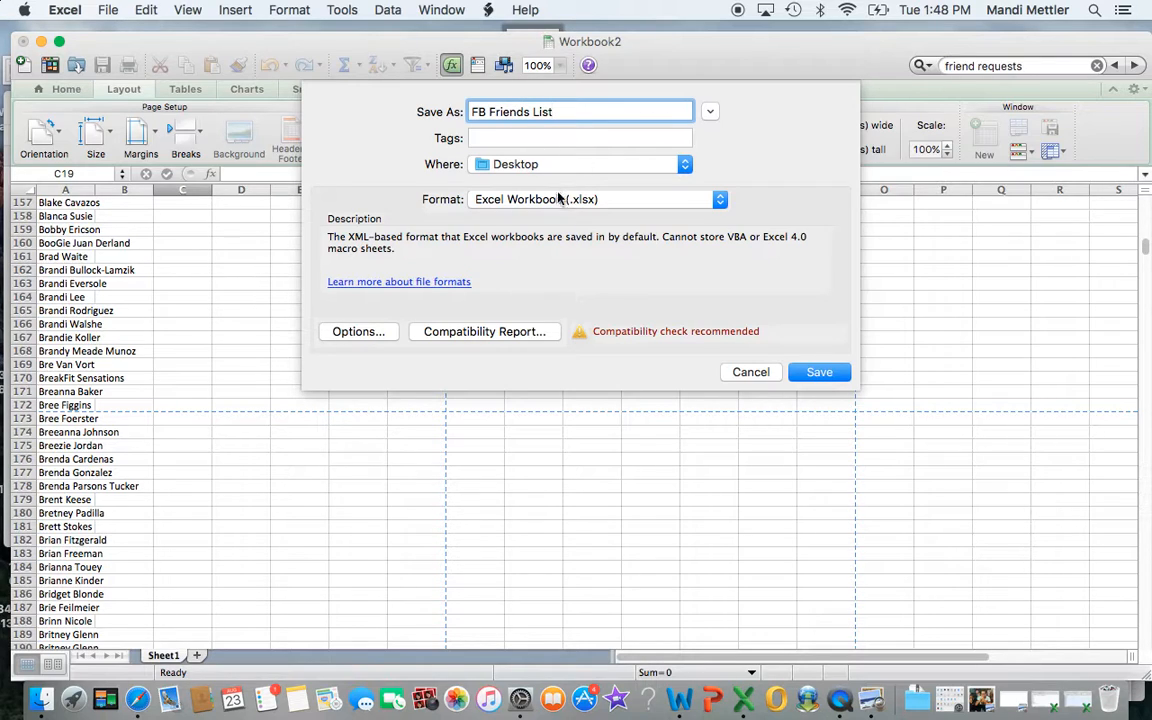
click(820, 370)
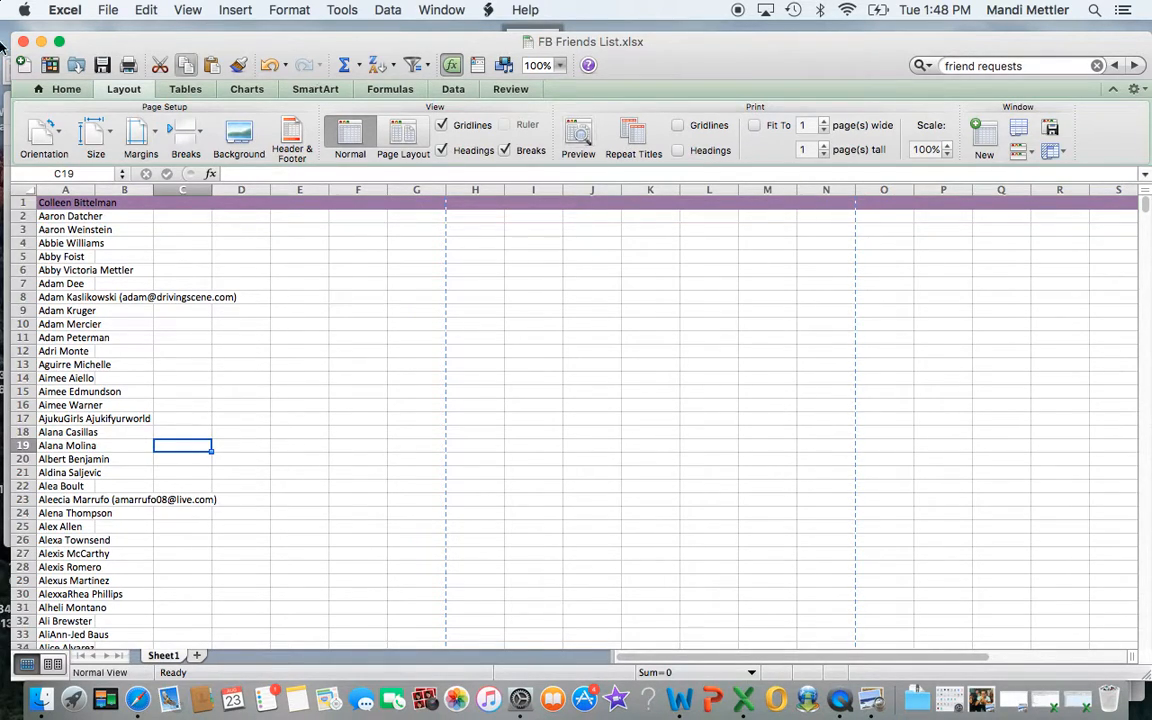
Bring up the File menu commands for FB Friends List.xlsx.
click(108, 8)
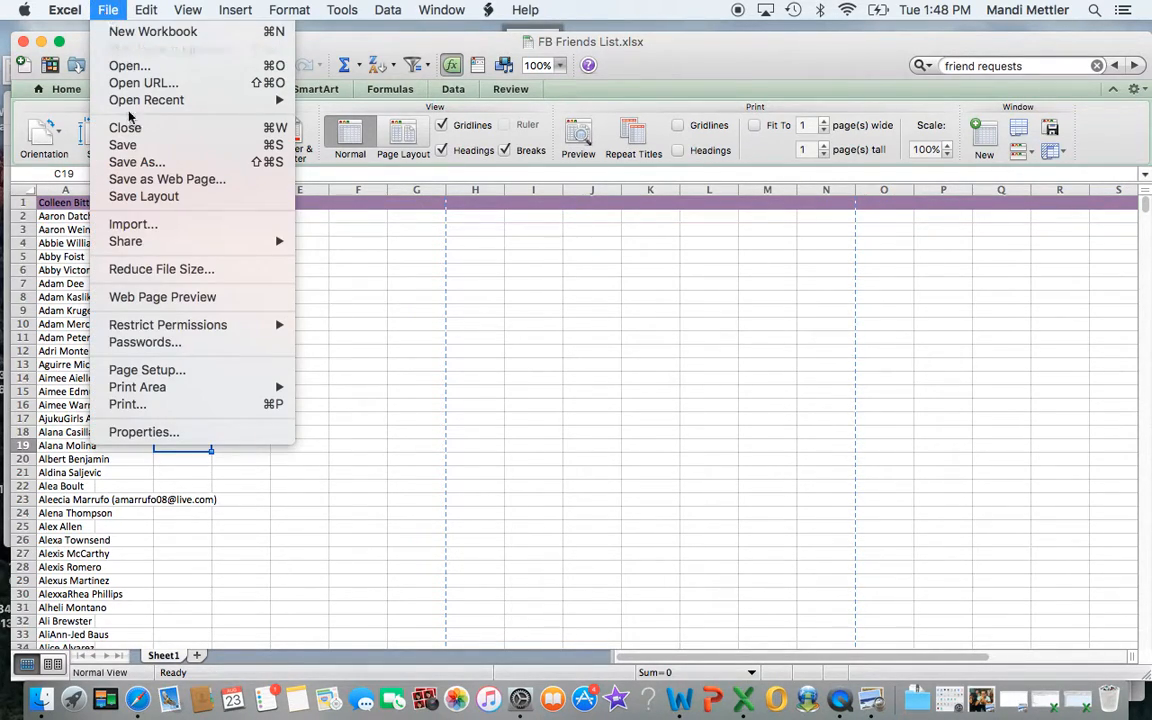
mouse_move(128, 404)
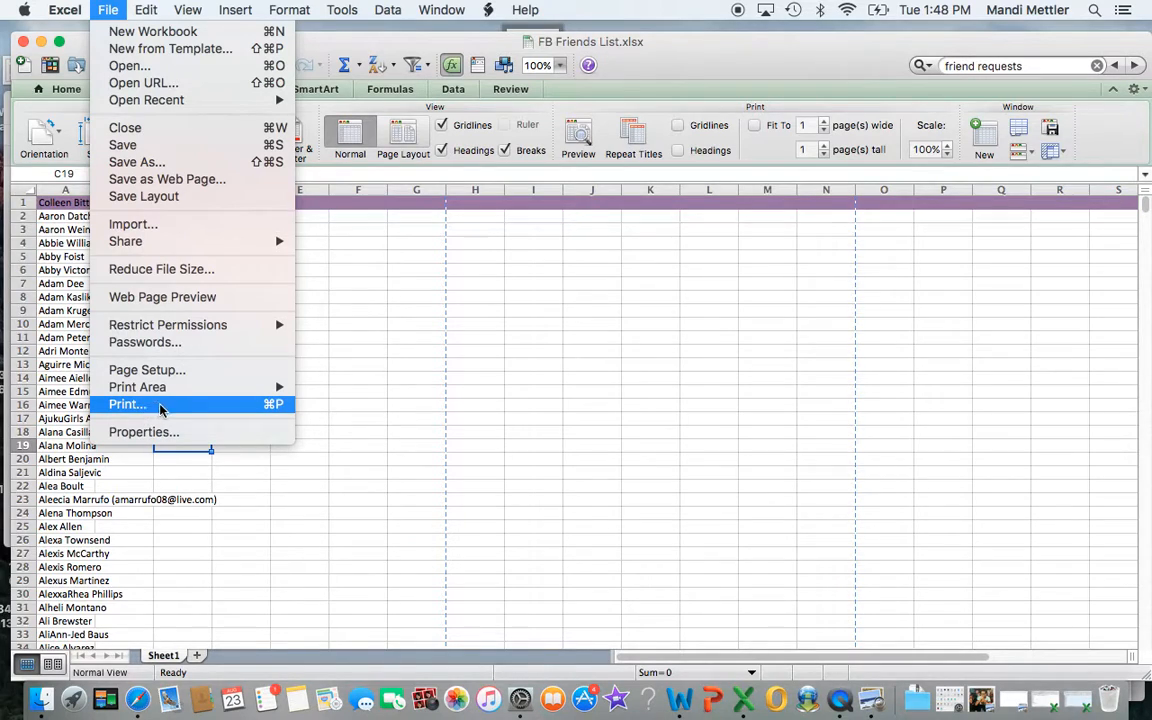
mouse_move(348, 516)
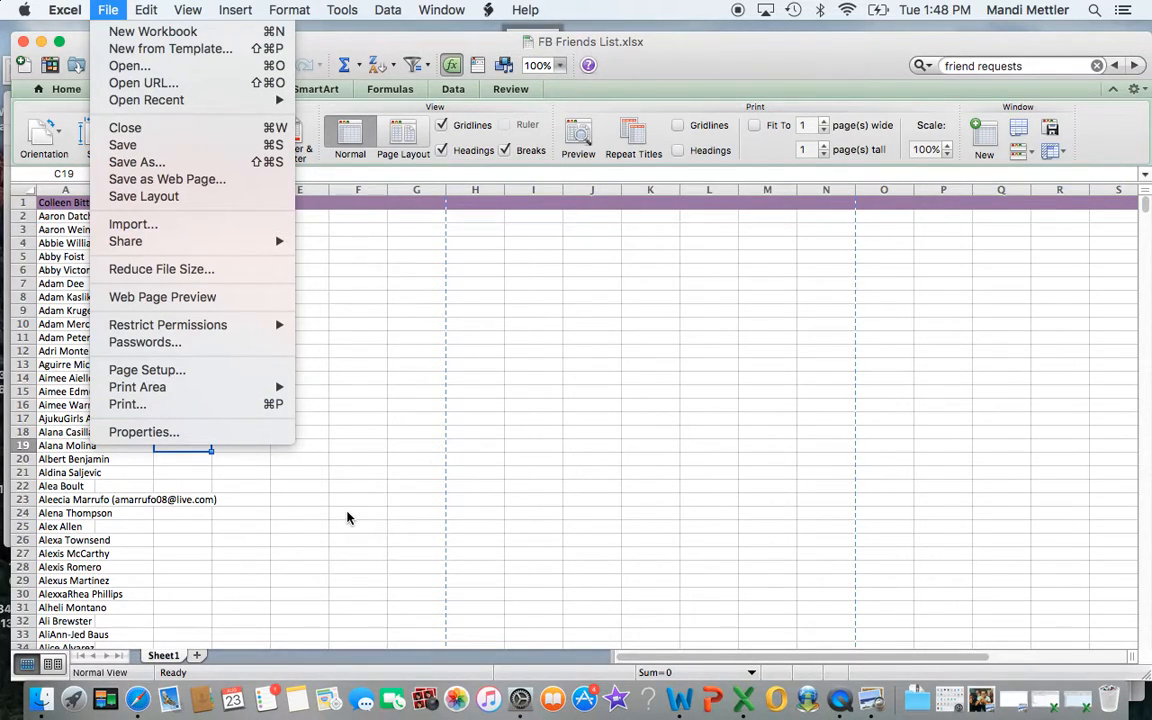
mouse_move(282, 530)
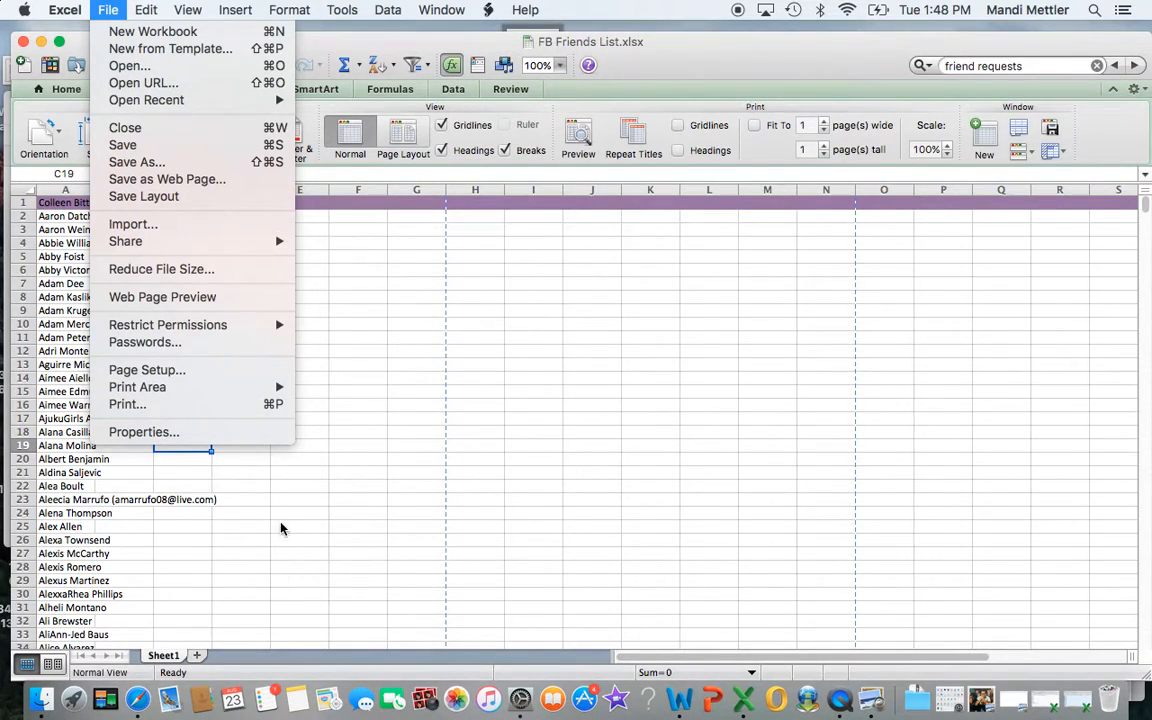
mouse_move(880, 56)
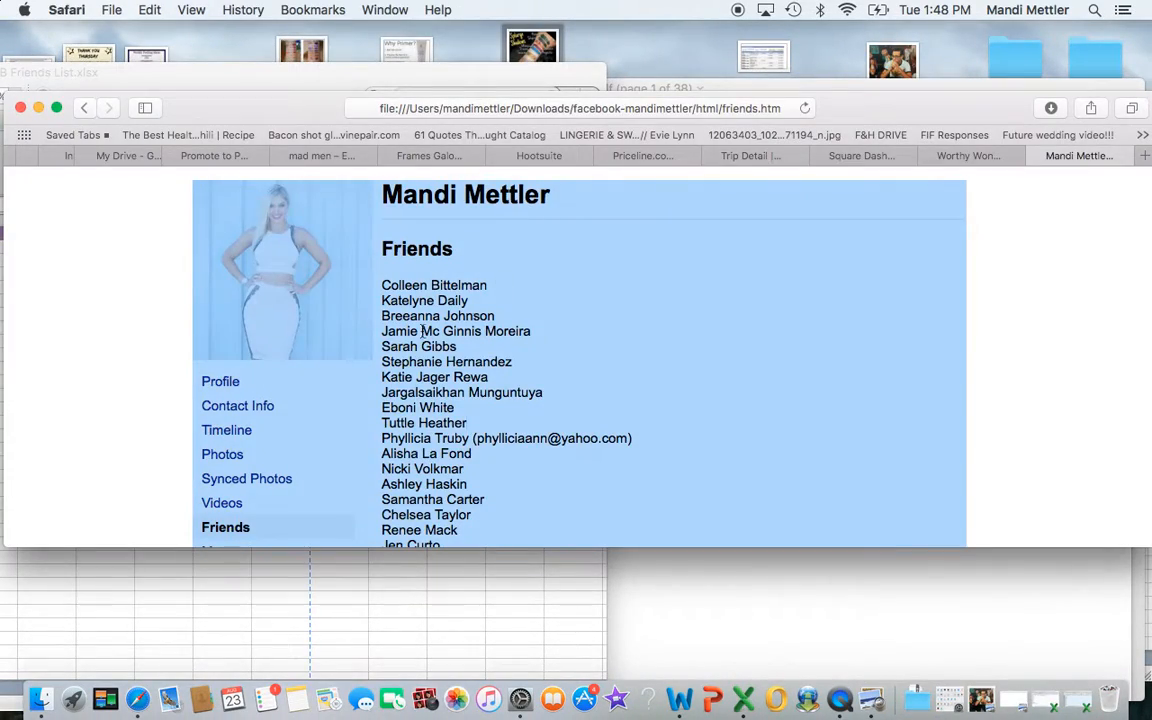
Scroll through the friends.htm page and show Safari's recent downloads list.
scroll(down, 3)
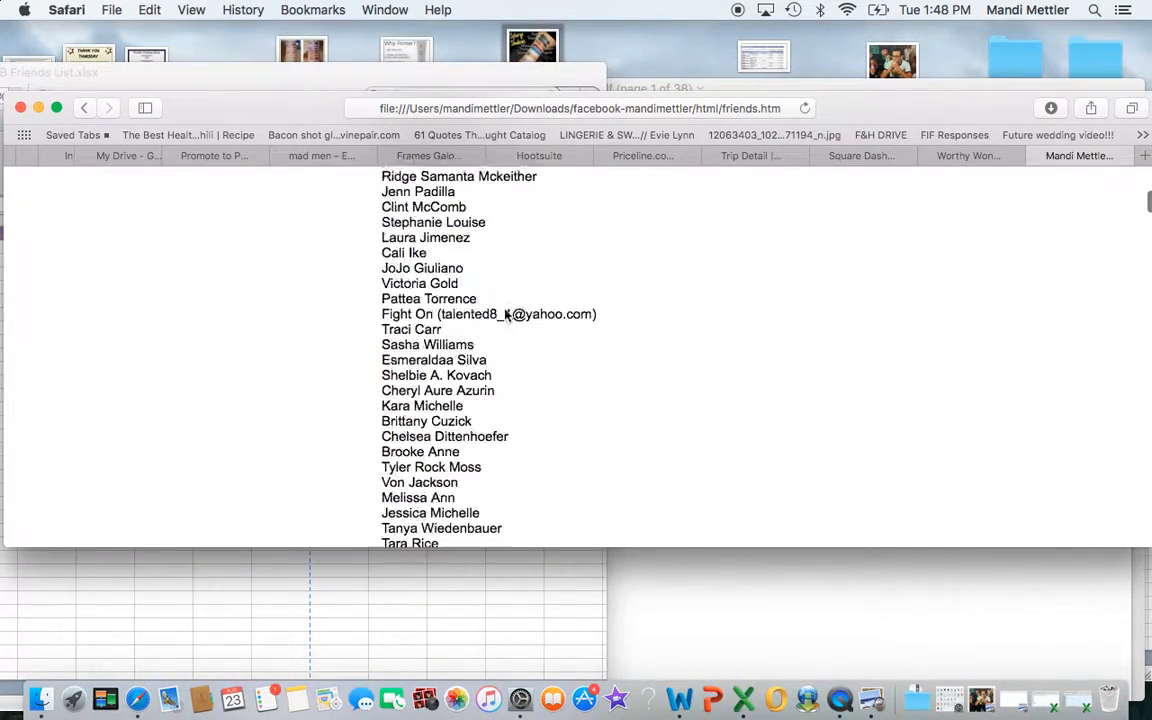
scroll(down, 3)
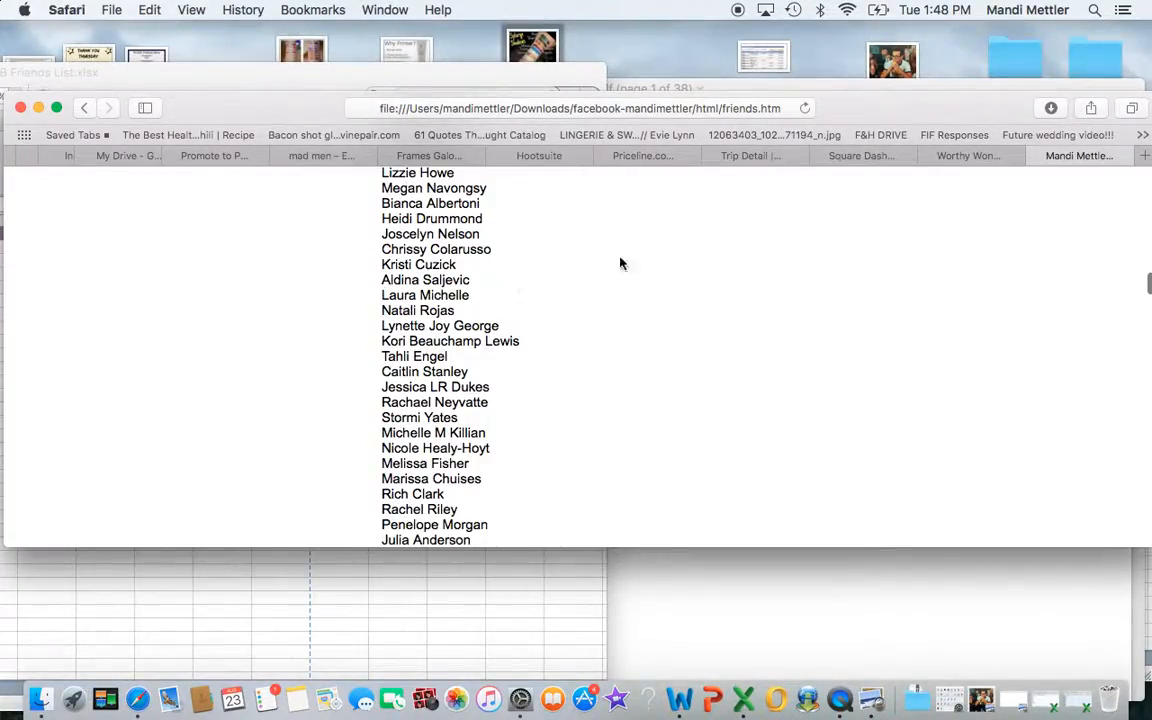
scroll(up, 3)
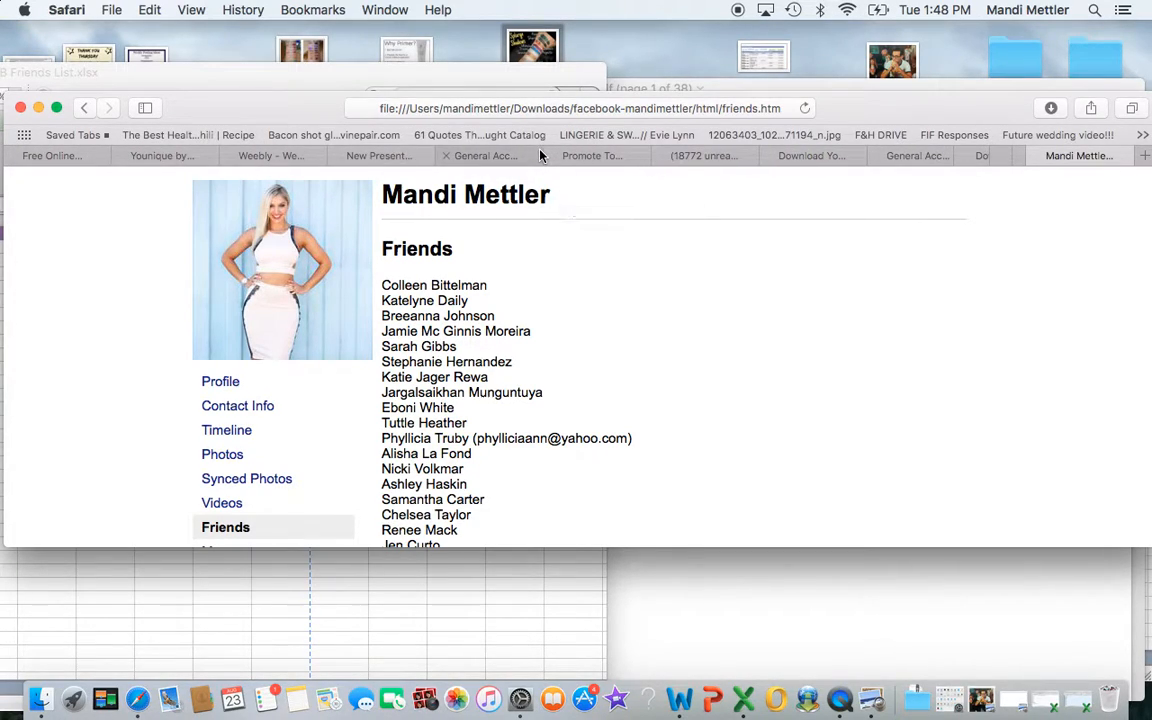
mouse_move(1052, 108)
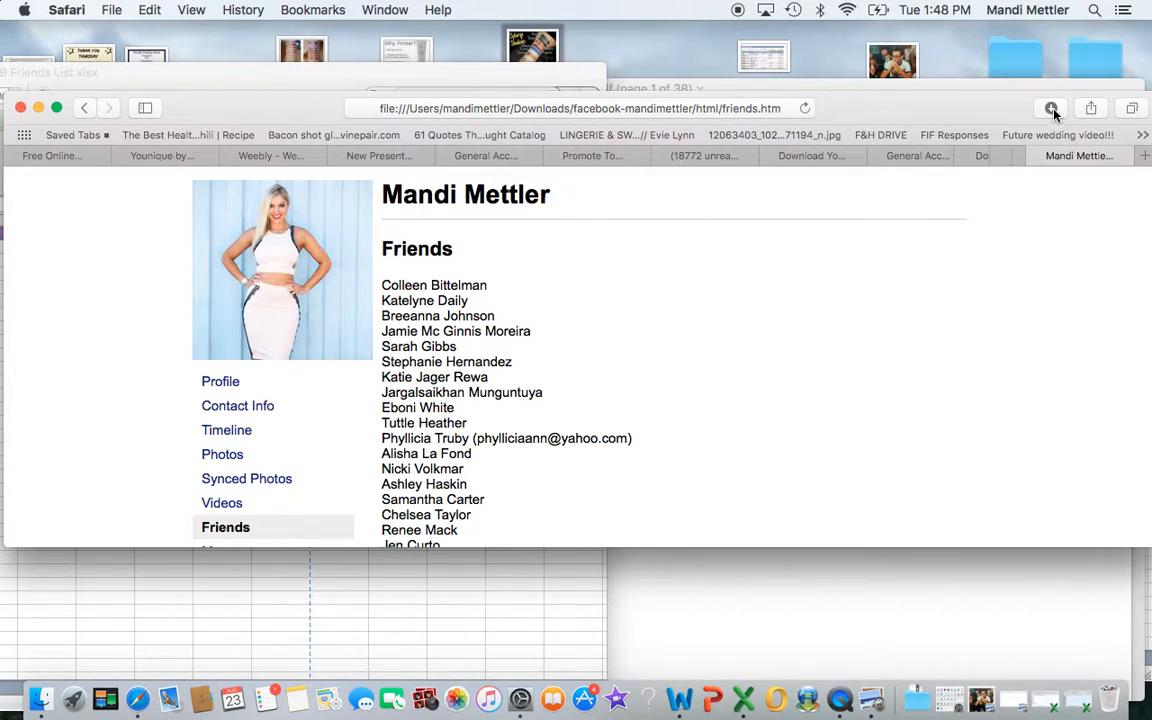
click(1052, 108)
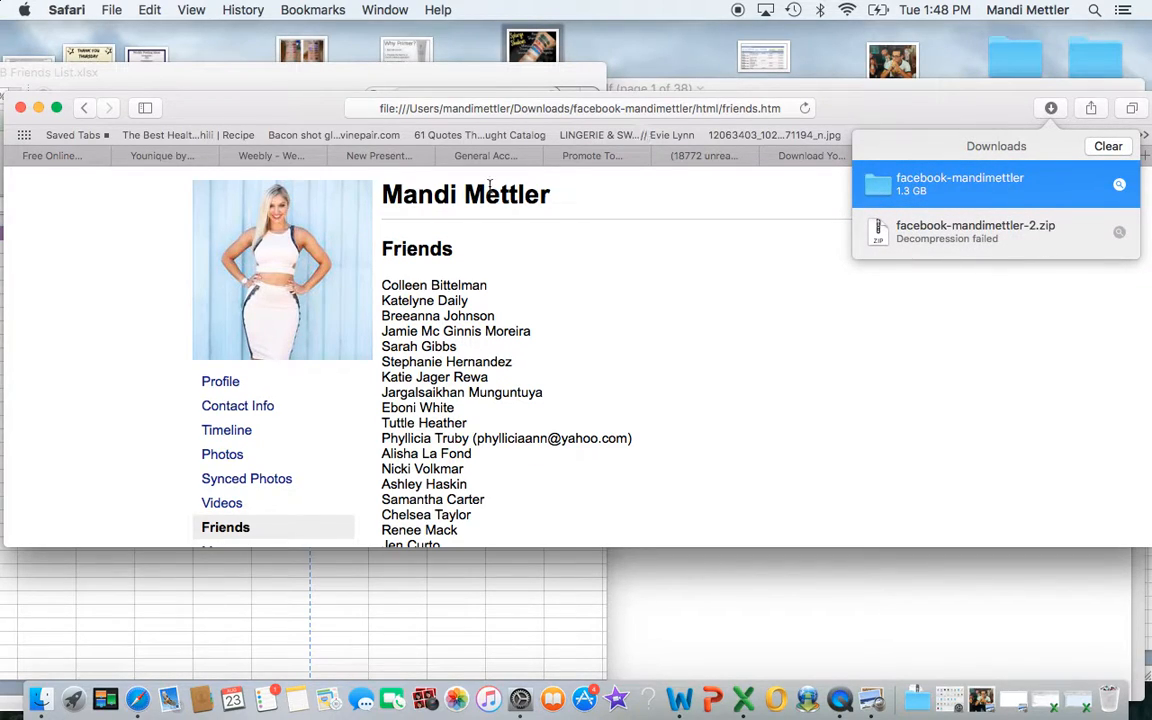